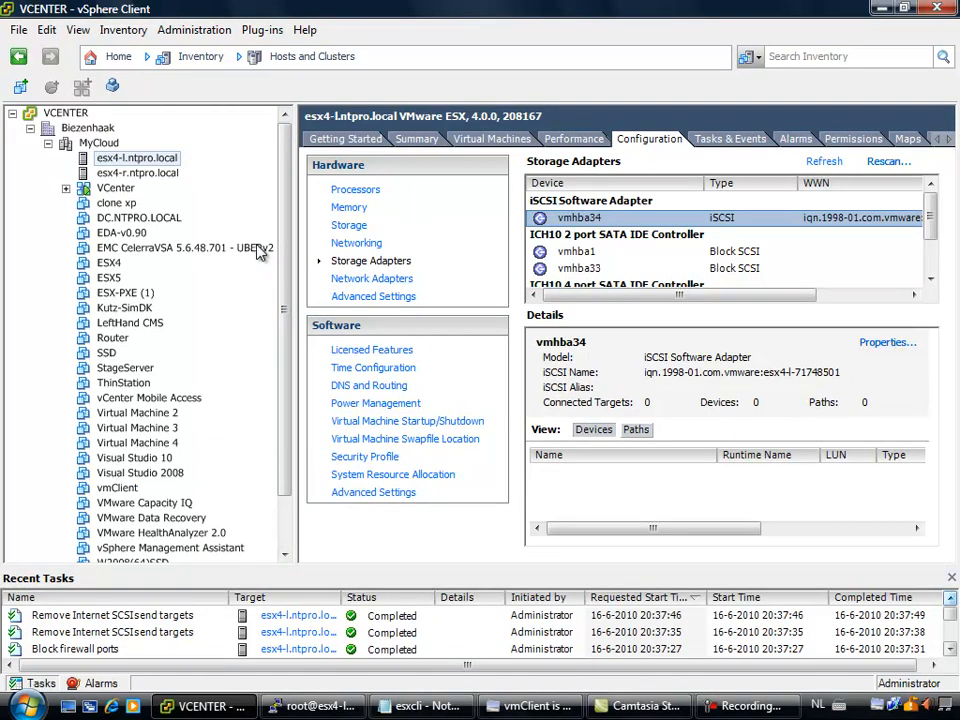
- Select the Windows 2008 (32) - 1 virtual machine in the inventory tree to show its summary
scroll(down, 3)
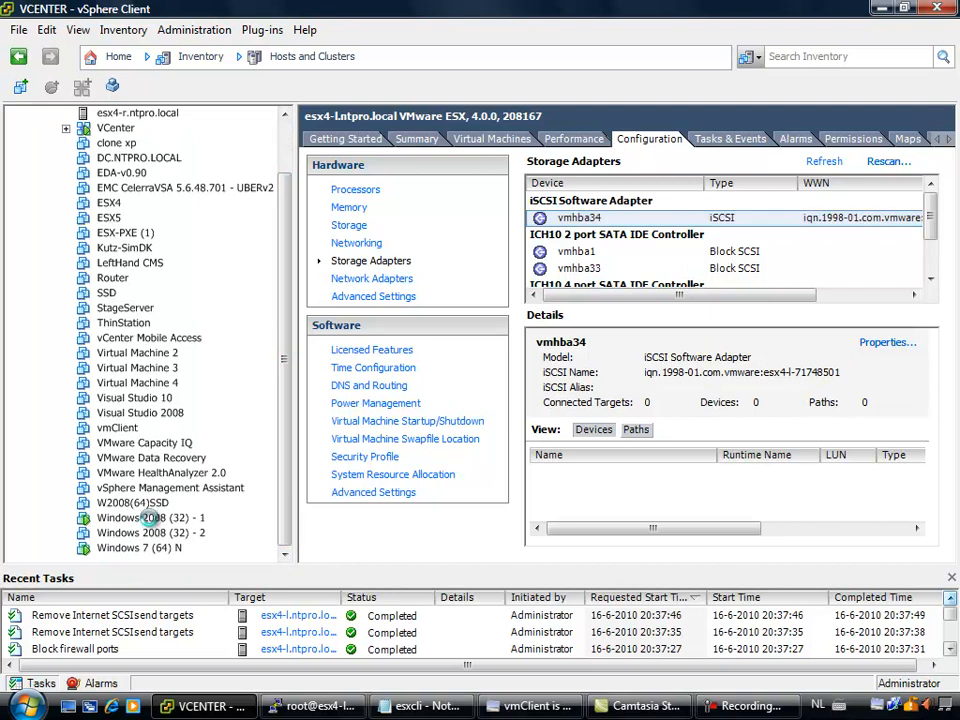
click(152, 516)
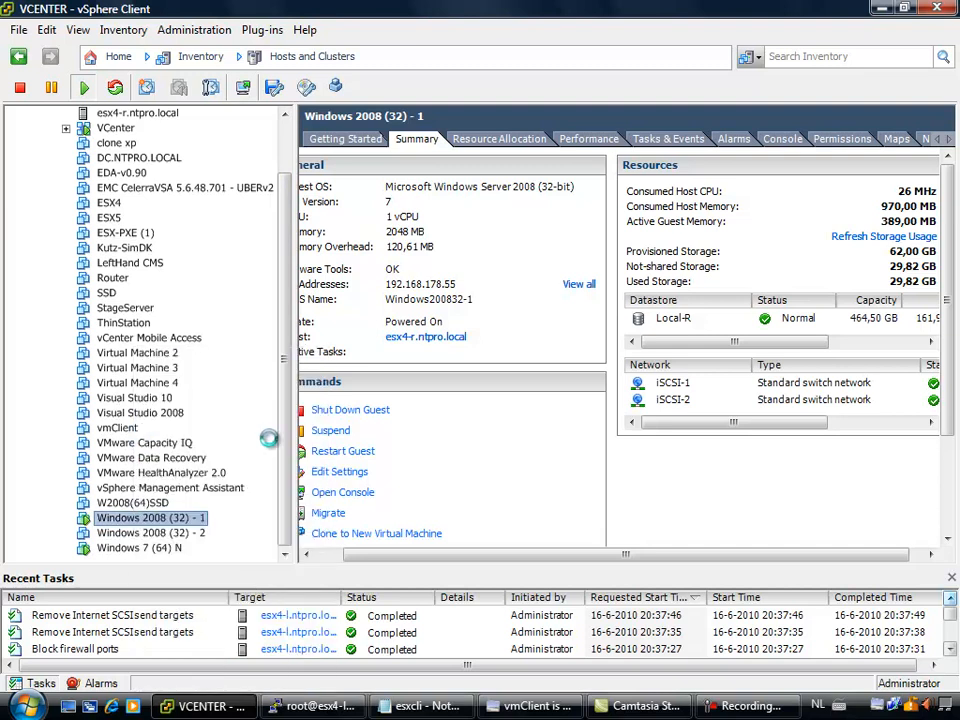
- In Edit Settings, inspect Hard disk 1, Hard disk 2 and Network adapter 1 properties
click(340, 472)
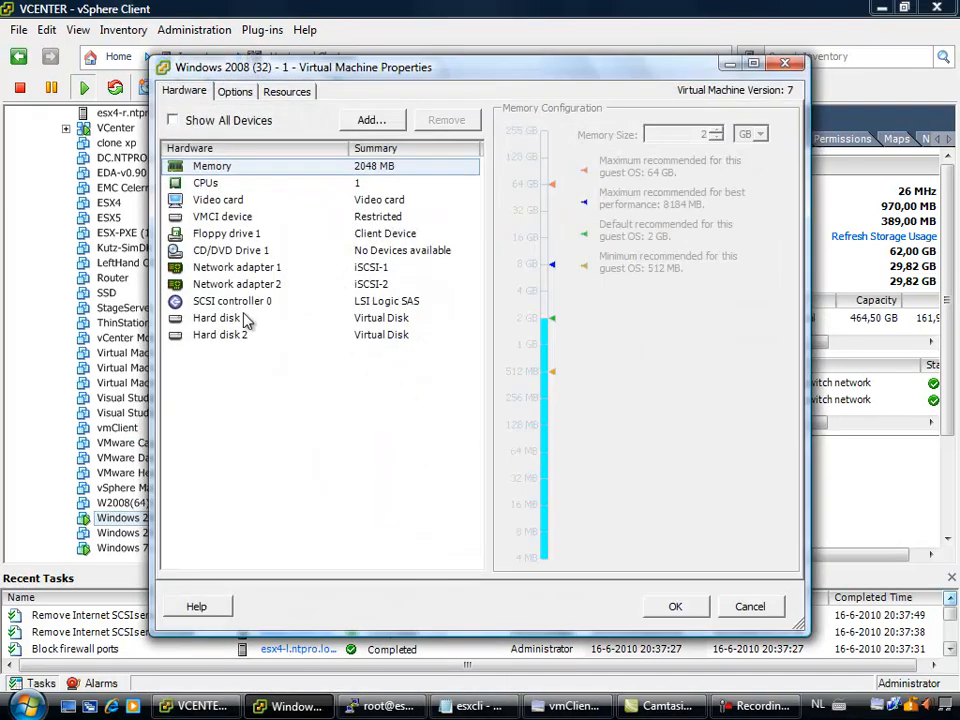
click(216, 318)
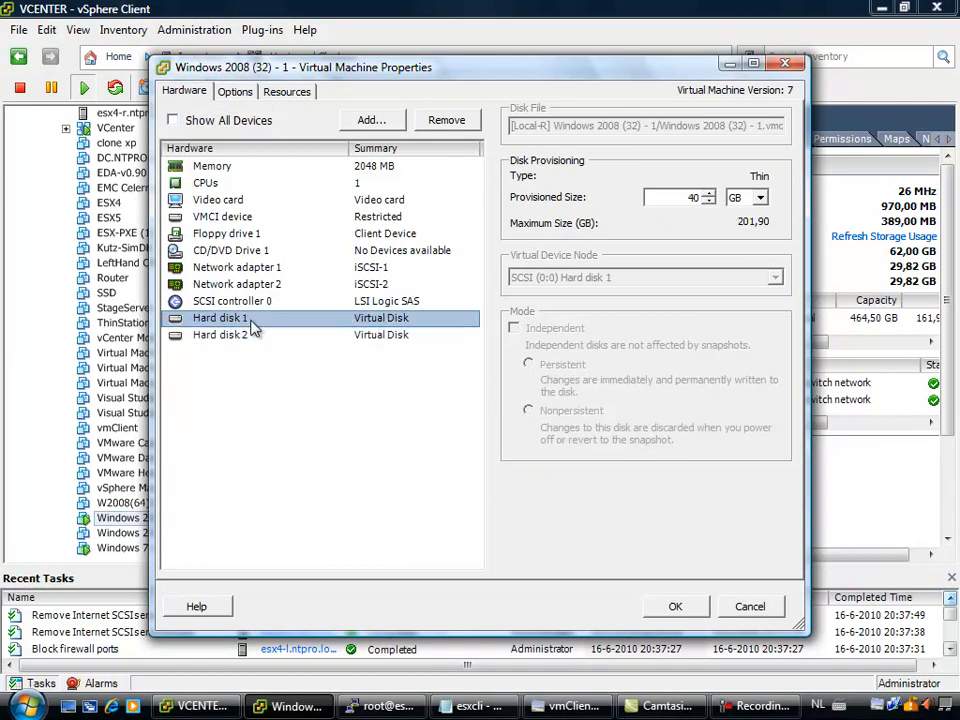
mouse_move(398, 336)
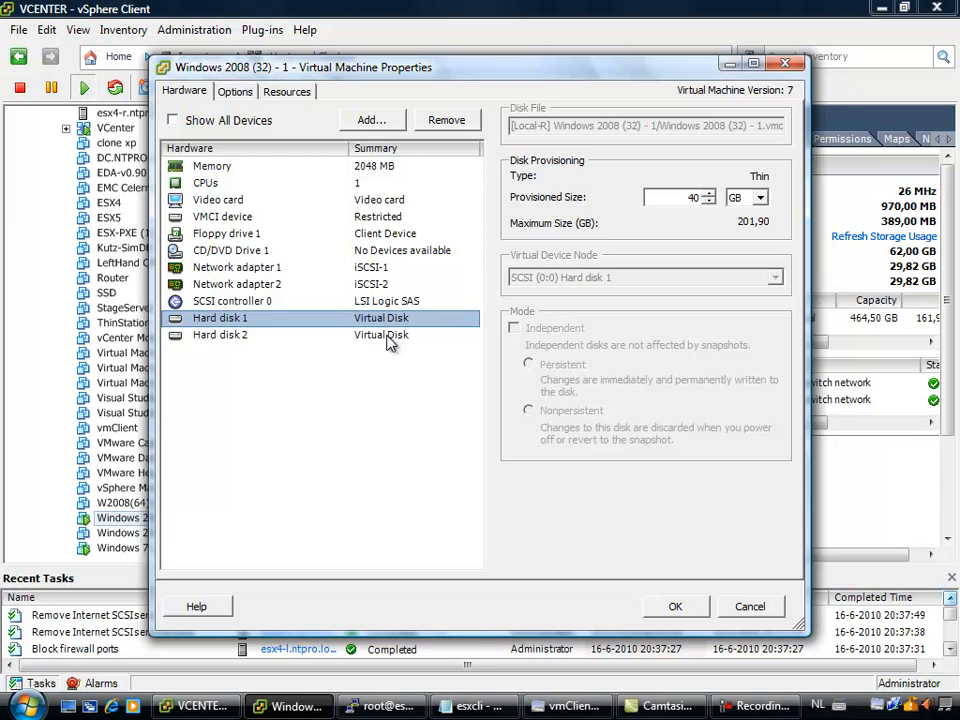
mouse_move(238, 348)
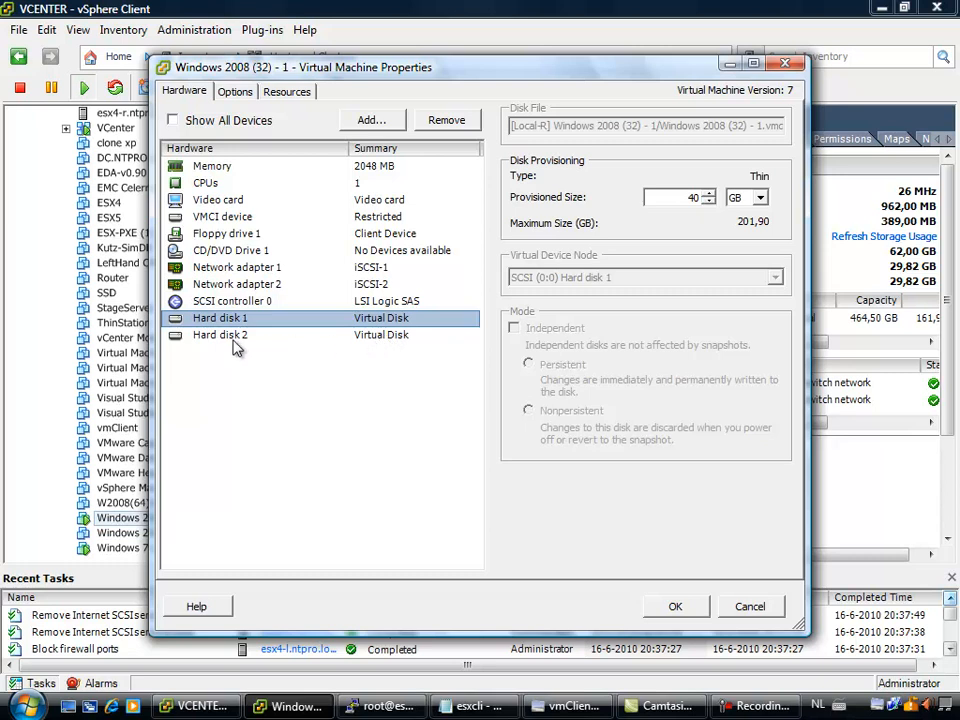
click(220, 334)
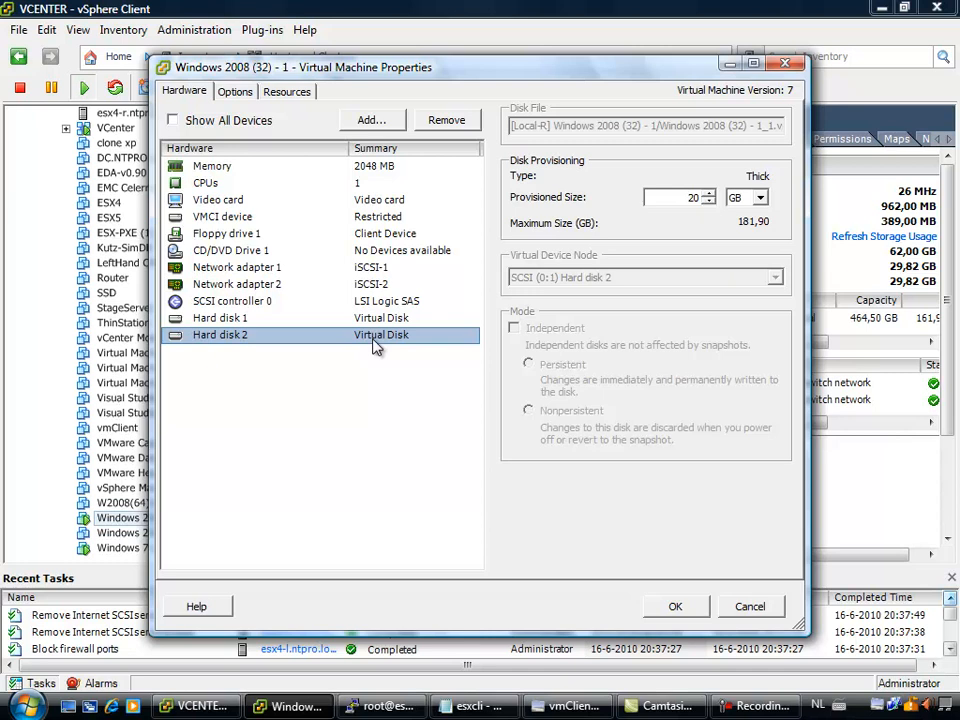
mouse_move(336, 210)
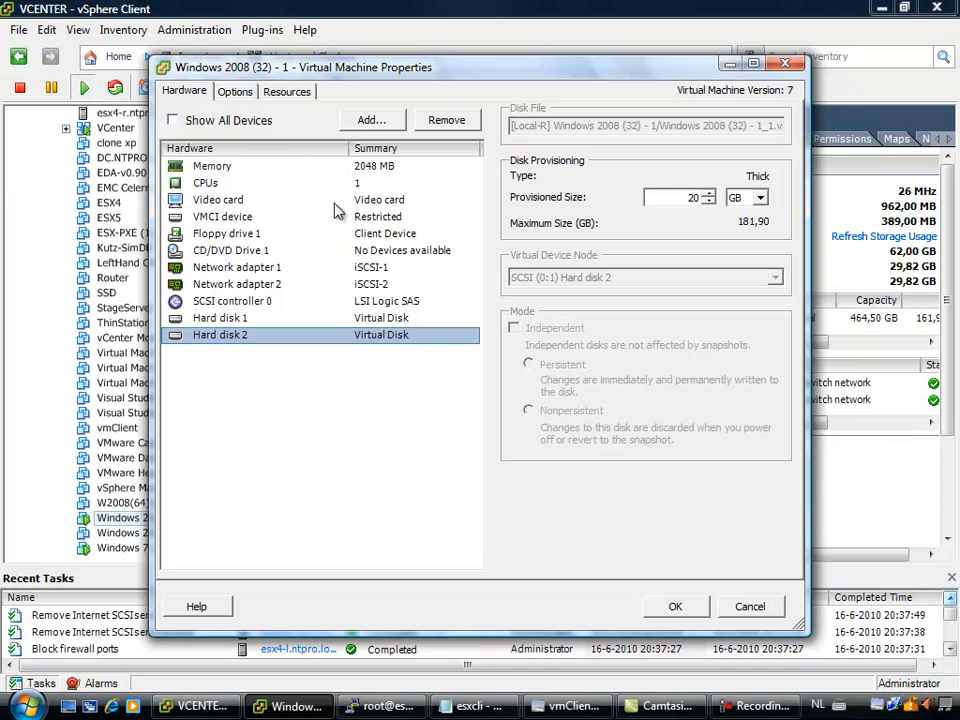
click(236, 268)
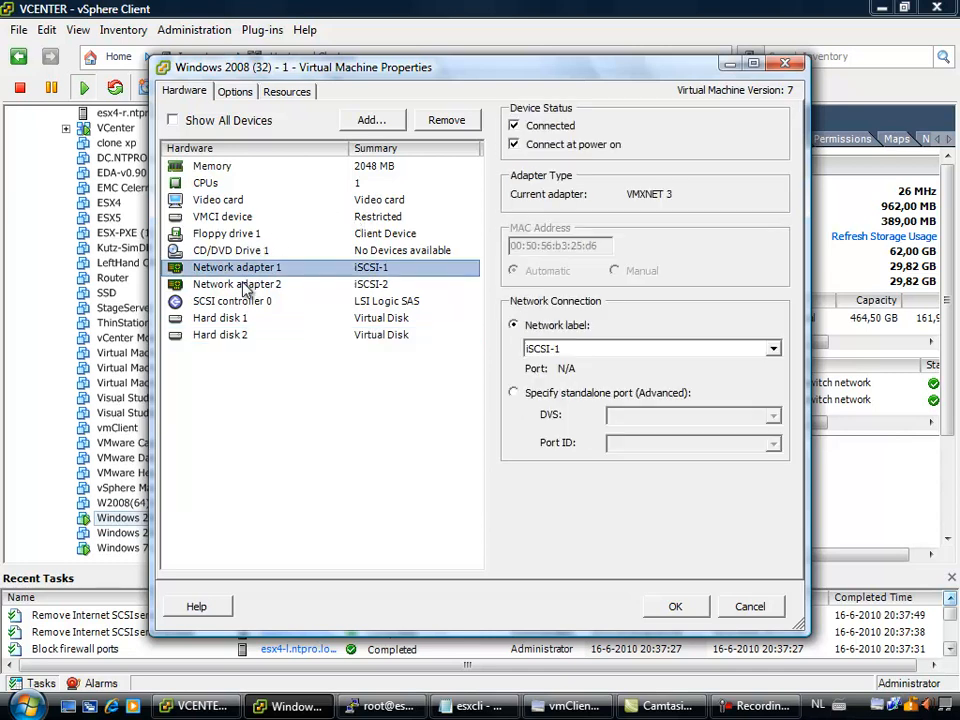
- Close the VM properties and view the ESX host's virtual switch networking under Configuration
click(676, 606)
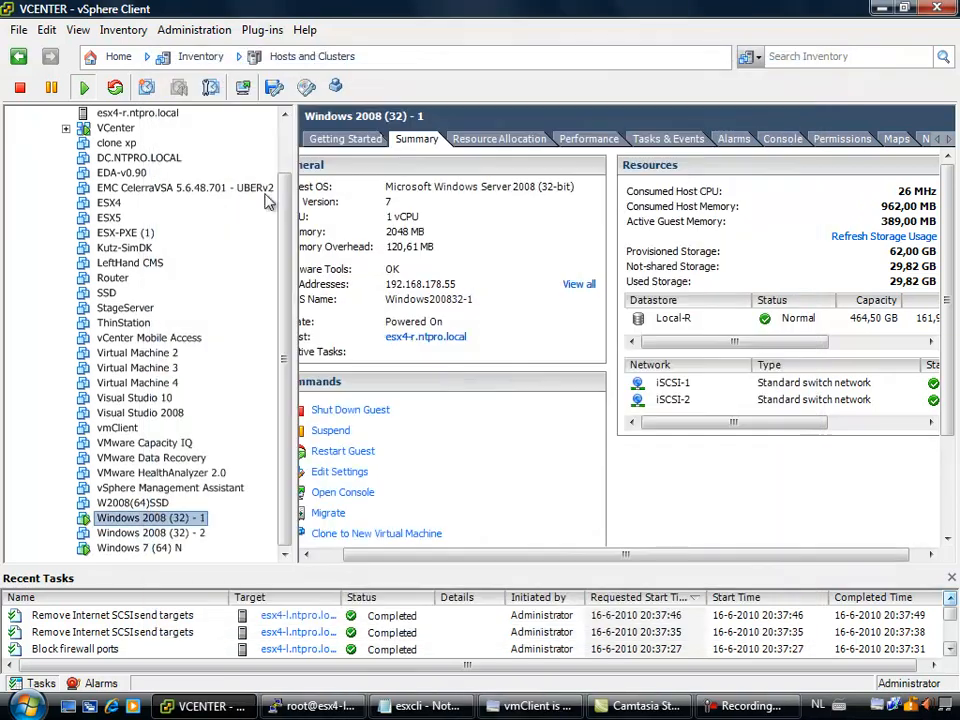
click(16, 112)
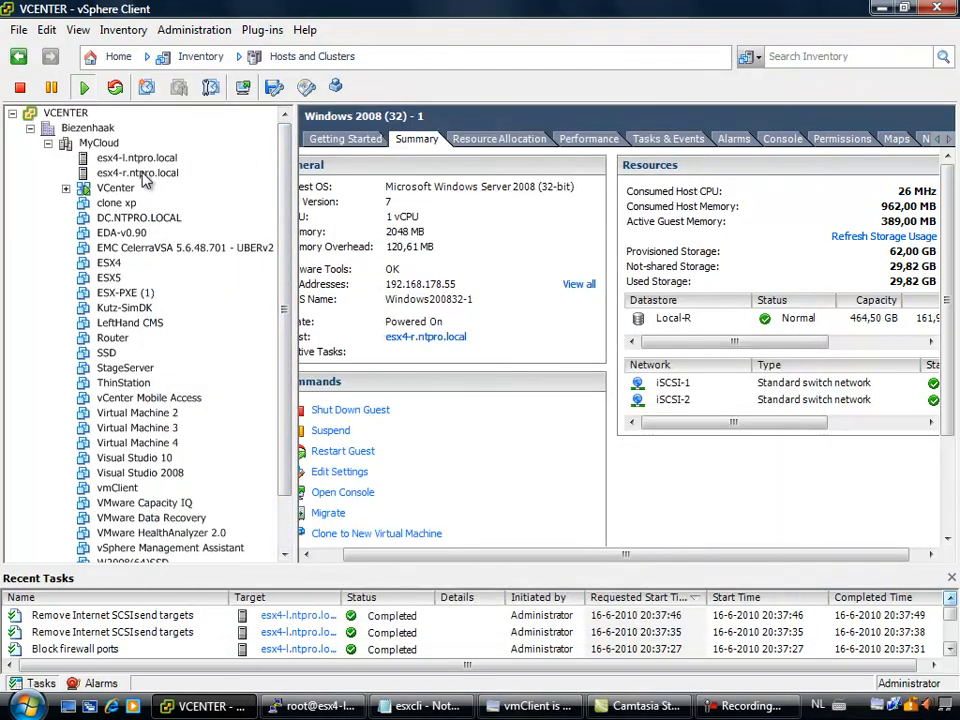
click(136, 172)
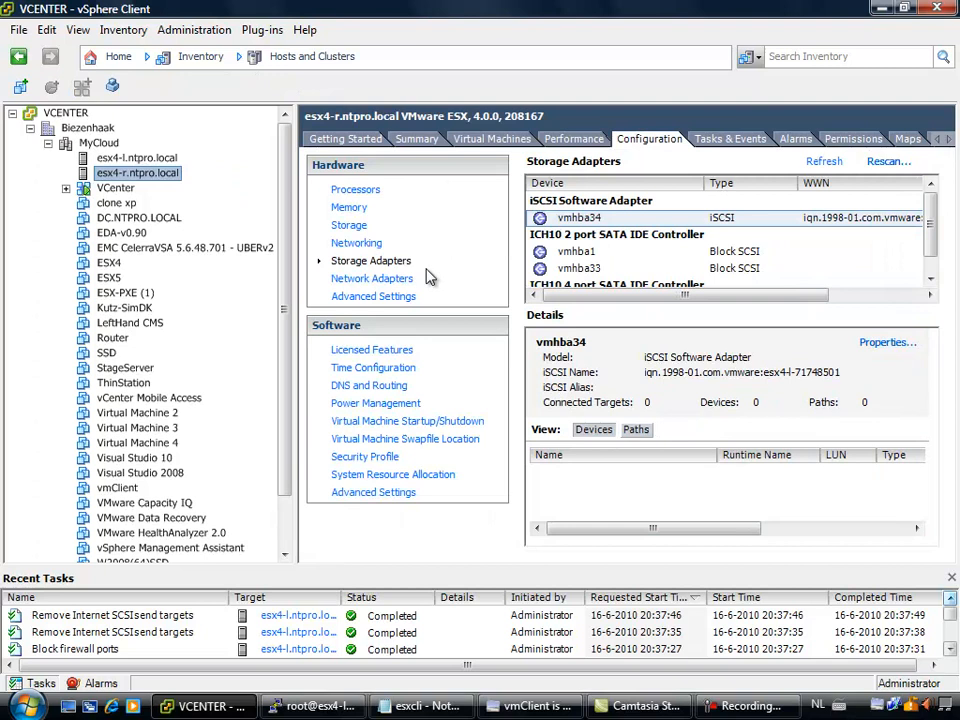
click(356, 244)
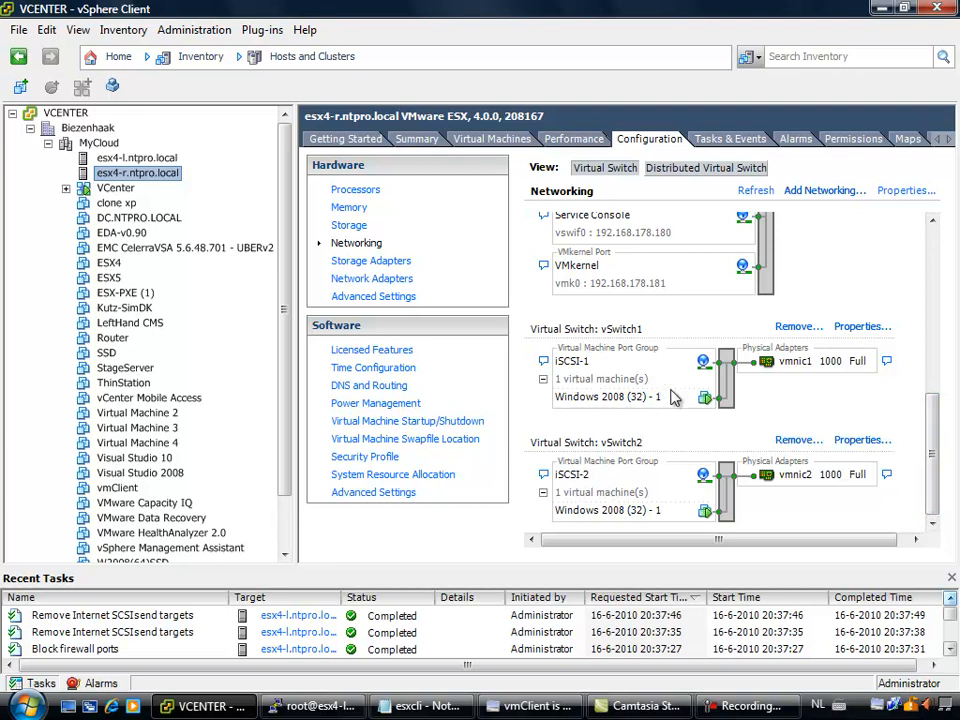
mouse_move(678, 512)
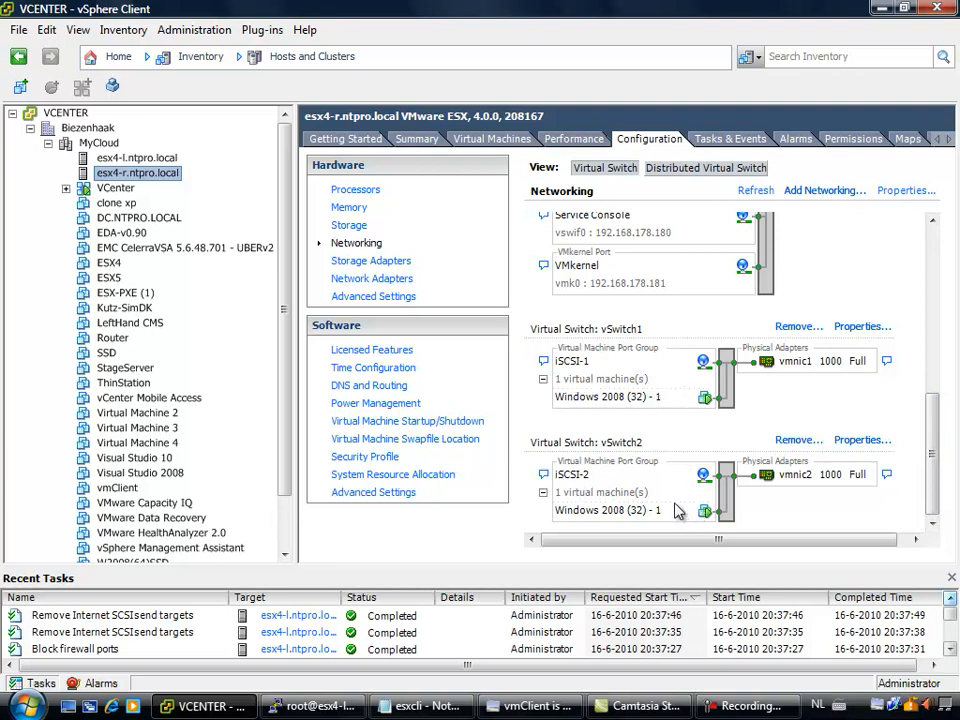
mouse_move(640, 500)
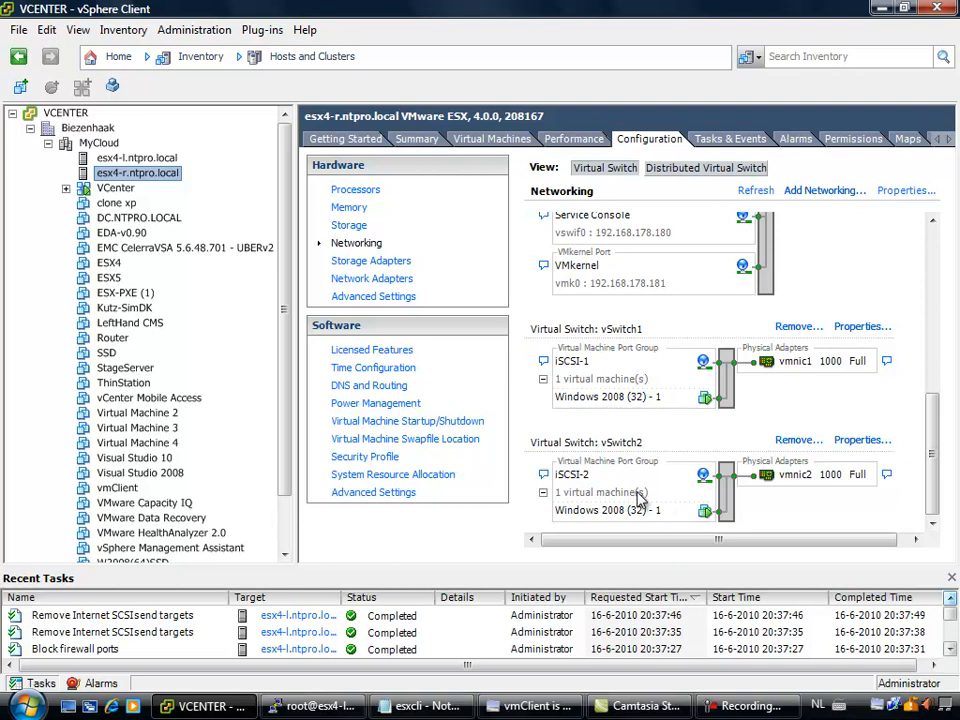
mouse_move(736, 370)
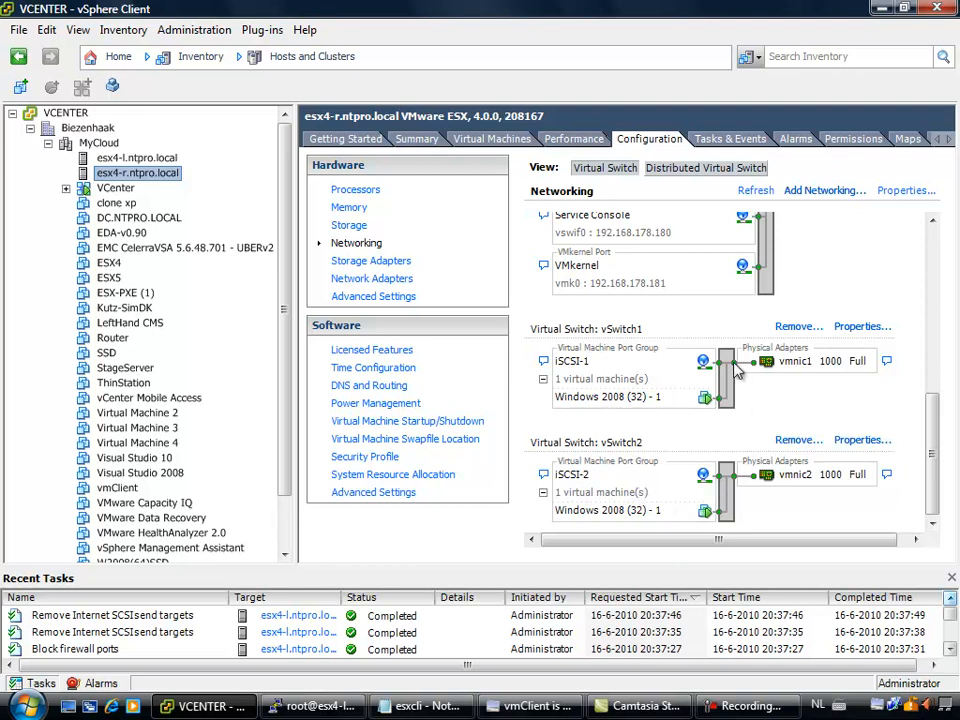
mouse_move(808, 402)
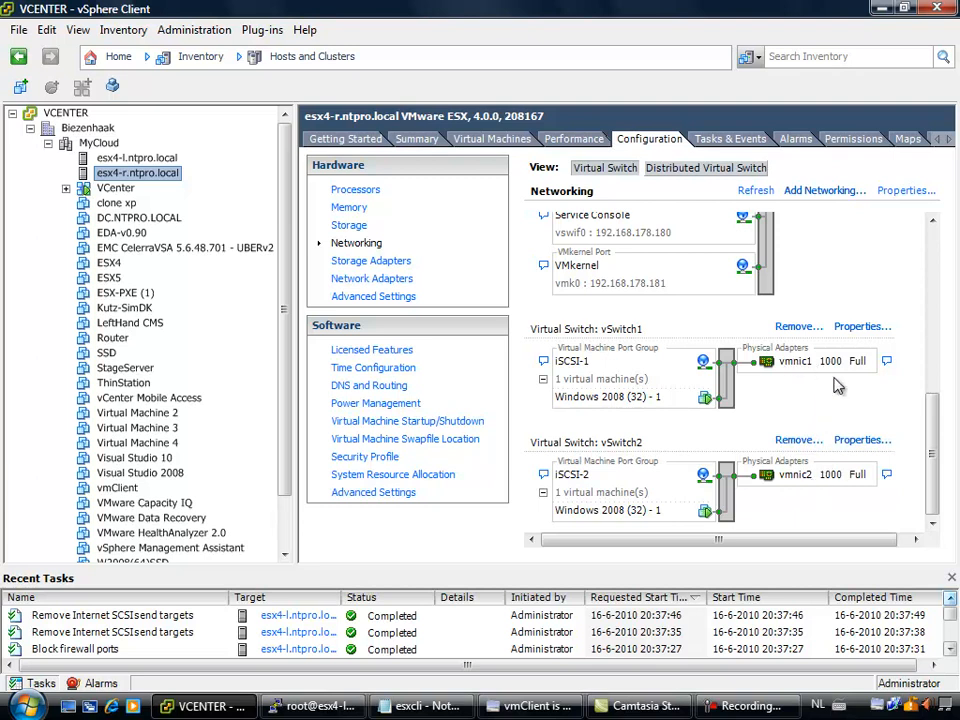
mouse_move(164, 160)
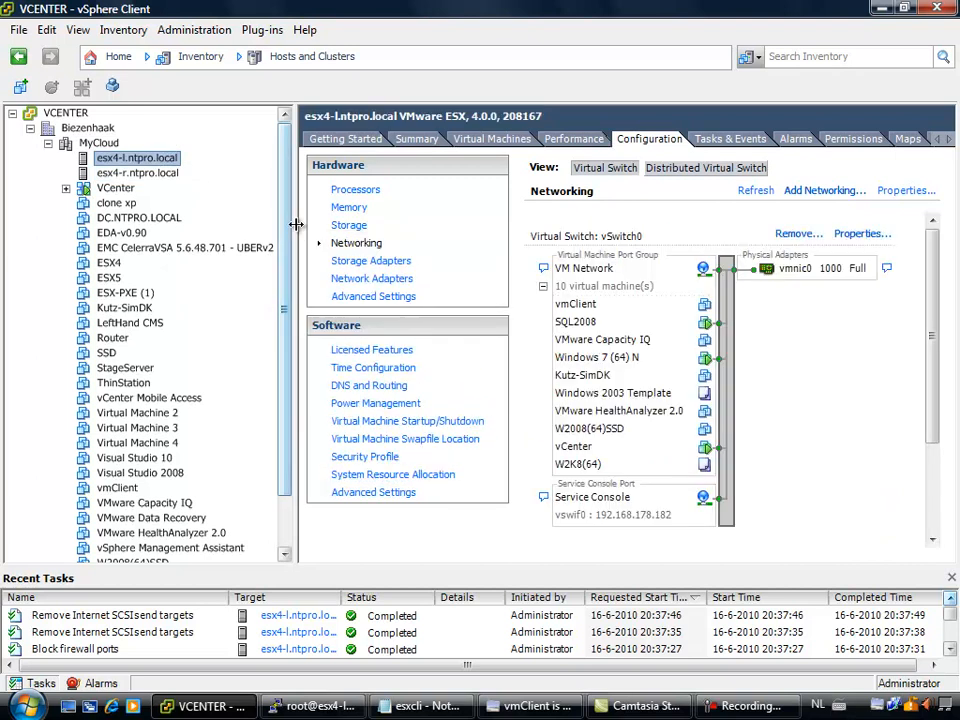
scroll(down, 3)
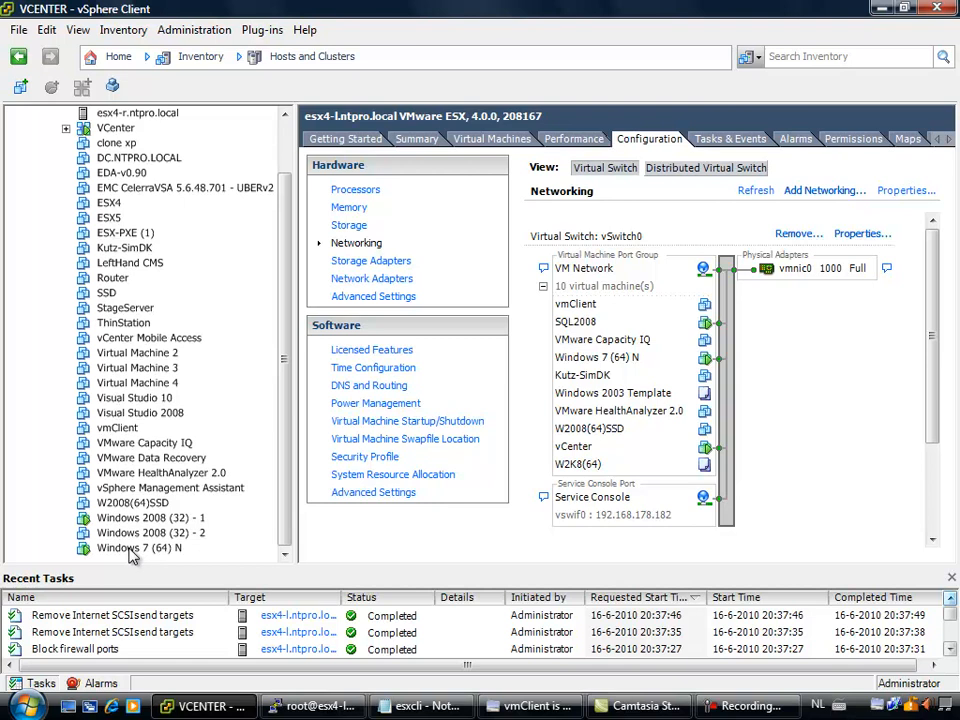
mouse_move(304, 400)
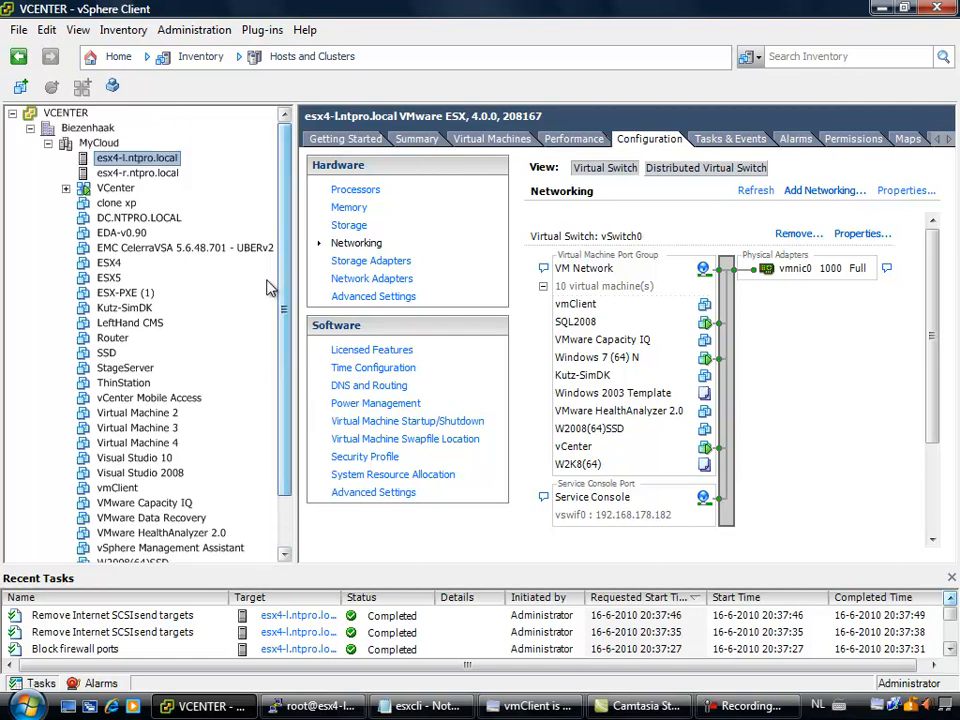
- Switch to the VM's remote session and relaunch StarWind Management Console from the desktop icon
click(150, 516)
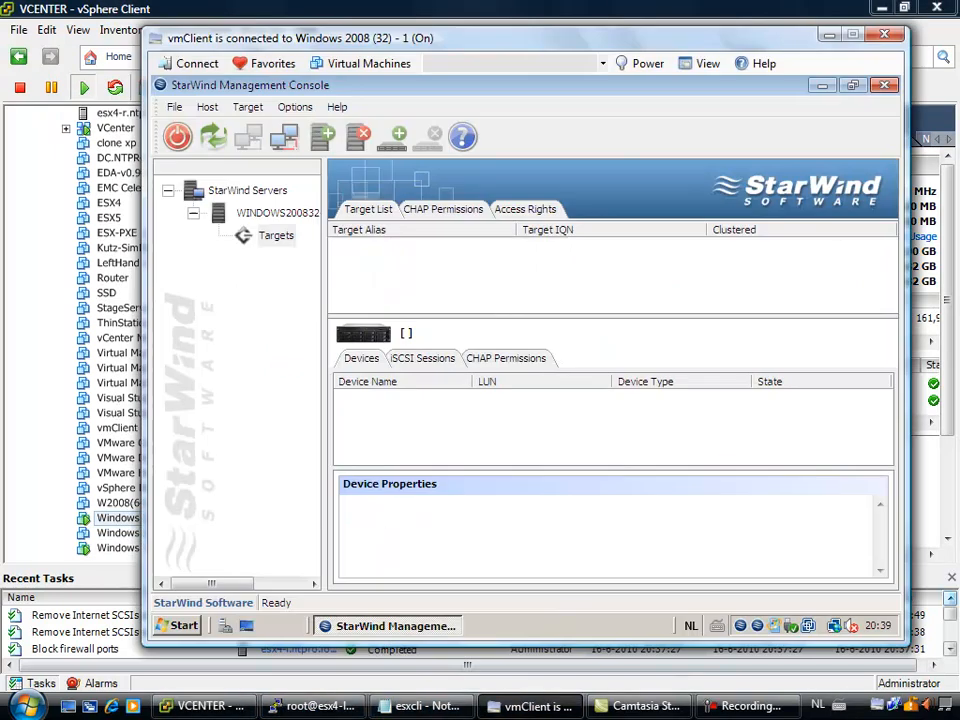
mouse_move(700, 84)
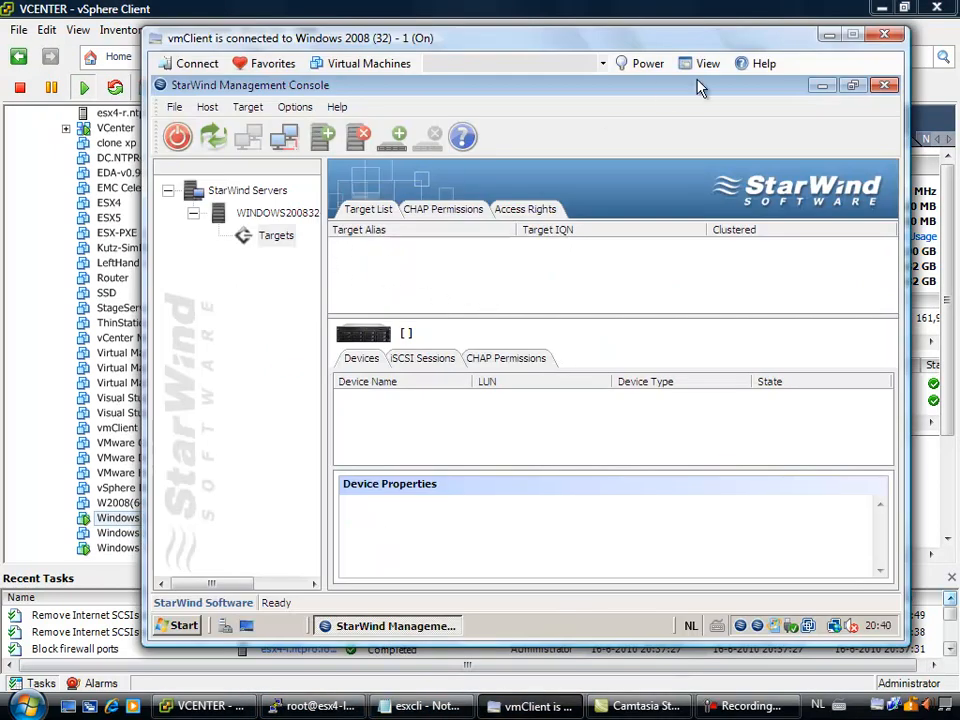
mouse_move(822, 84)
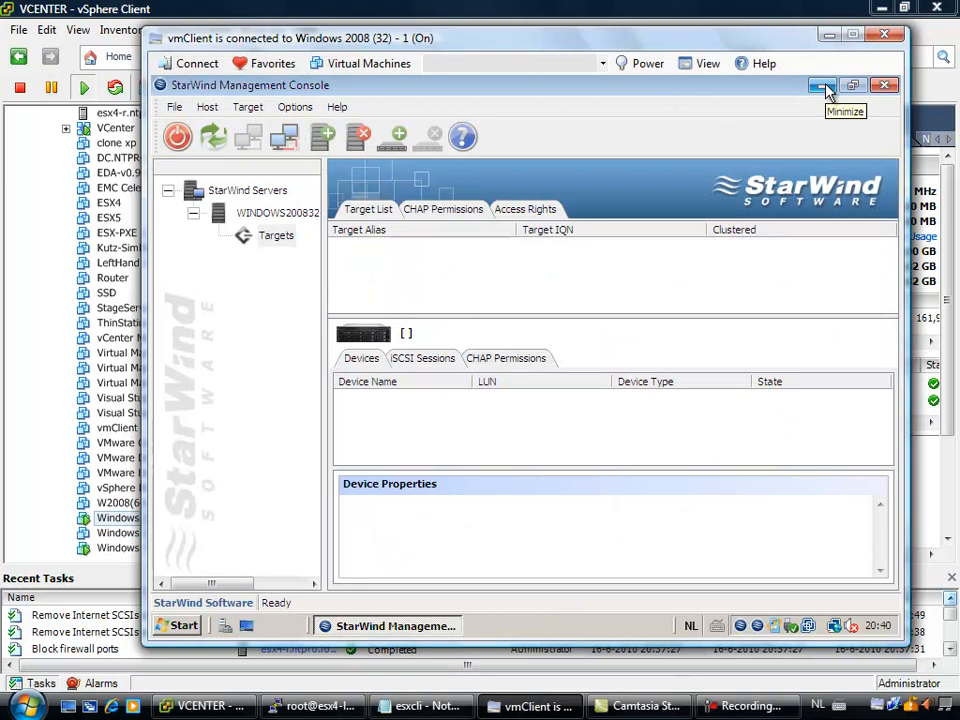
click(822, 84)
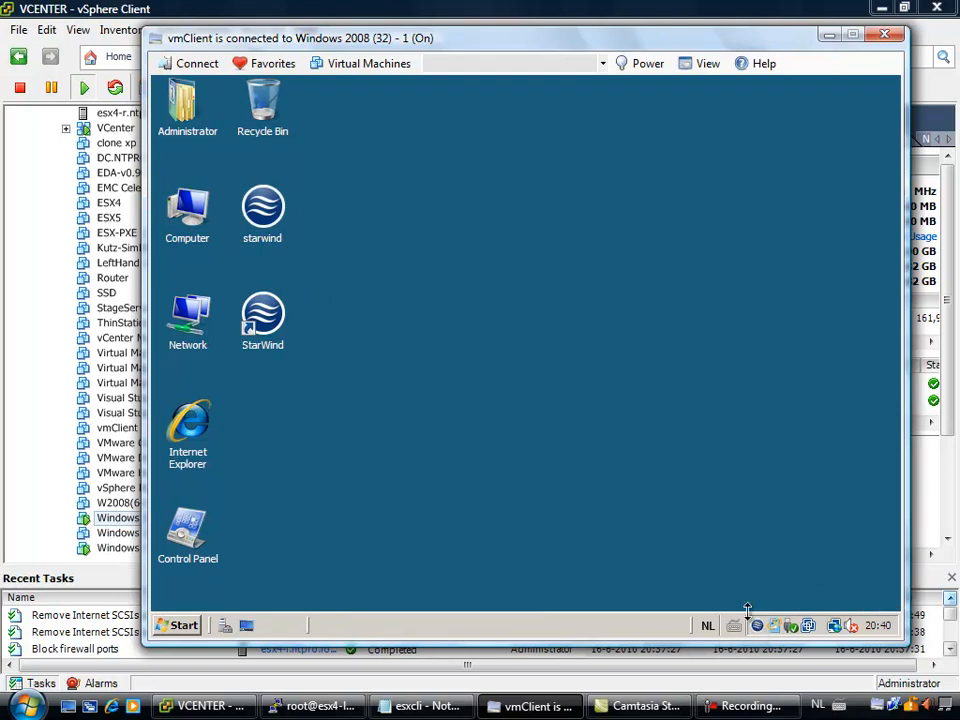
double_click(262, 316)
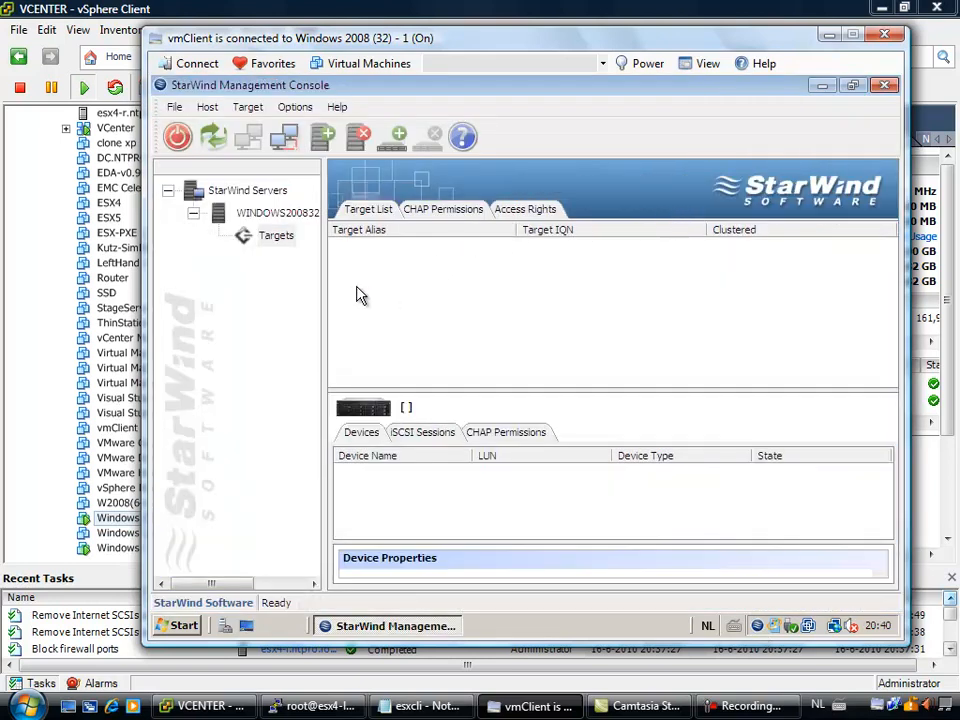
- Start a new iSCSI target named 'test' with hard disk (disk bridge) storage
right_click(276, 236)
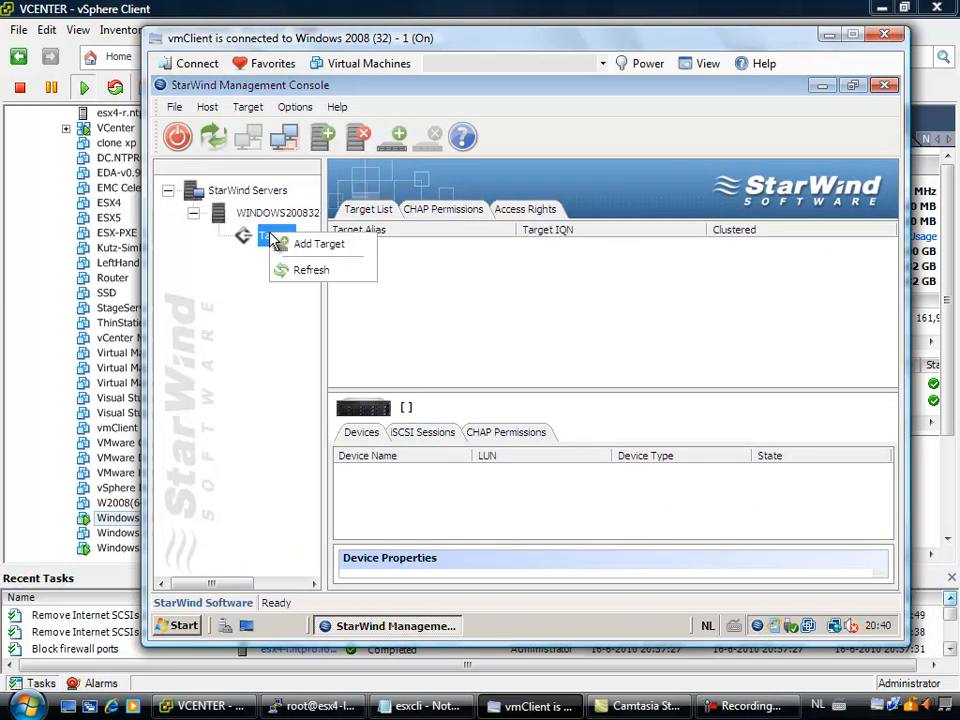
click(318, 244)
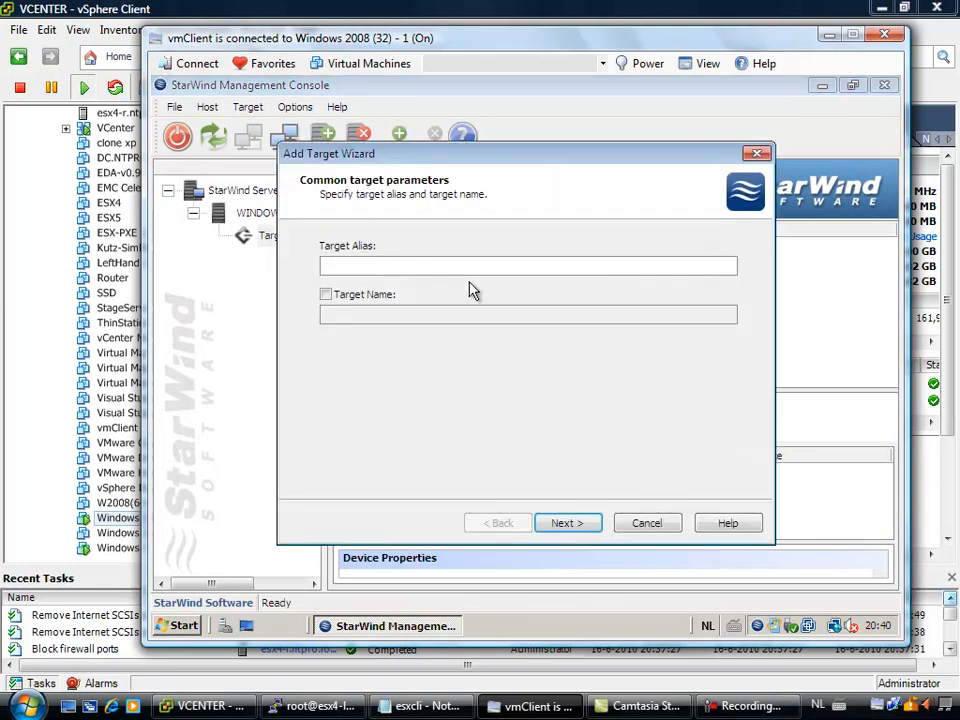
text(test)
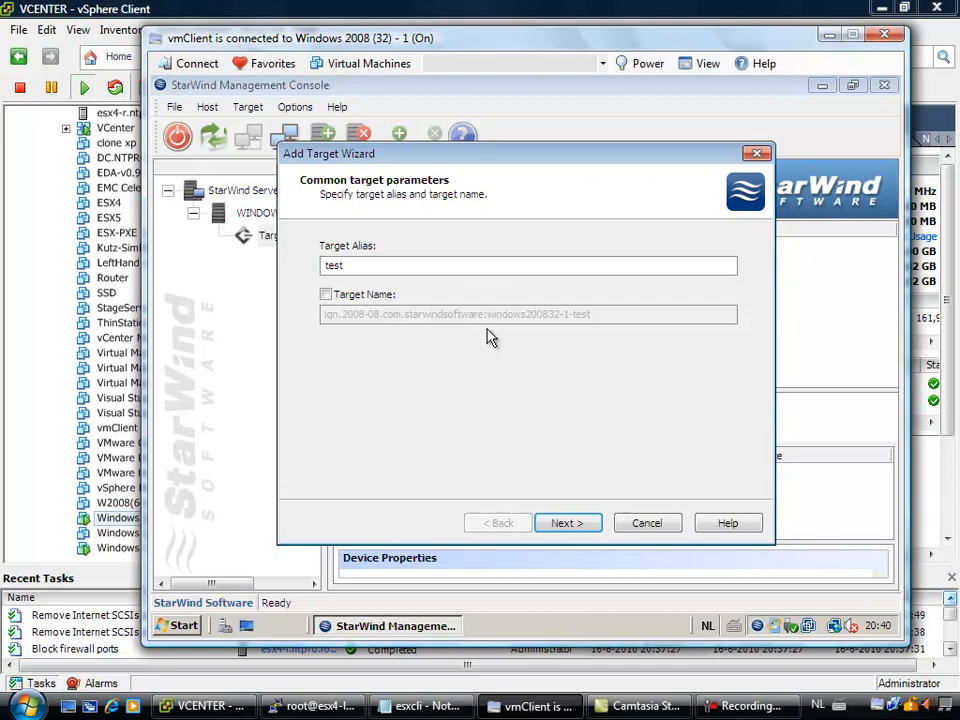
click(324, 292)
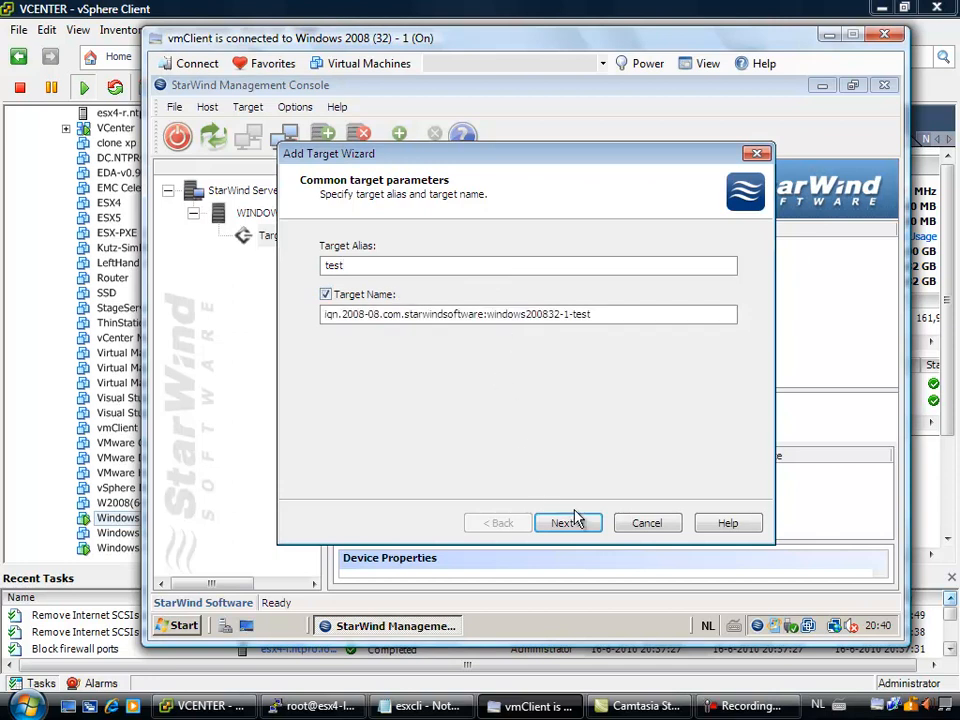
click(568, 522)
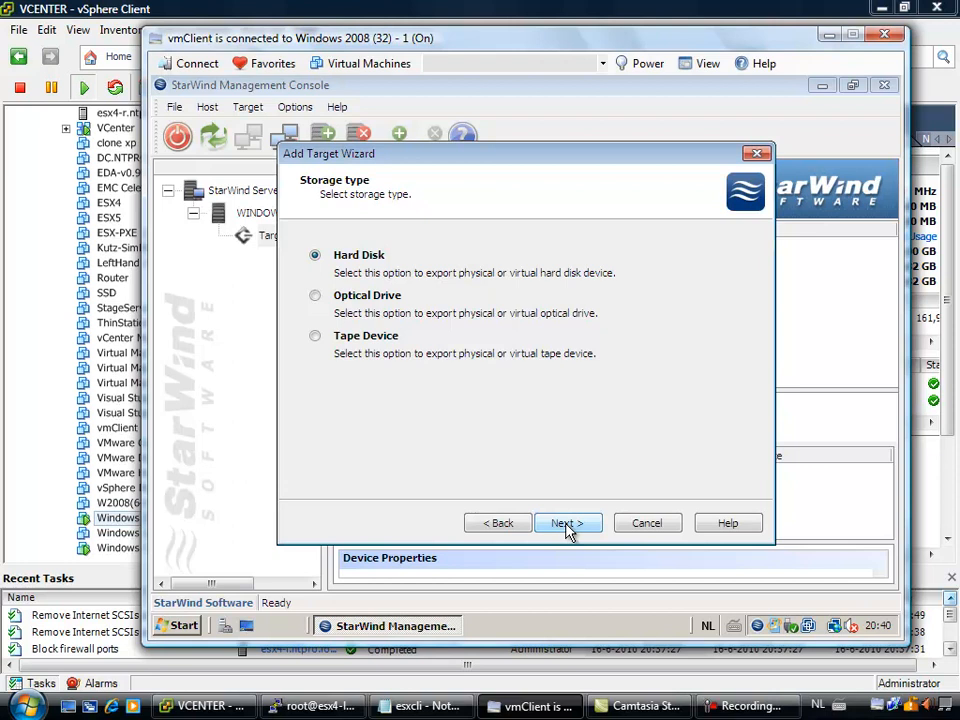
click(568, 524)
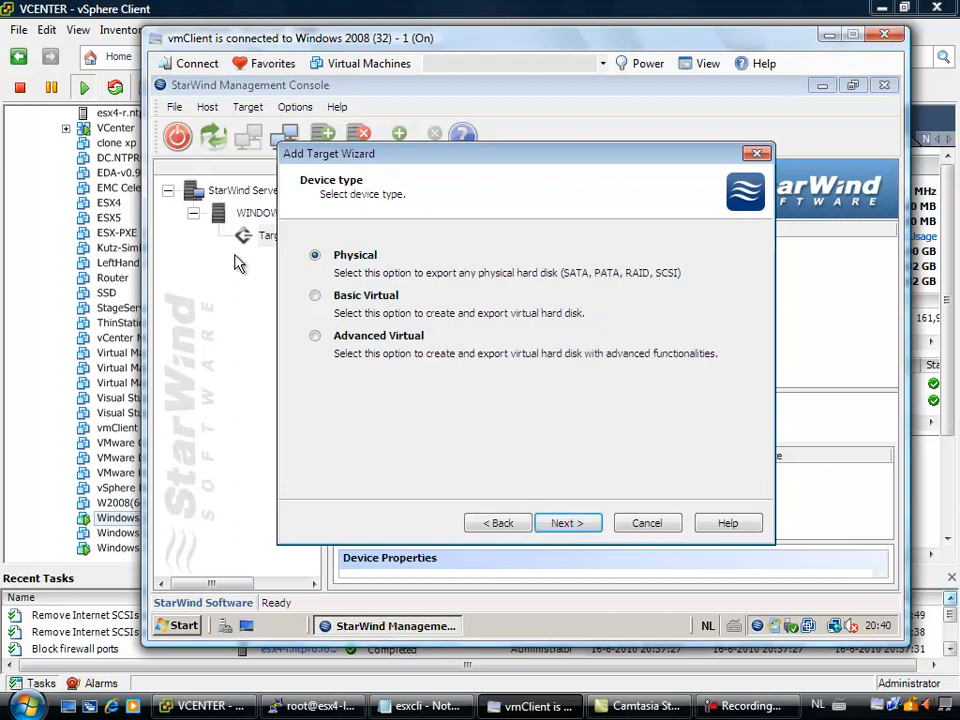
click(568, 522)
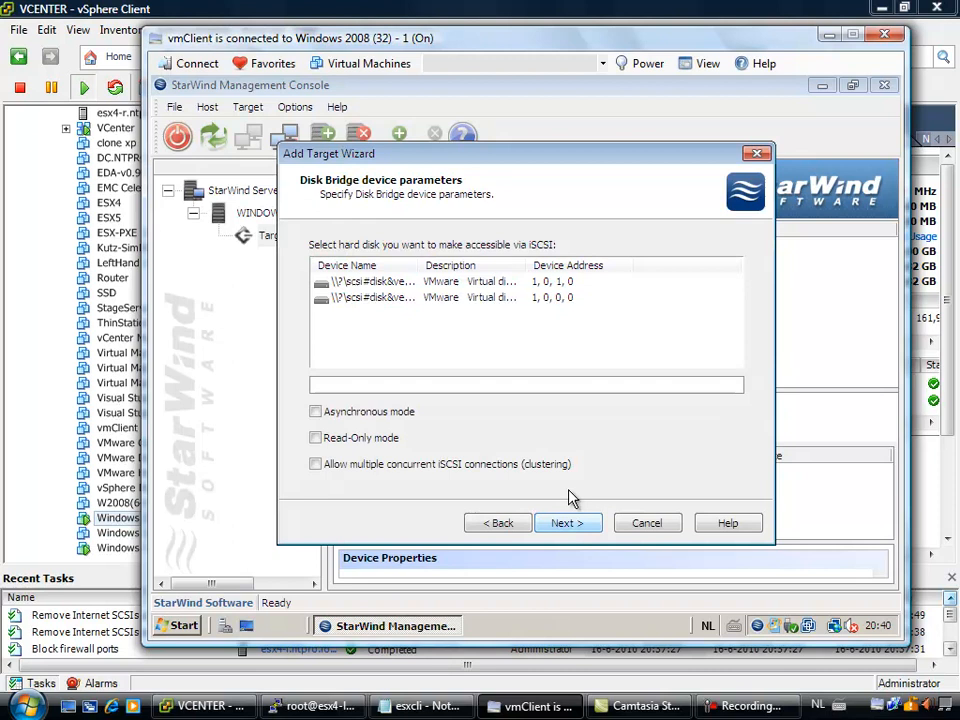
- Select the virtual disk, allow multiple concurrent iSCSI connections, set write-through caching and create DiskBridge1
click(450, 280)
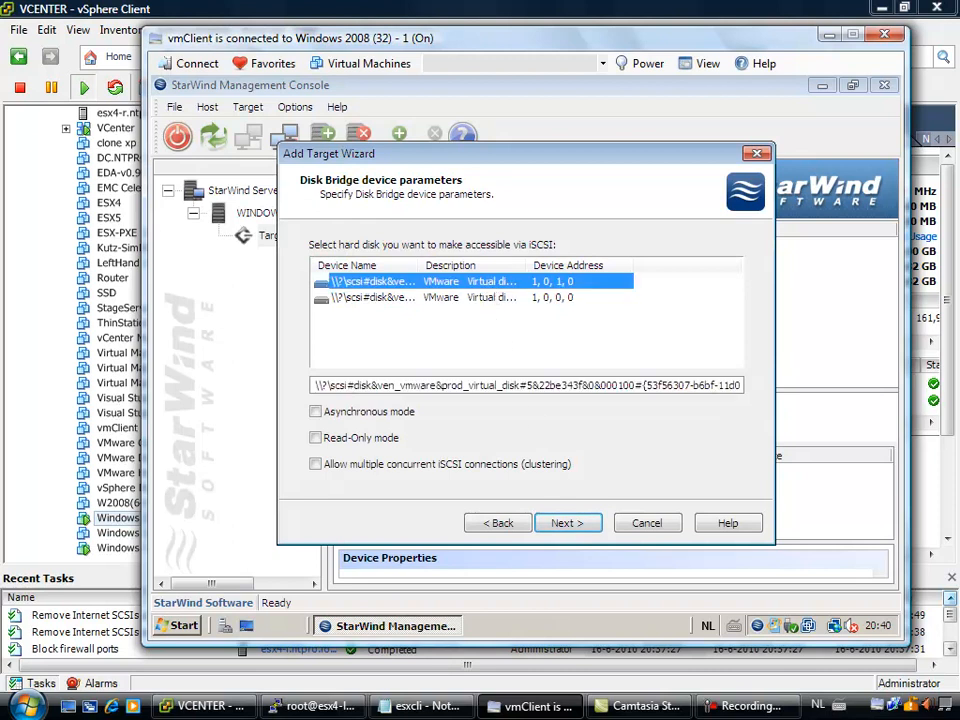
click(316, 464)
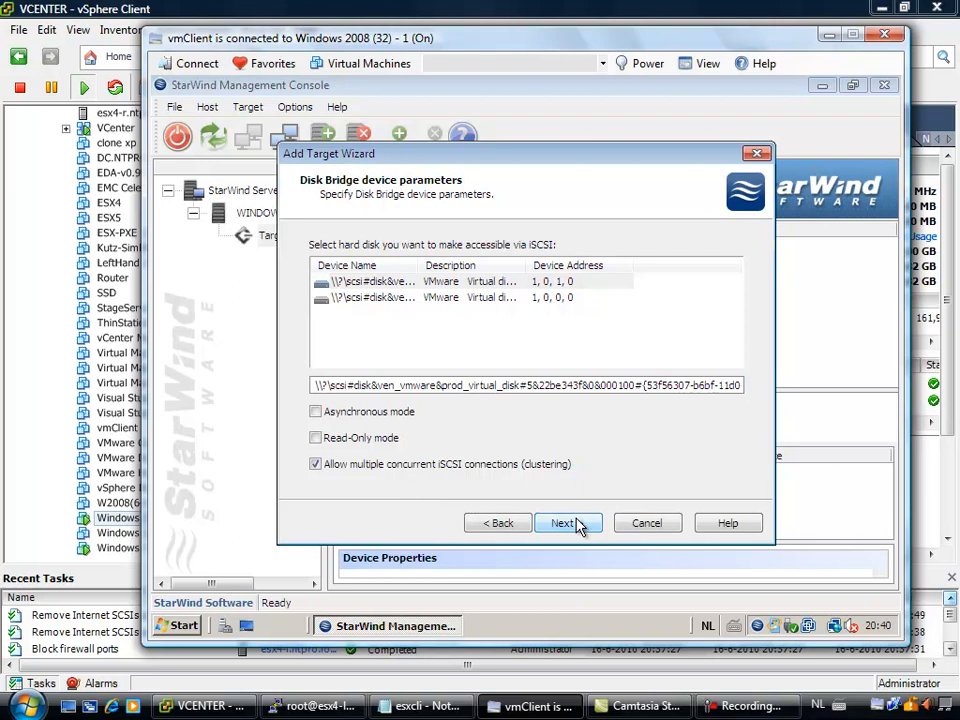
click(568, 522)
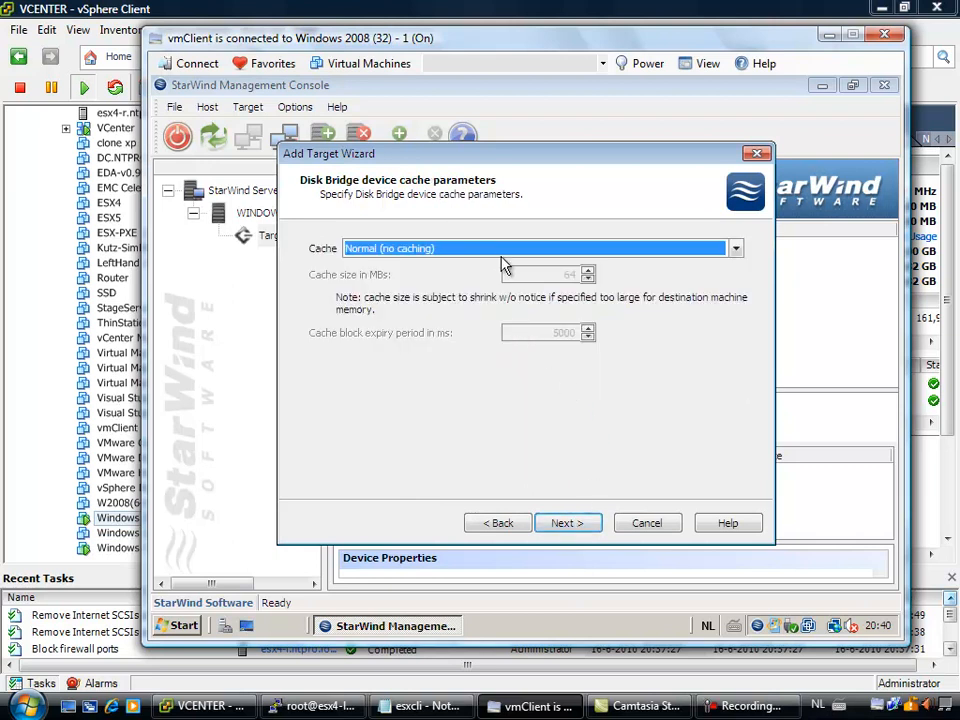
click(736, 248)
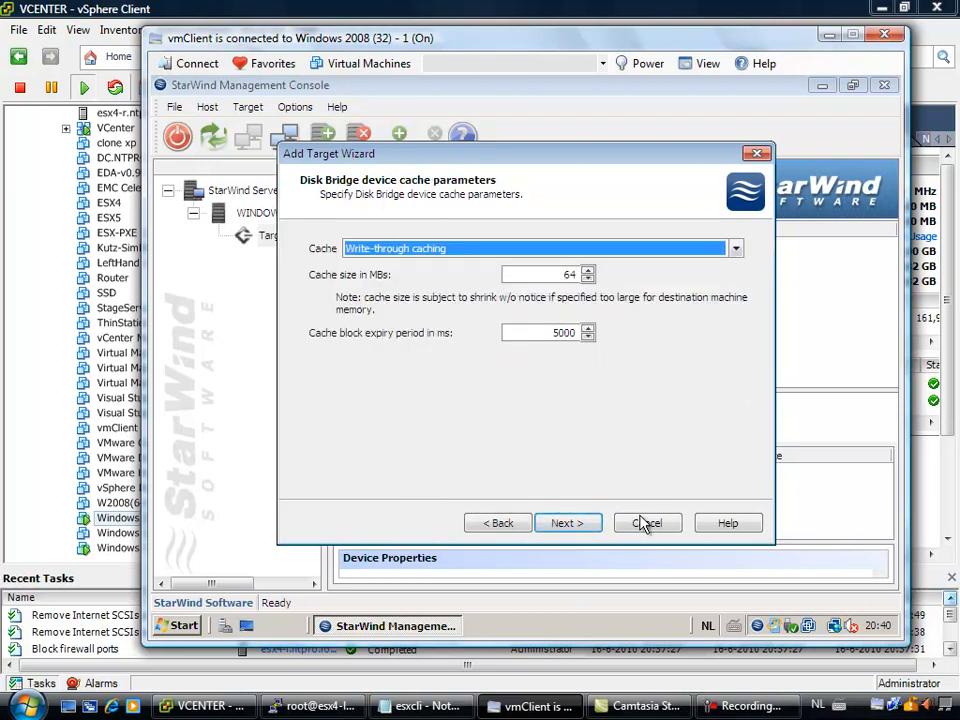
click(568, 524)
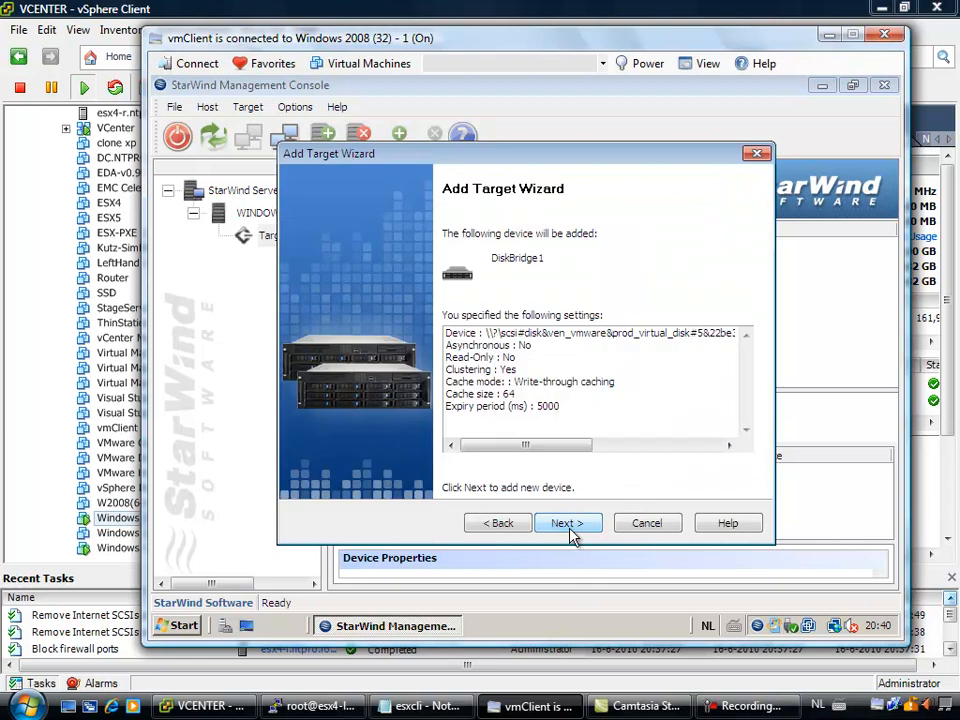
click(568, 524)
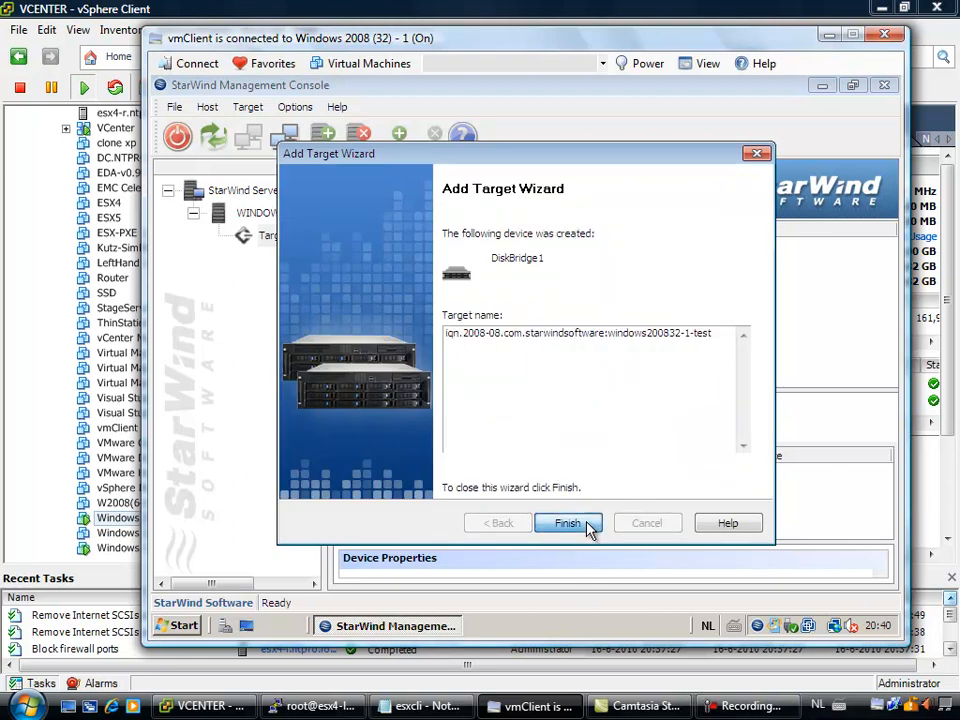
- Finish the wizard, confirm the test target holds DiskBridge1, then return to the ESX host in vSphere
click(568, 524)
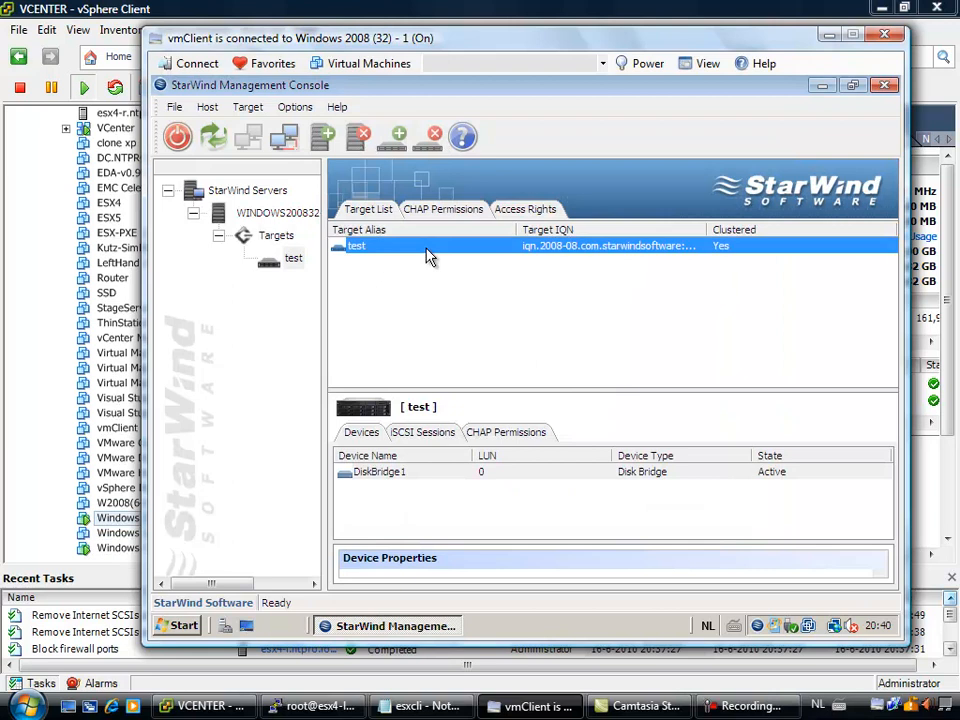
mouse_move(320, 316)
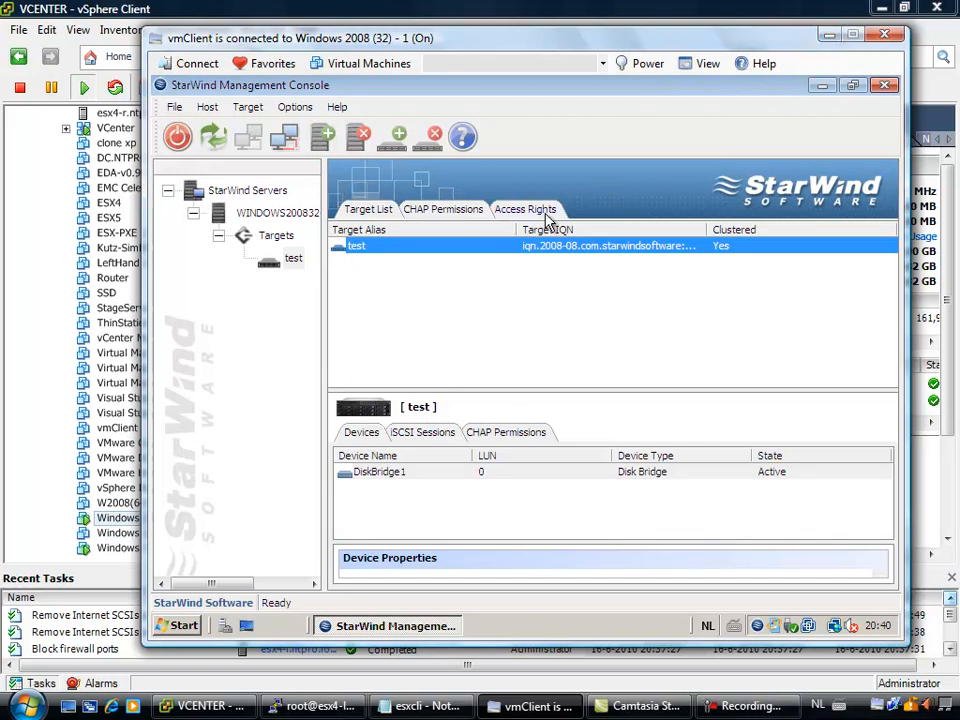
click(442, 210)
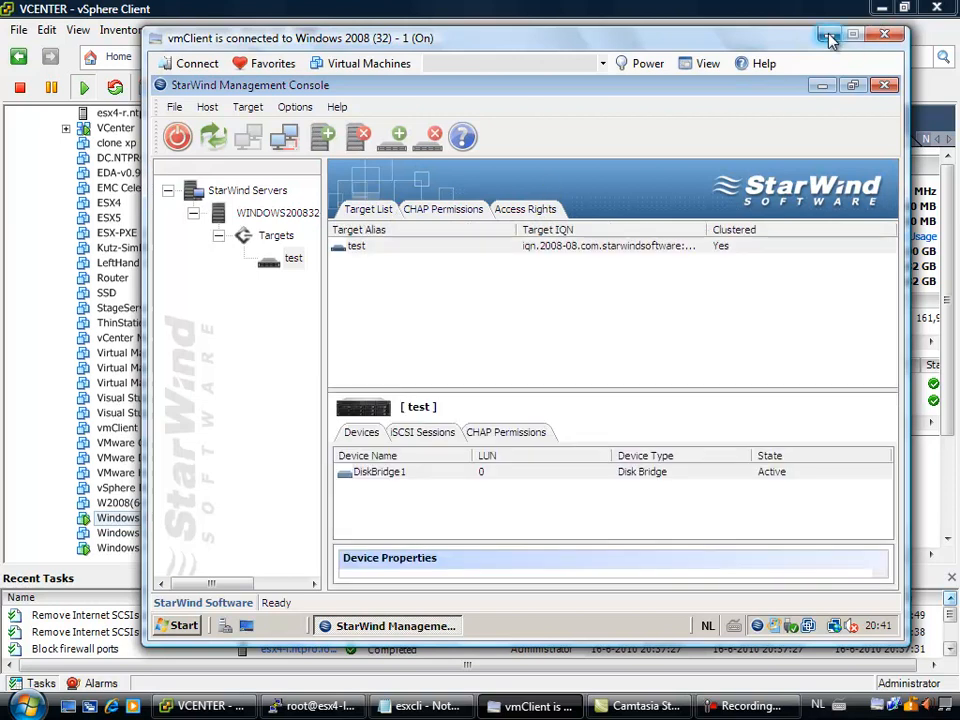
click(828, 36)
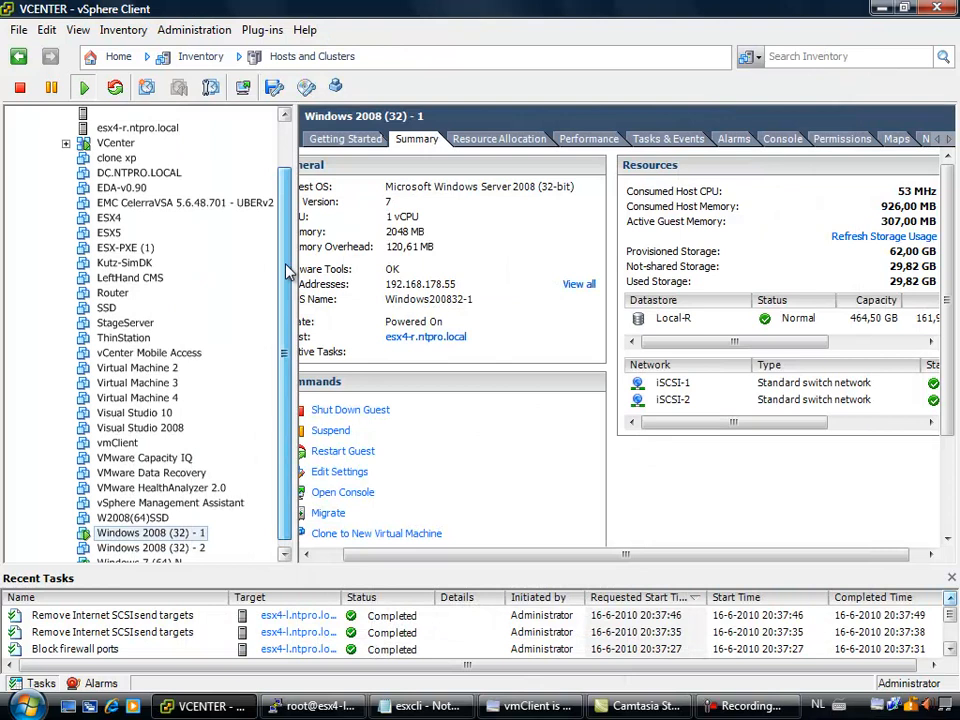
click(136, 158)
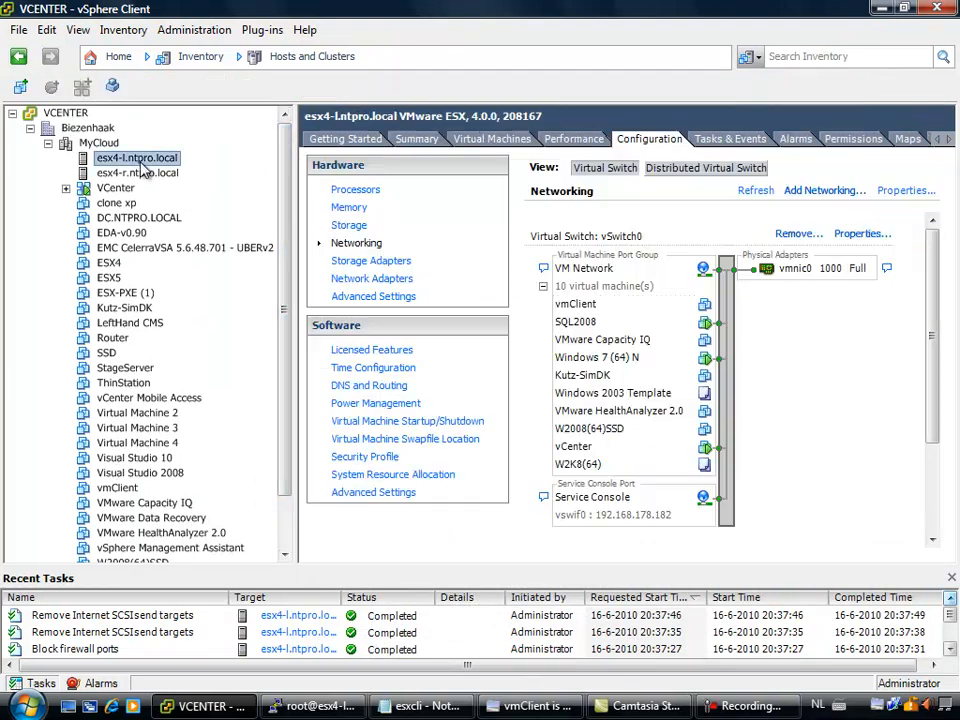
right_click(136, 158)
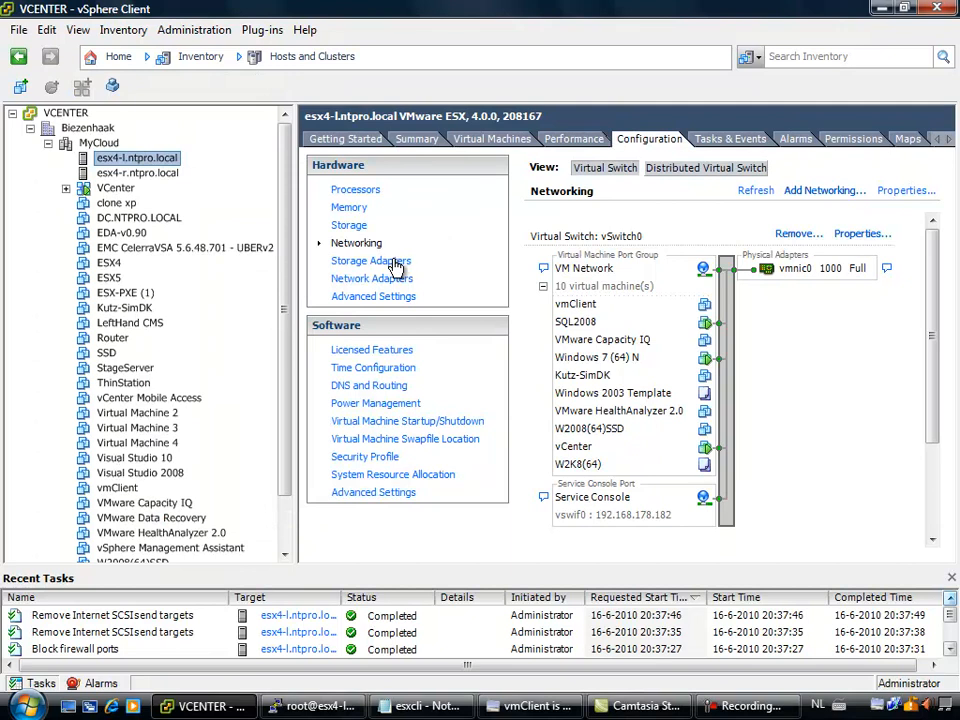
- Under Storage Adapters, enable the software iSCSI initiator on adapter vmhba34 via its properties
click(372, 260)
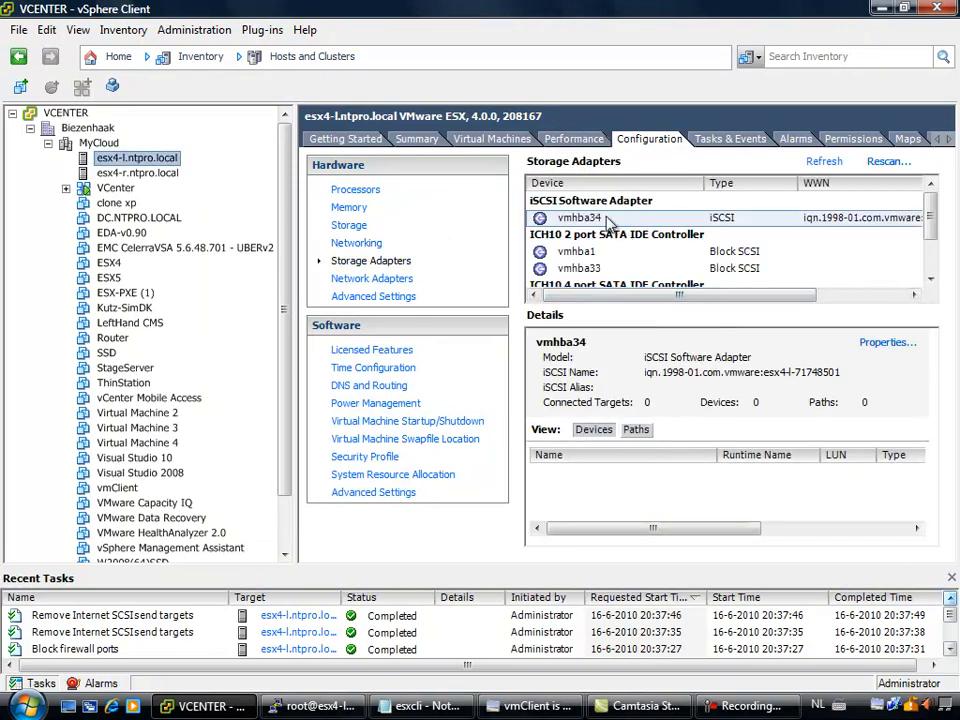
right_click(580, 216)
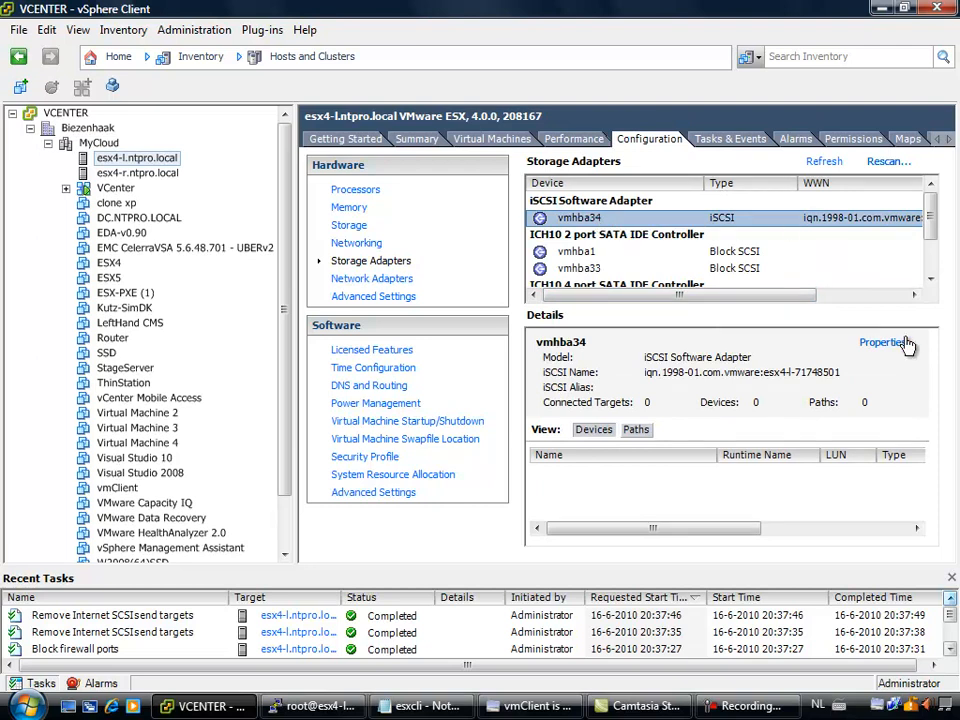
click(884, 342)
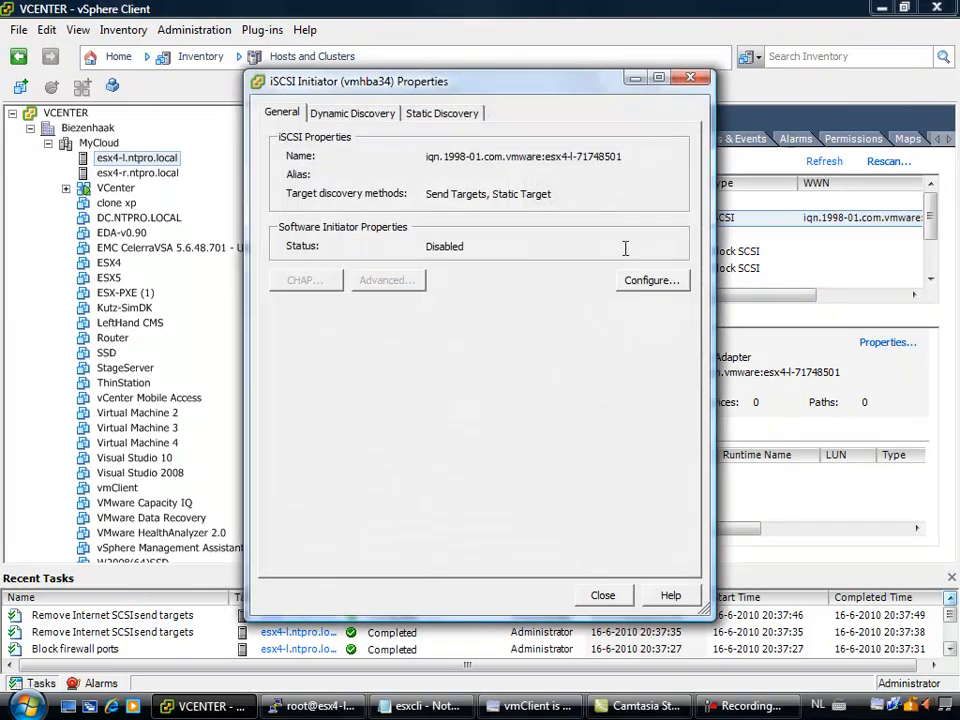
click(652, 280)
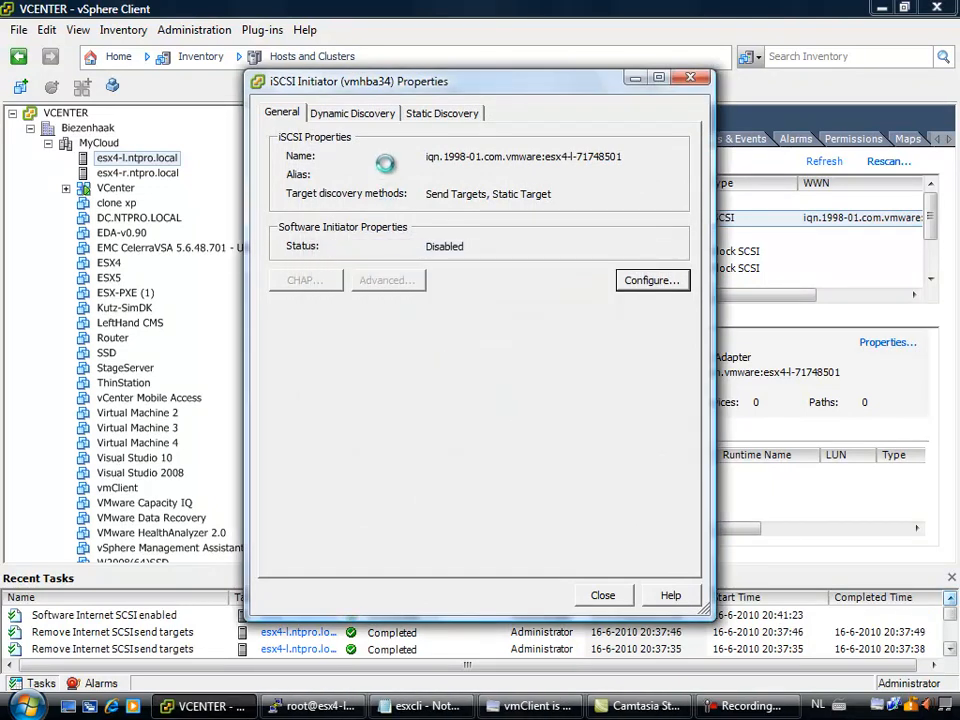
mouse_move(408, 168)
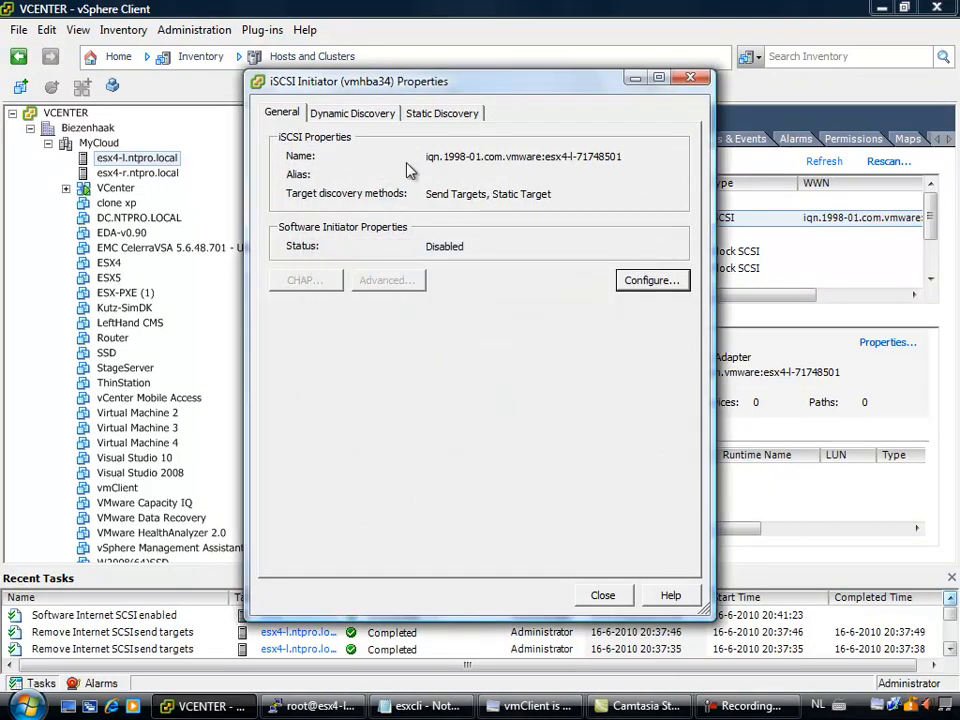
- Add 192.168.178.25 as a dynamic discovery send-target server
click(352, 112)
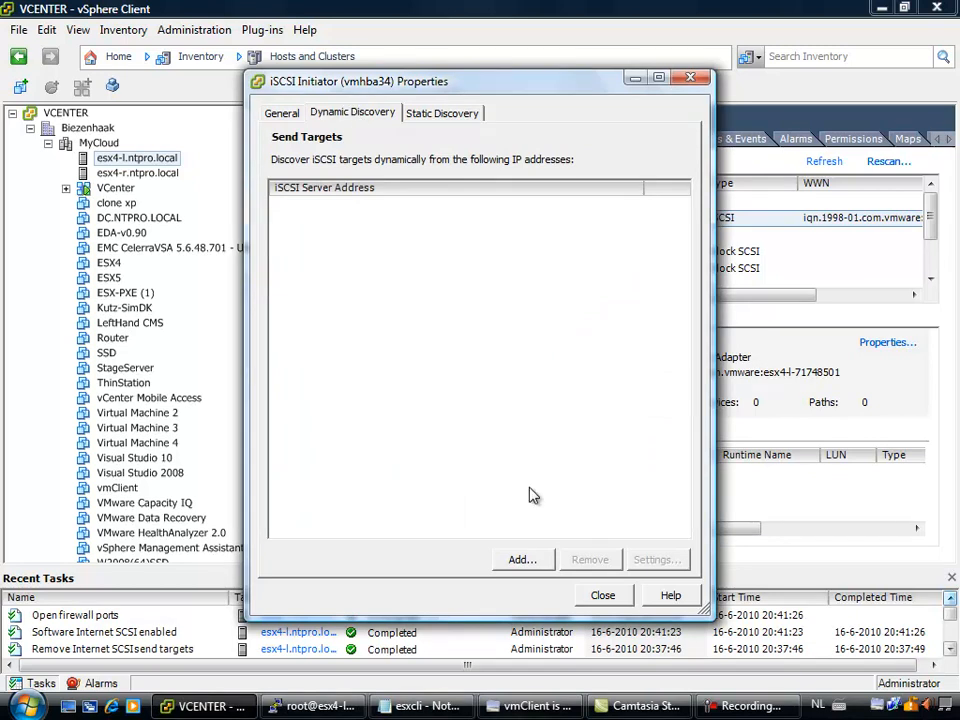
click(522, 560)
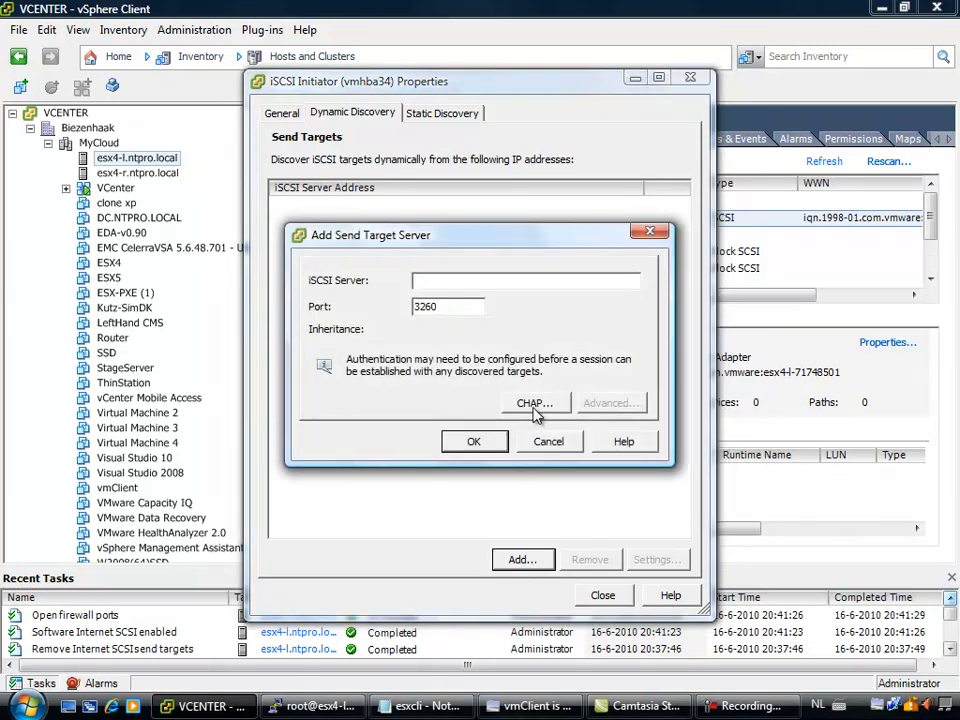
text(192)
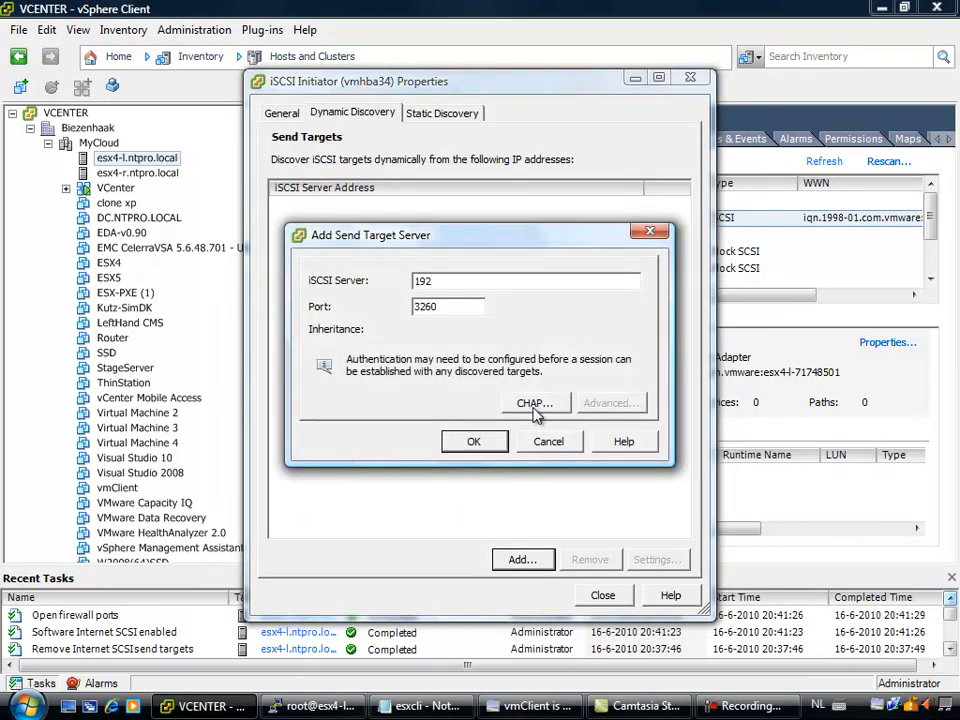
text(.168.178.)
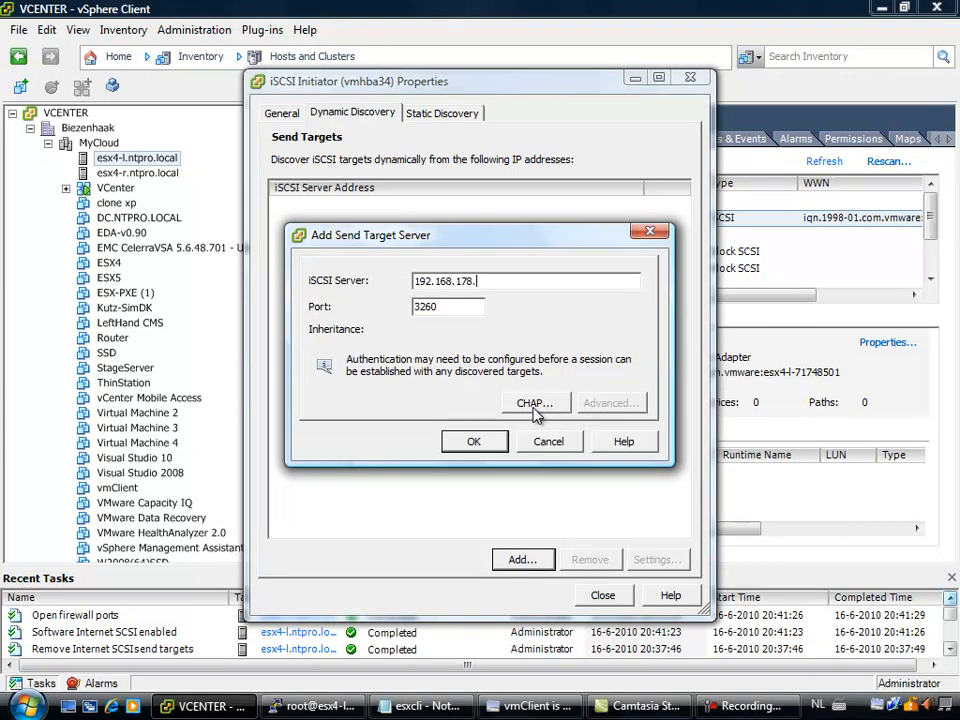
text(25)
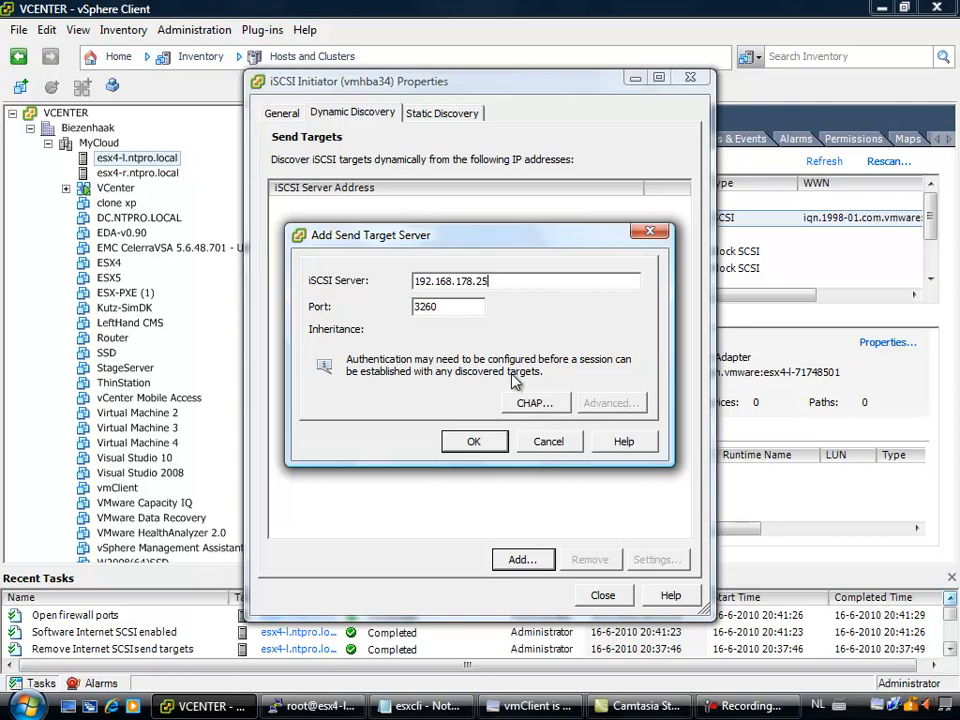
click(474, 442)
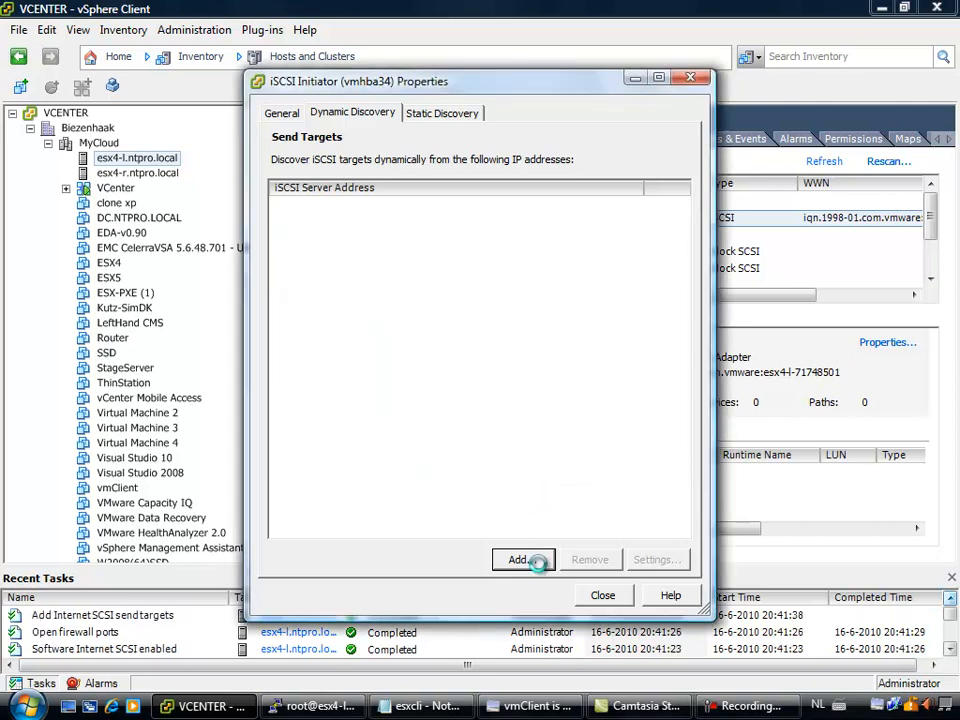
- Add 192.168.178.55 as a second send-target server and close the initiator properties
click(516, 560)
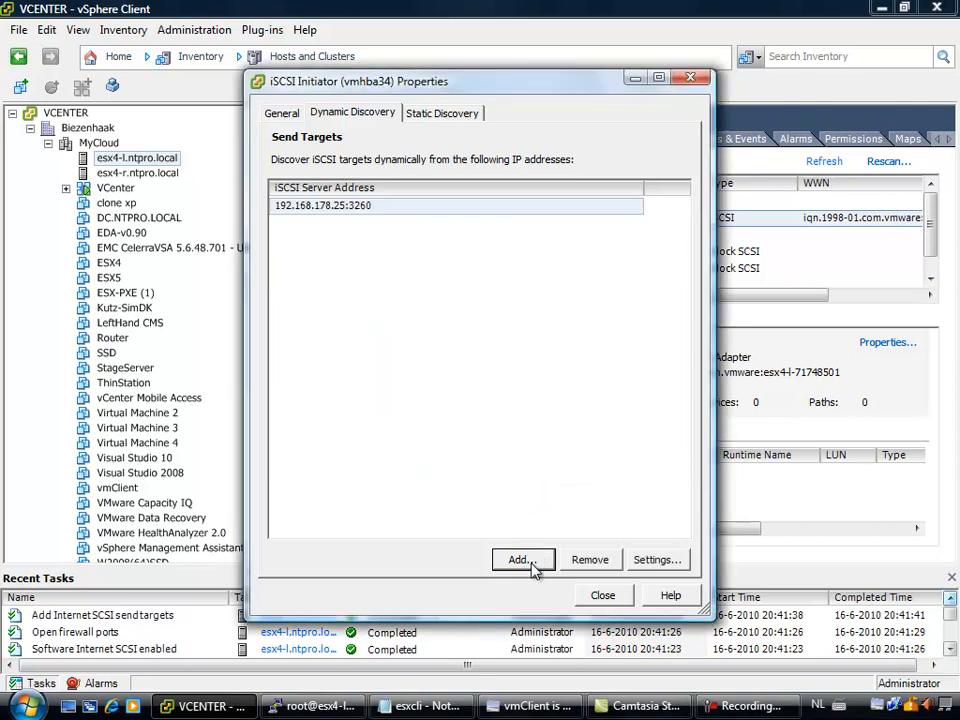
click(522, 560)
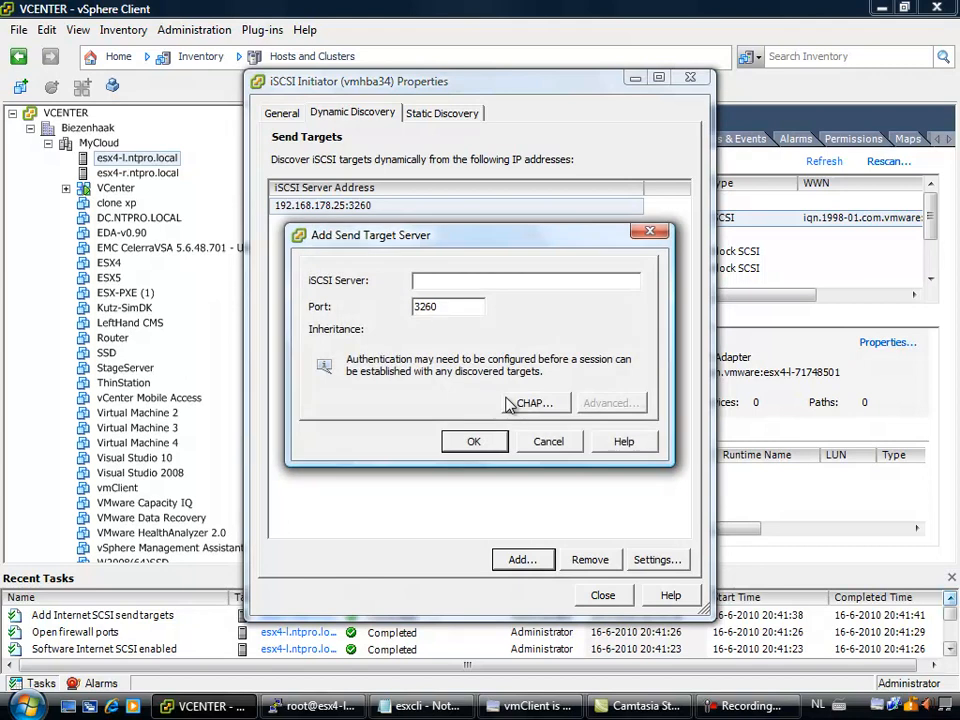
text(192.168.178)
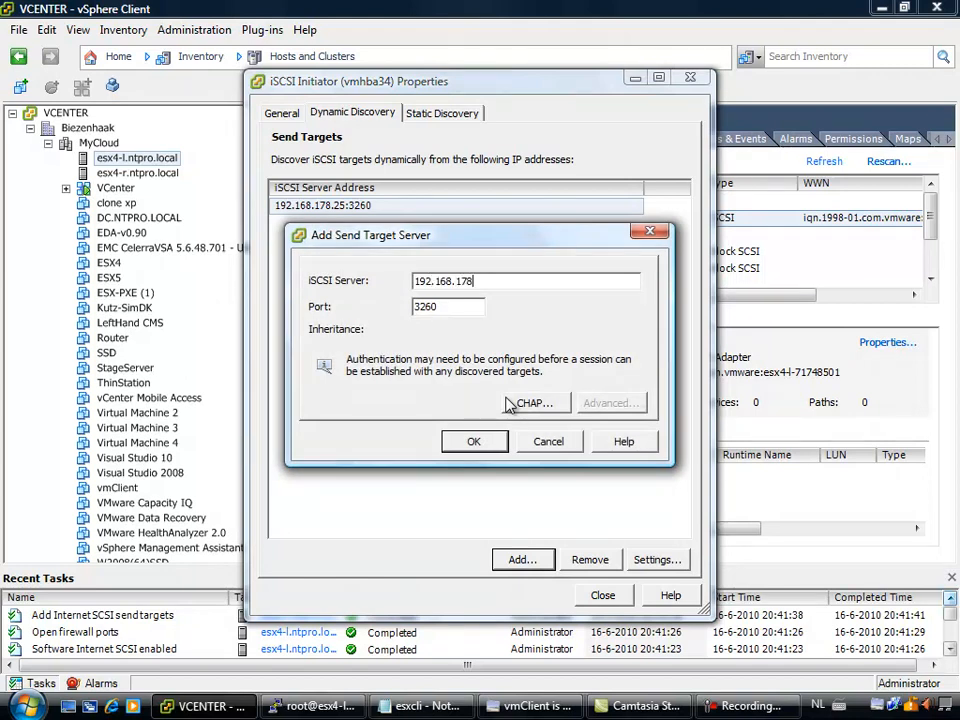
click(474, 442)
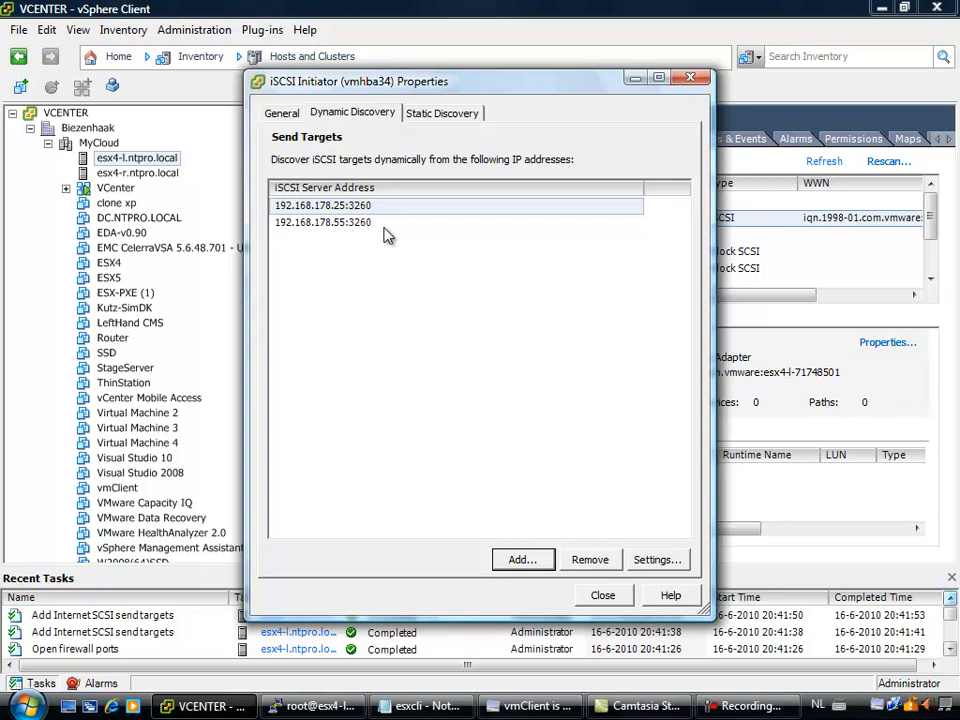
mouse_move(450, 112)
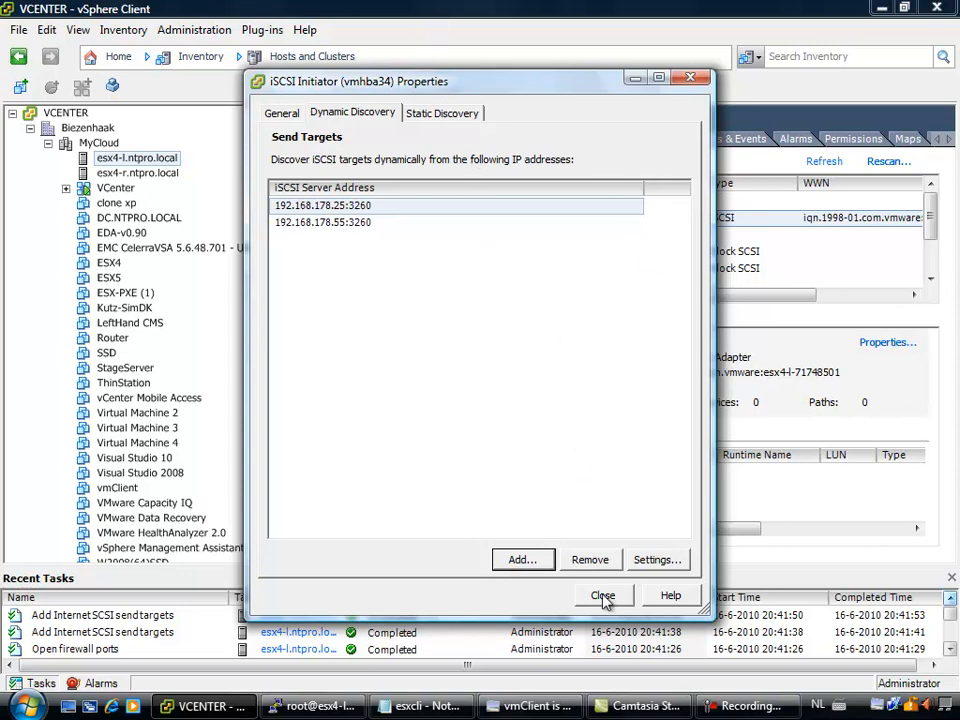
click(604, 596)
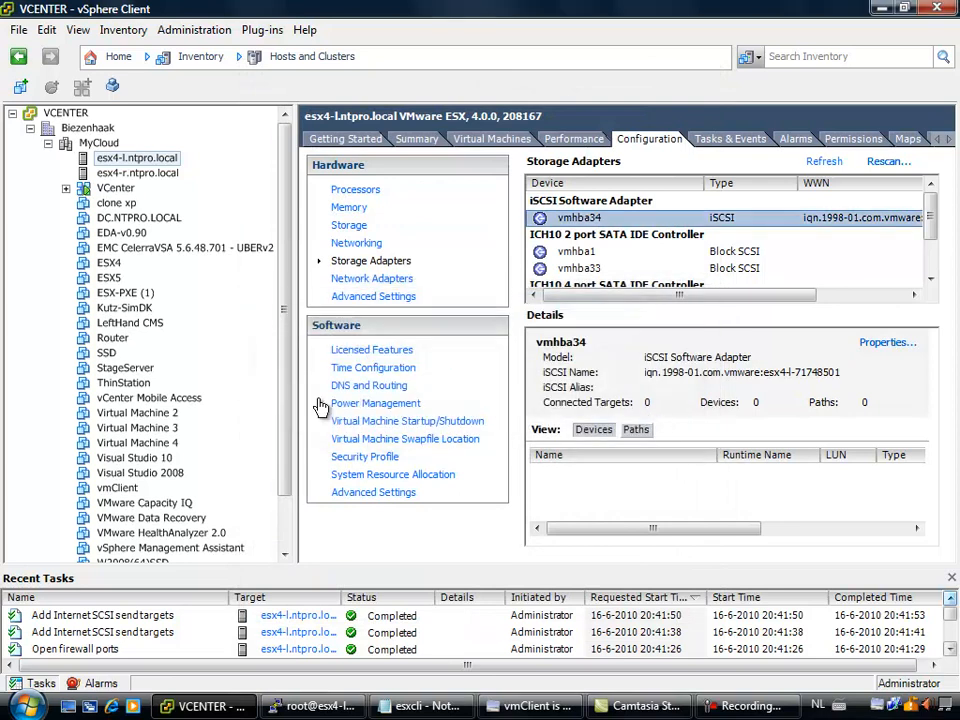
- Check the VM's IP addresses .55 and .25 on its summary, then return to host esx4-1's storage adapters
scroll(down, 3)
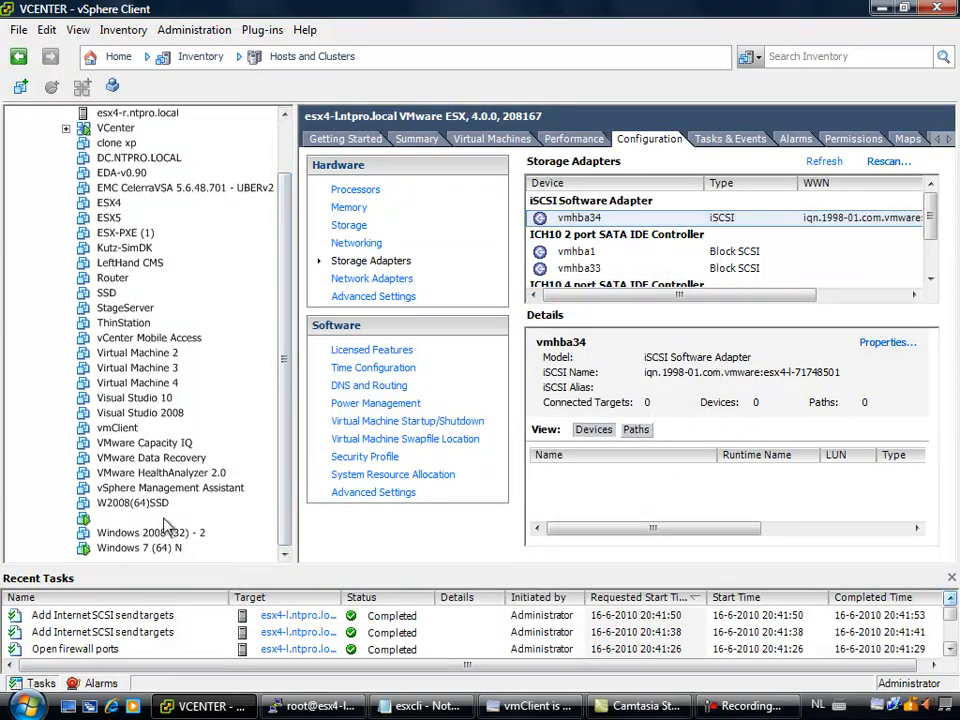
click(150, 516)
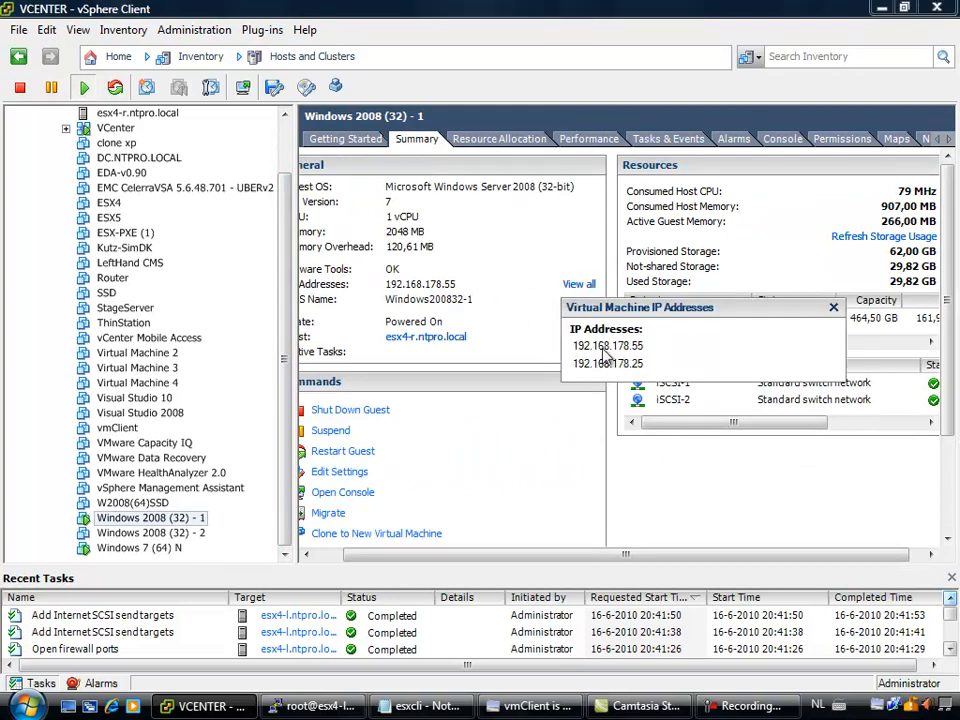
click(832, 308)
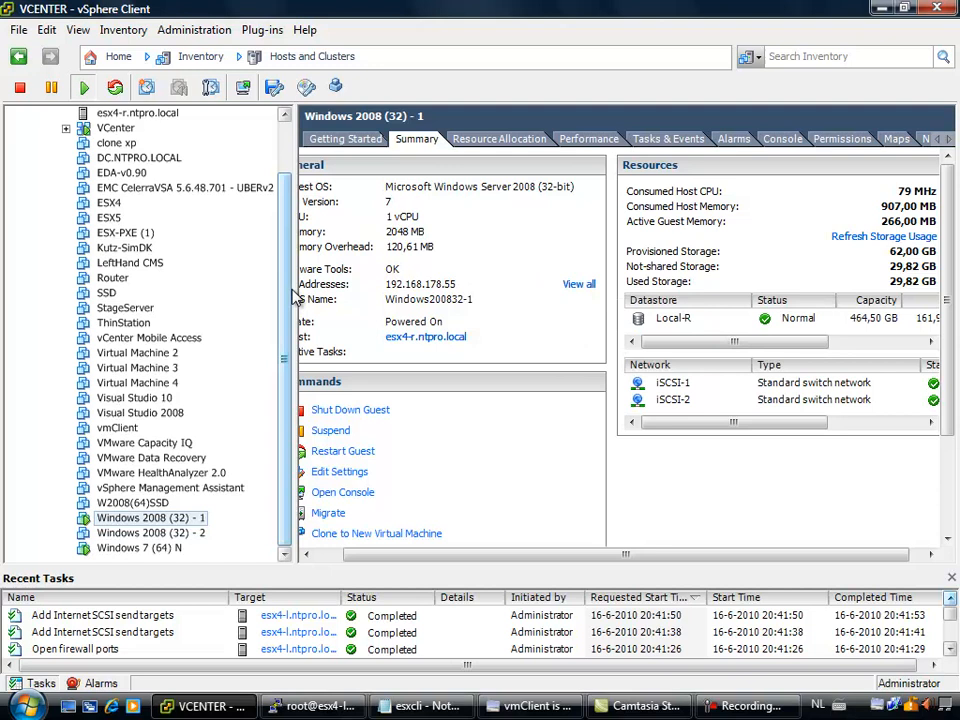
click(36, 128)
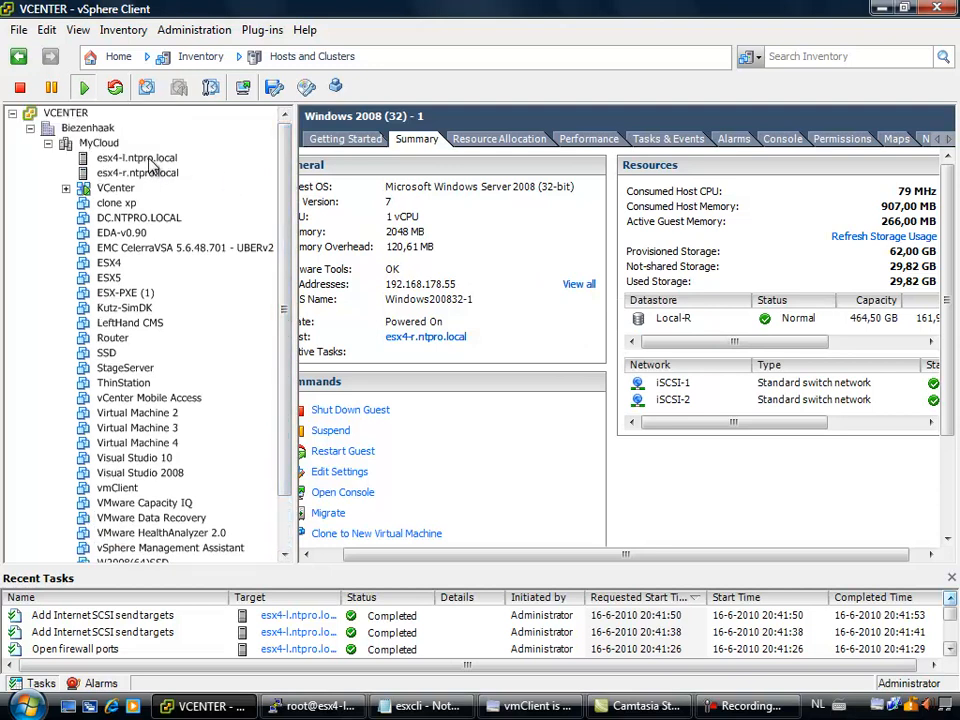
click(136, 158)
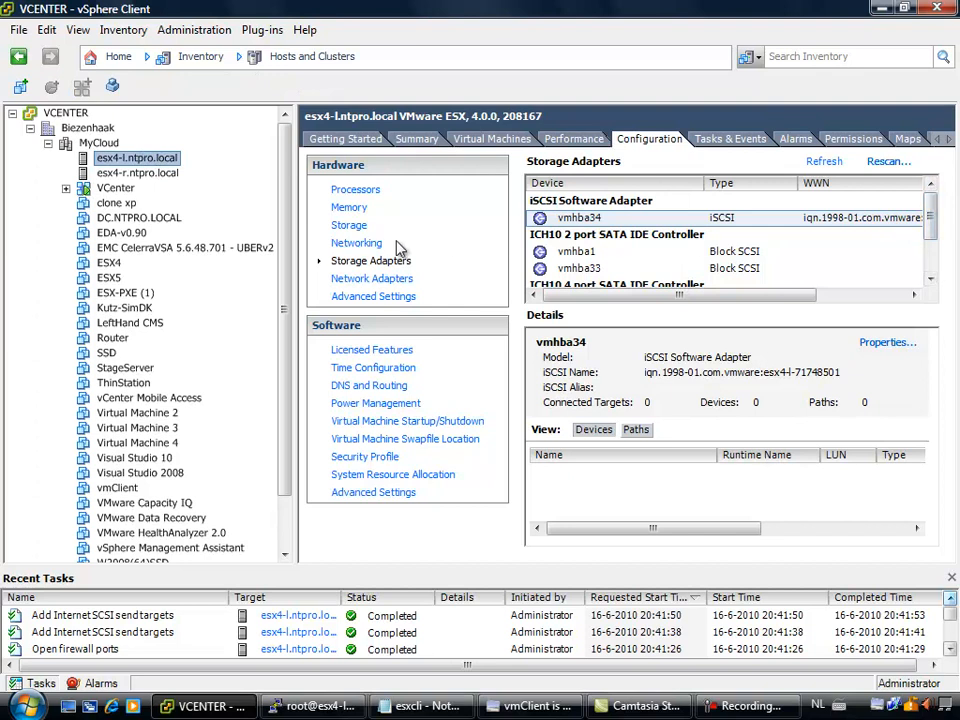
- Show vSwitch1 with iSCSI VMkernel ports vmk0 and vmk1 on vmnic4 and vmnic2
click(356, 244)
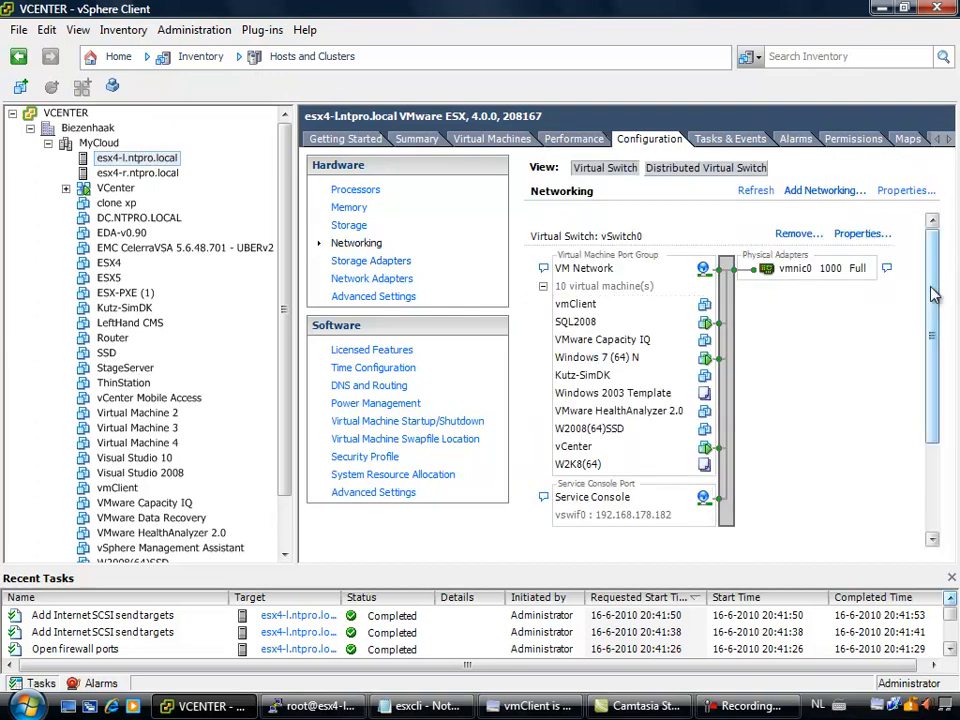
scroll(down, 3)
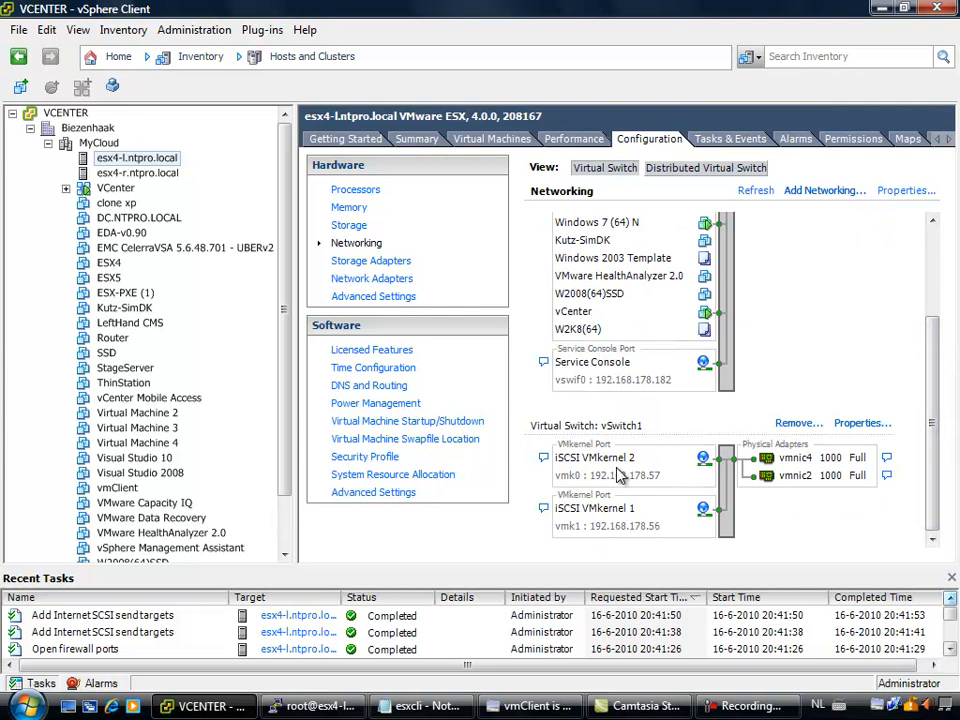
mouse_move(736, 460)
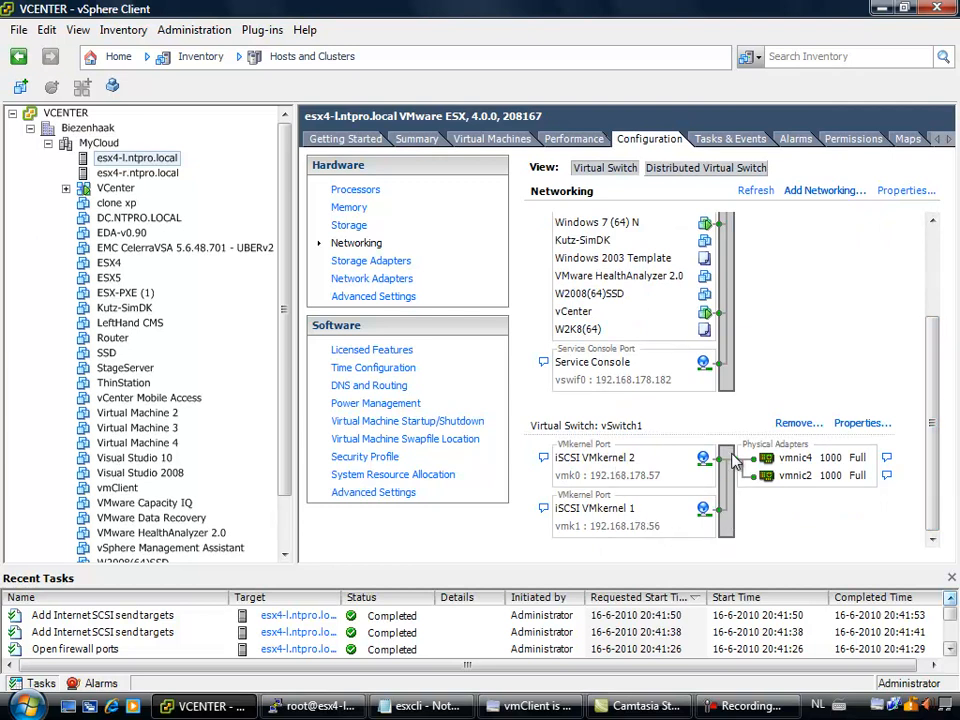
mouse_move(728, 470)
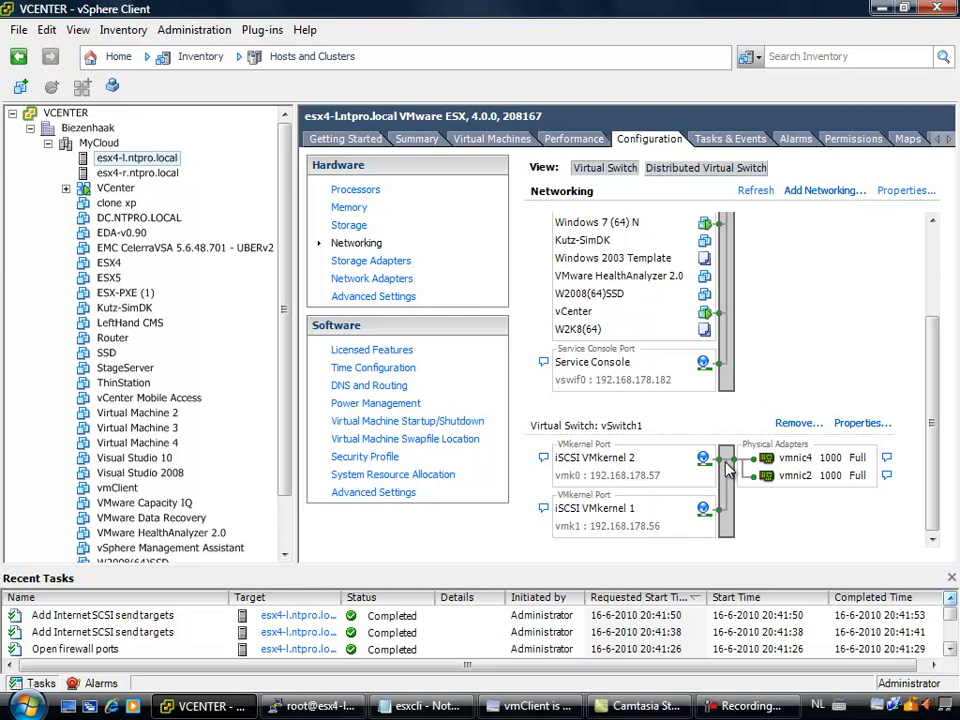
mouse_move(764, 480)
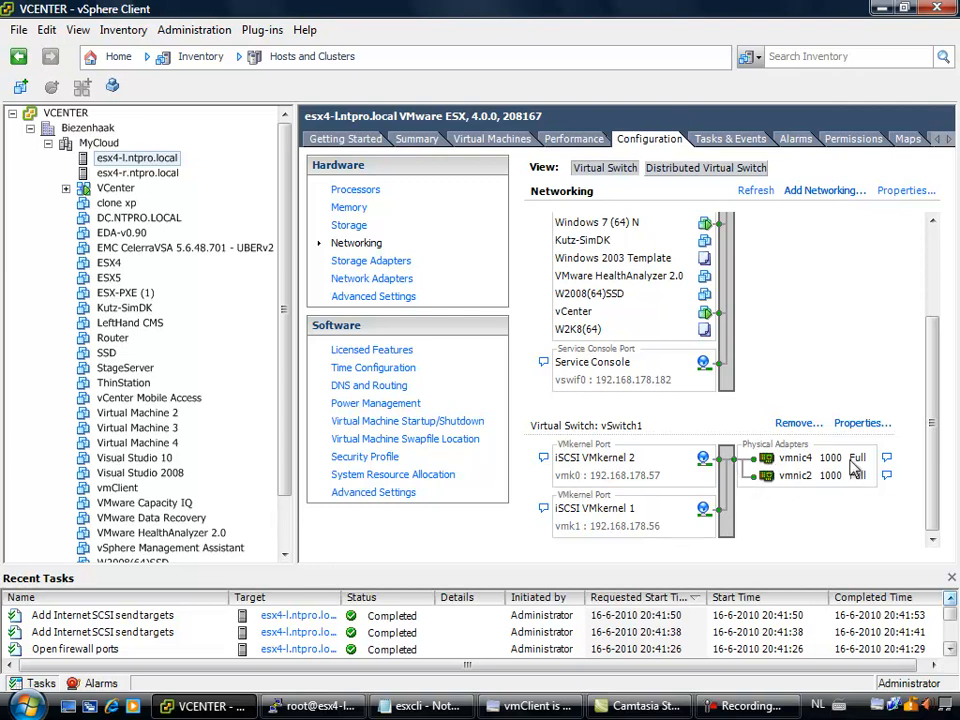
mouse_move(624, 500)
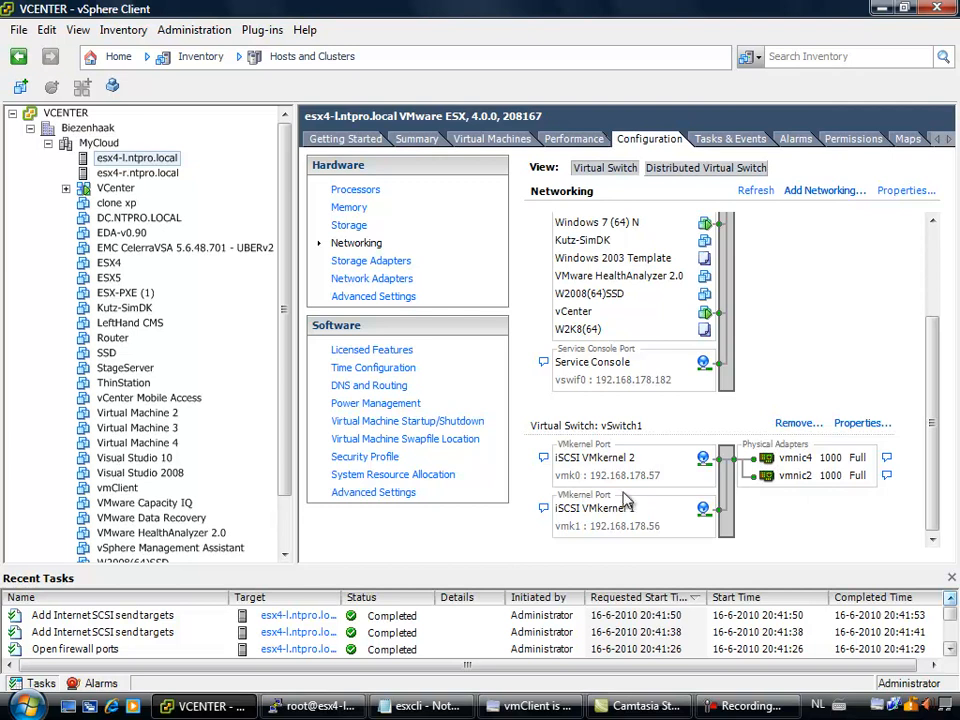
mouse_move(610, 470)
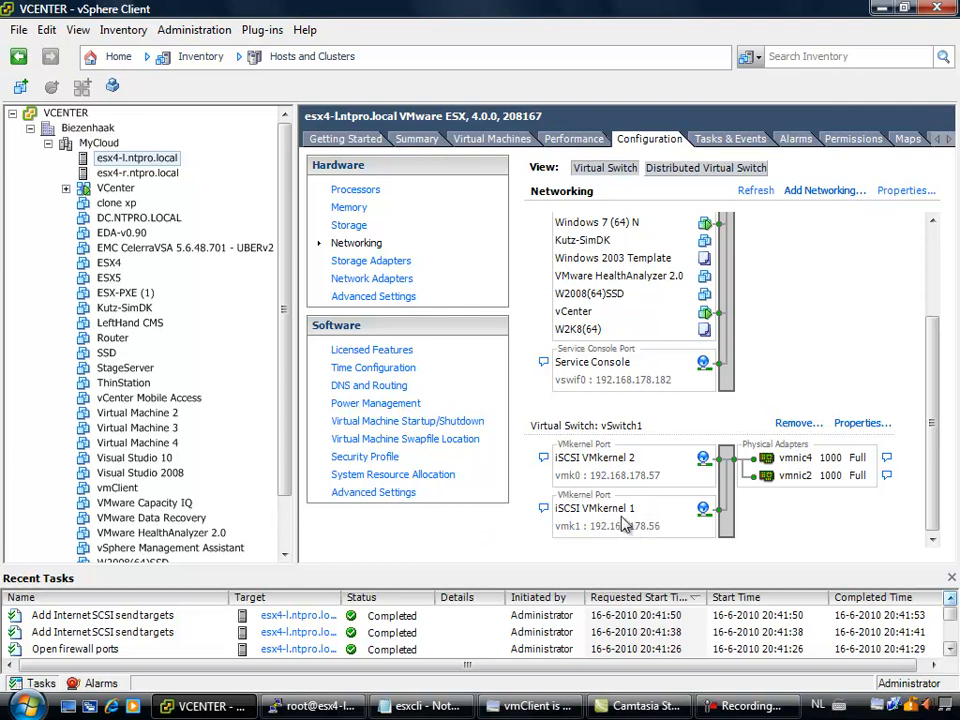
mouse_move(780, 490)
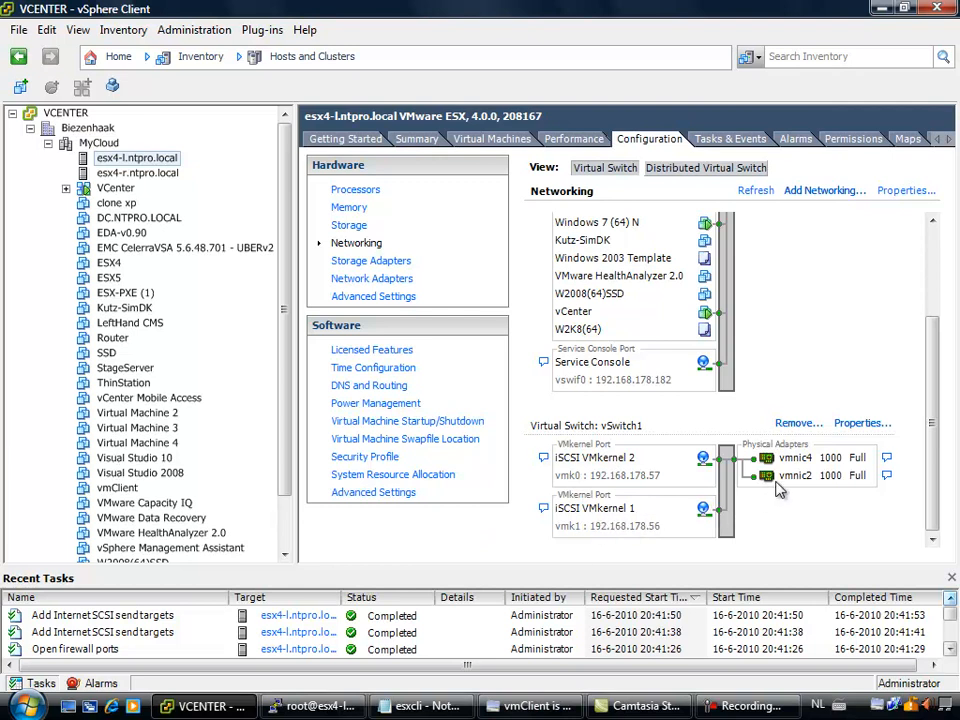
mouse_move(420, 704)
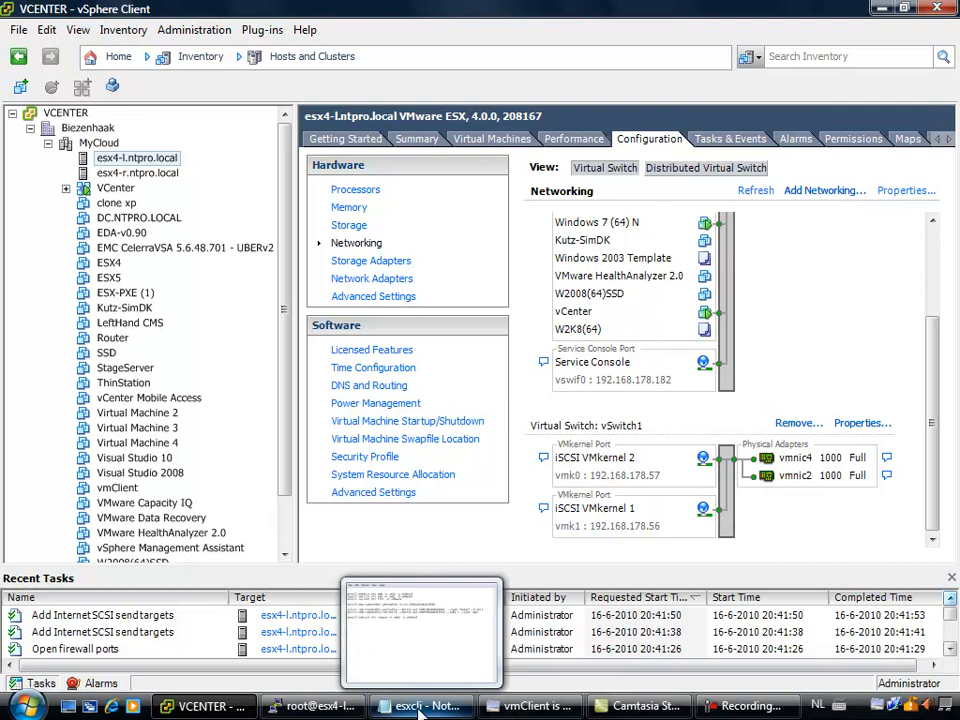
- Run 'esxcli swiscsi nic add -n vmk0 -d vmhba34' to bind vmk0 to vmhba34
click(312, 704)
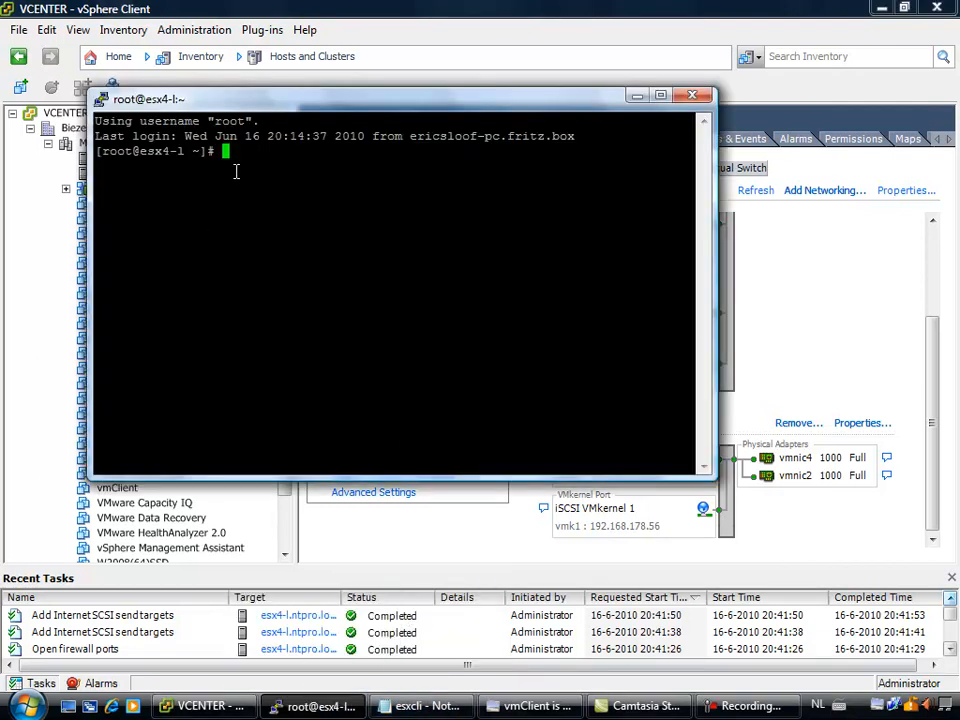
mouse_move(250, 308)
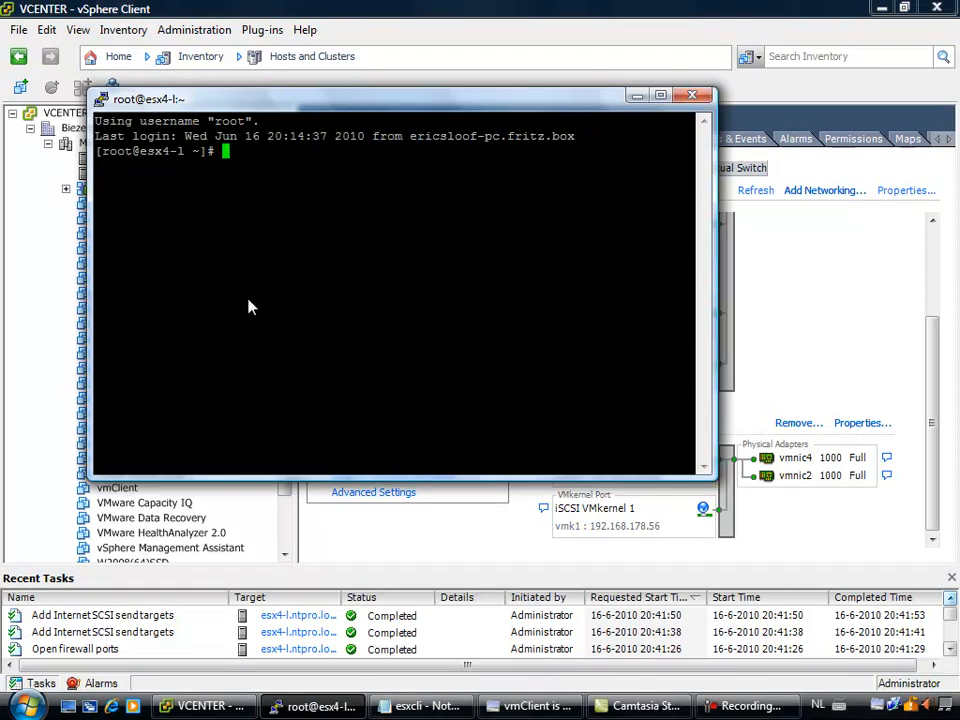
click(418, 704)
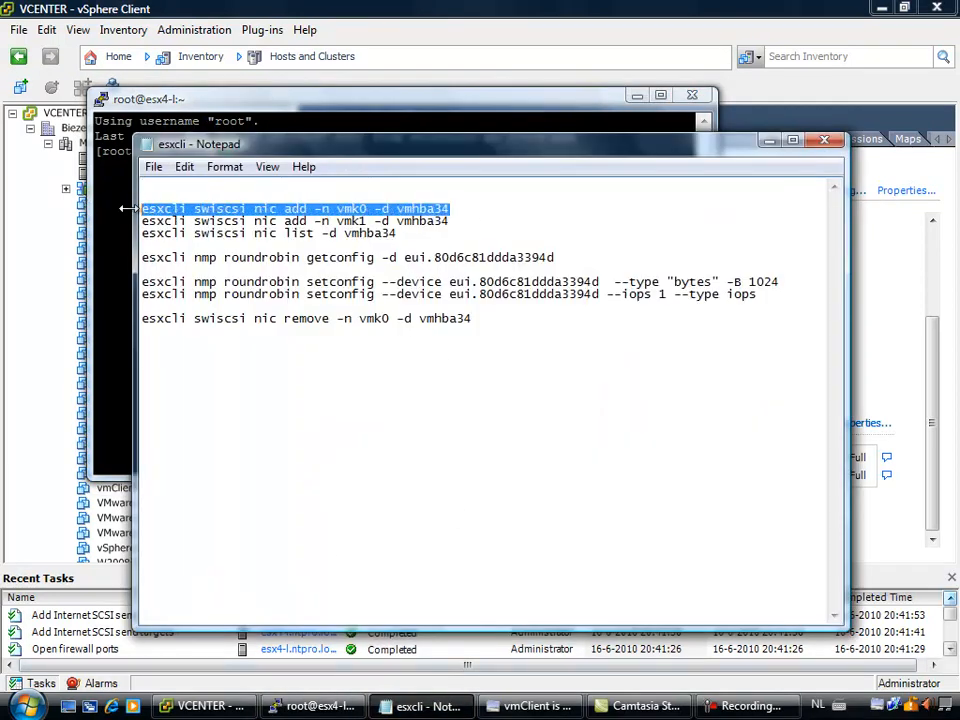
right_click(296, 208)
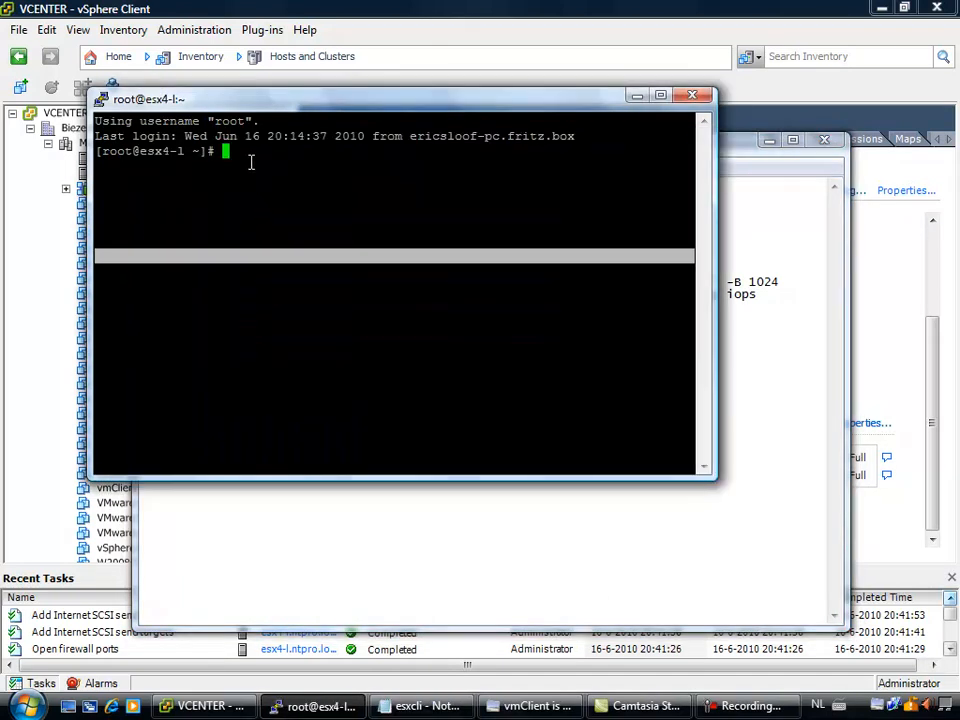
key(Return)
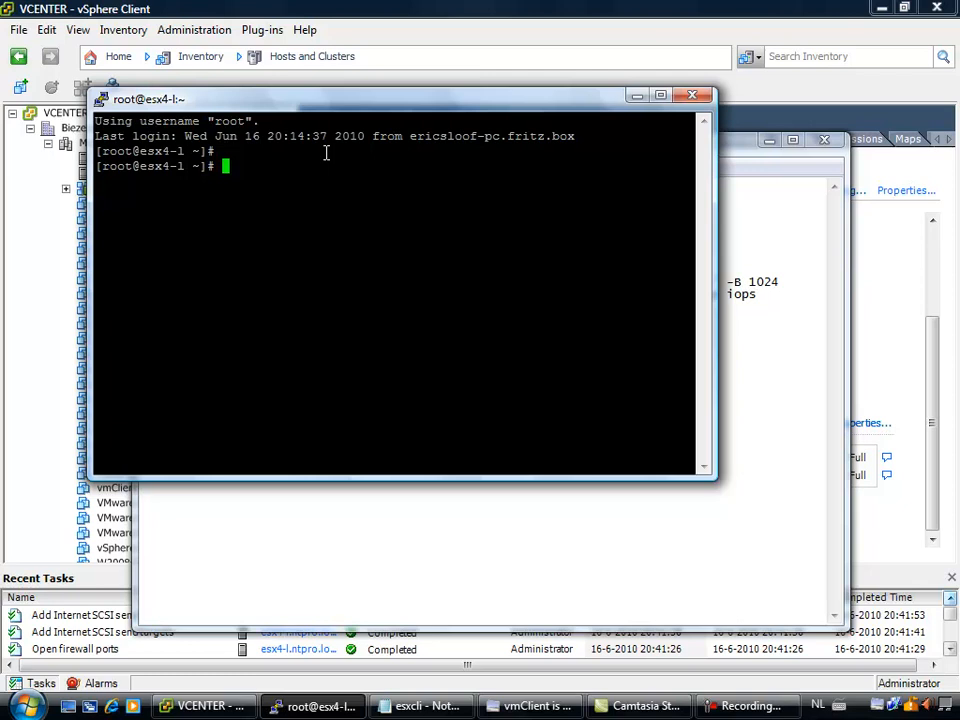
key(Return)
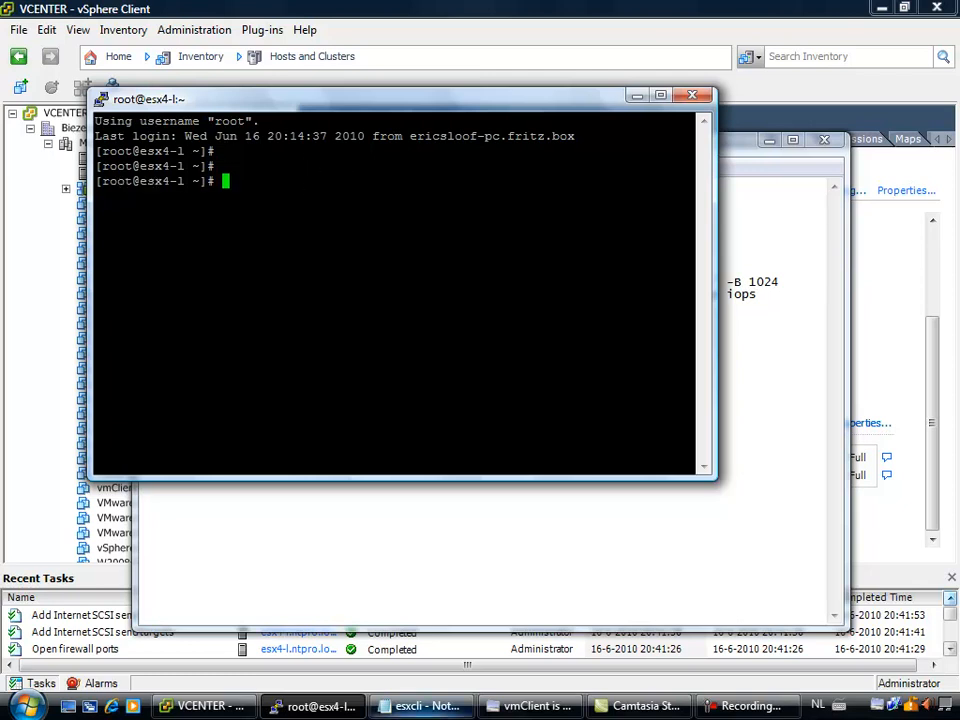
right_click(290, 208)
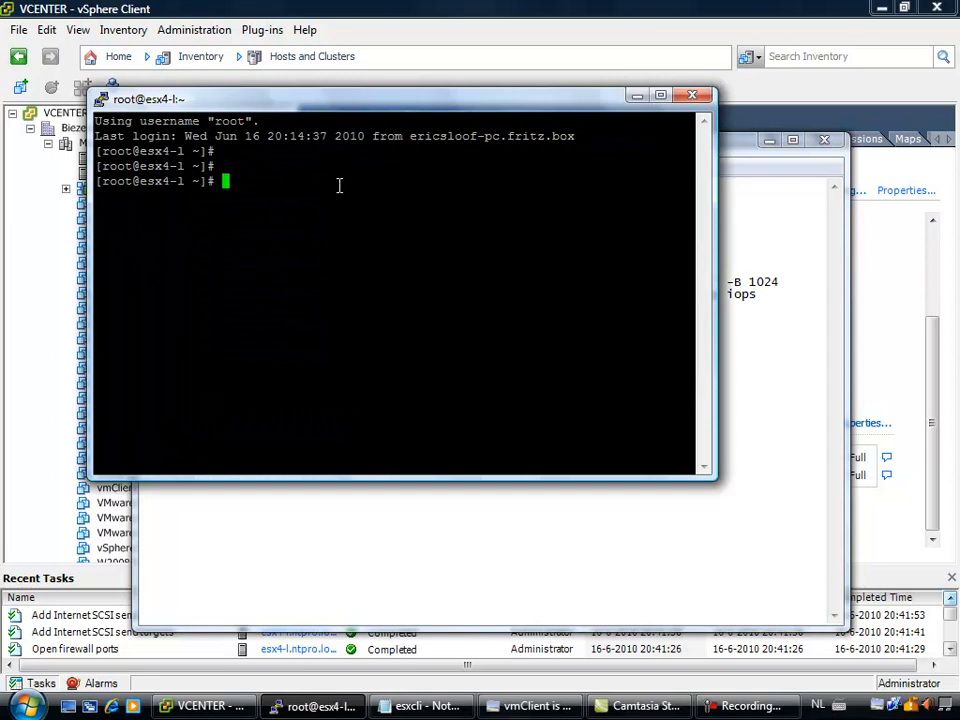
text(esxcli swiscsi nic add -n vmk0 -d vmhba34)
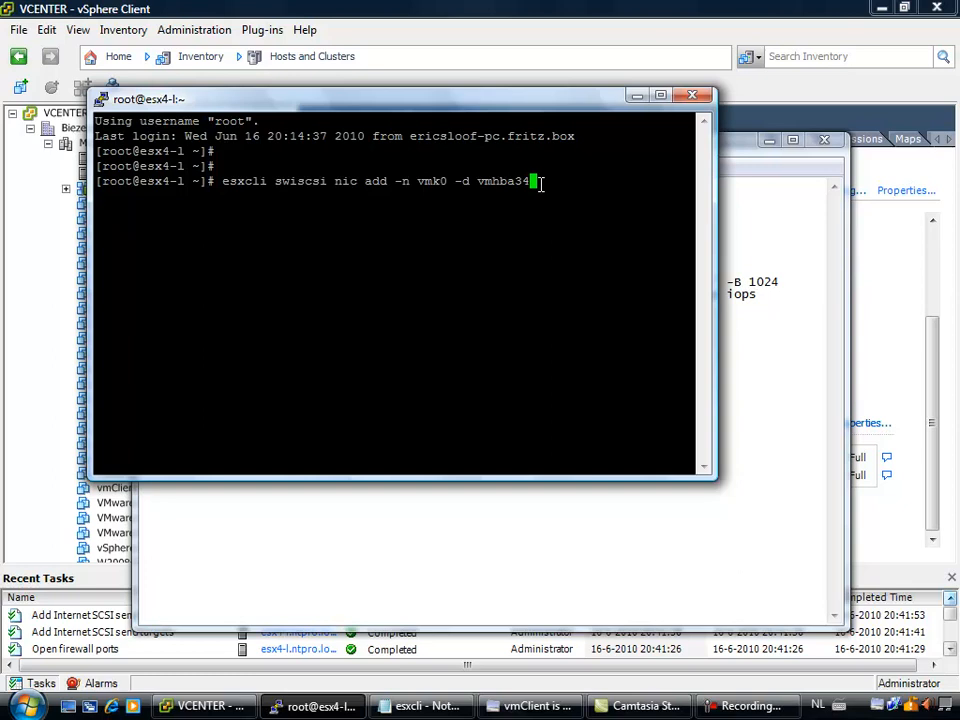
key(Return)
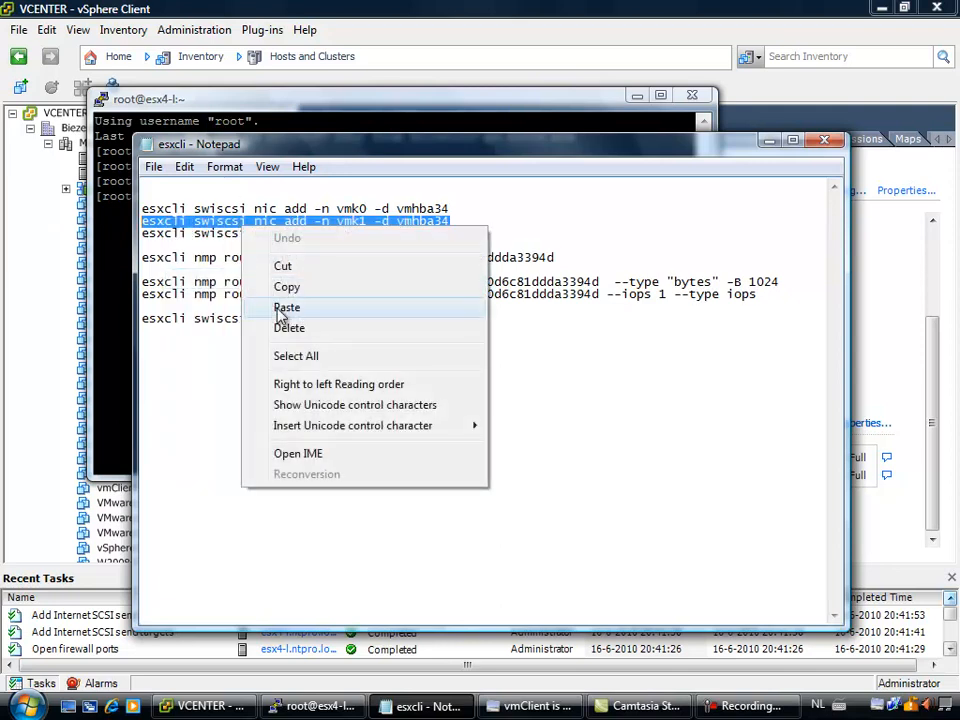
- Bind vmk1 to vmhba34, then list its bound NICs showing vmnic4 and vmnic2
click(288, 308)
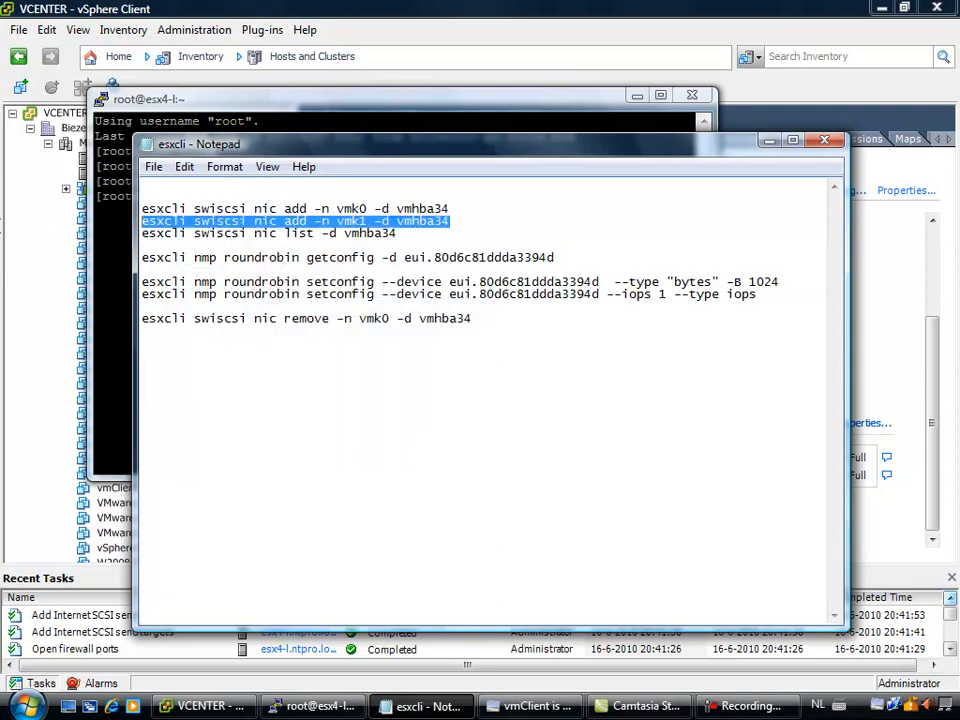
right_click(296, 220)
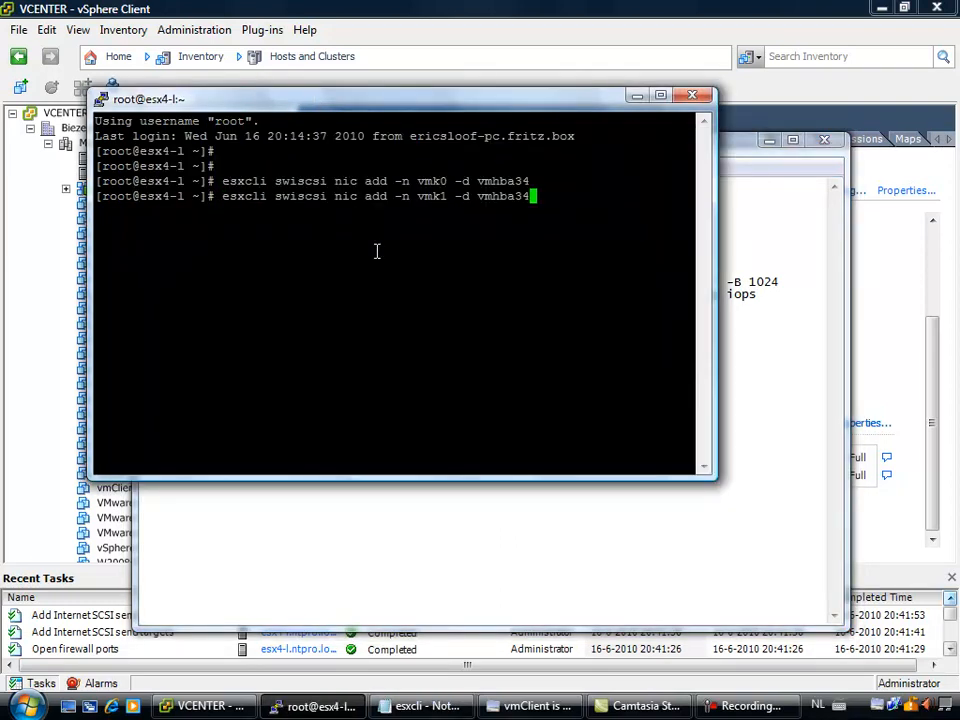
key(Return)
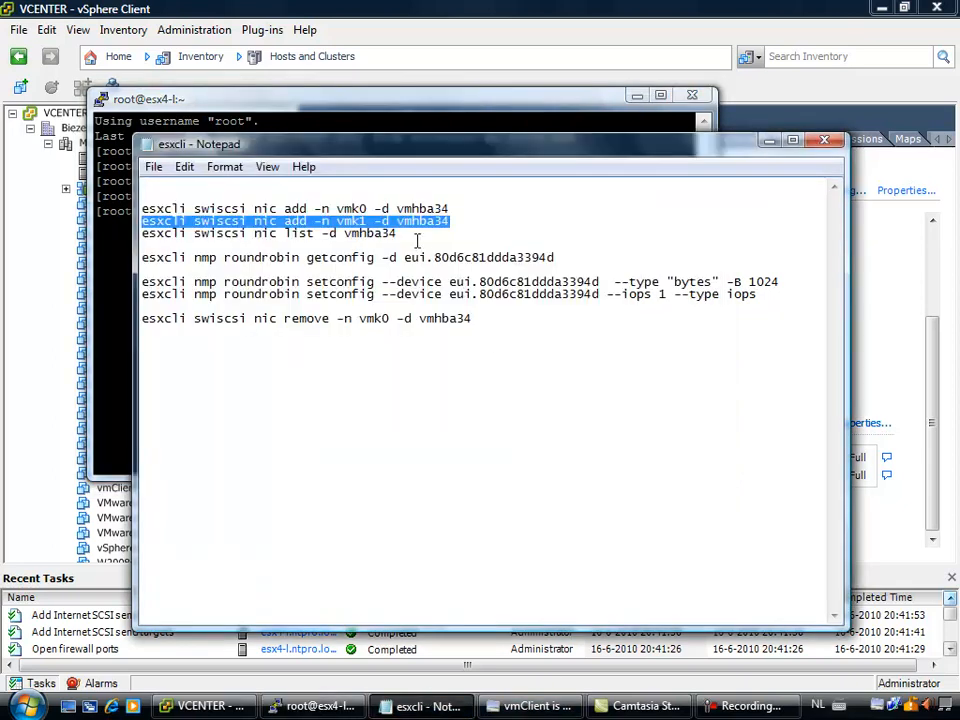
right_click(270, 232)
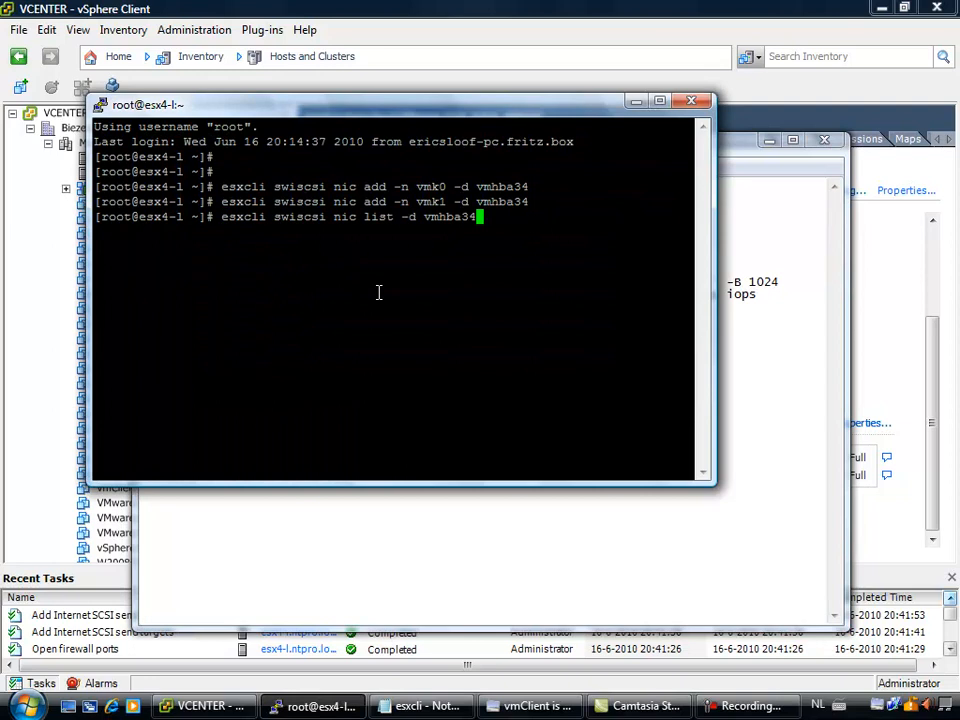
key(Return)
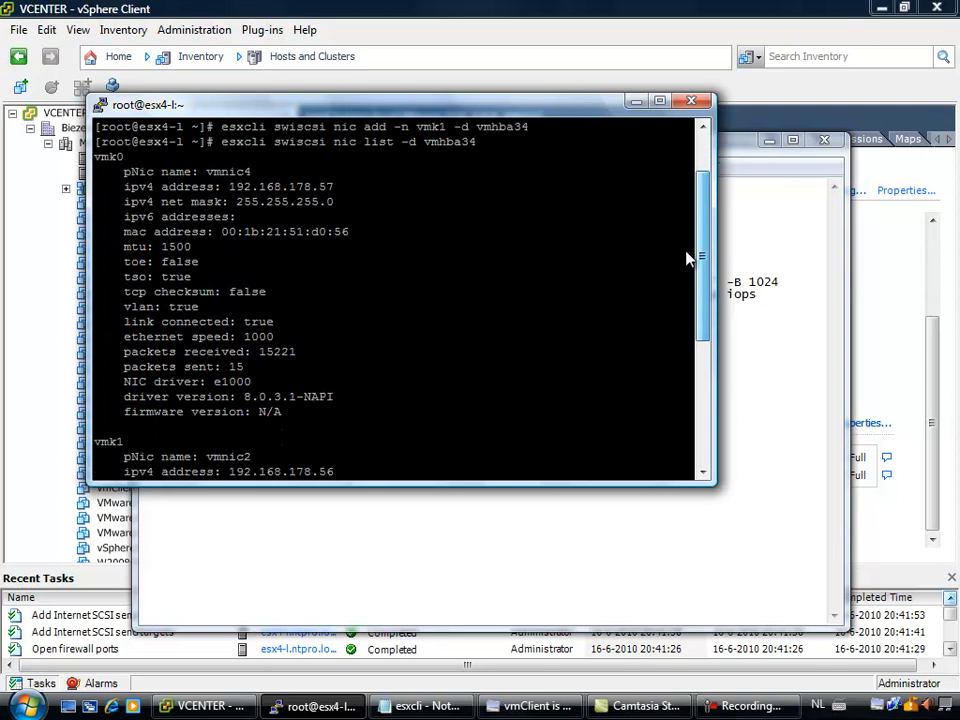
click(420, 704)
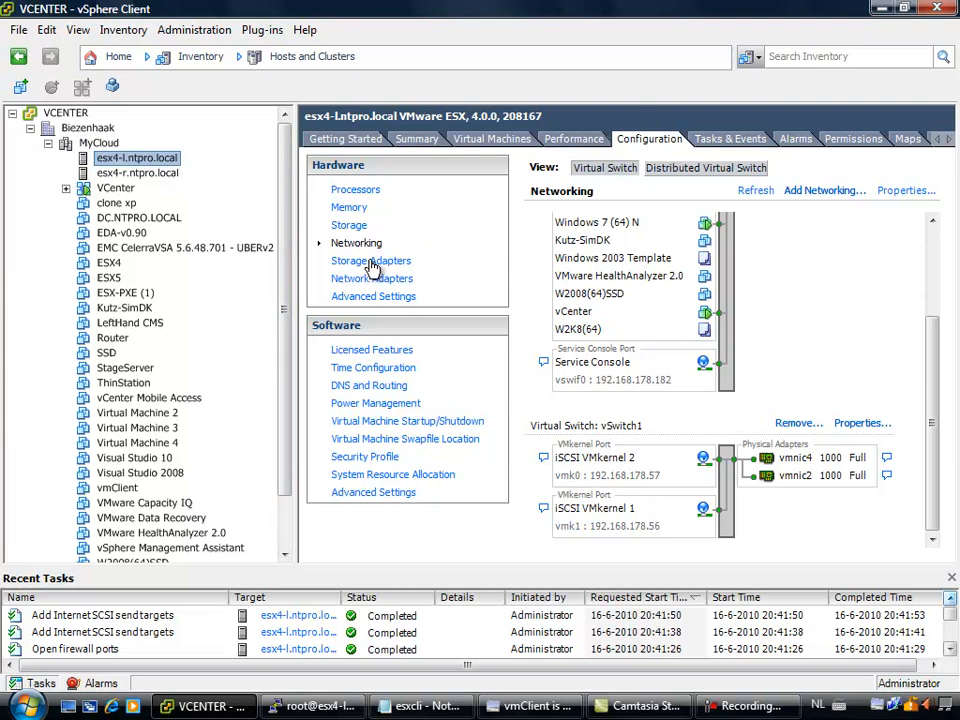
- Rescan the vmhba34 iSCSI adapter from the host's Storage Adapters page
click(348, 224)
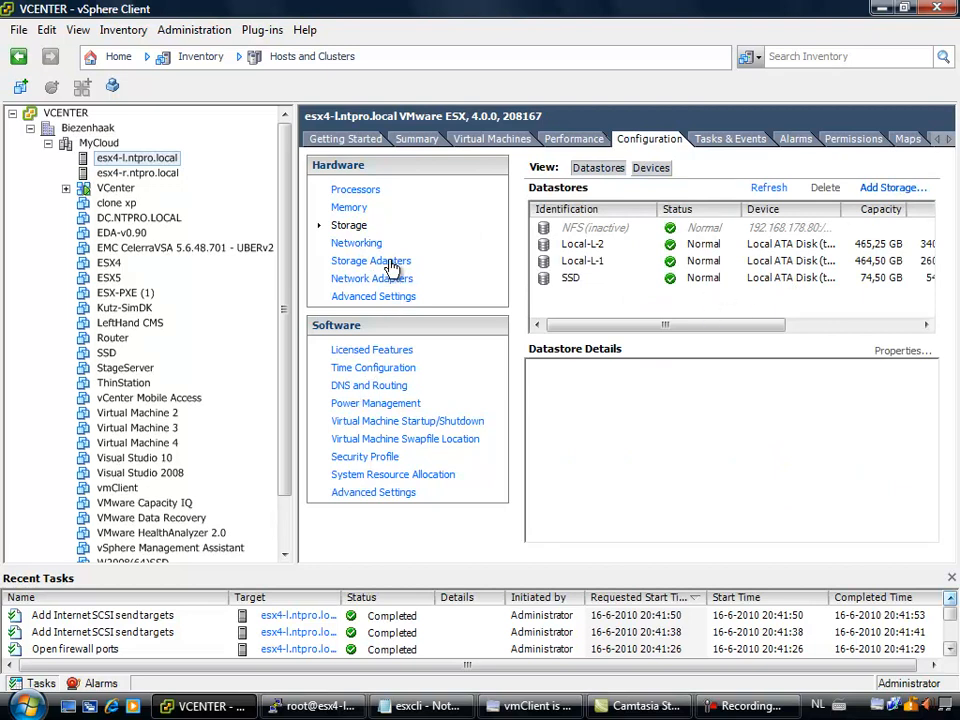
click(372, 260)
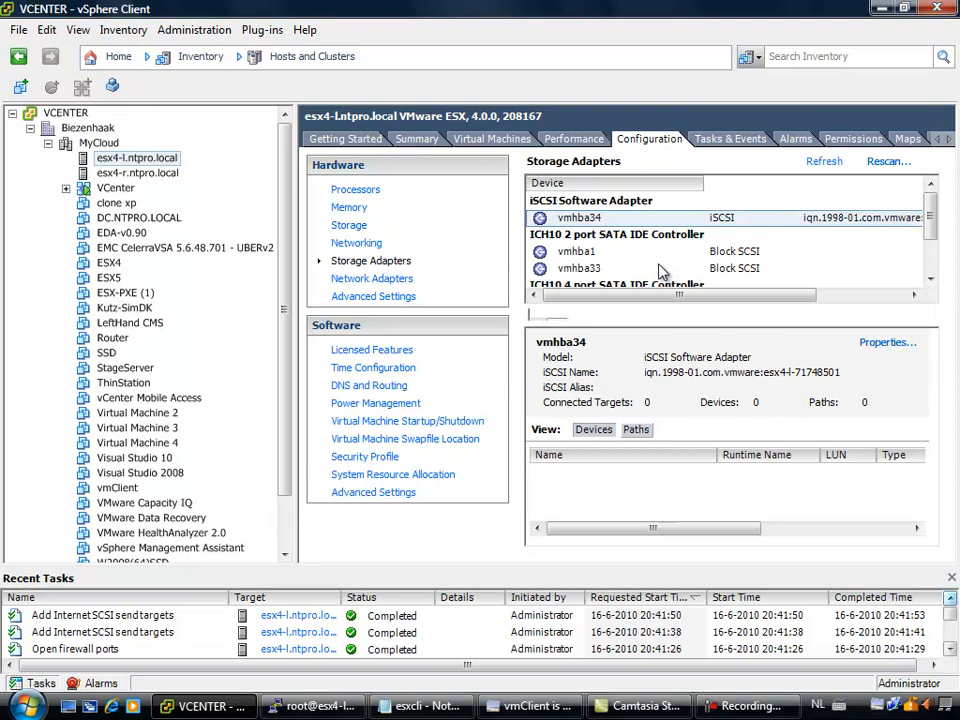
click(888, 160)
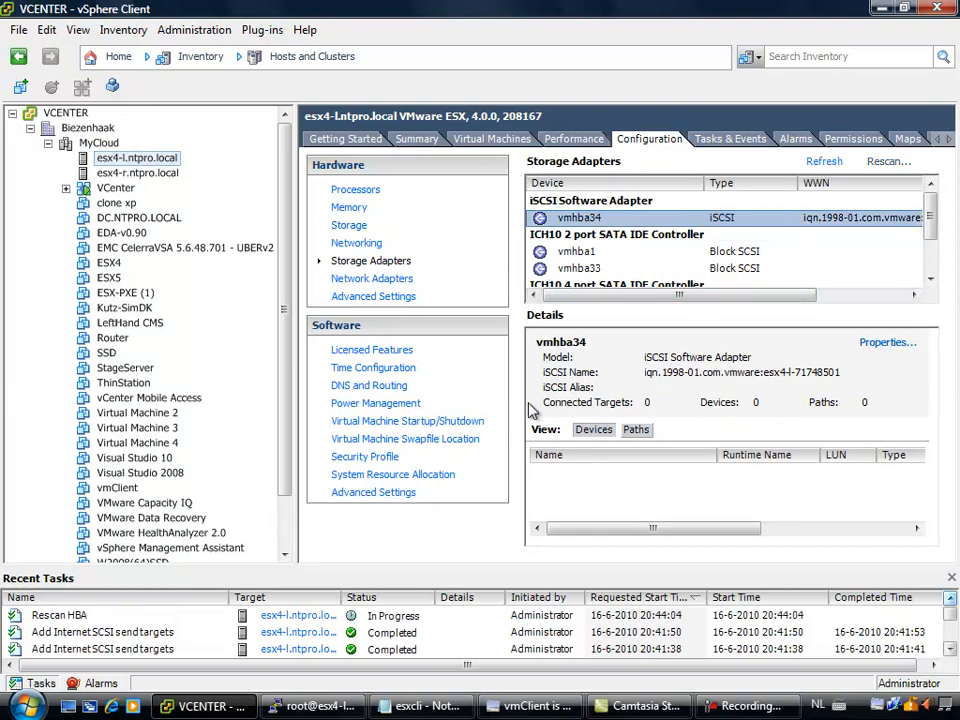
mouse_move(480, 580)
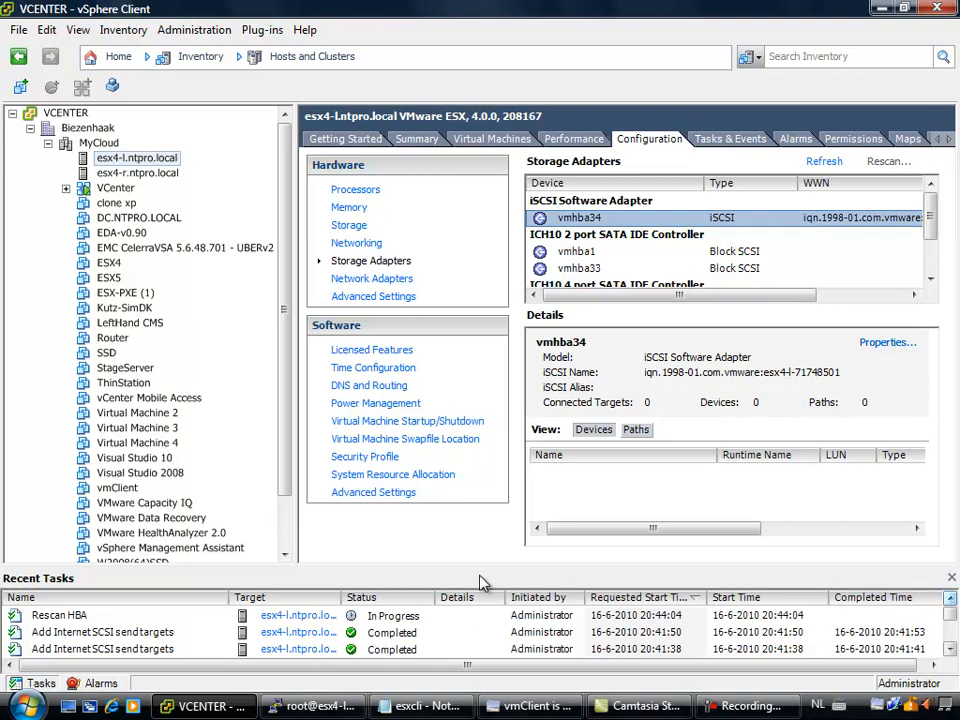
mouse_move(358, 420)
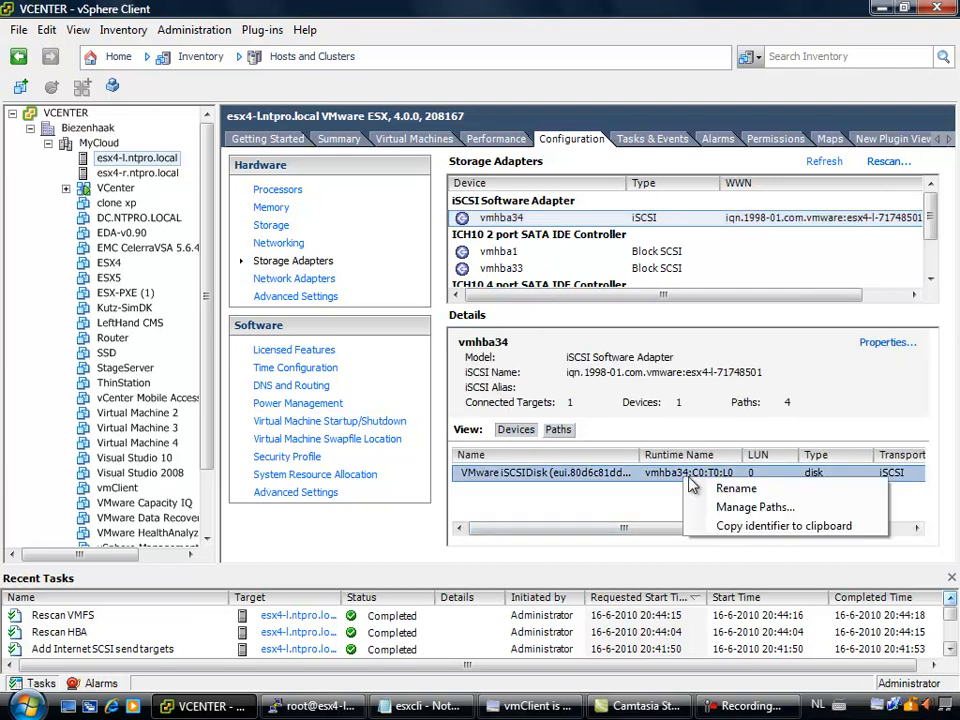
- Review the iSCSI disk's paths, inspecting vmhba34:C3:T0:L0, and close Manage Paths
click(756, 508)
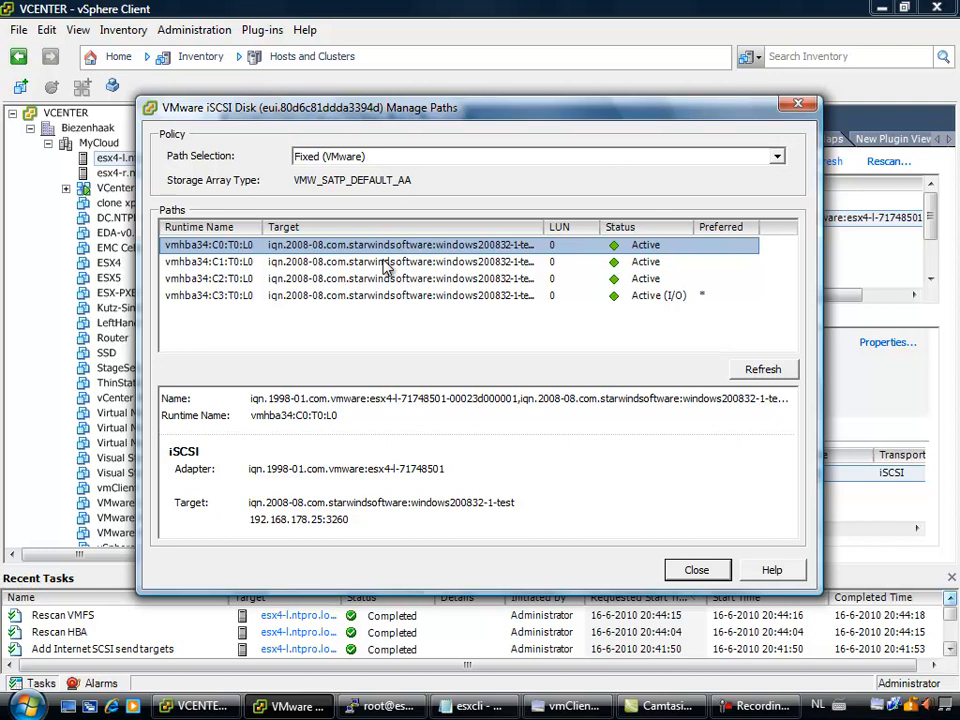
mouse_move(344, 428)
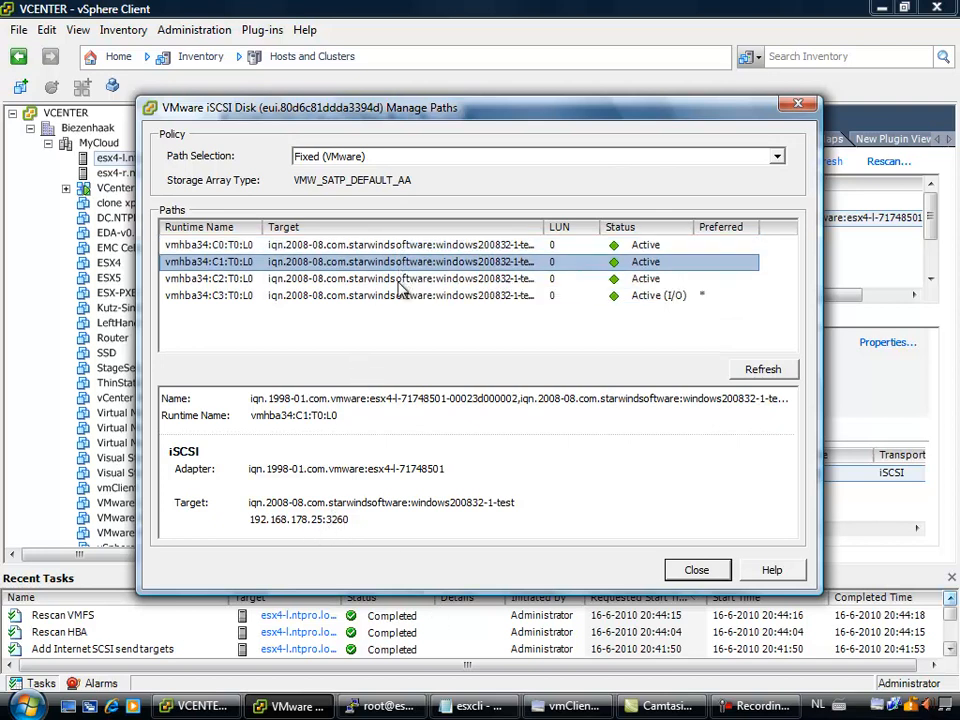
click(208, 244)
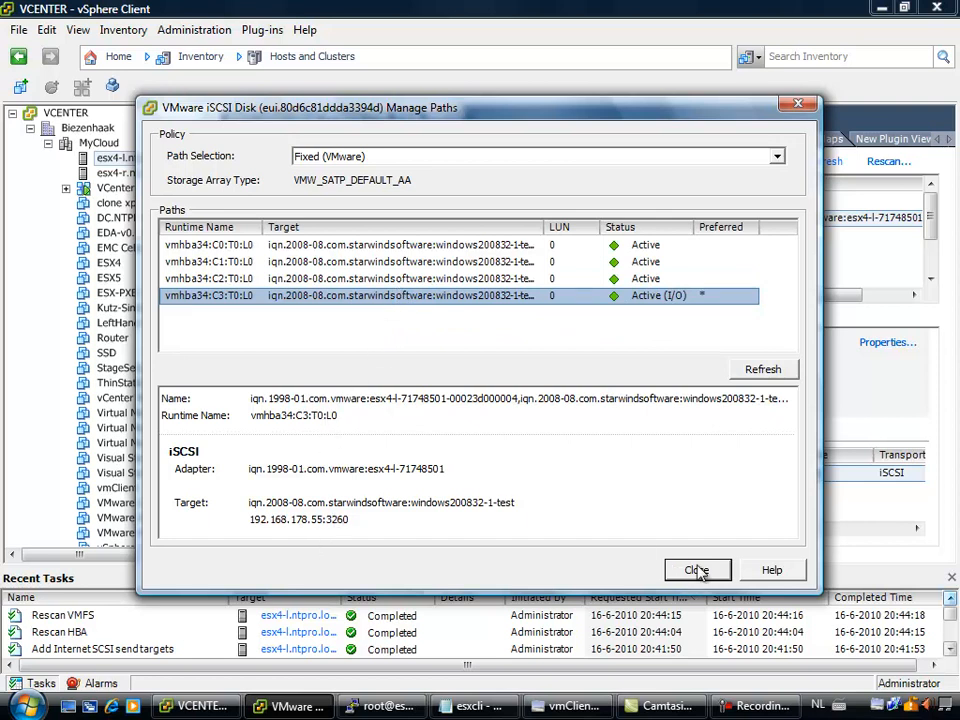
click(696, 570)
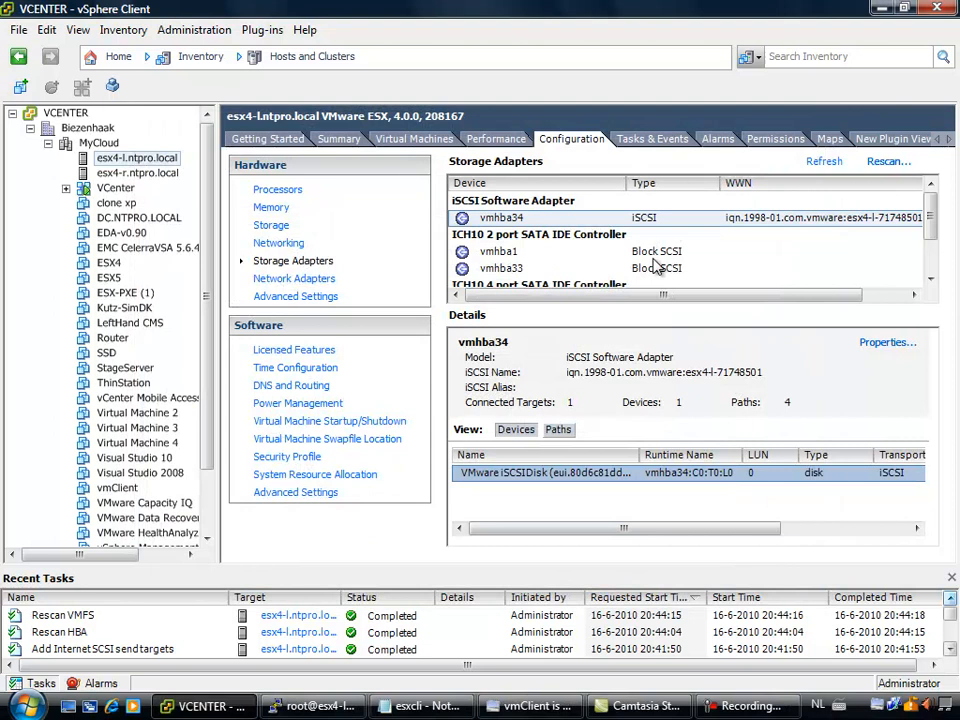
mouse_move(570, 230)
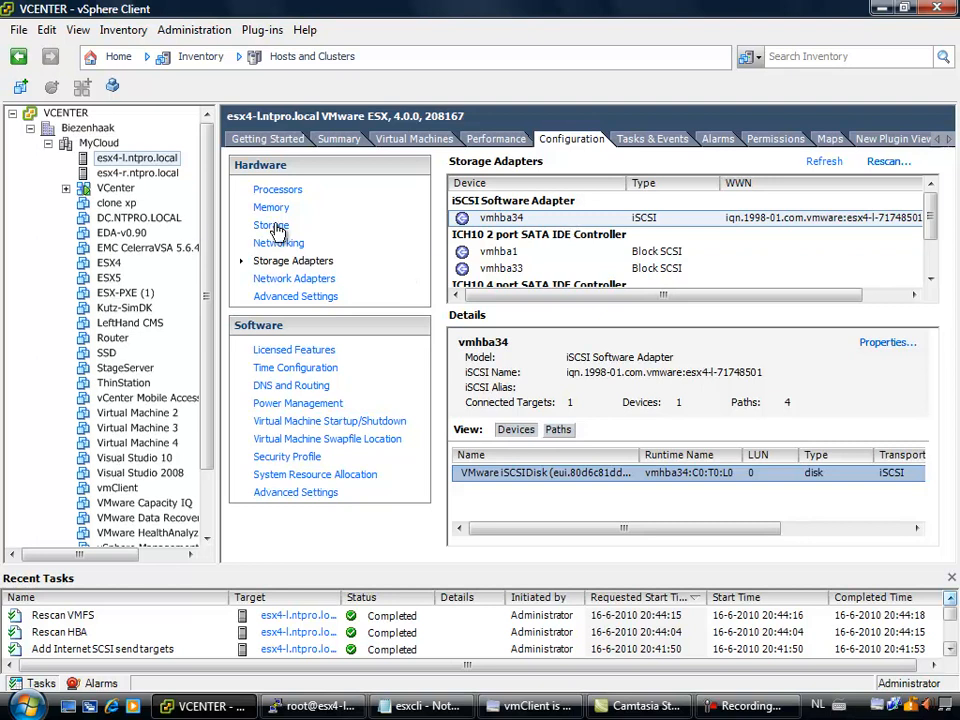
- Start Add Storage with Disk/LUN, selecting the StarWind iSCSI disk and its layout
click(272, 224)
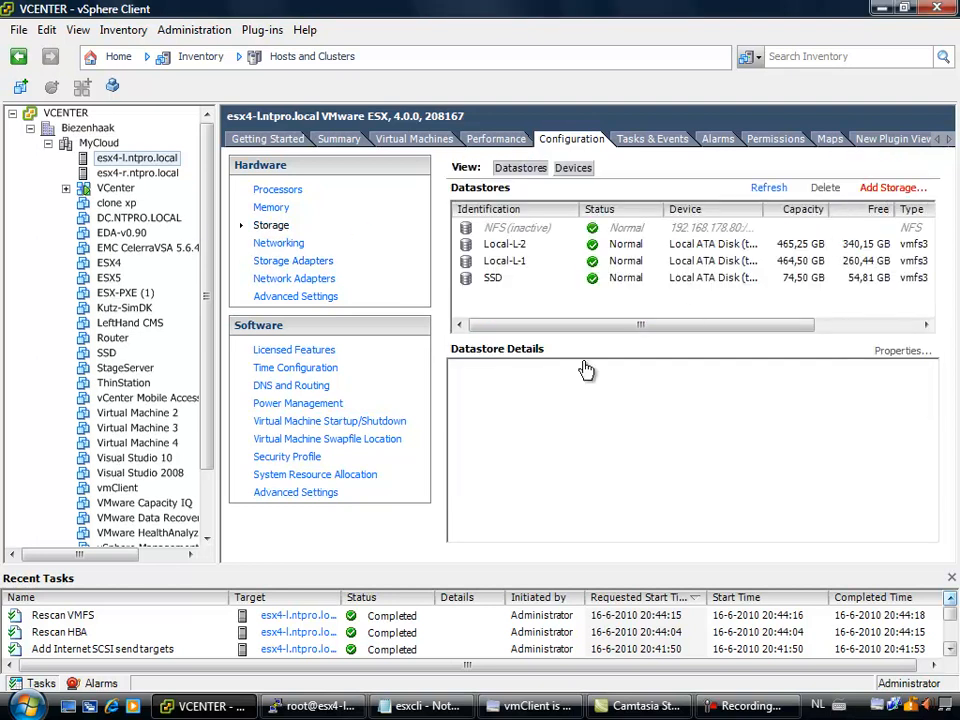
click(890, 188)
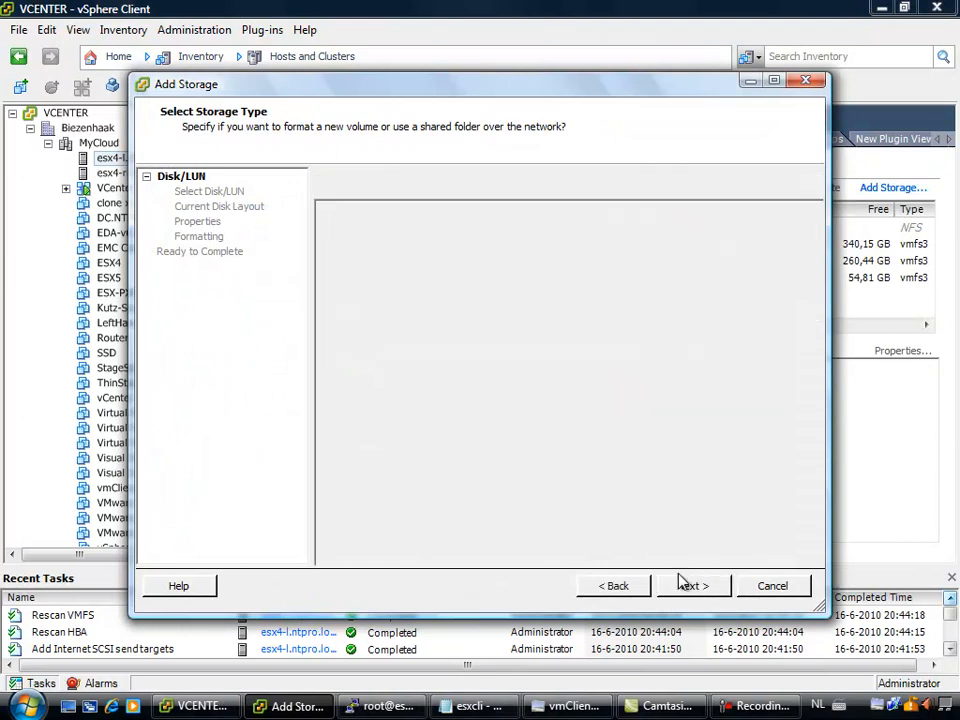
click(692, 584)
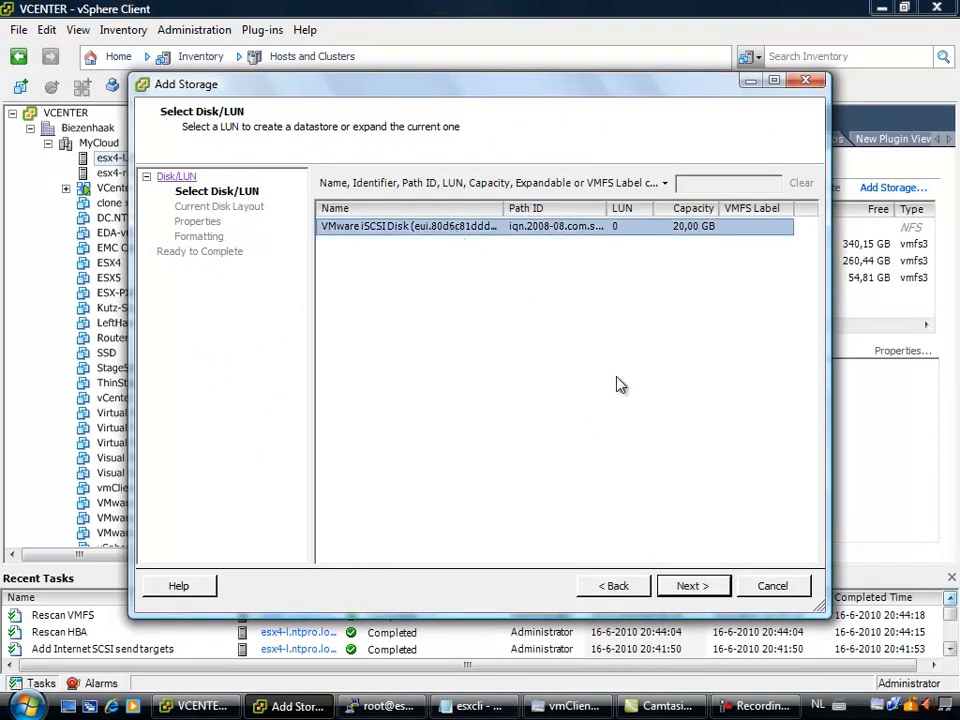
click(692, 584)
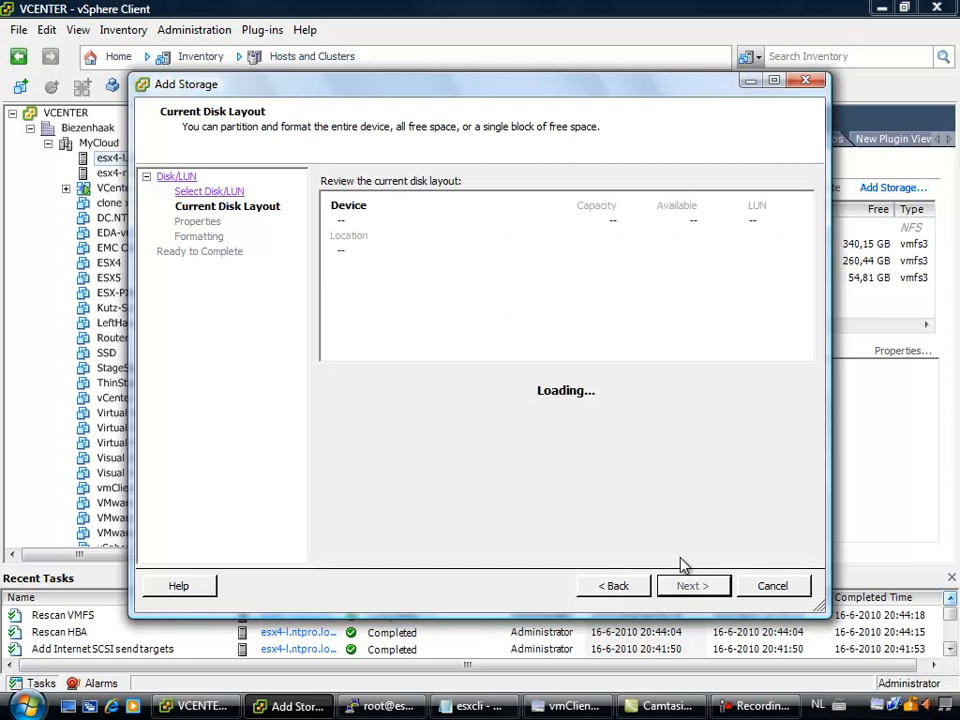
click(692, 584)
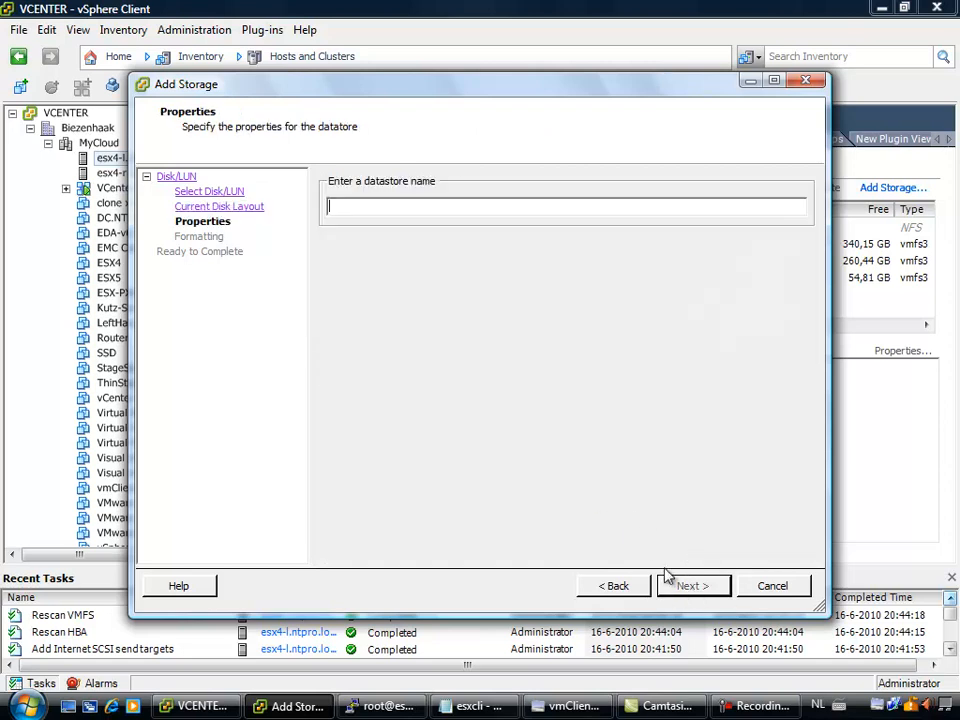
mouse_move(616, 472)
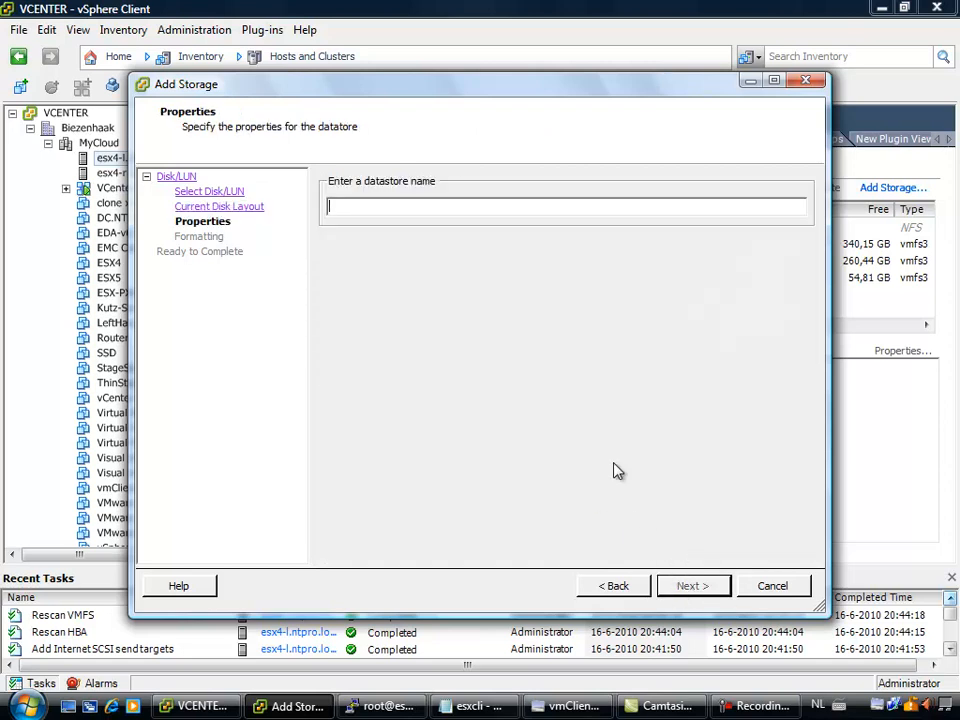
- Name the datastore Starwind, keep 1 MB block size and full capacity, and finish
text(Starw)
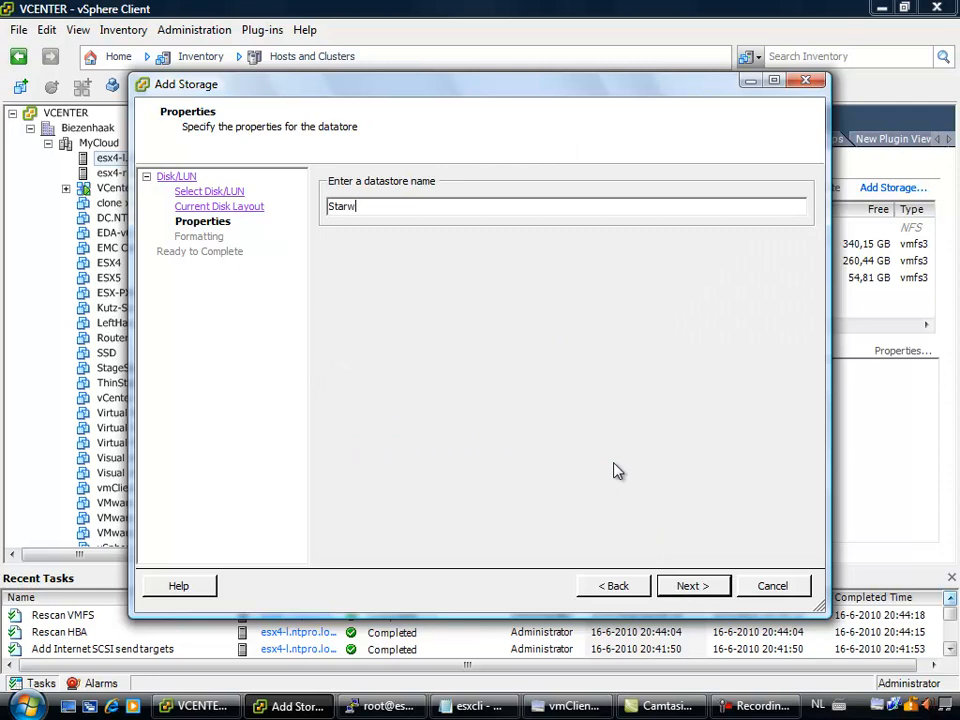
text(ind)
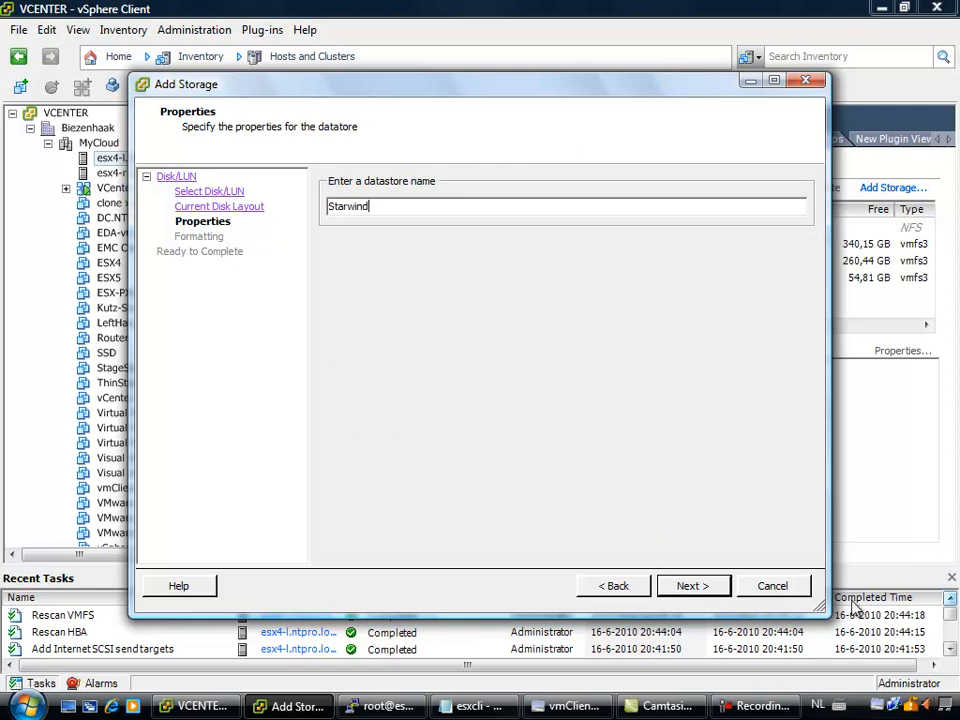
click(692, 584)
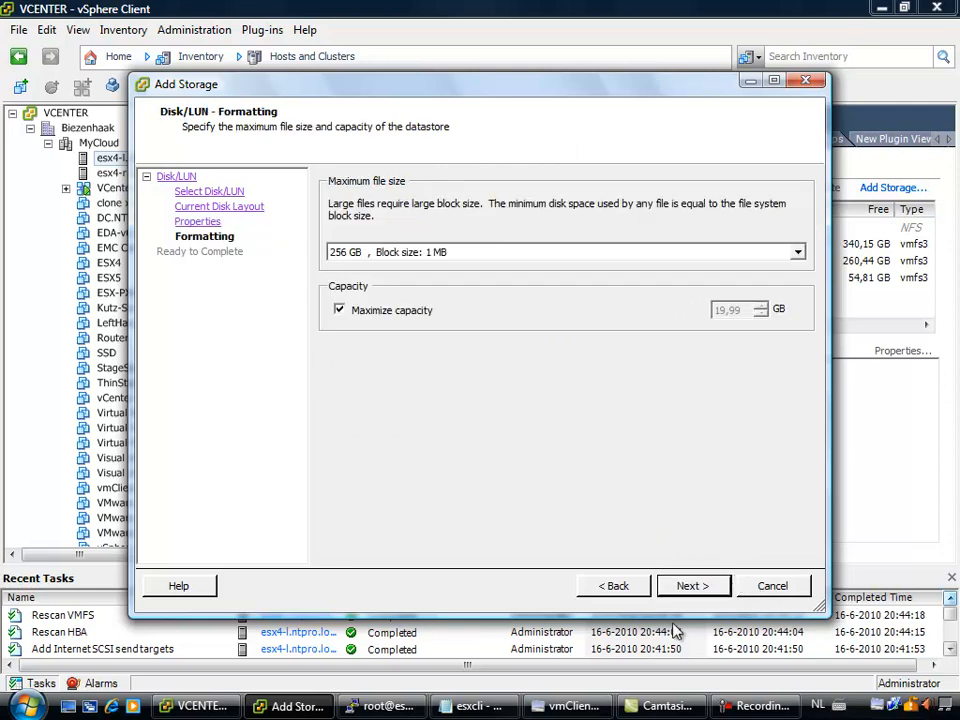
click(692, 584)
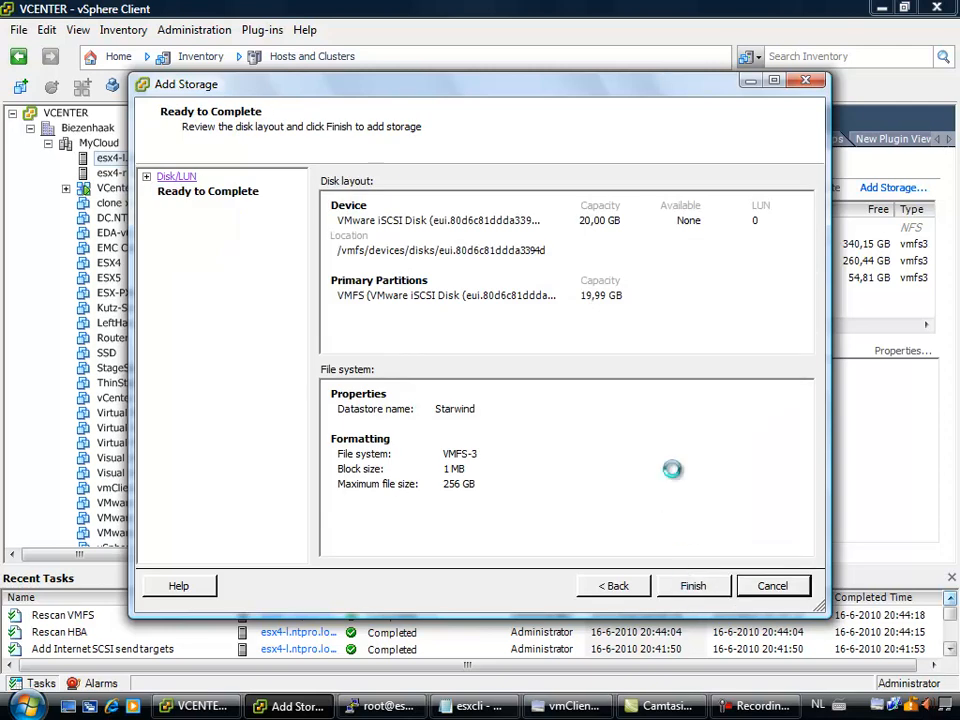
click(692, 584)
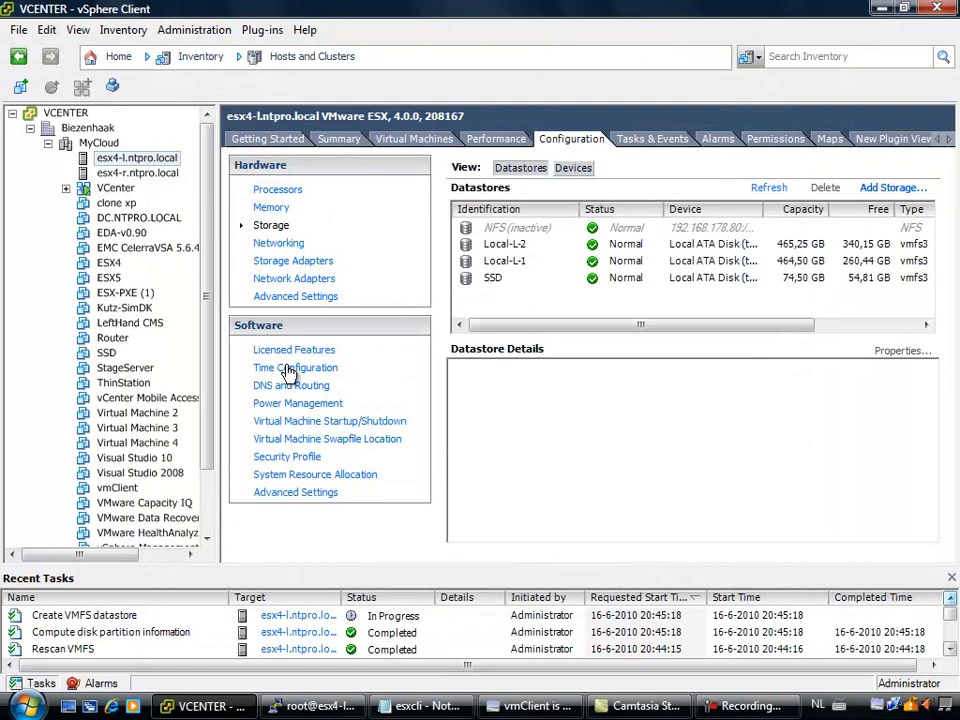
scroll(down, 3)
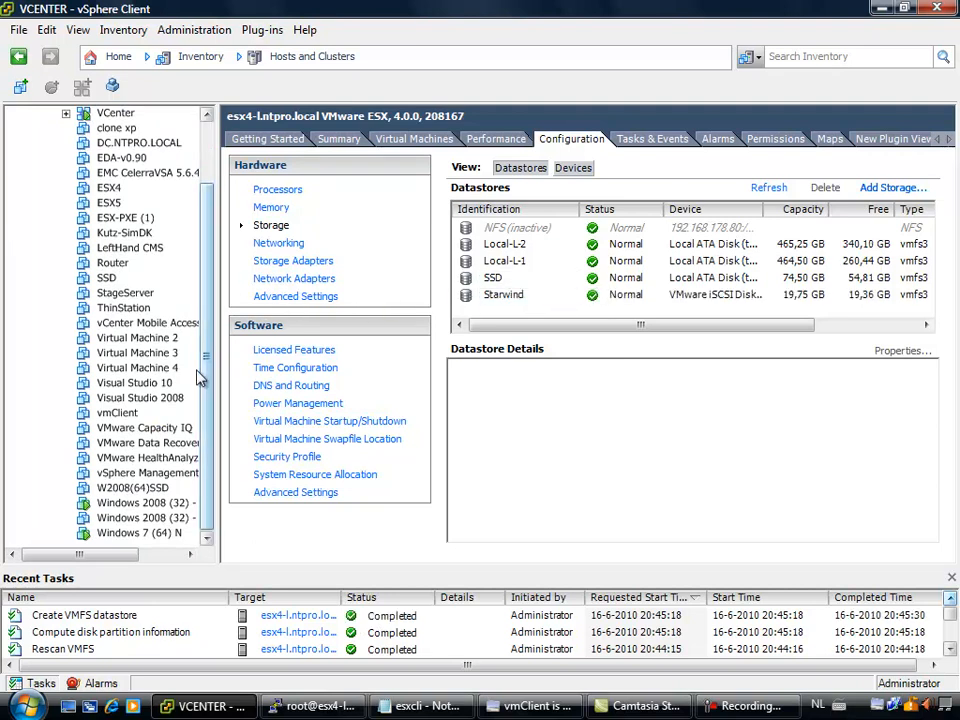
- Begin adding a new virtual hard disk in Windows 7 (64) N's settings
click(140, 532)
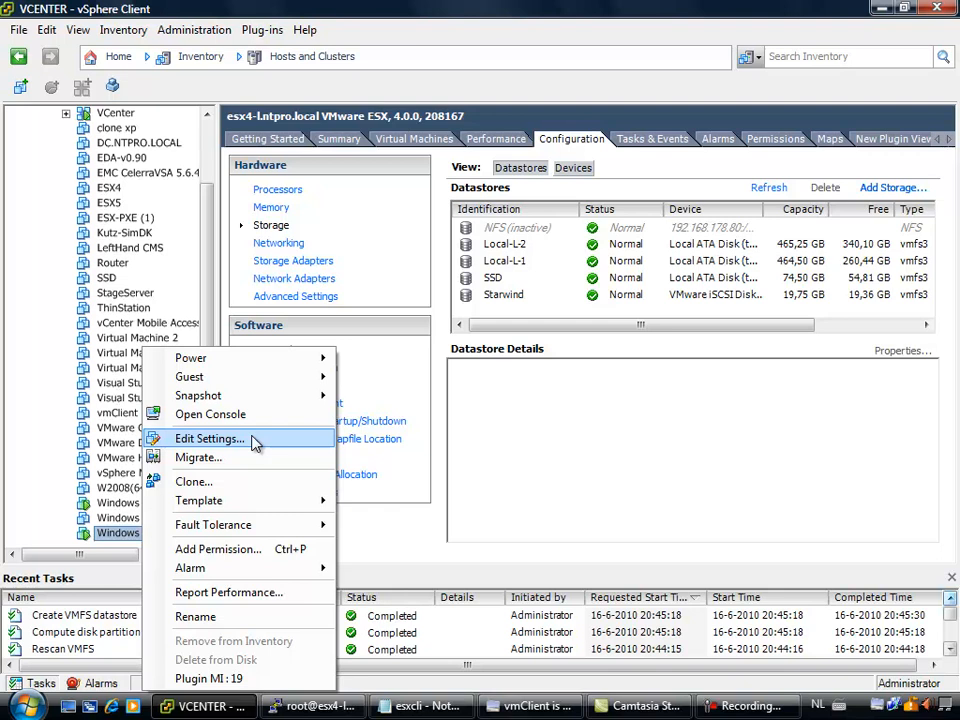
click(208, 438)
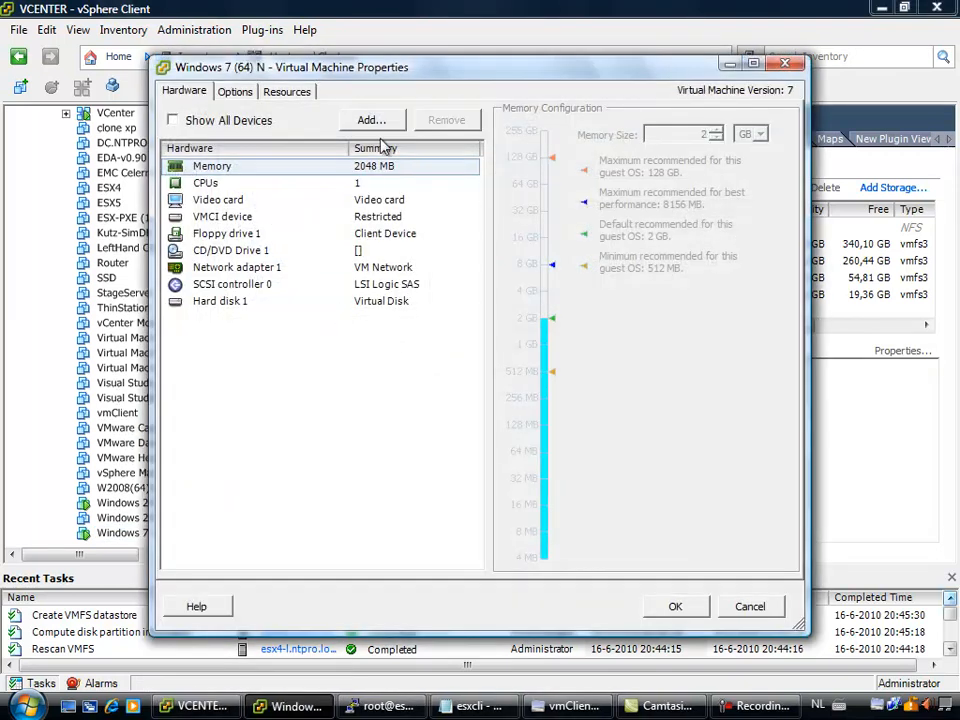
click(372, 120)
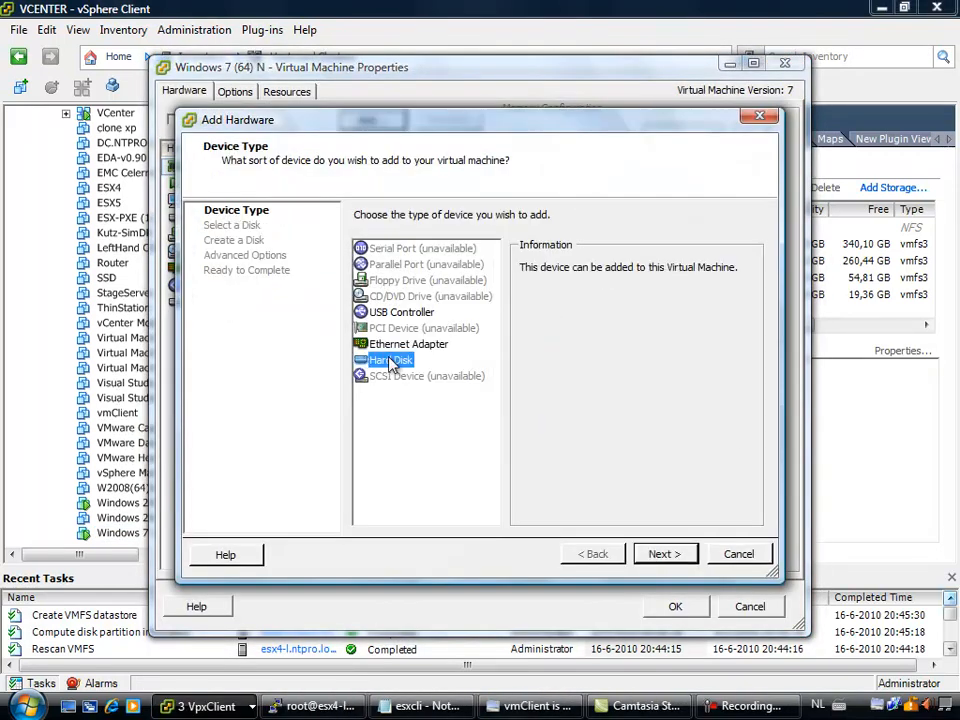
click(664, 554)
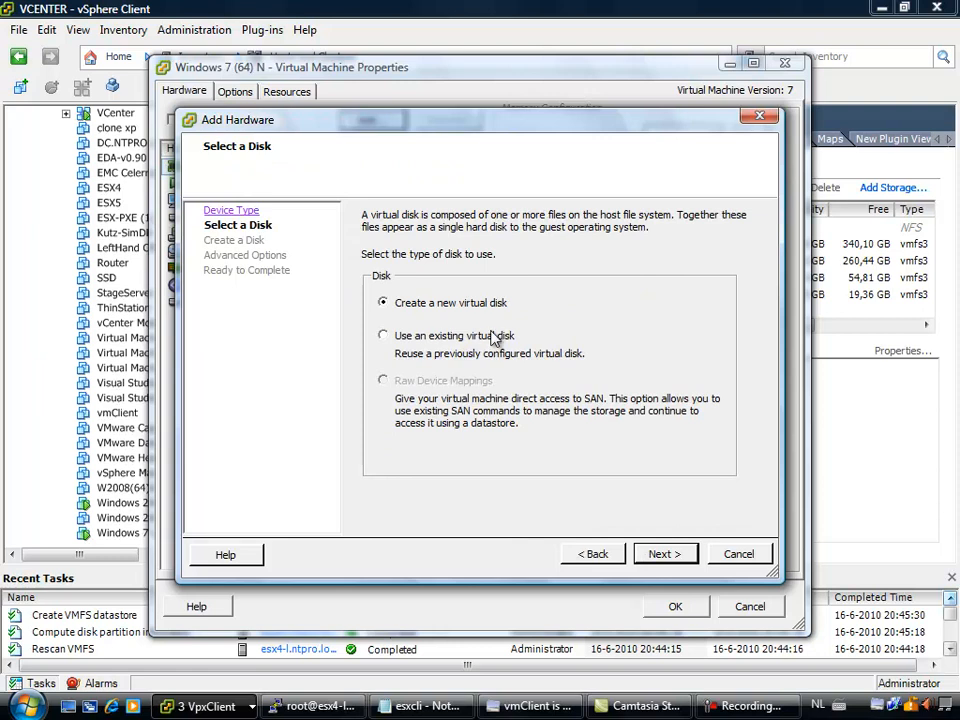
click(664, 554)
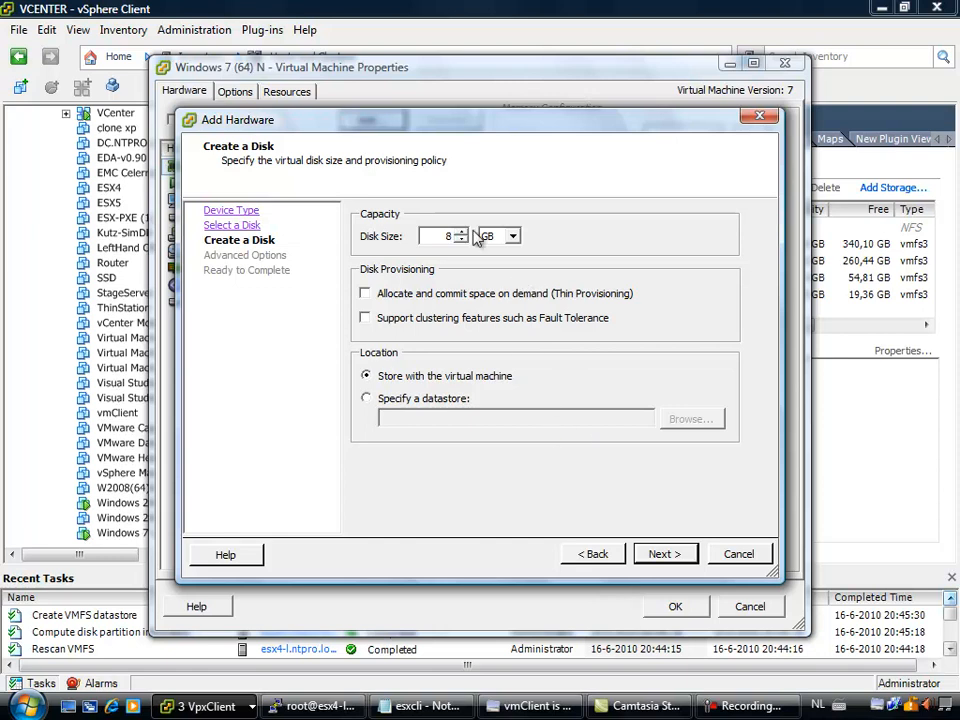
- Place the 8 GB disk on the Starwind datastore with default options and apply it
click(366, 398)
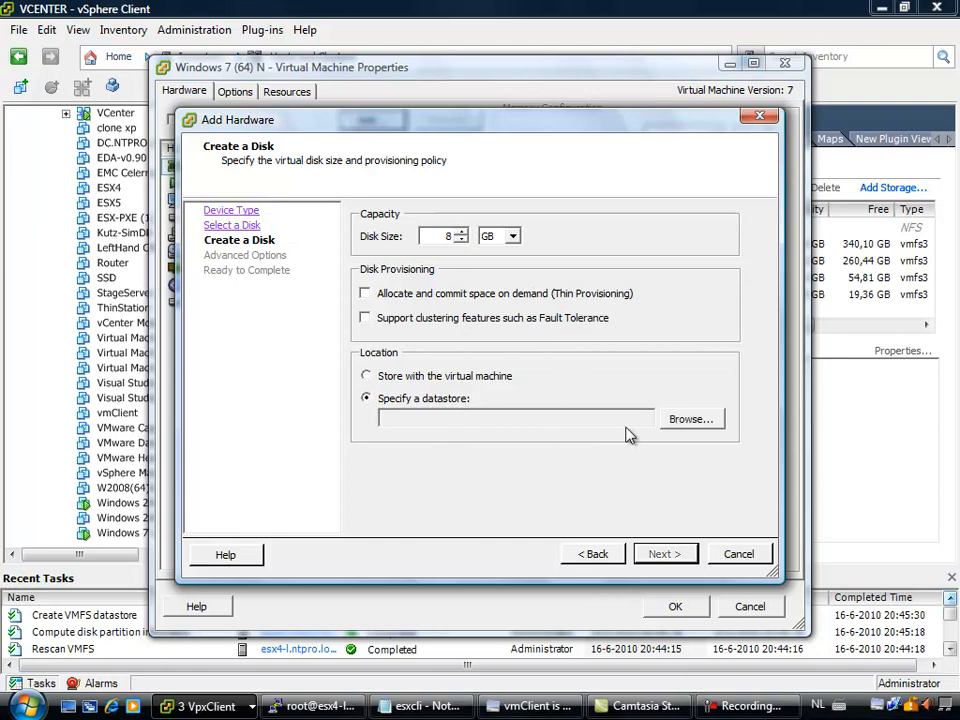
click(690, 418)
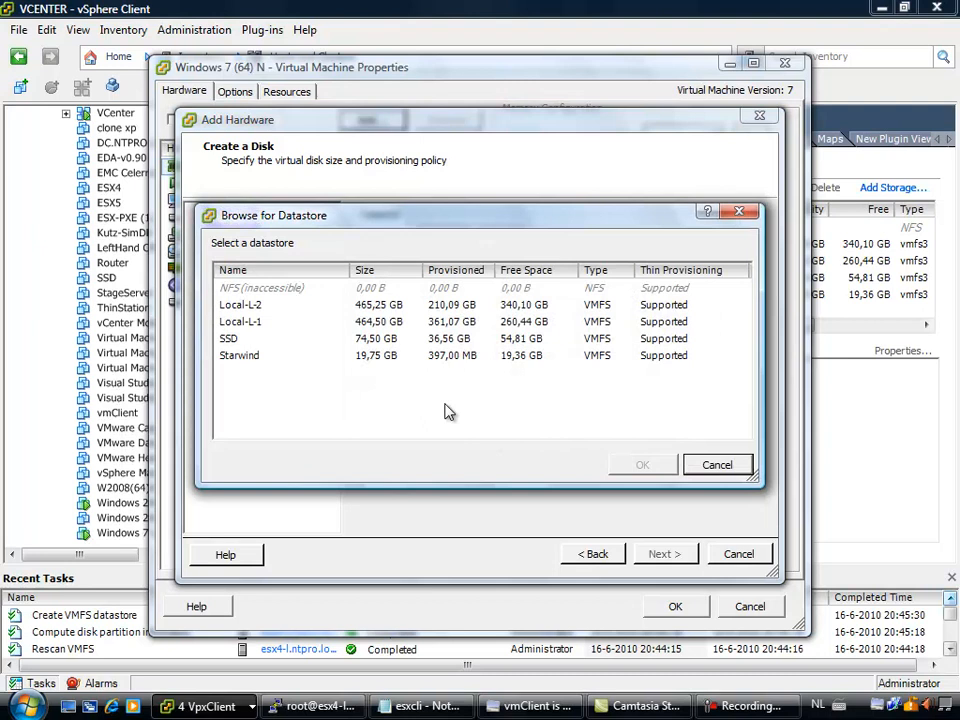
click(642, 464)
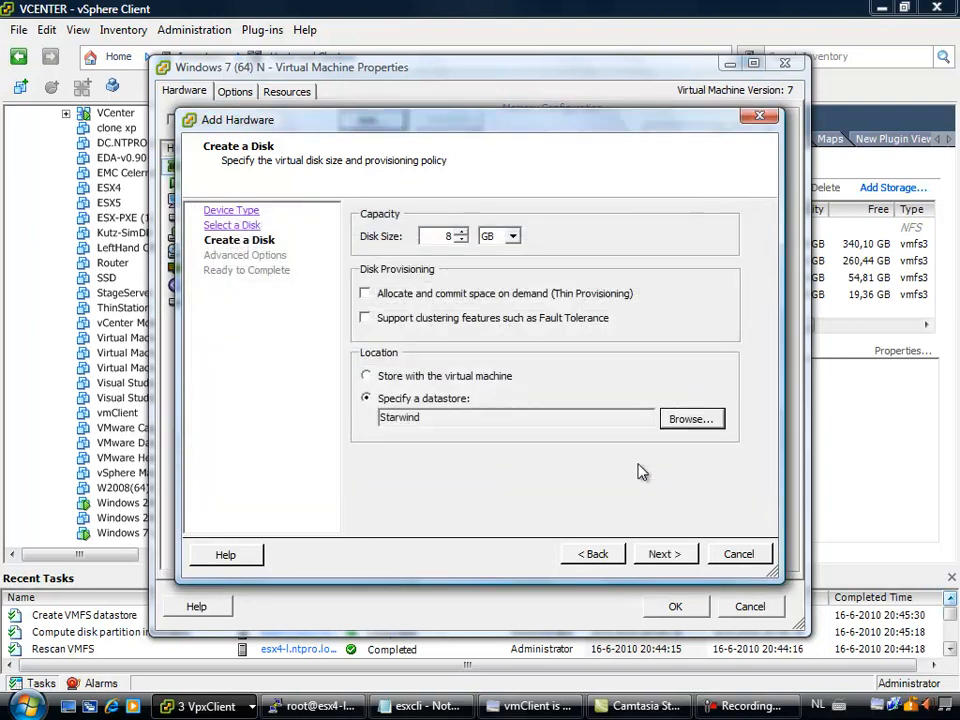
click(664, 554)
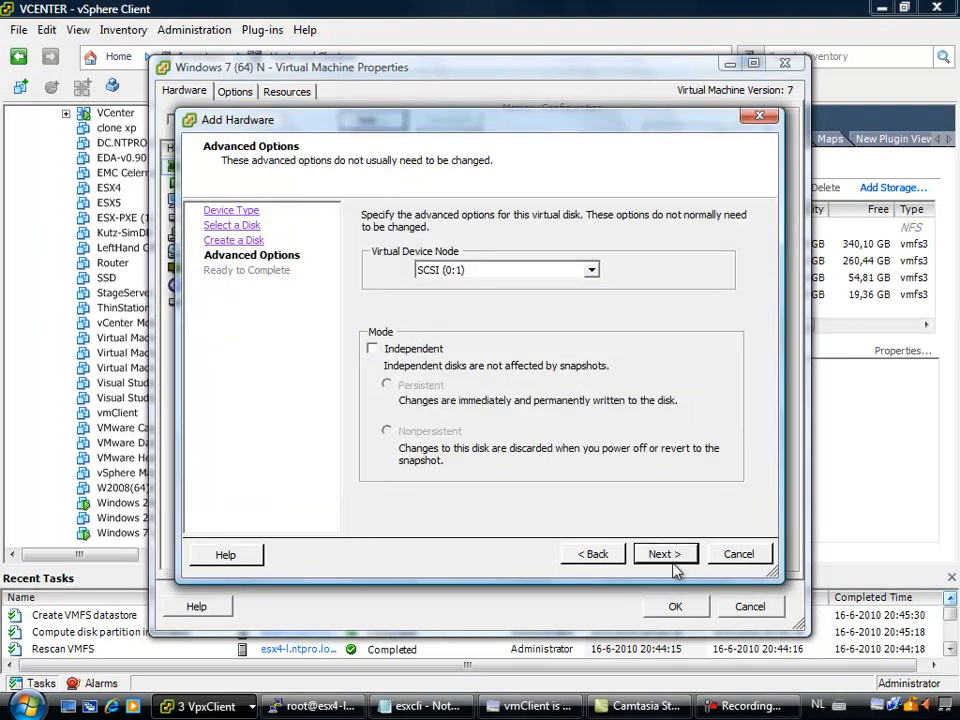
click(664, 554)
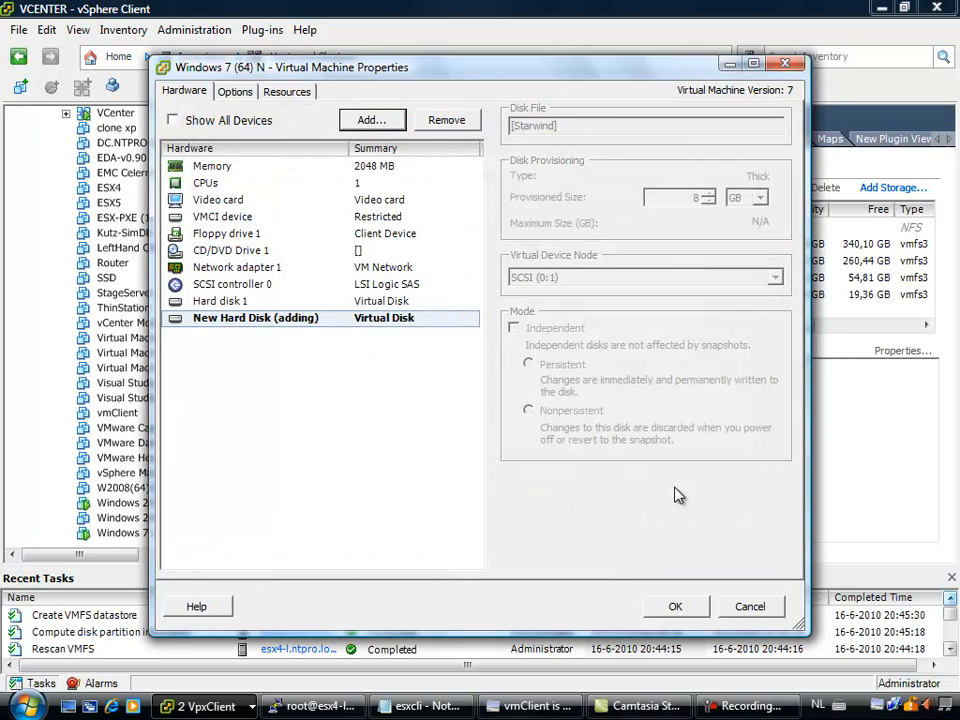
mouse_move(636, 480)
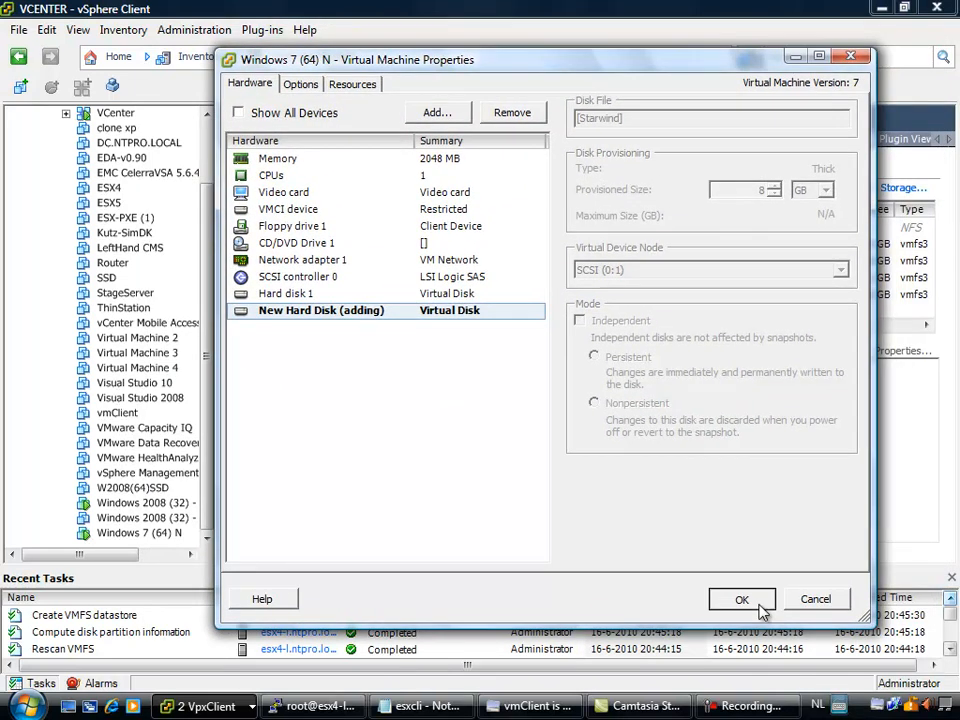
click(742, 600)
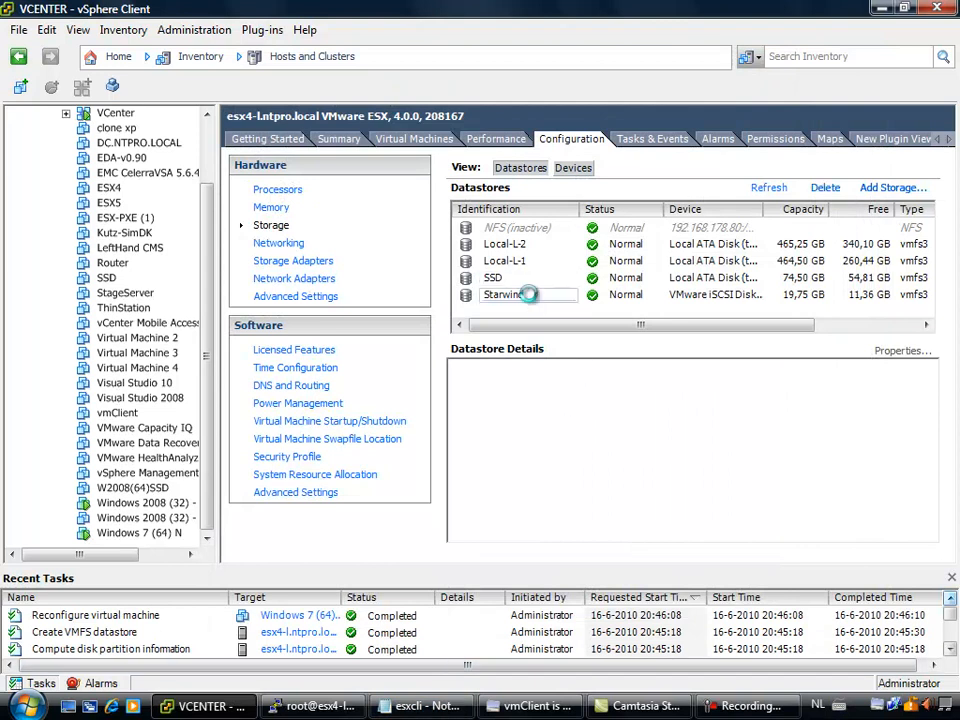
double_click(510, 294)
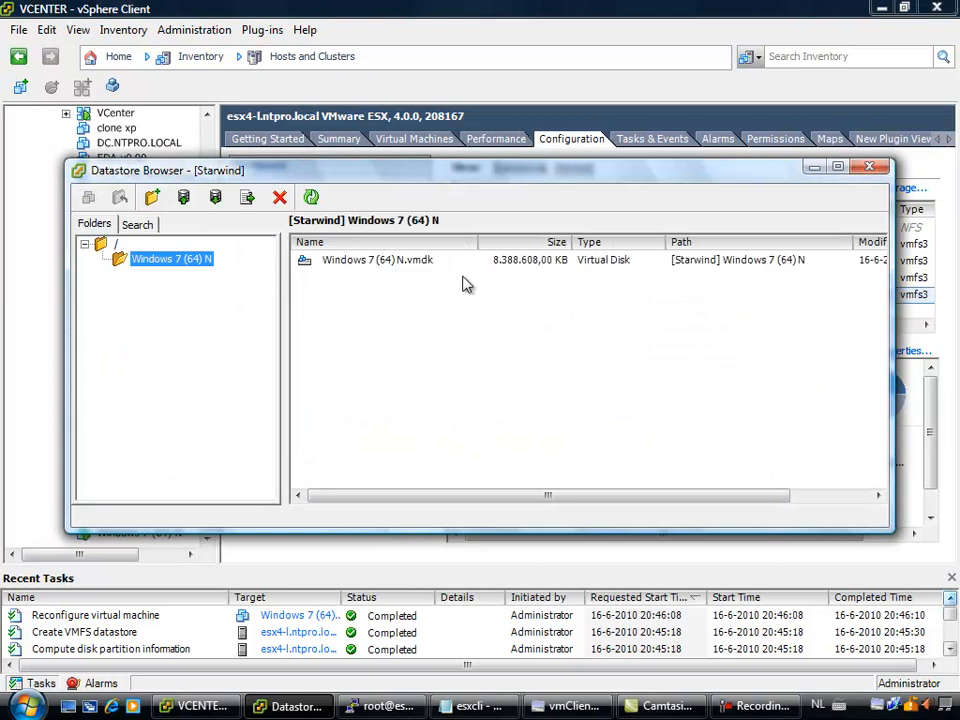
click(378, 260)
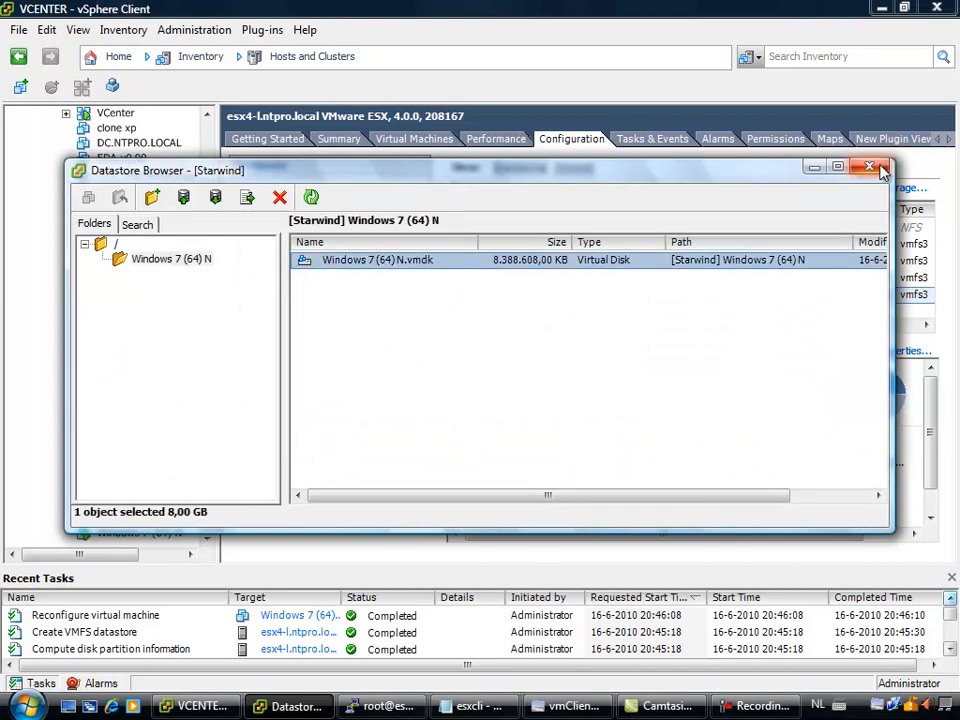
click(868, 166)
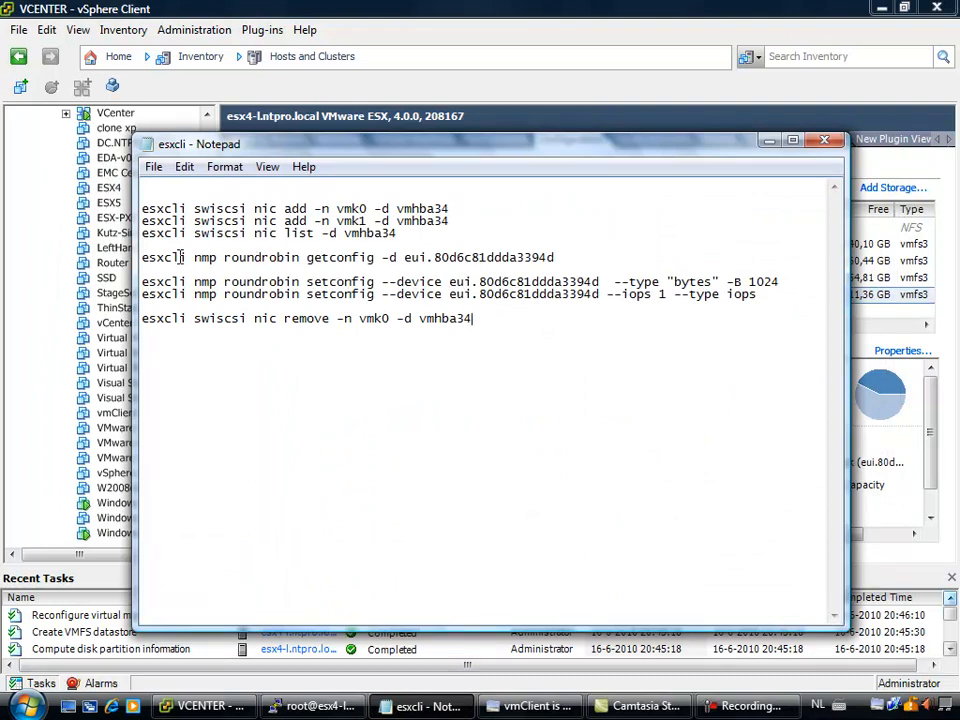
mouse_move(376, 268)
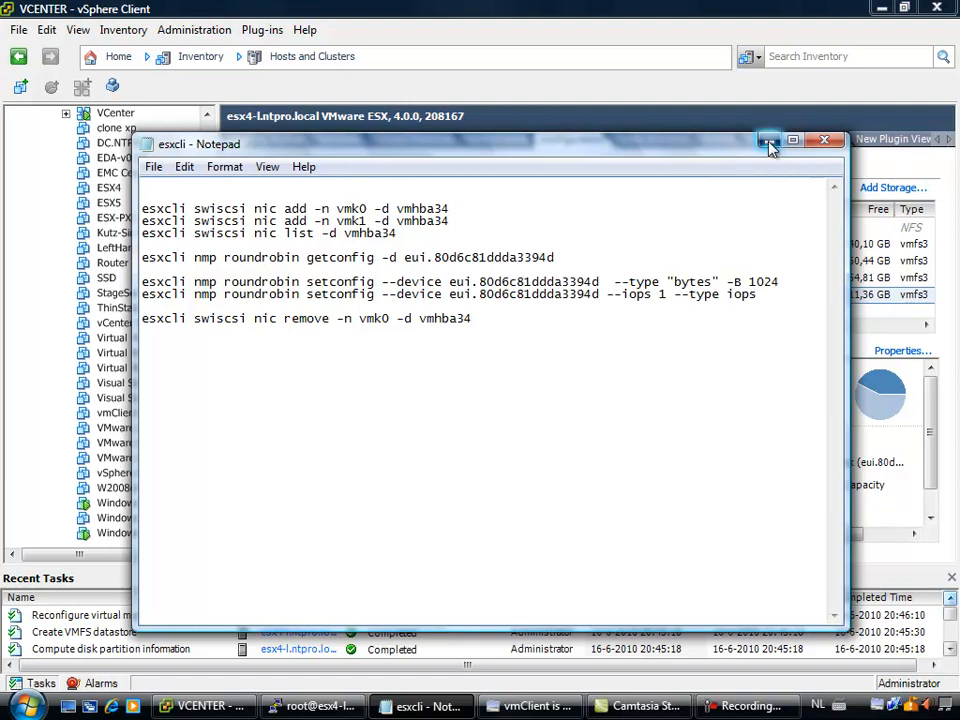
- Minimize the Notepad window holding the esxcli commands
click(770, 140)
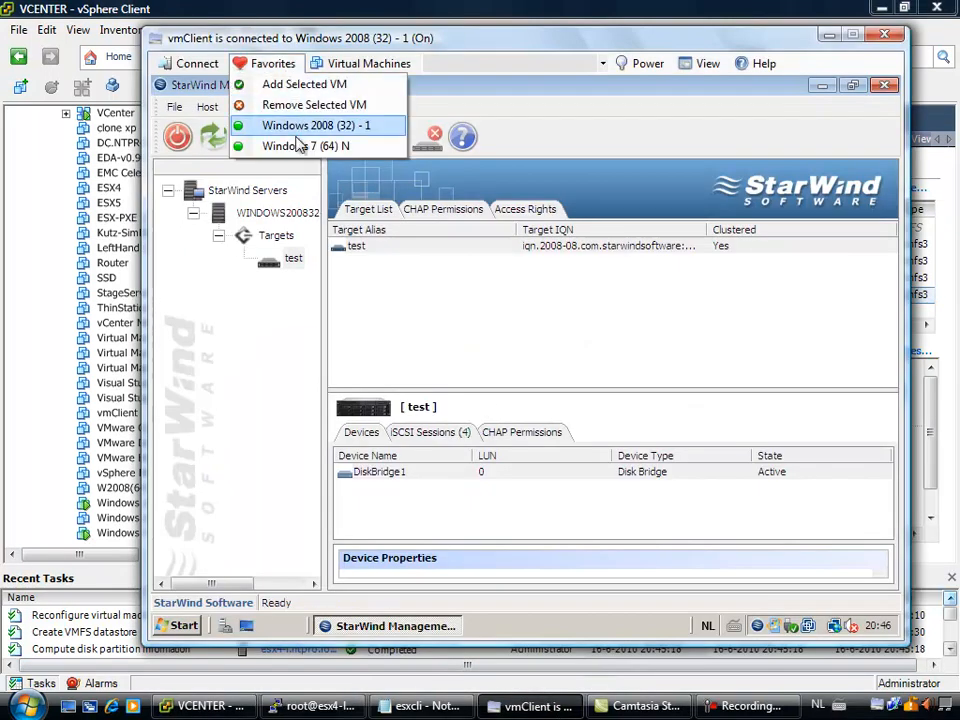
- Switch the console to Windows 7 (64) N and launch HD Tune Pro from its desktop
click(304, 146)
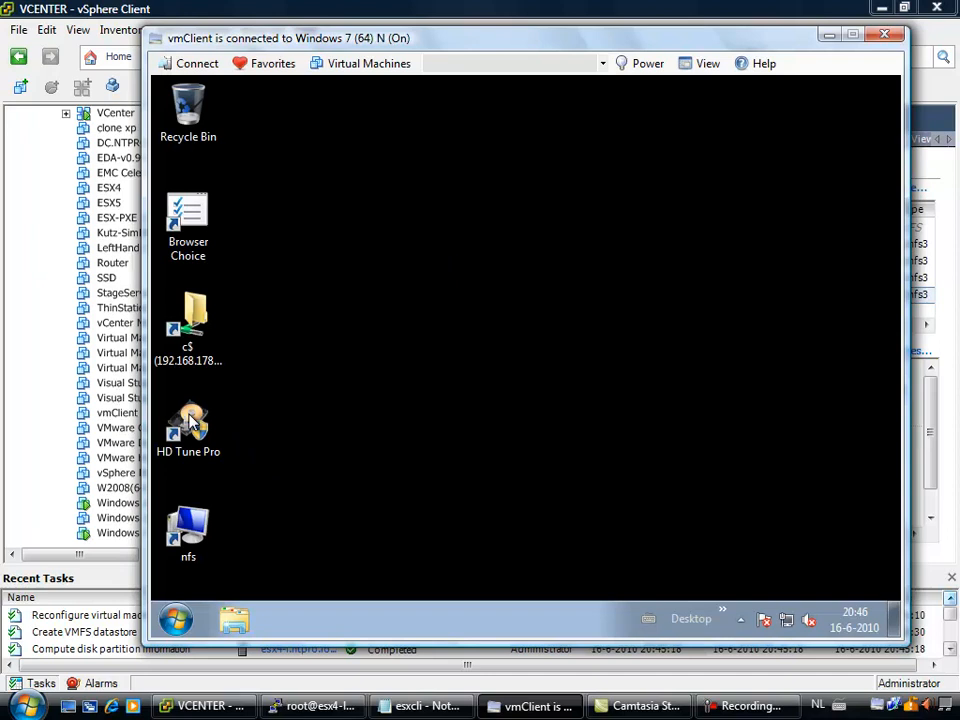
double_click(188, 420)
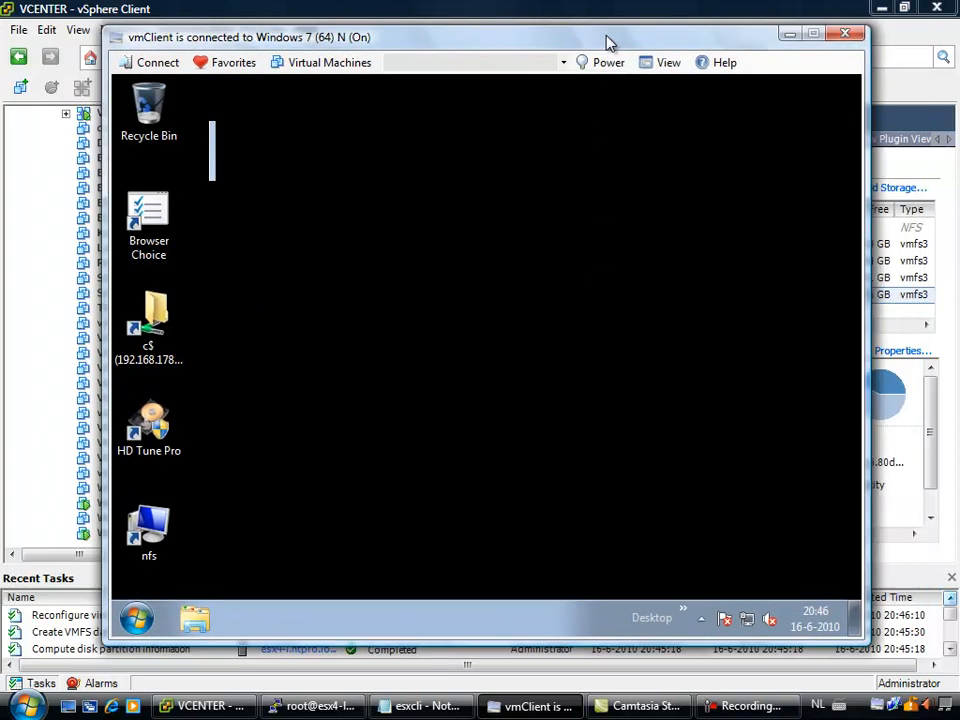
double_click(148, 420)
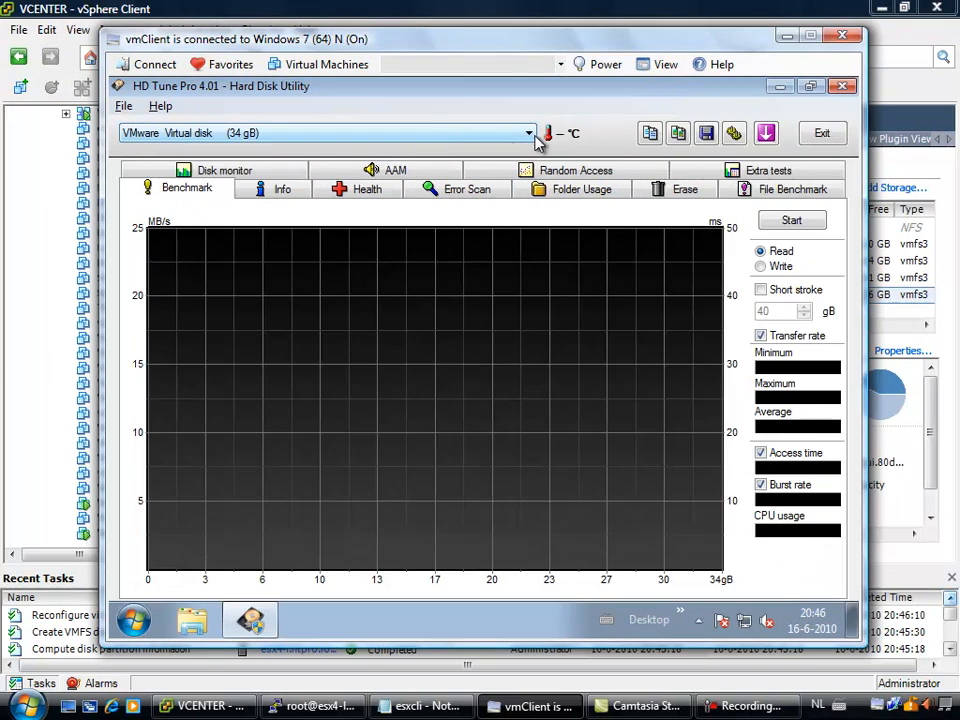
- Select the 8 GB VMware virtual disk and start a zero-fill erase with write test
click(528, 132)
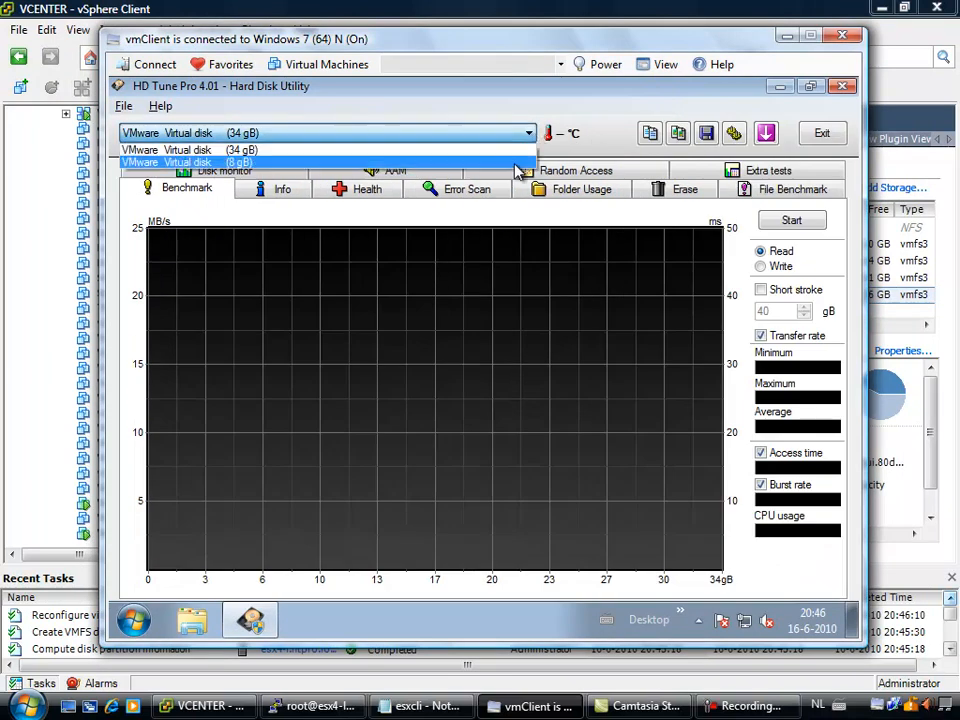
click(180, 162)
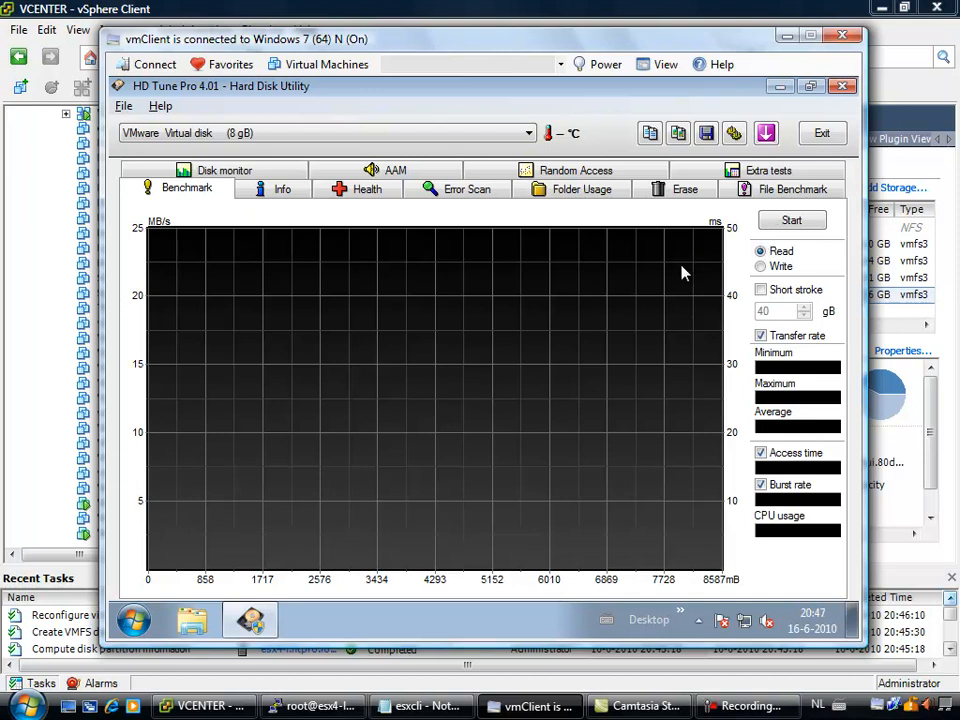
mouse_move(710, 296)
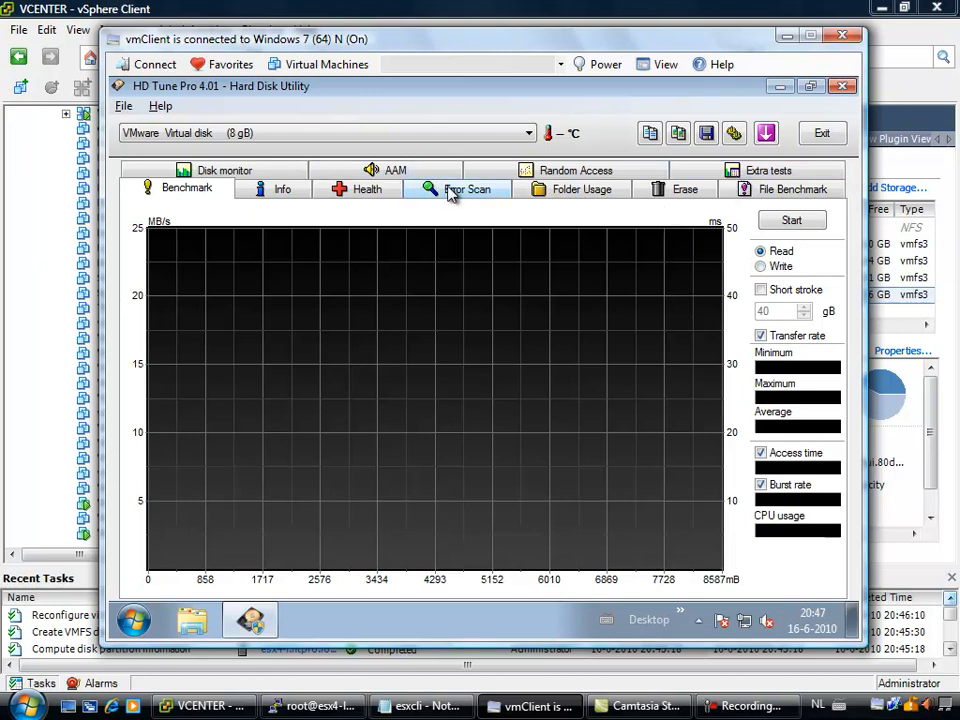
click(466, 188)
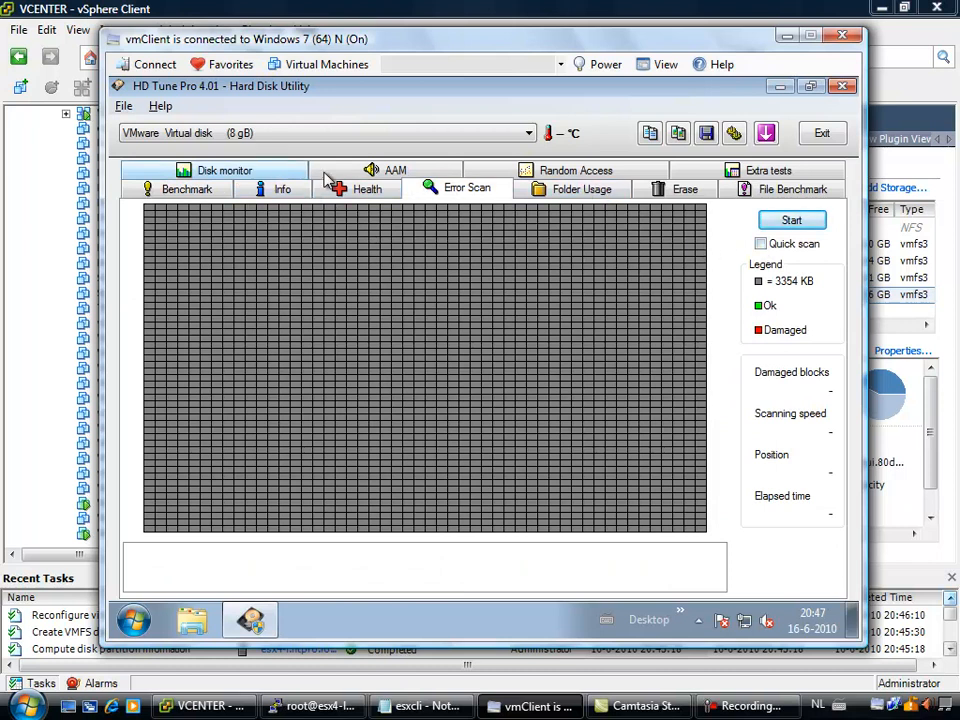
click(684, 188)
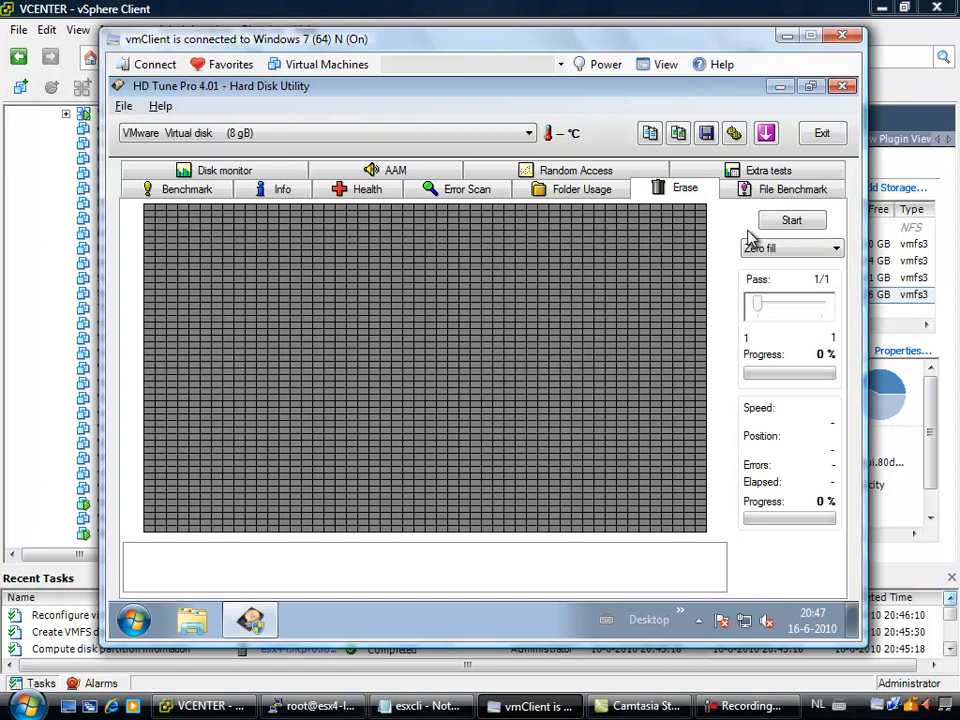
click(792, 220)
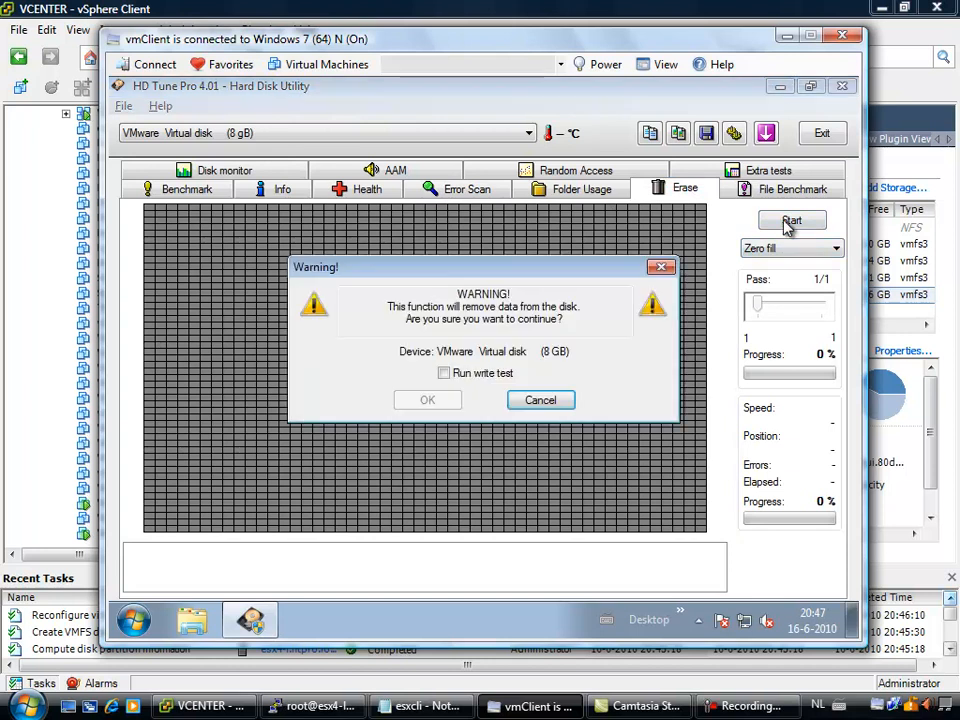
click(444, 374)
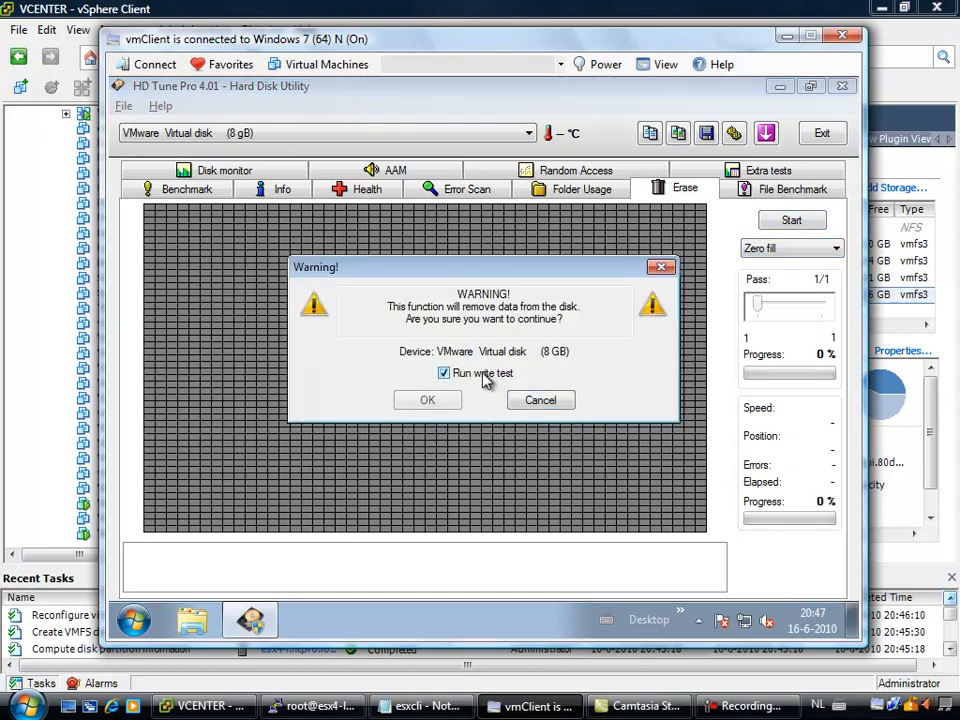
click(428, 400)
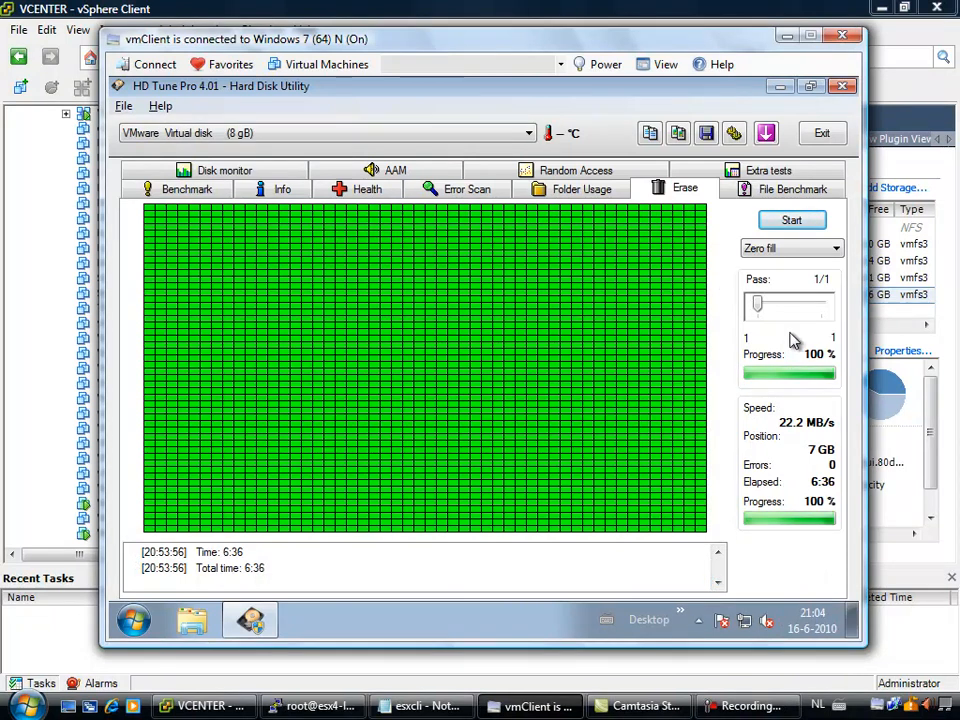
mouse_move(476, 276)
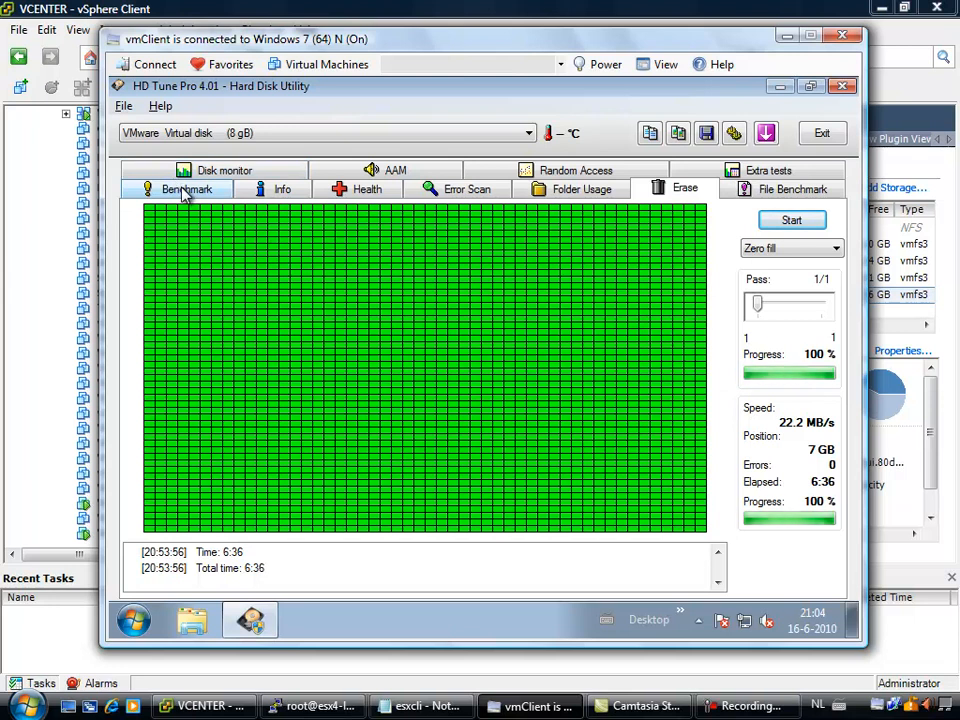
- Start the Benchmark transfer-rate test, then send the vmClient window to the background
click(188, 188)
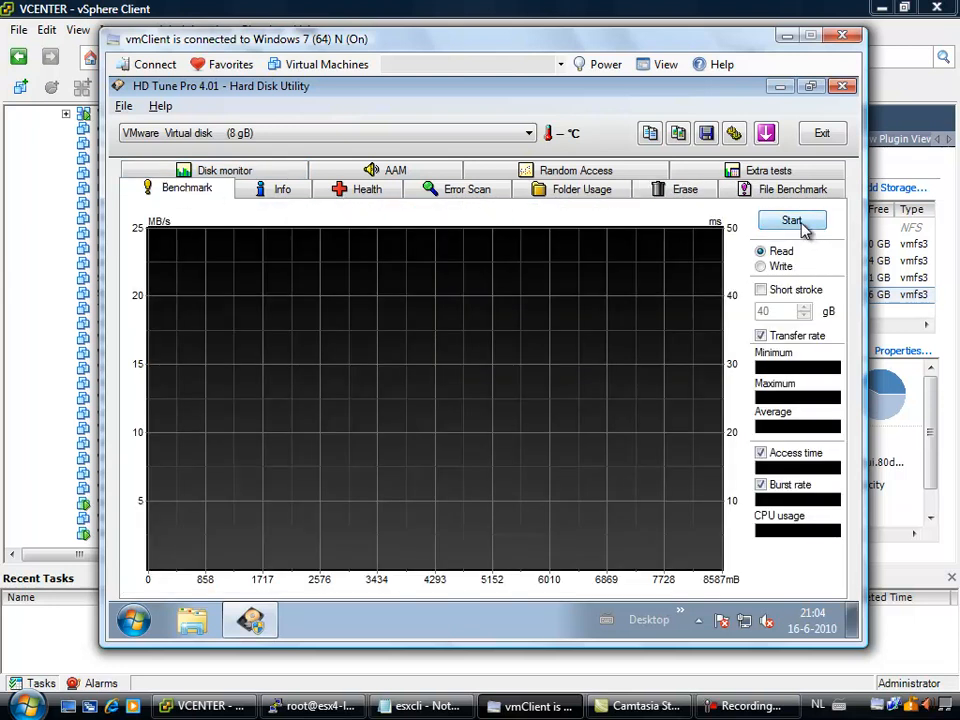
click(792, 220)
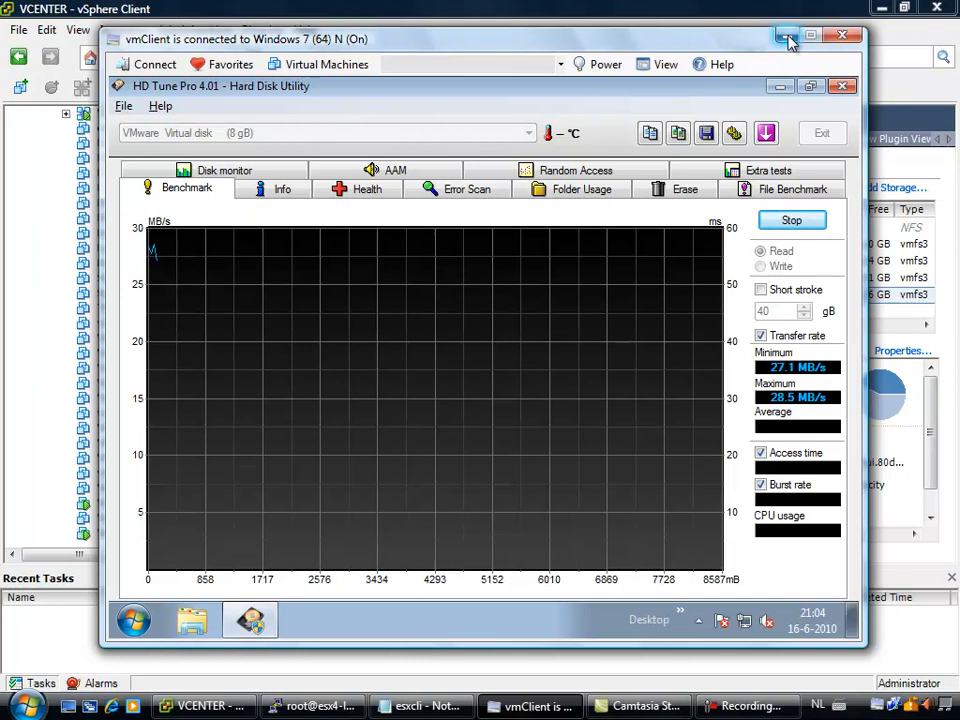
click(788, 38)
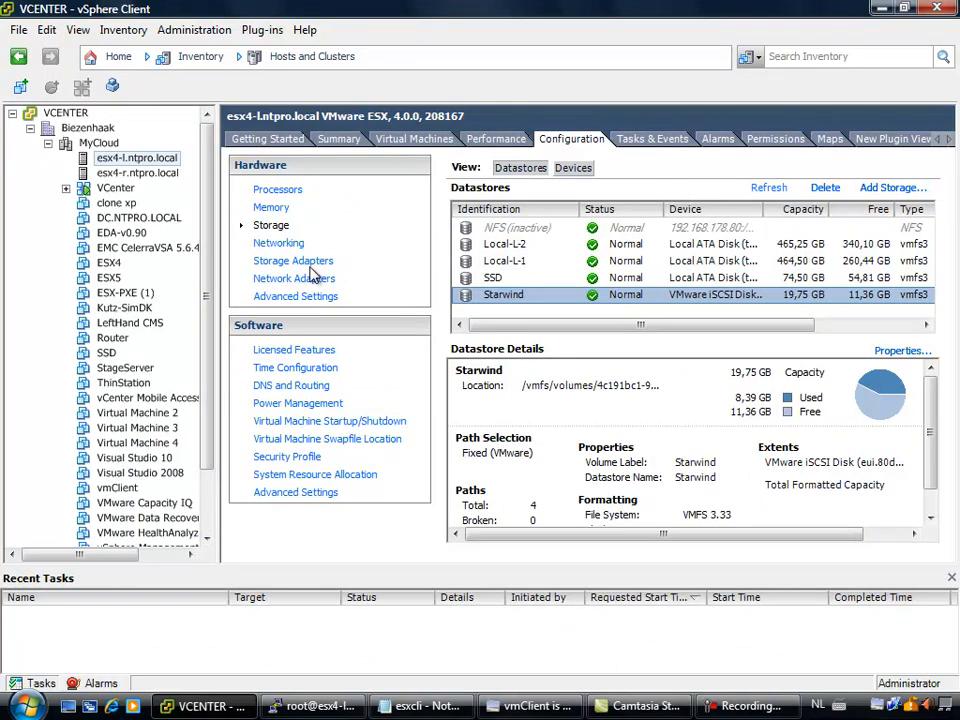
- Go to the host's Performance tab and open the Advanced real-time chart
click(278, 244)
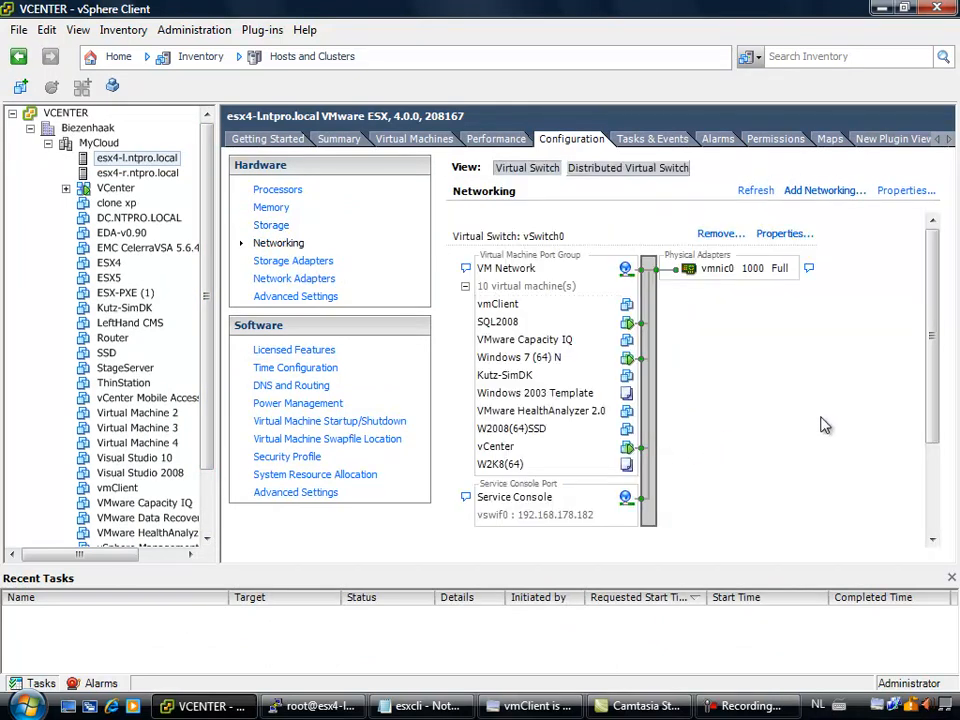
scroll(down, 3)
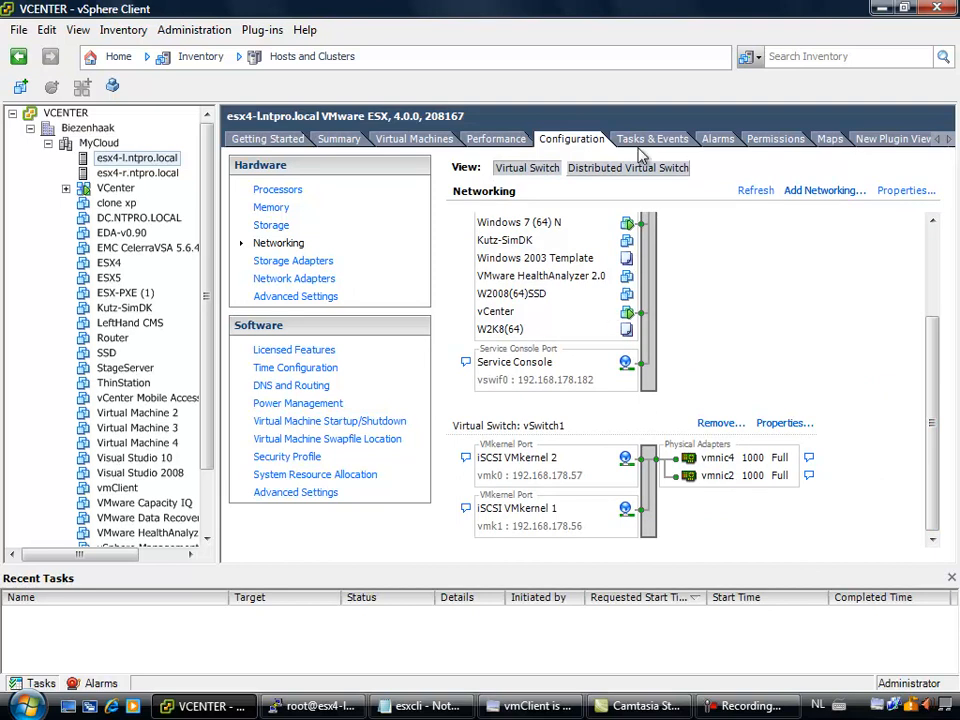
click(496, 138)
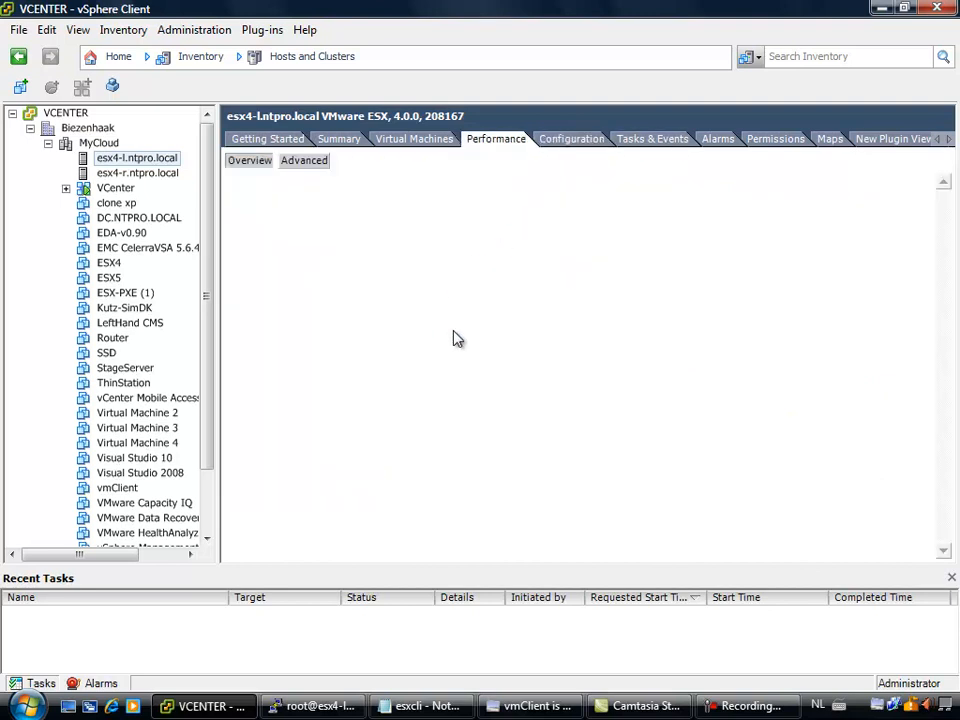
mouse_move(448, 412)
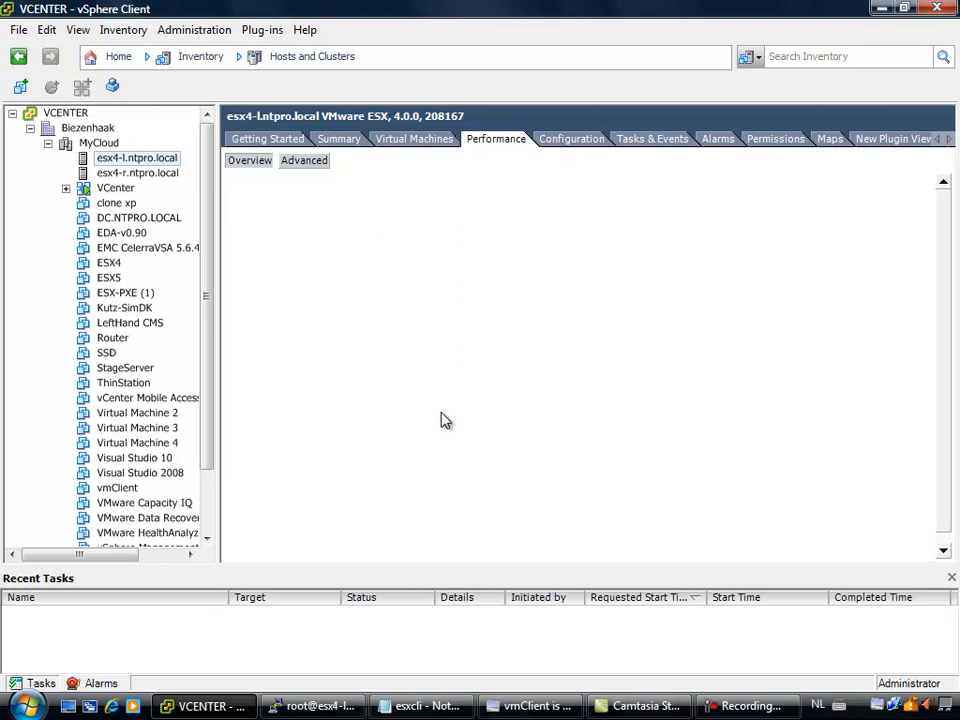
click(304, 160)
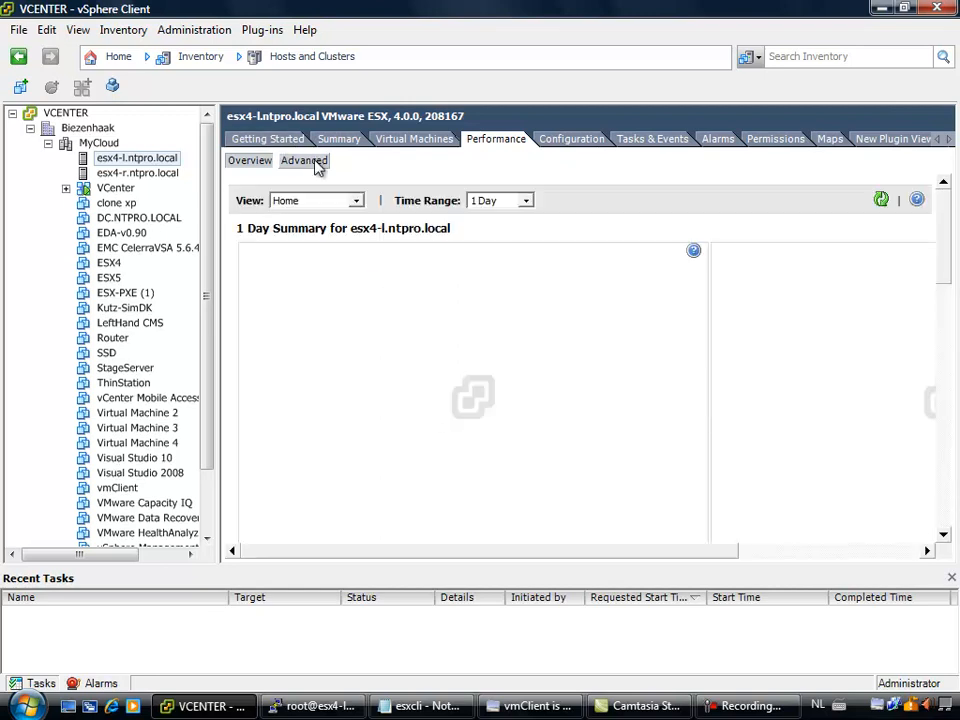
click(304, 160)
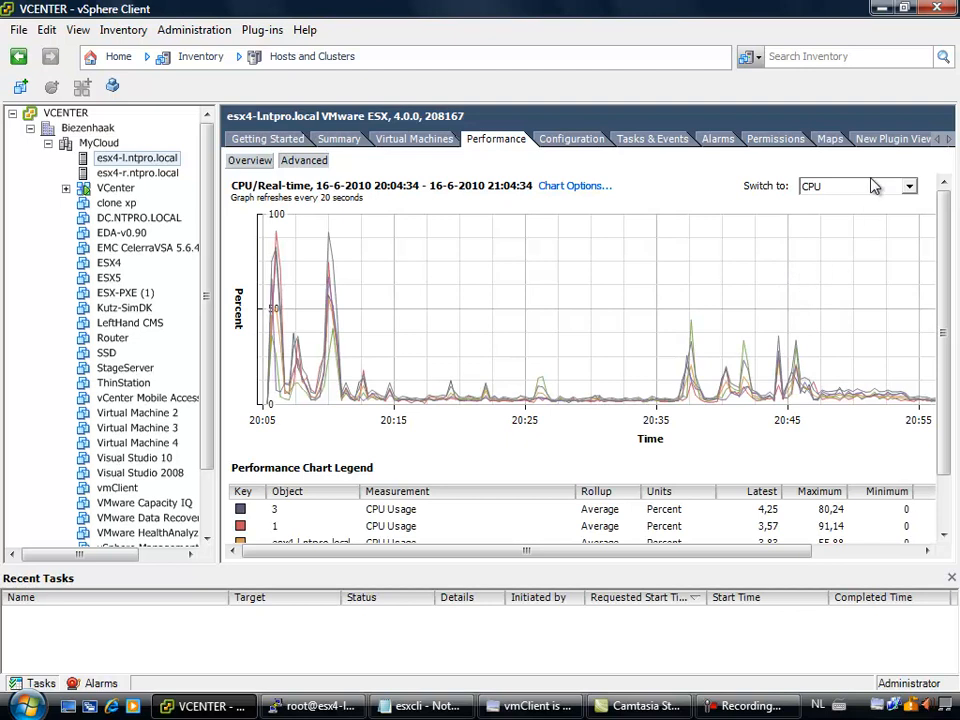
- Switch the chart to Network and highlight vmnic2 among the per-vmnic rates
click(904, 186)
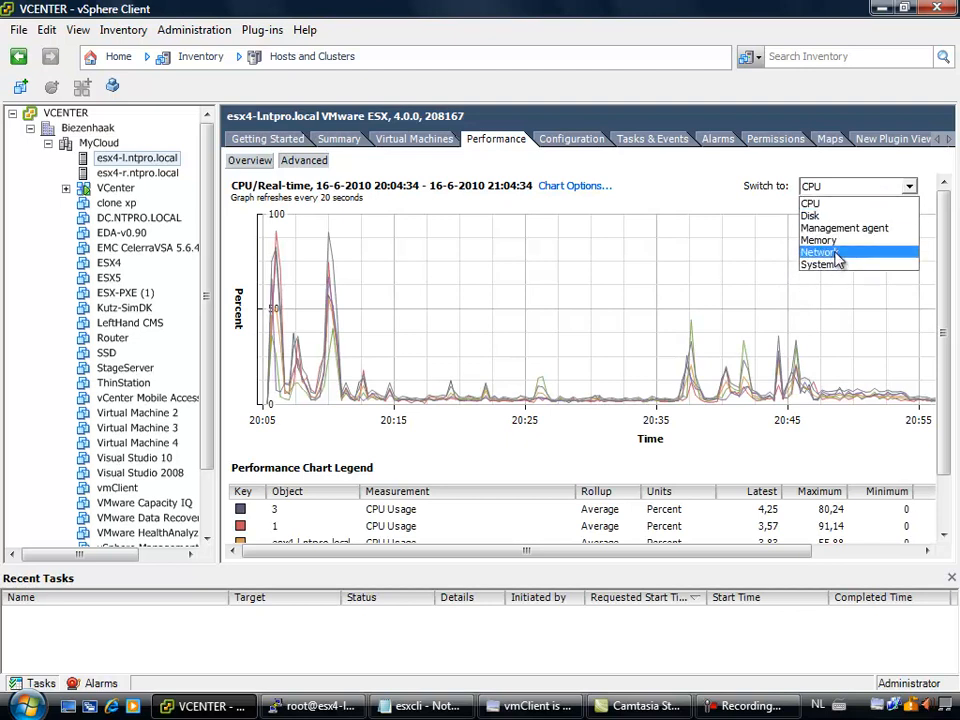
click(818, 252)
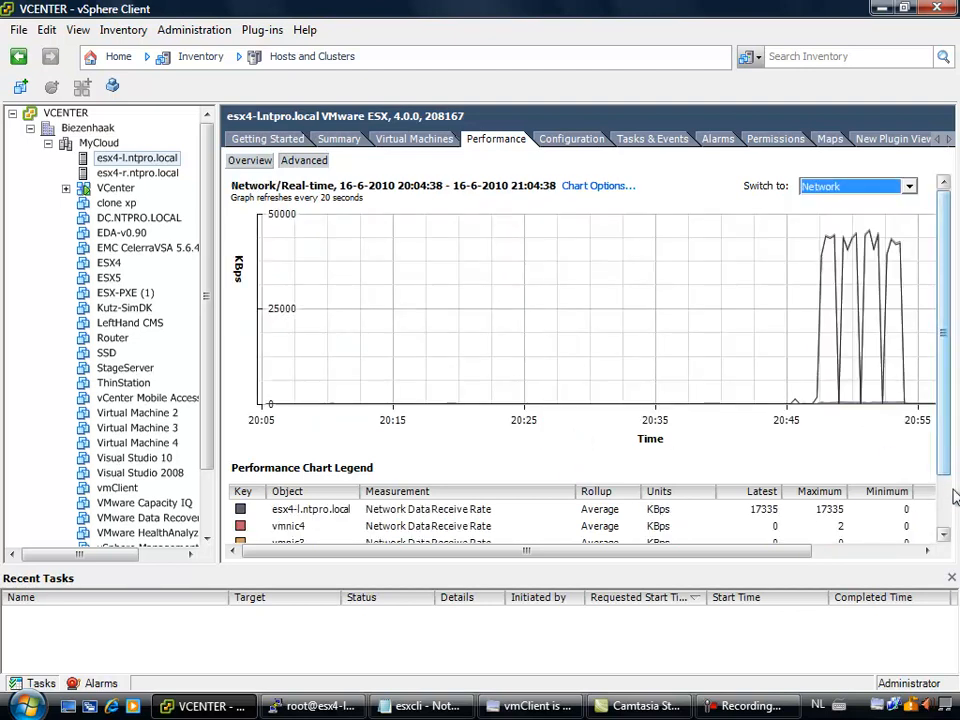
scroll(down, 3)
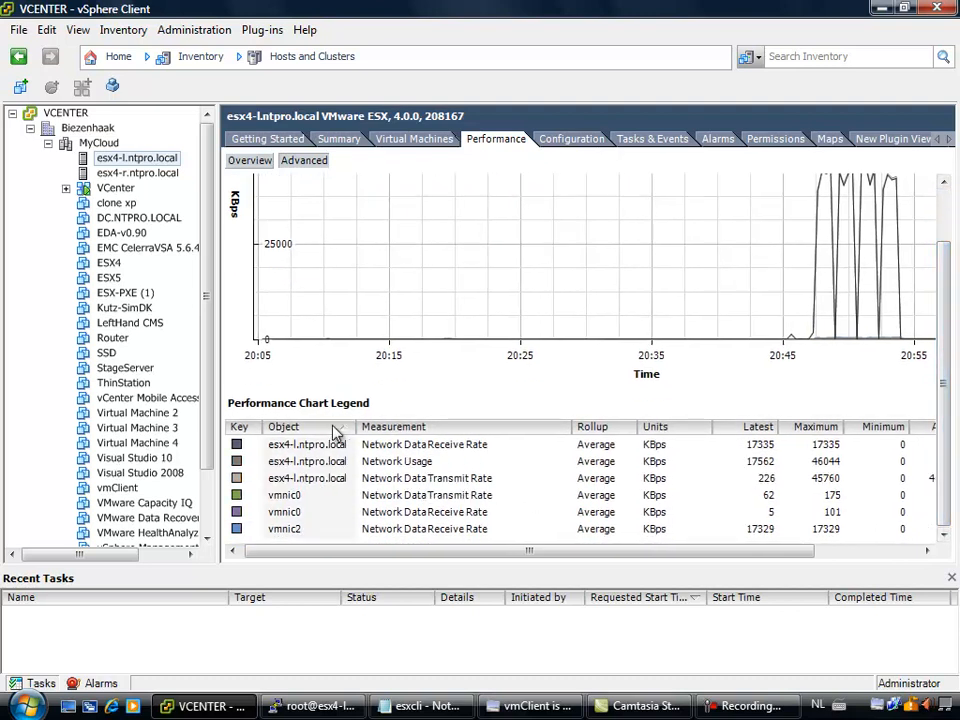
click(284, 528)
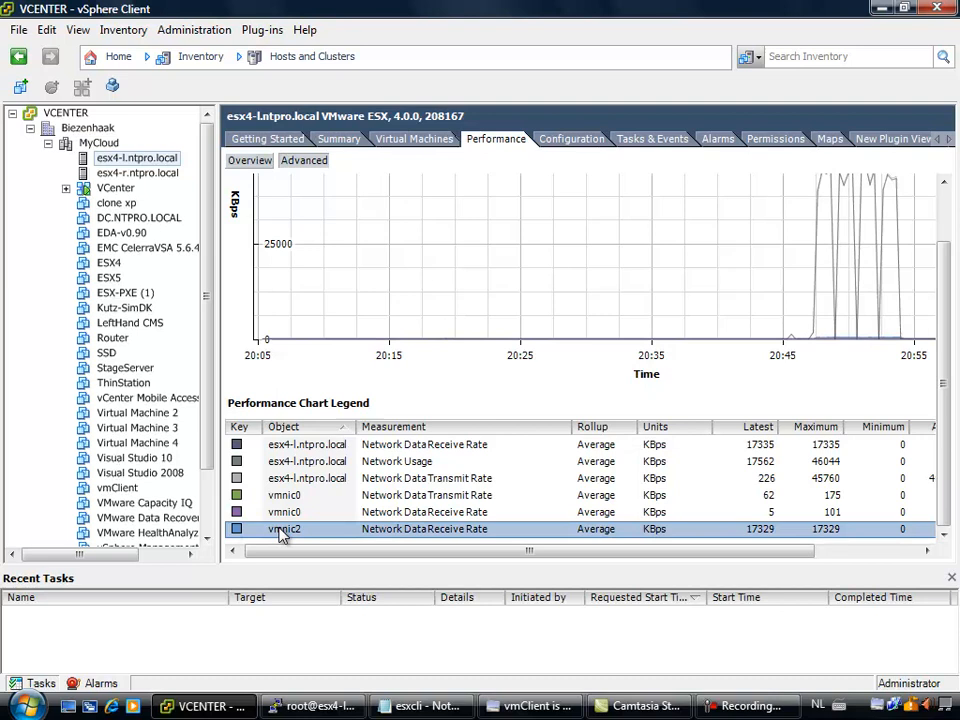
scroll(right, 3)
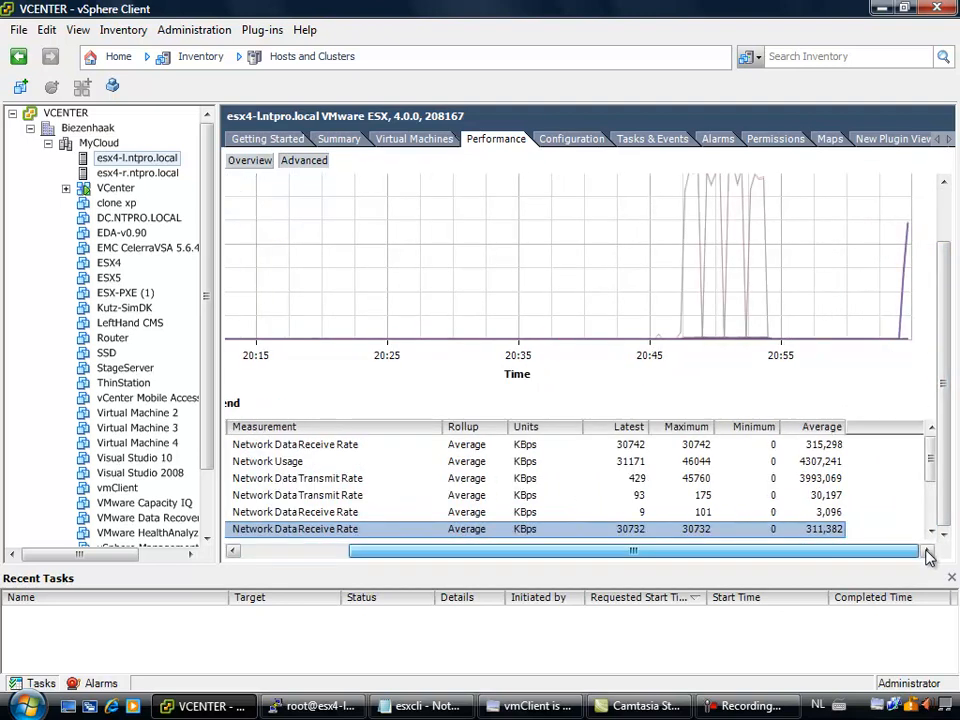
scroll(down, 3)
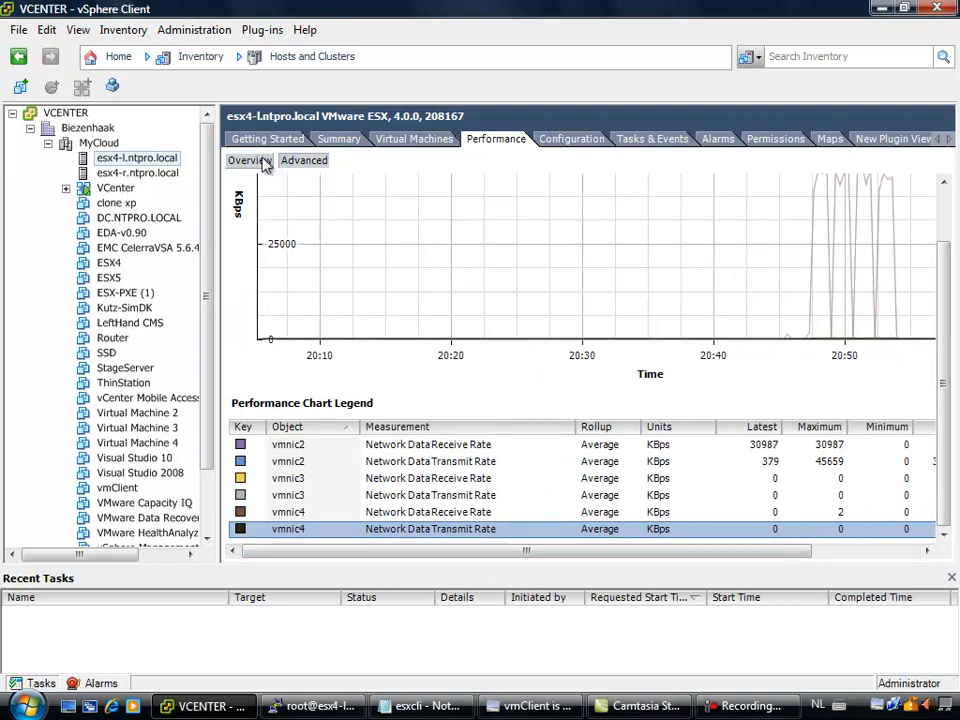
- Reach the Starwind datastore's Manage Paths dialog from the host's Storage configuration
click(572, 138)
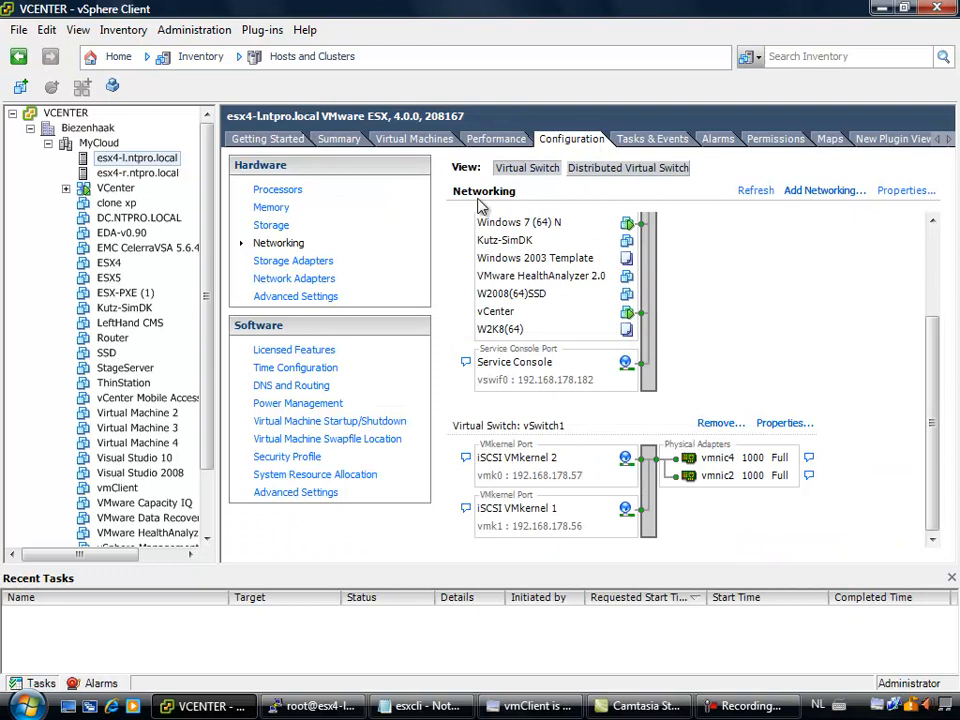
mouse_move(322, 248)
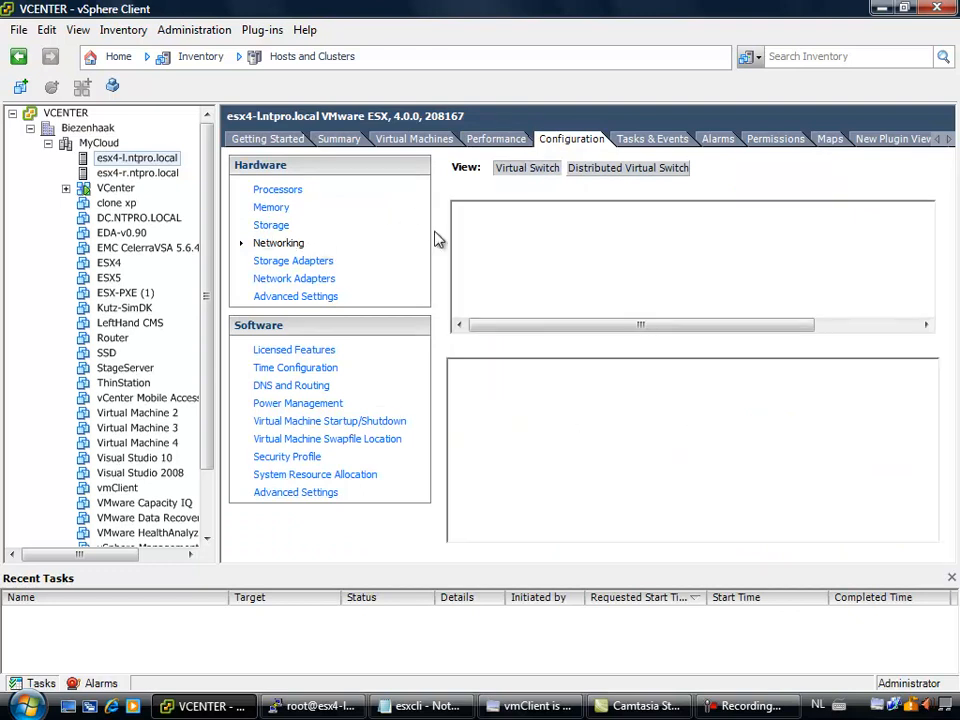
click(272, 224)
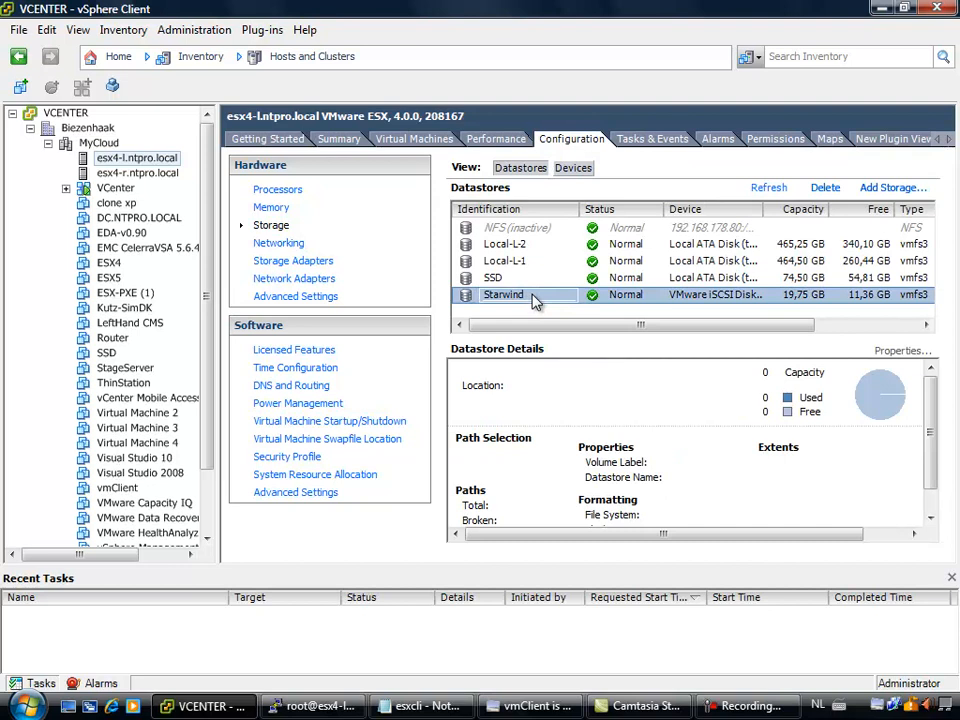
click(504, 294)
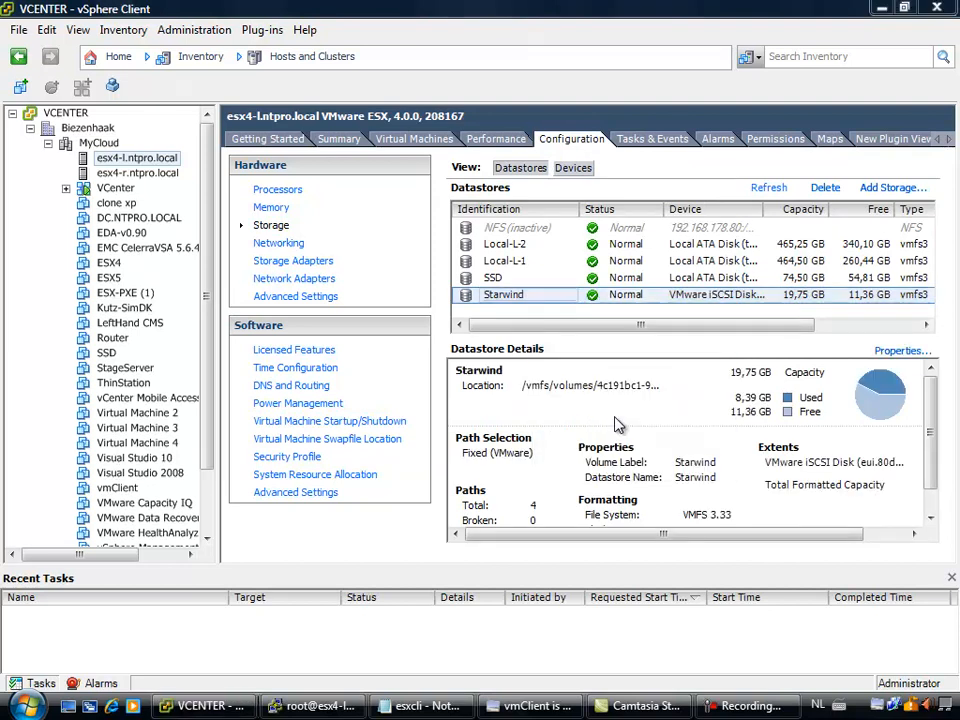
click(900, 350)
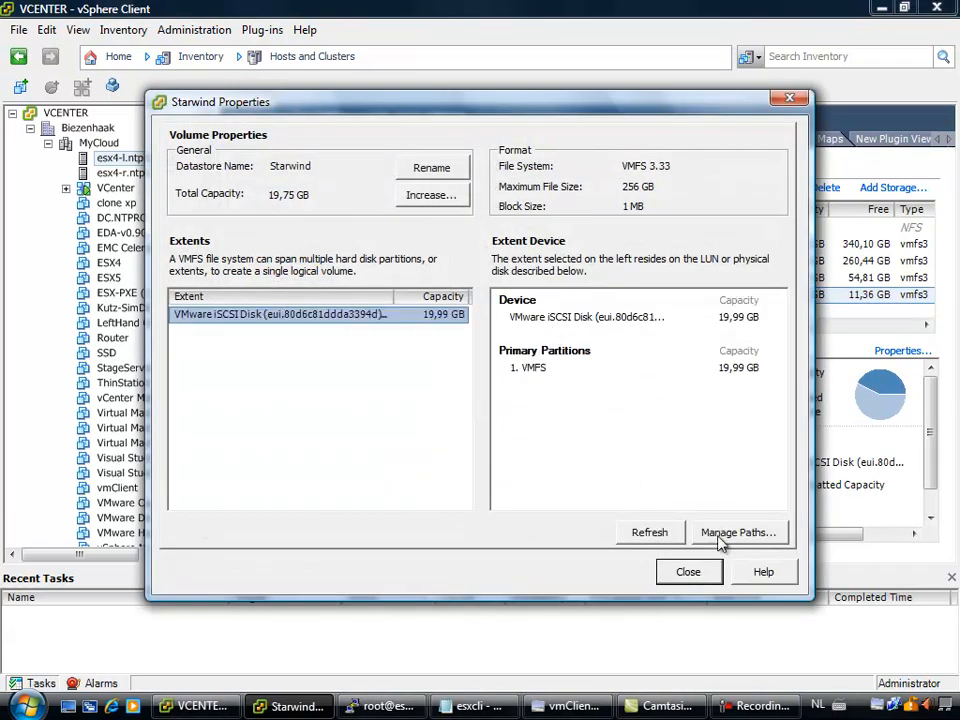
mouse_move(730, 540)
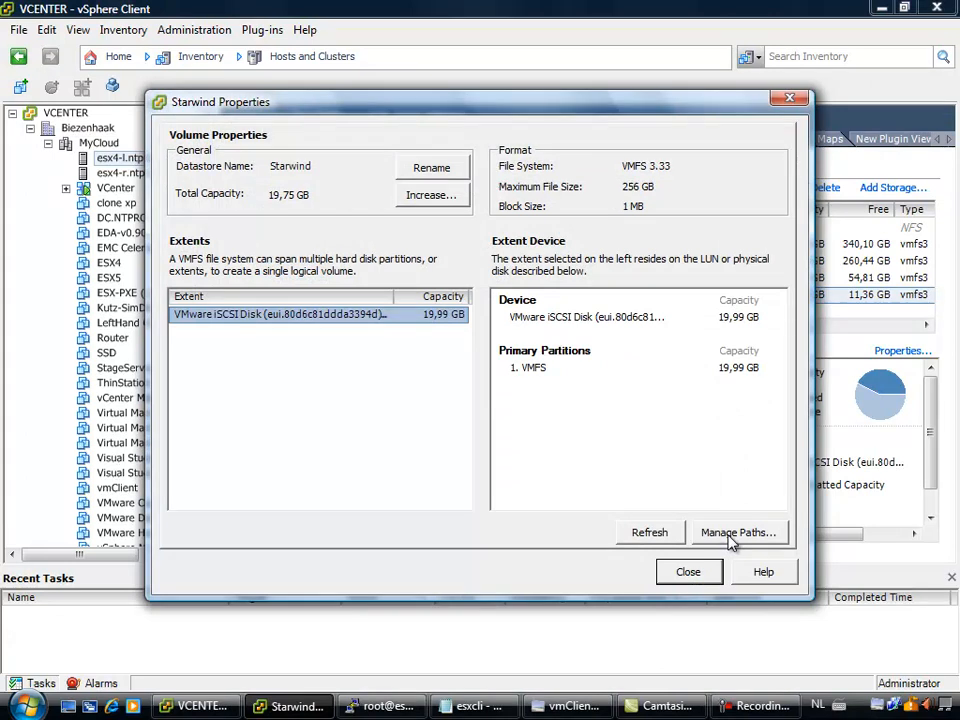
click(738, 532)
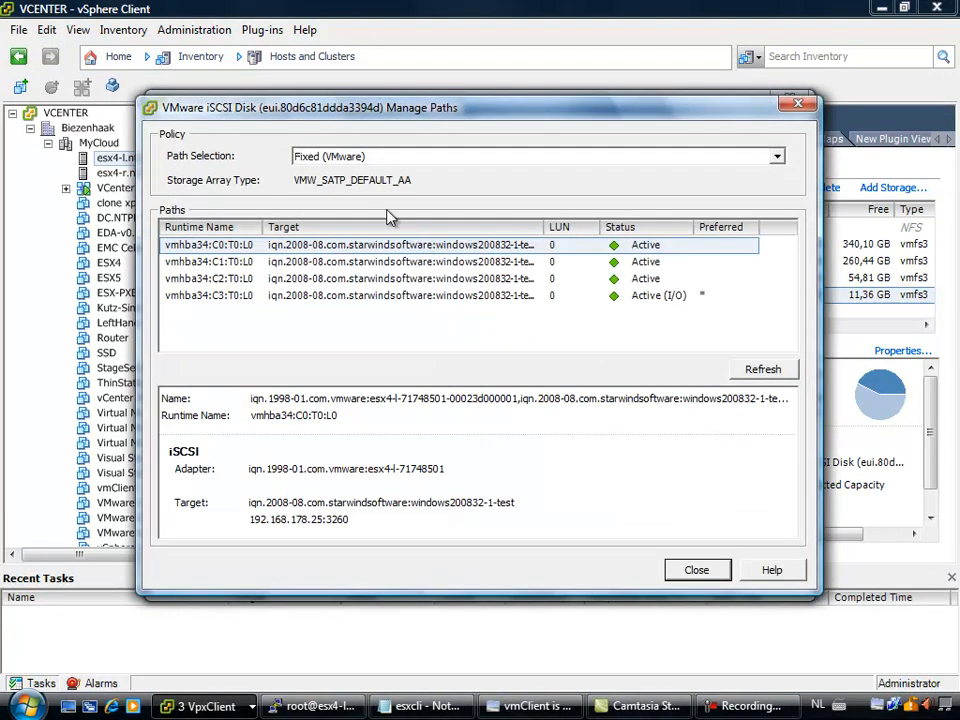
mouse_move(288, 172)
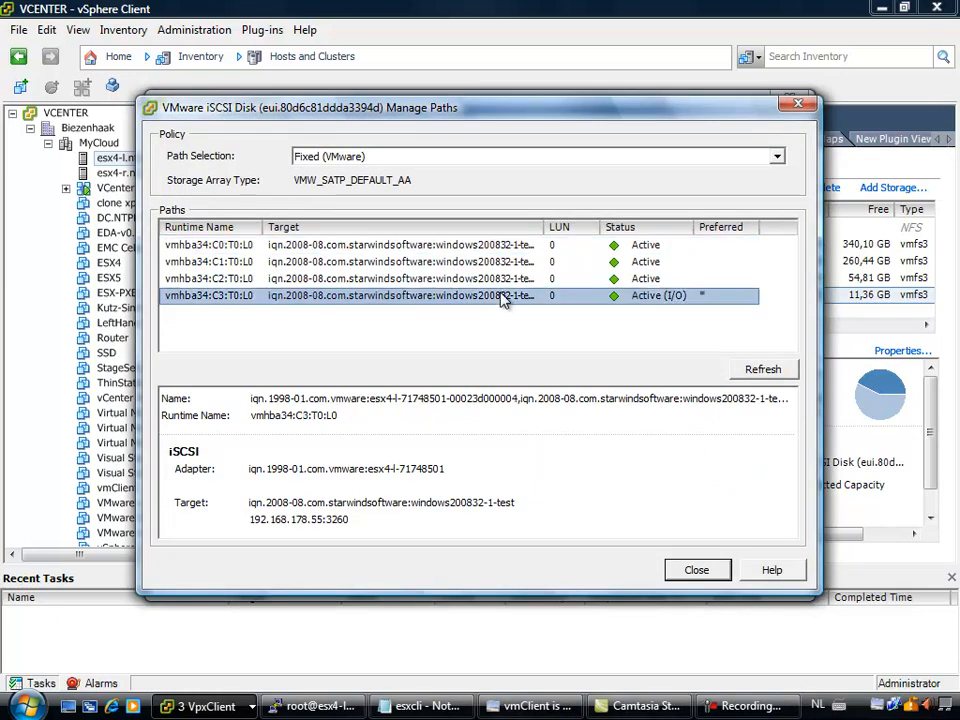
- Set the Starwind disk's path selection policy to Round Robin (VMware) and confirm
click(776, 156)
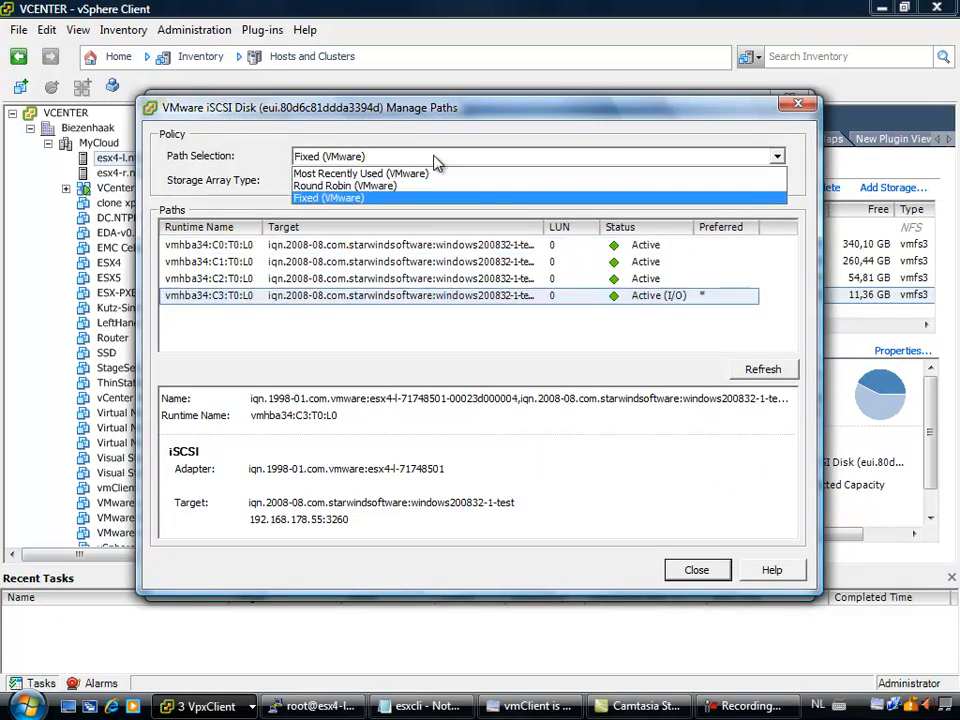
click(344, 186)
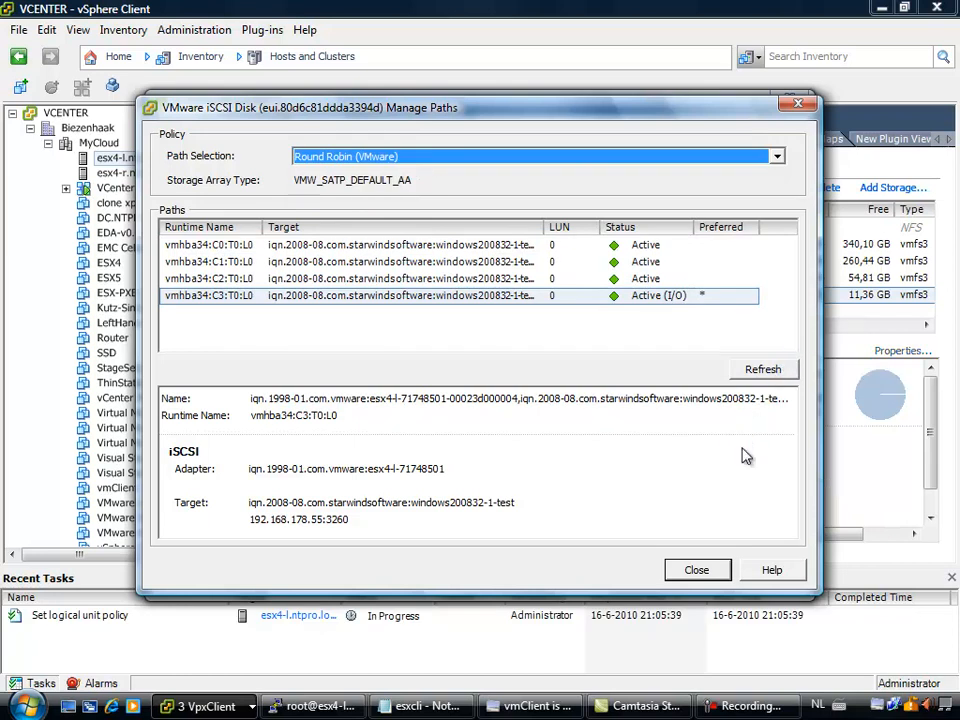
click(764, 368)
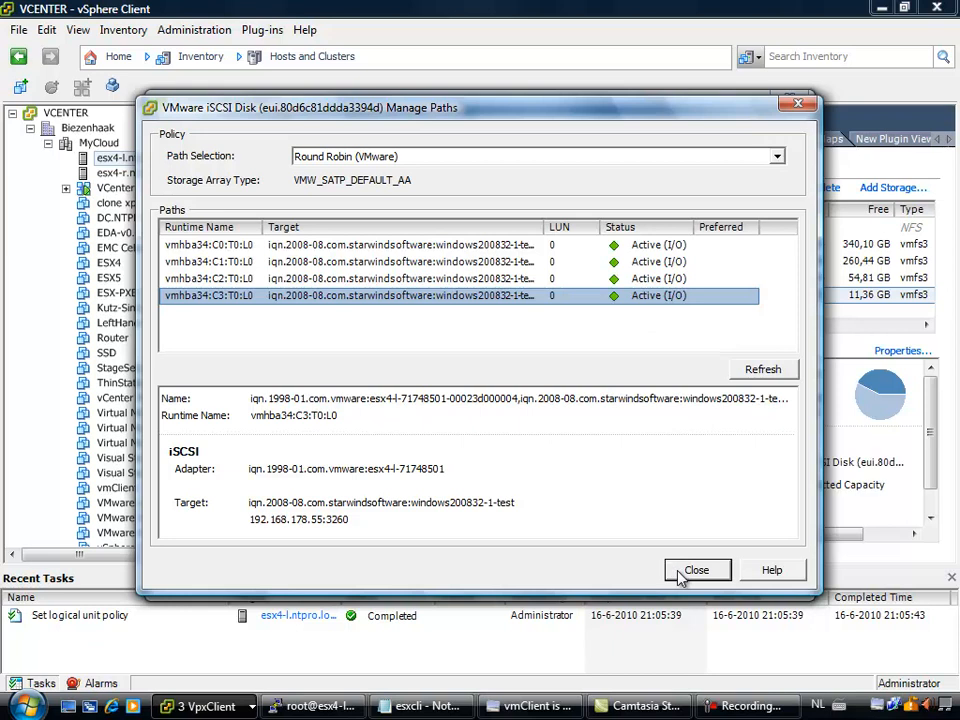
click(696, 568)
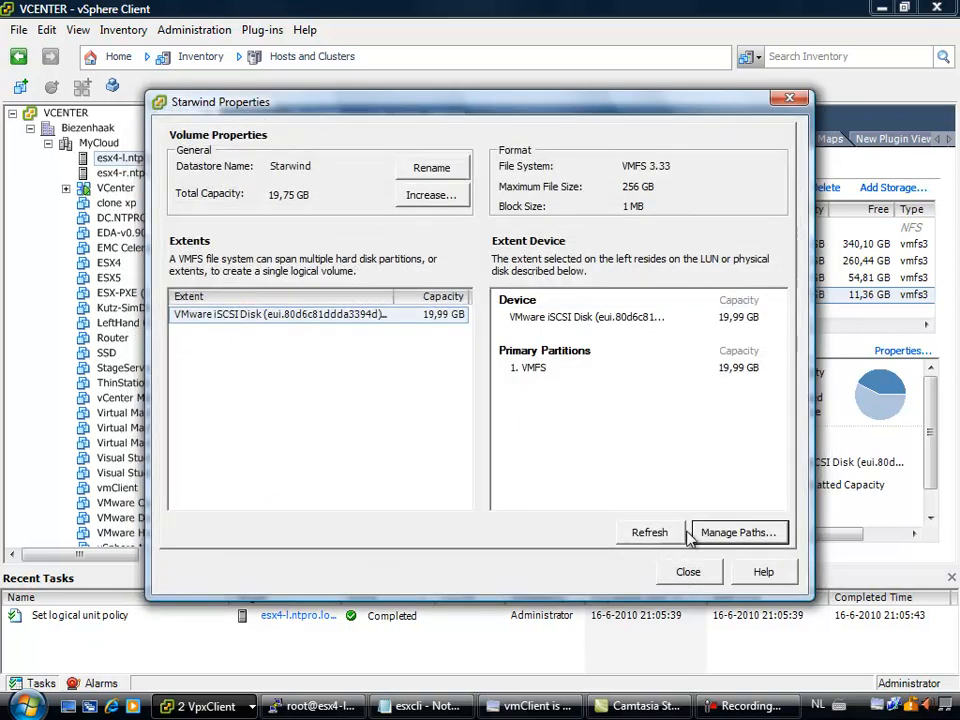
- Glance at the HD Tune benchmark, then show esx4-1's network chart with the legend widened per vmnic
click(688, 572)
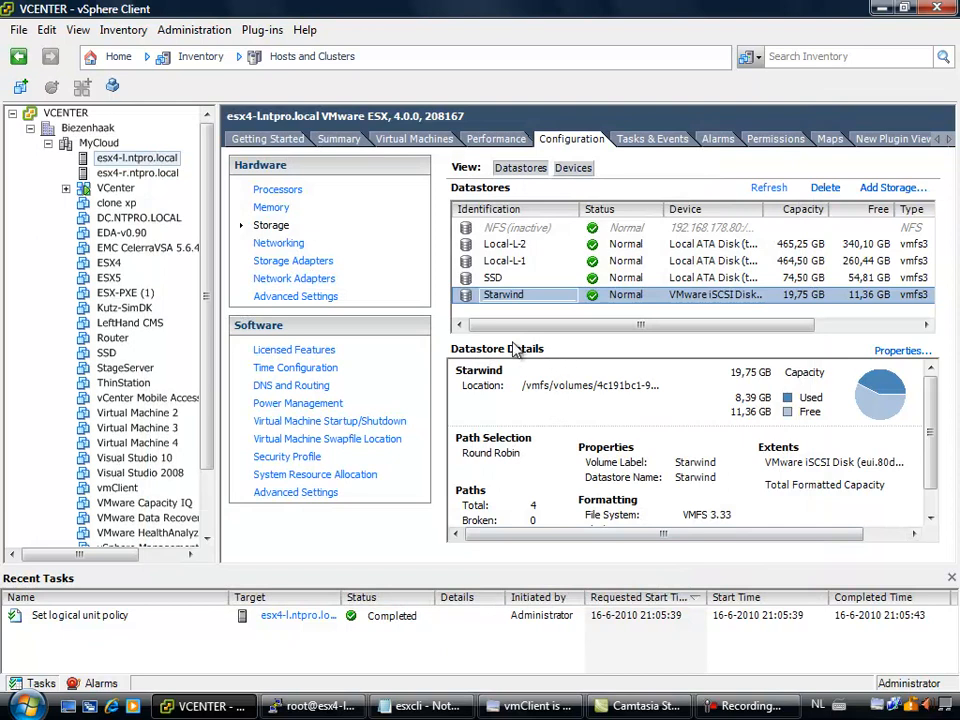
mouse_move(640, 704)
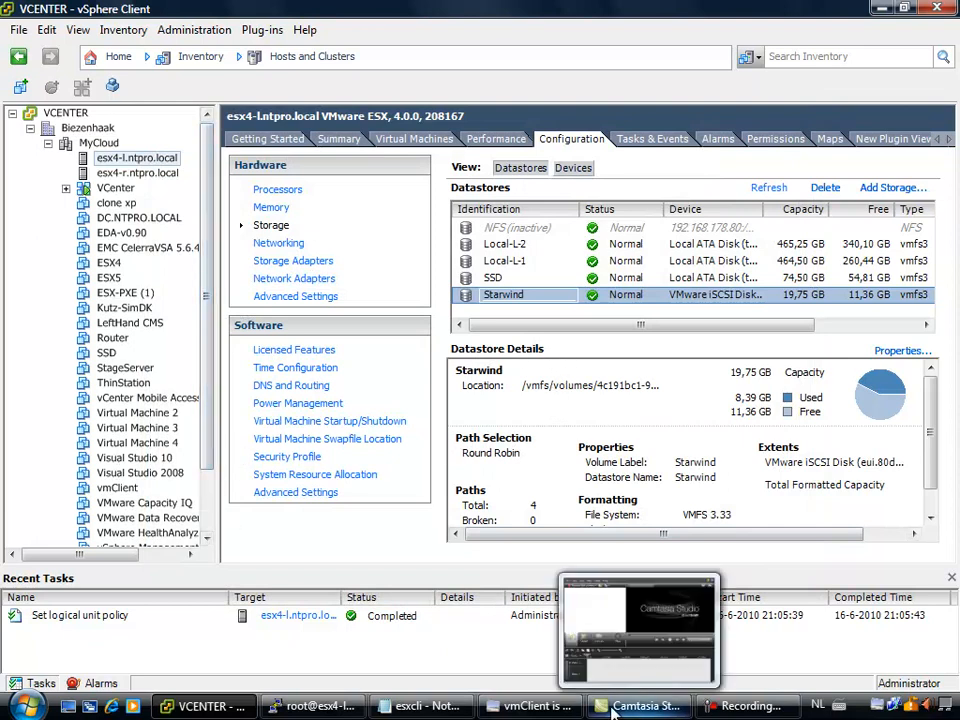
click(530, 704)
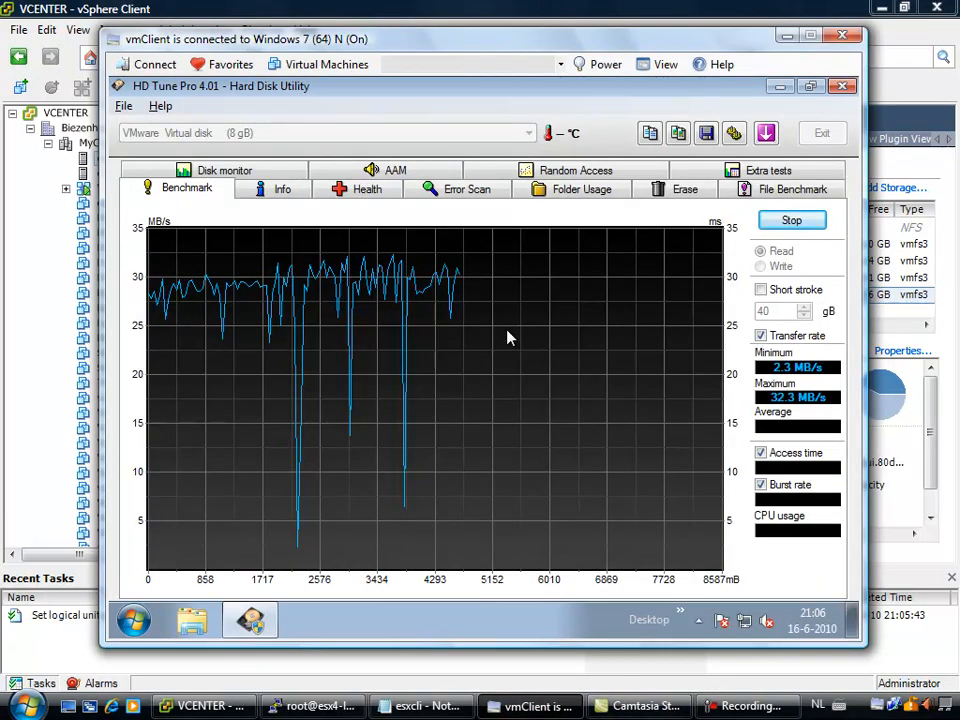
mouse_move(304, 290)
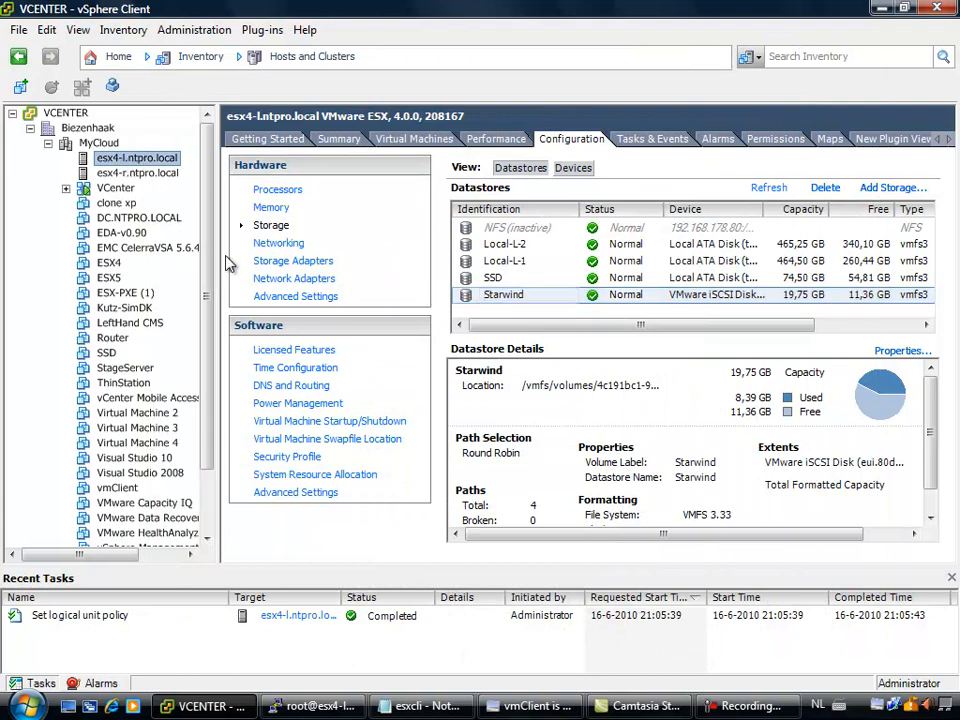
mouse_move(296, 210)
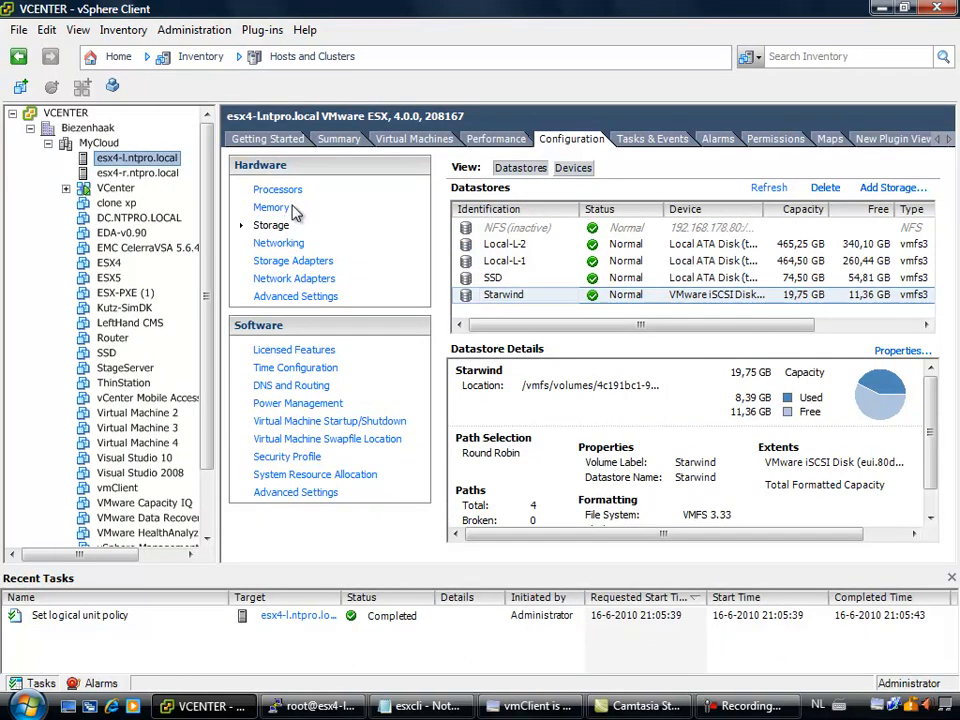
click(496, 138)
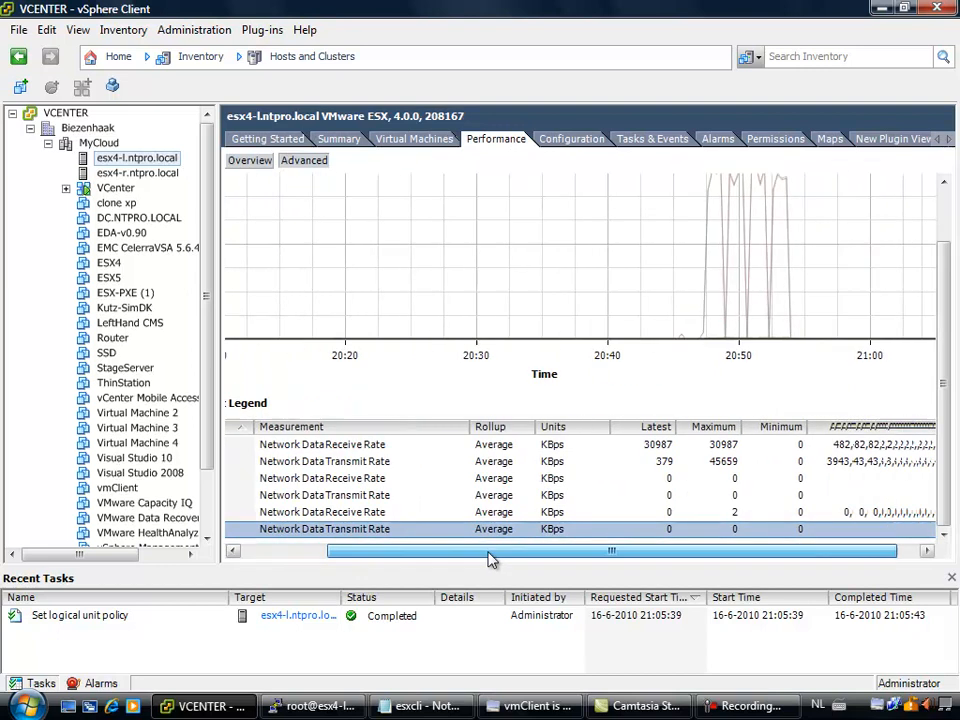
drag(490, 552, 612, 552)
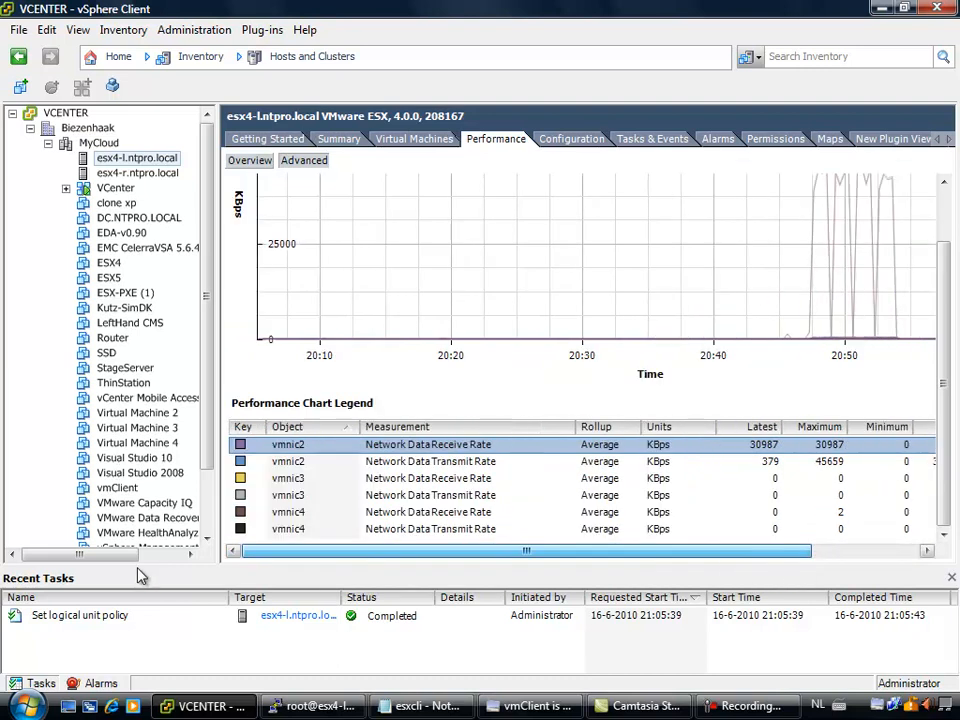
drag(524, 552, 630, 552)
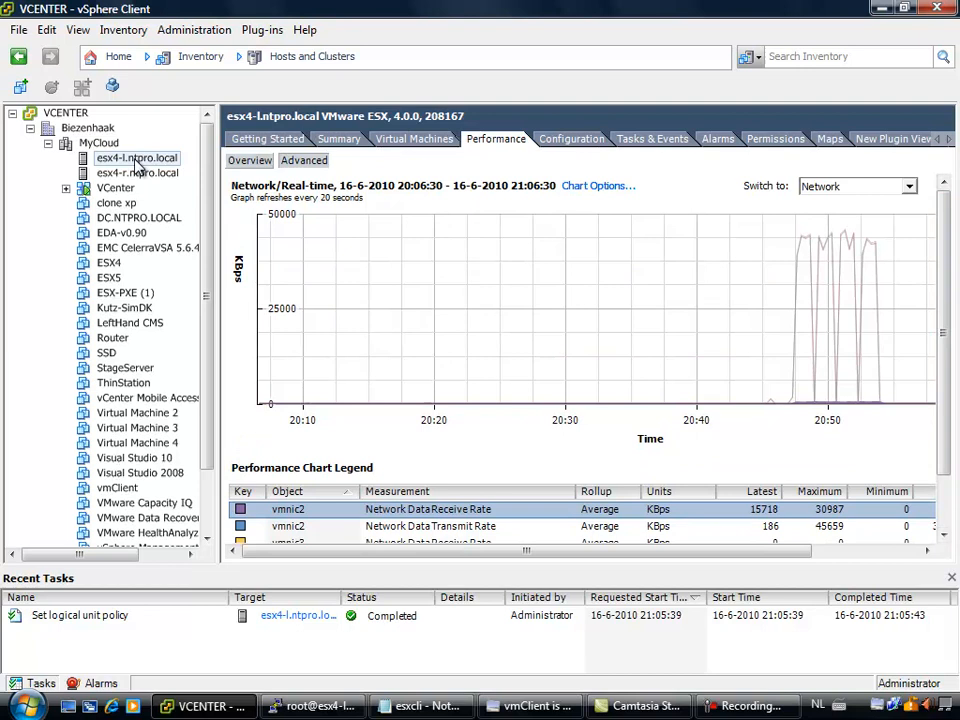
- Highlight the 4001 transmit rate line in the Windows 2008 VM's network chart legend
right_click(136, 158)
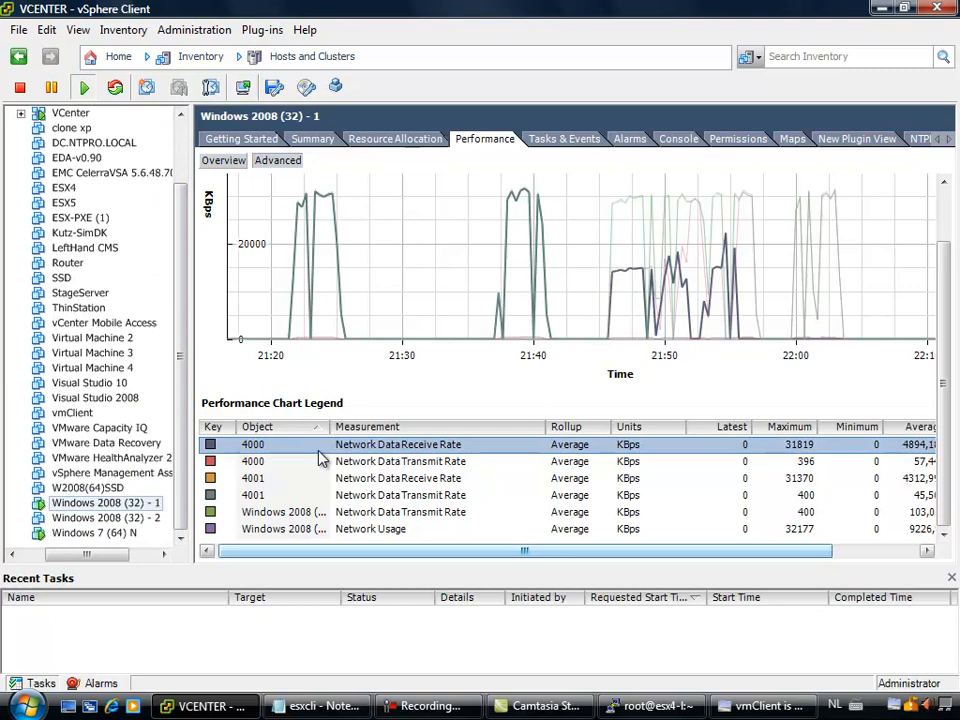
click(400, 478)
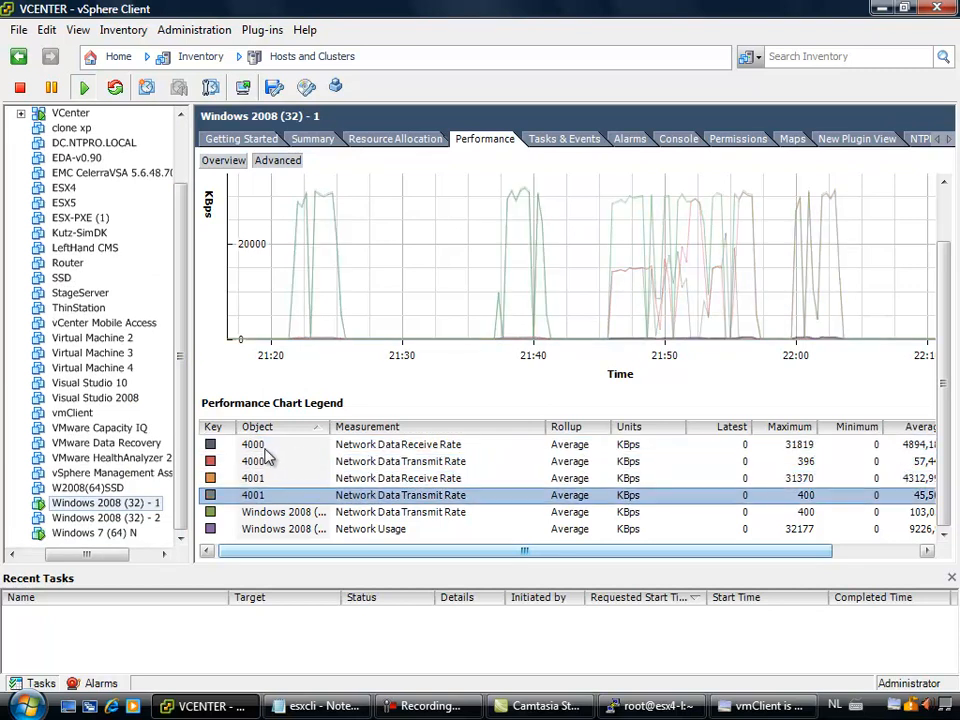
scroll(up, 3)
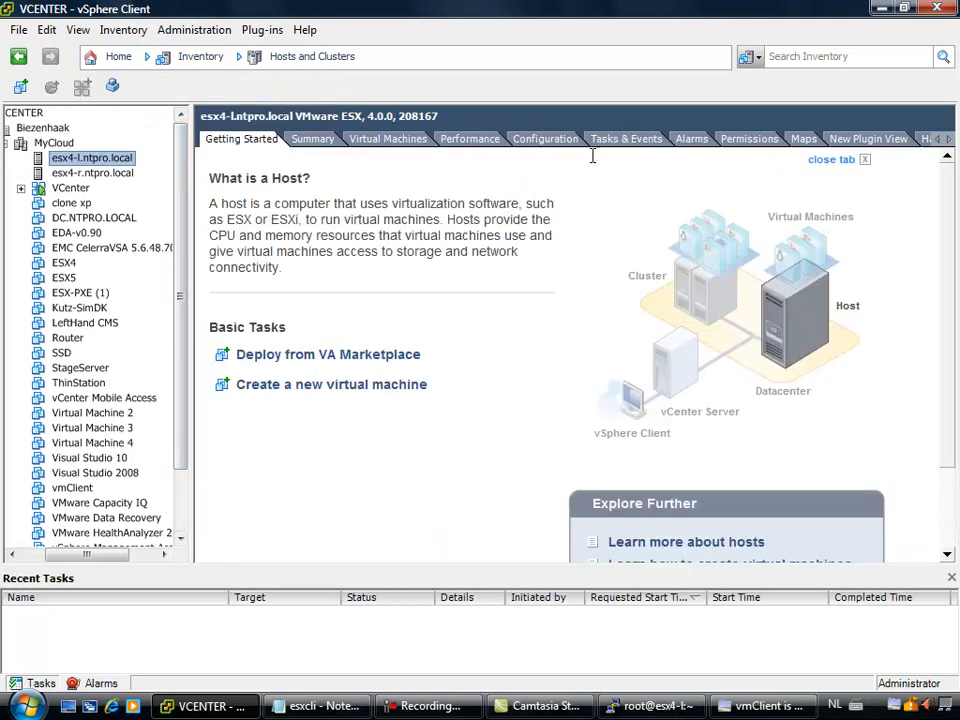
- Check in Manage Paths that all four Starwind paths show Active (I/O) under Round Robin
click(544, 138)
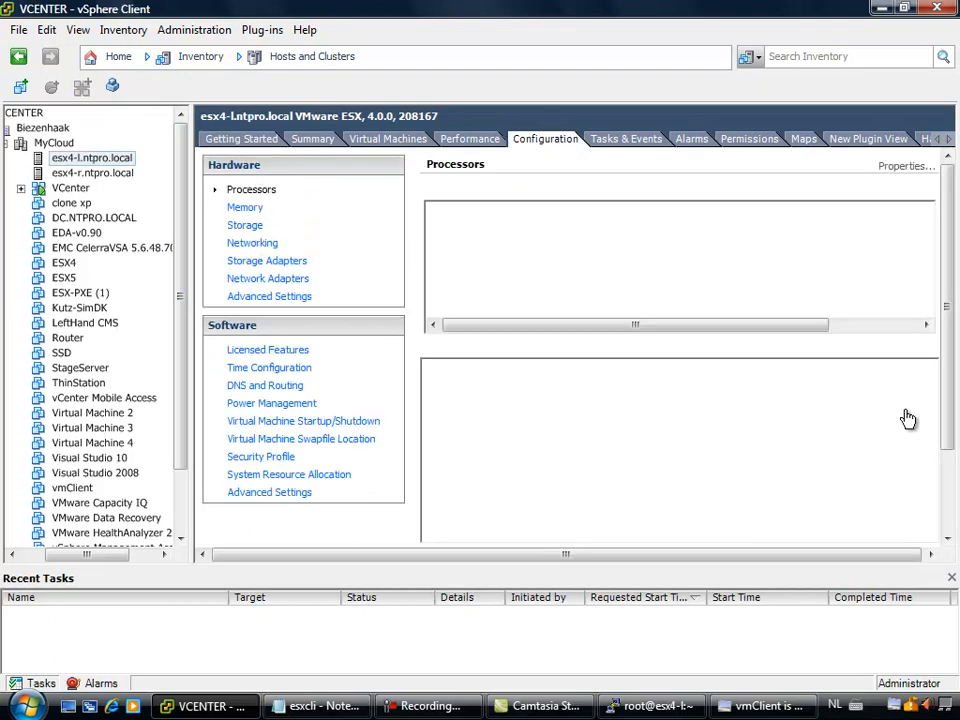
right_click(476, 294)
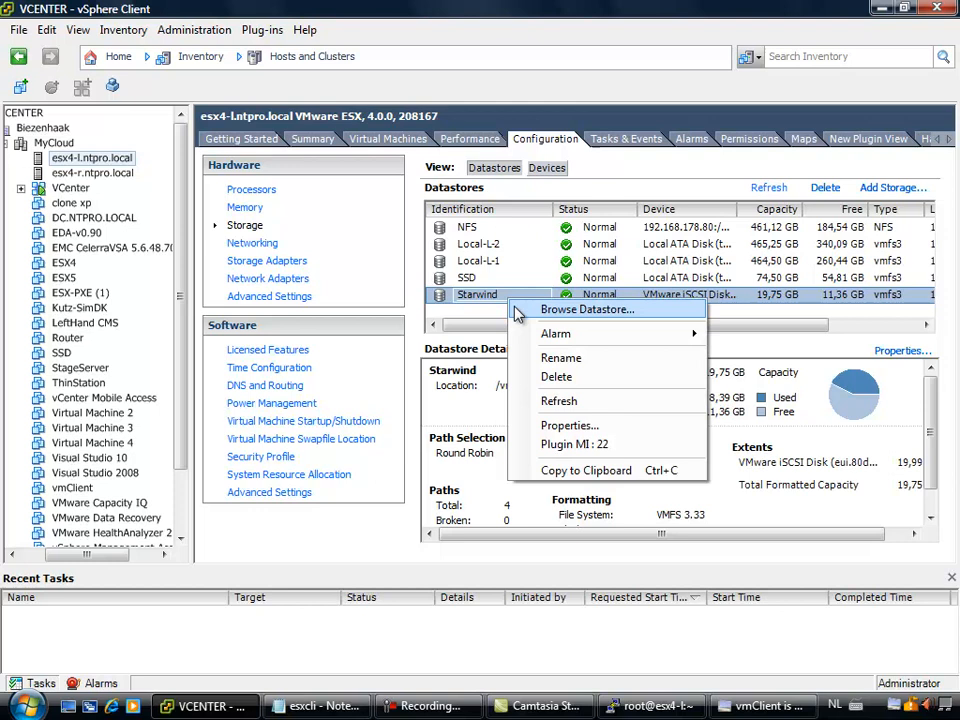
mouse_move(596, 400)
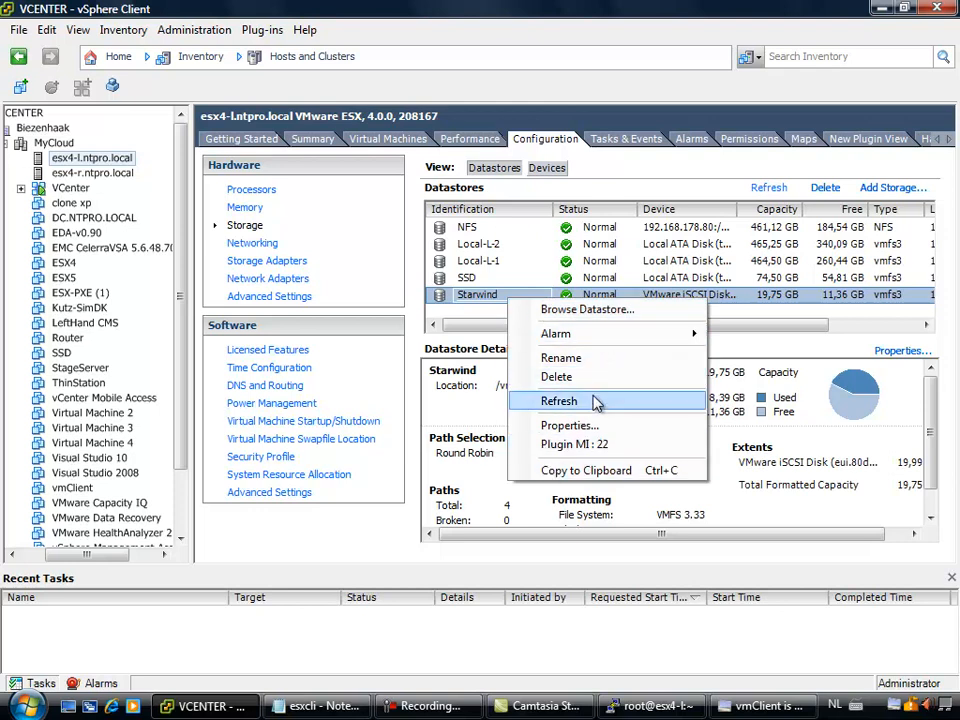
click(570, 424)
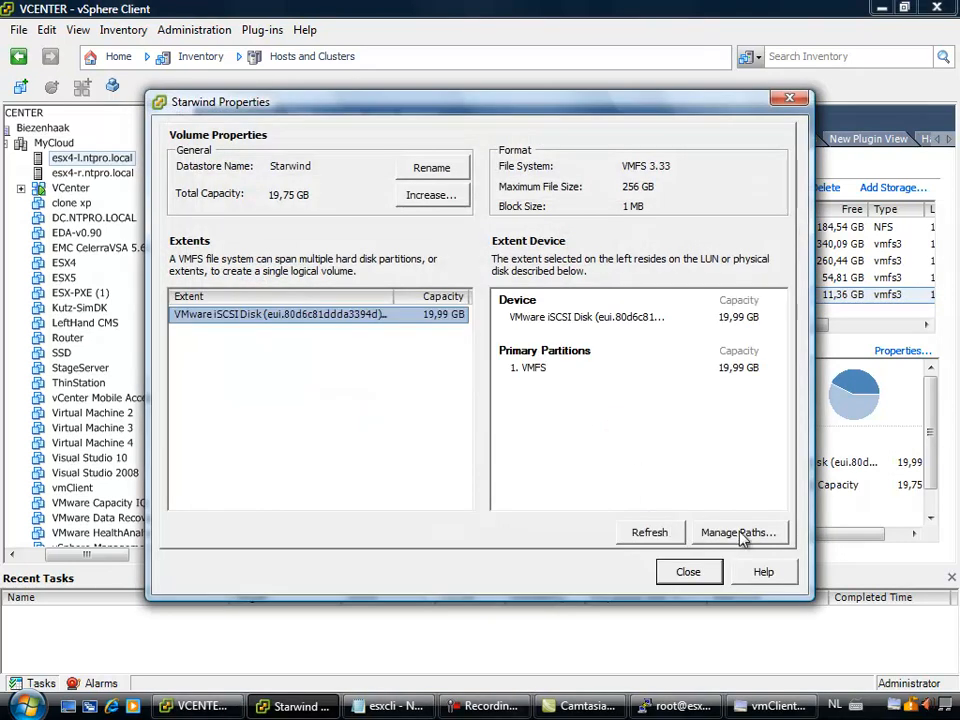
click(738, 532)
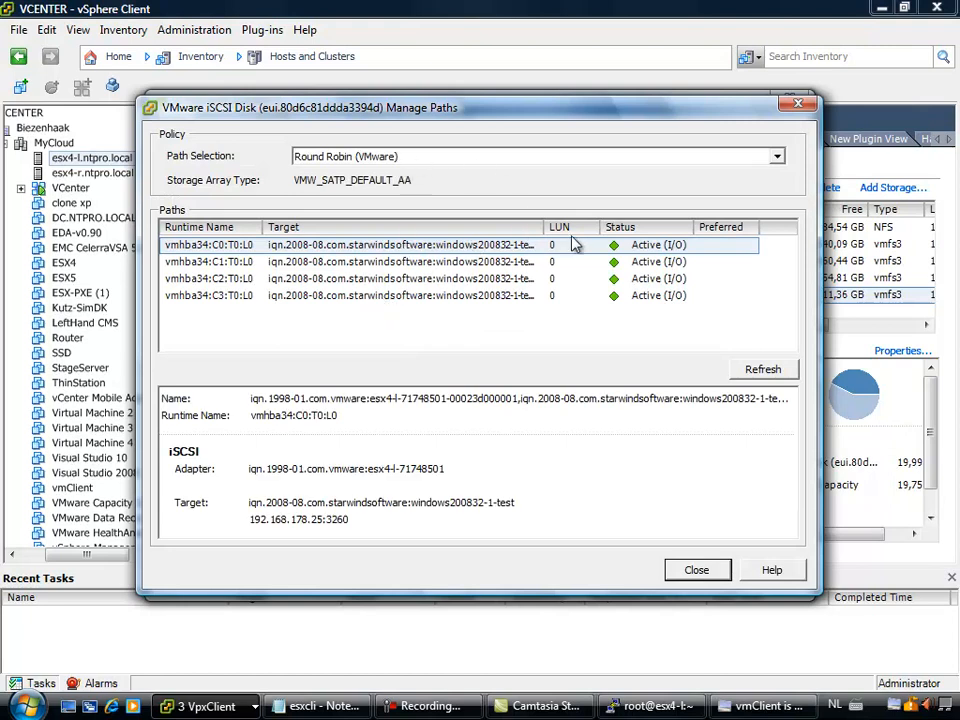
- Dismiss both dialogs and bring the Starwind datastore's properties back up
click(696, 568)
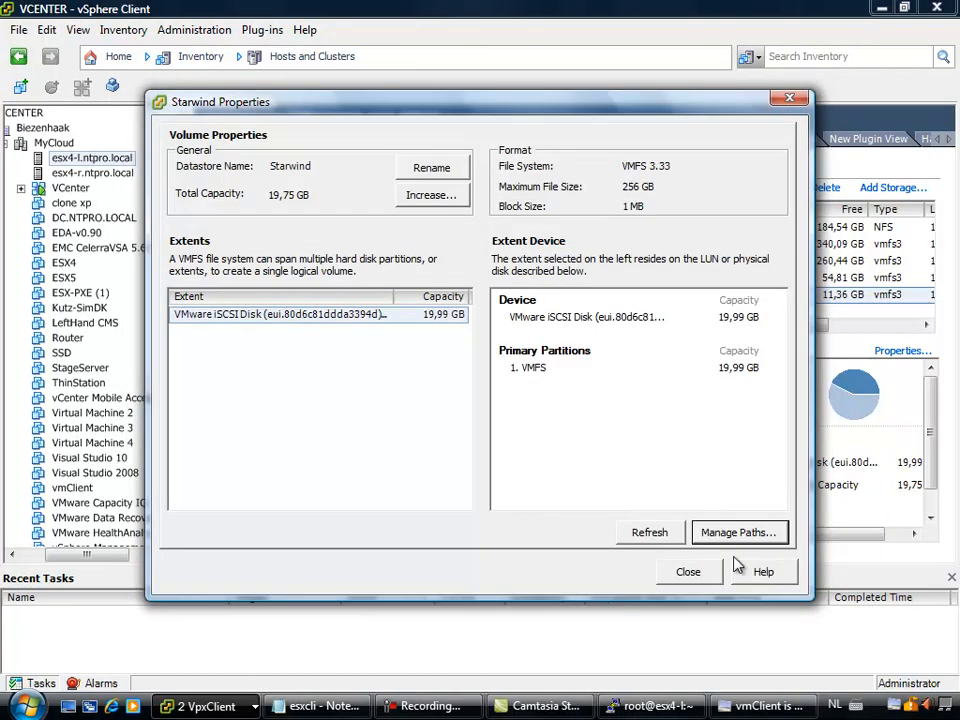
click(688, 572)
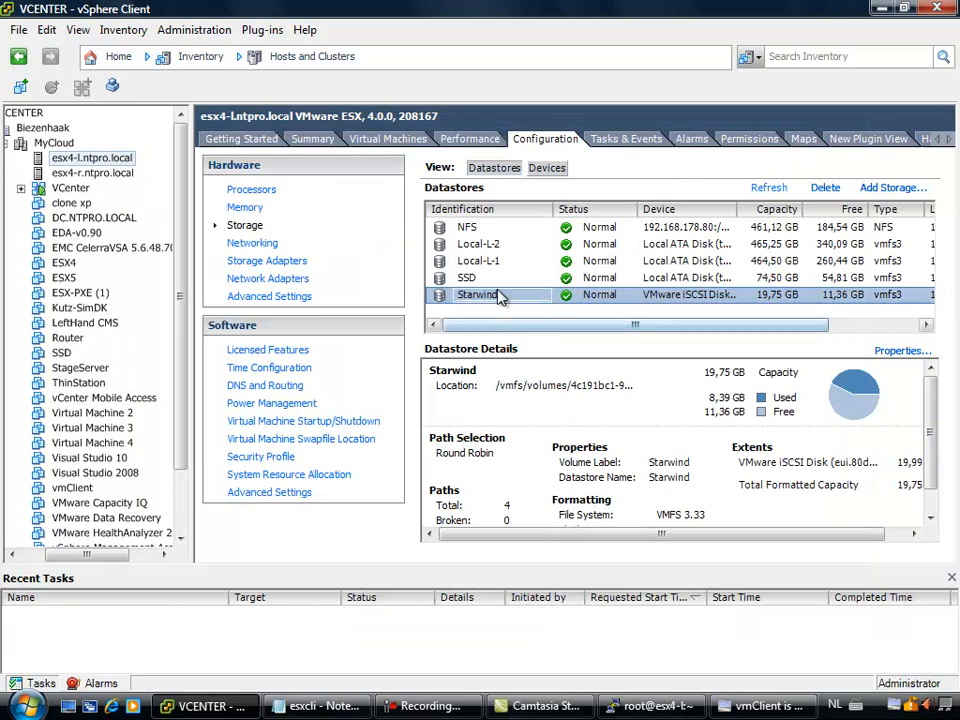
click(900, 350)
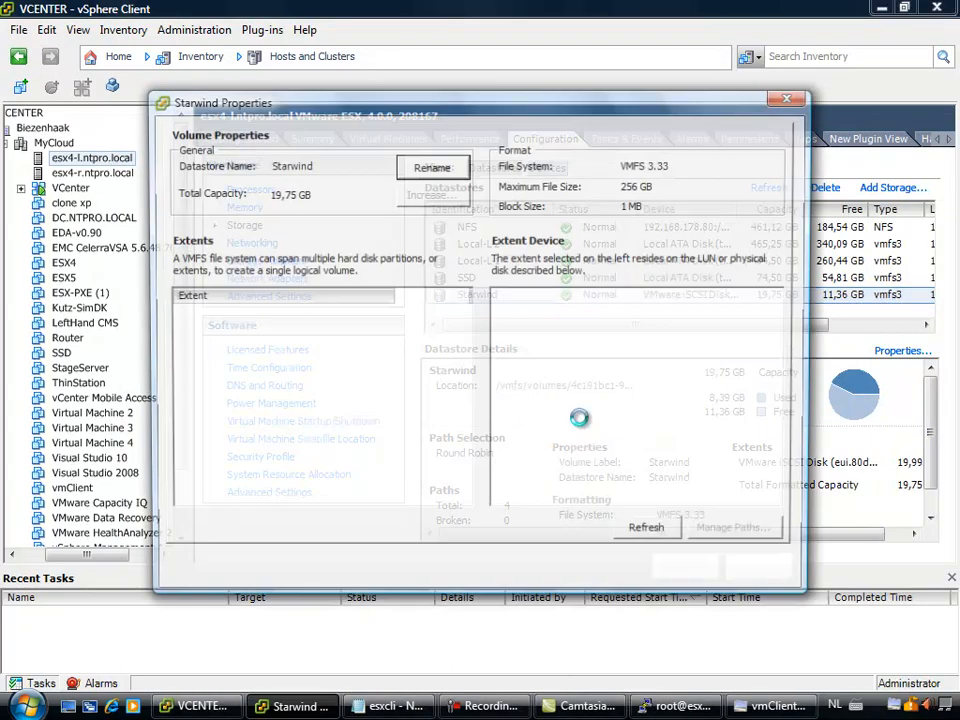
- Review the esxcli setconfig --type bytes -B 1024 line in Notepad, then close the Starwind properties
click(732, 528)
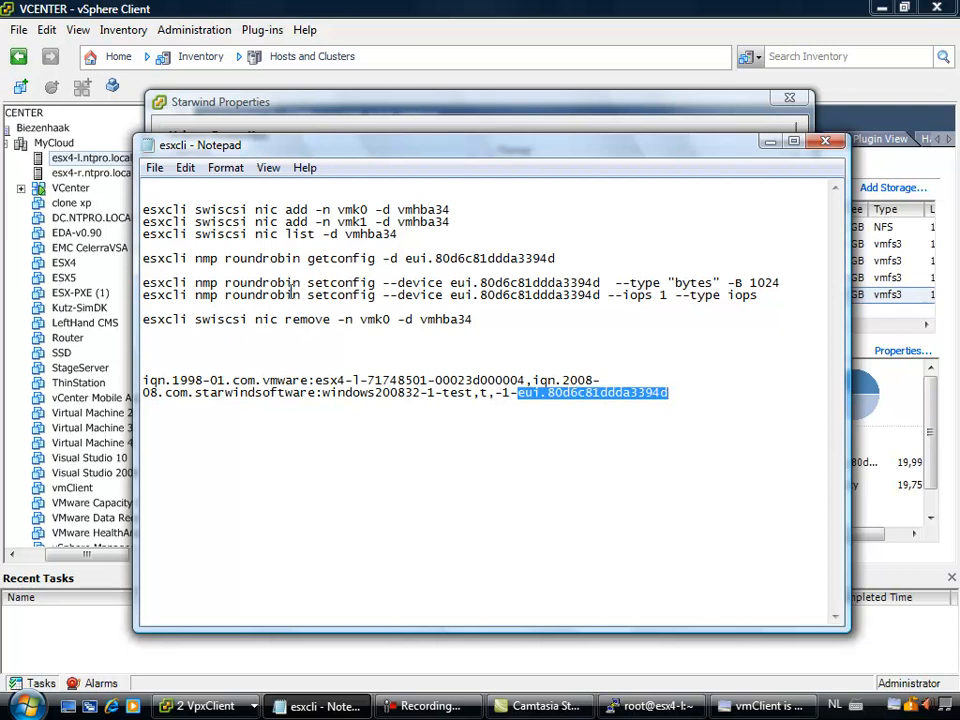
mouse_move(798, 276)
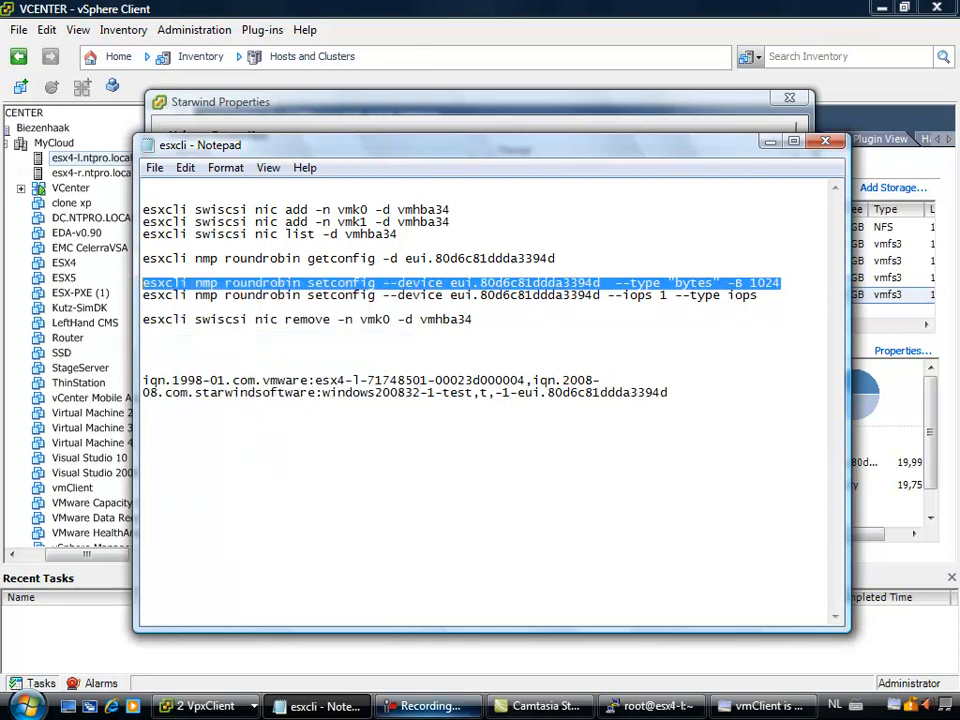
click(650, 704)
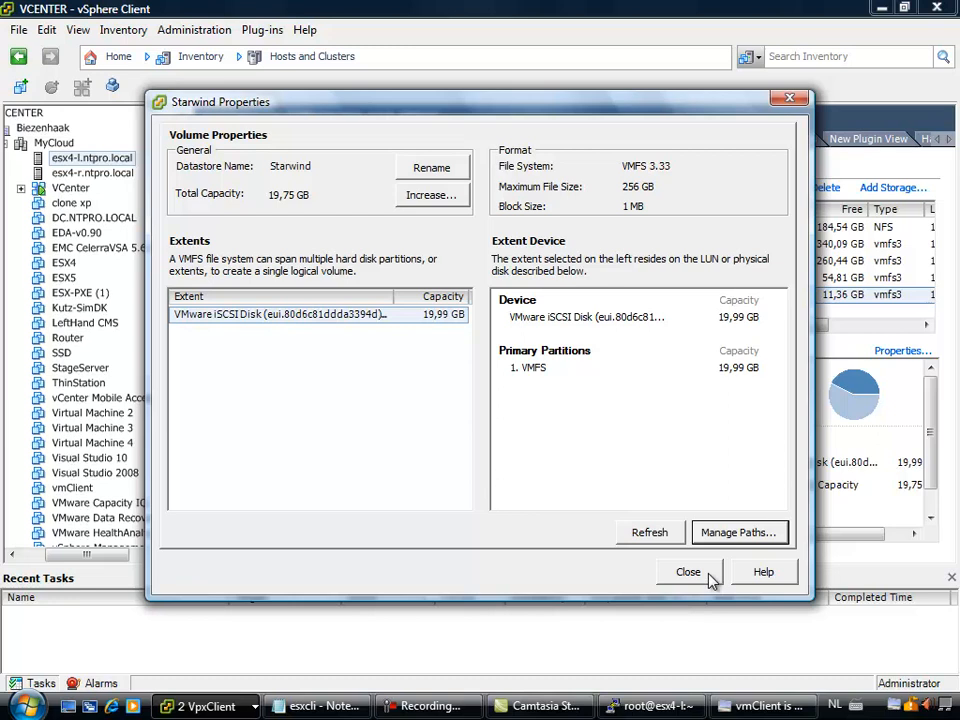
click(688, 572)
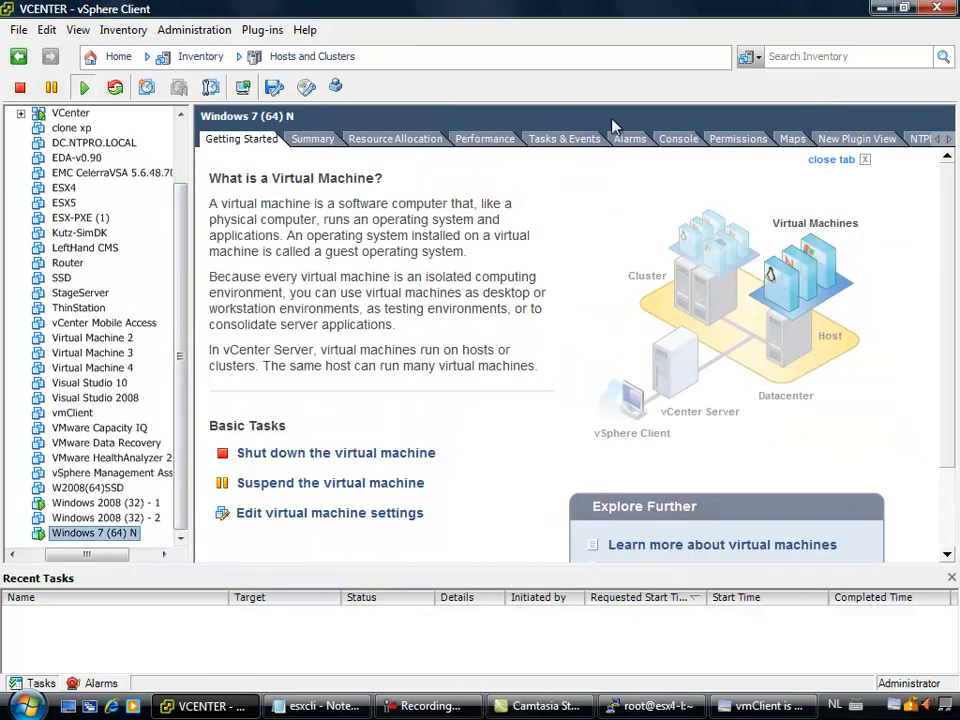
- Start the HD Tune Pro read benchmark in the Windows 7 VM console and return to vSphere
click(652, 704)
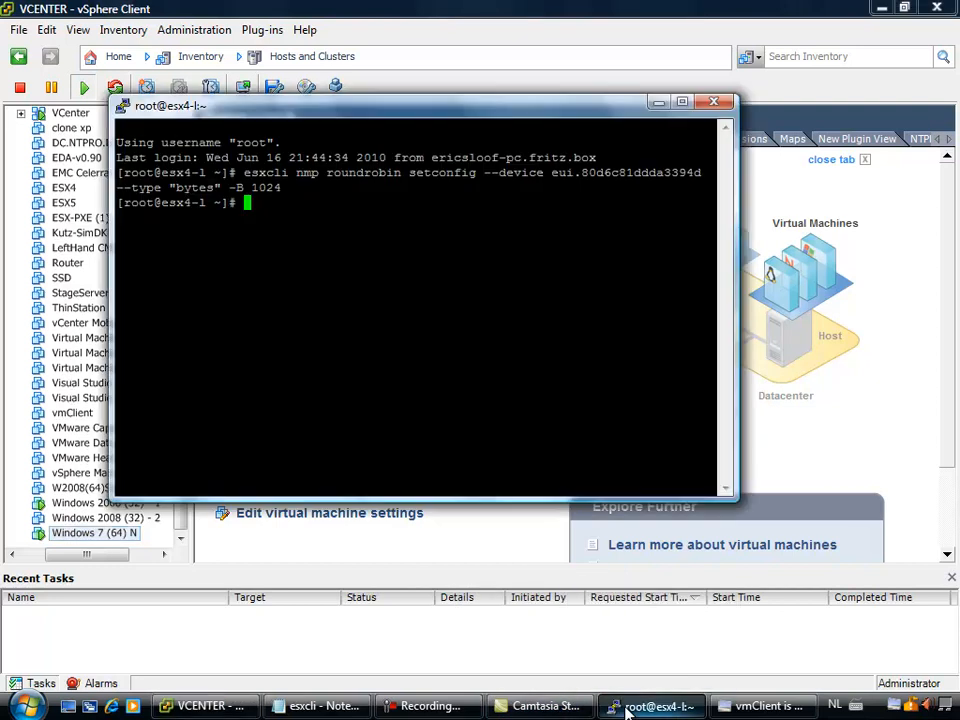
mouse_move(762, 704)
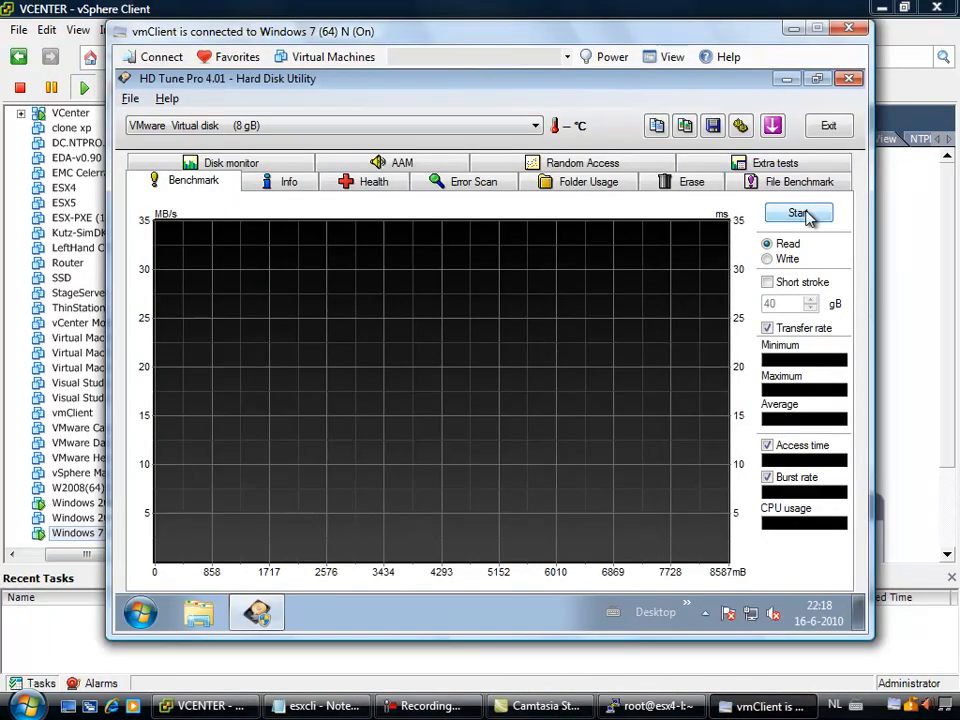
click(796, 212)
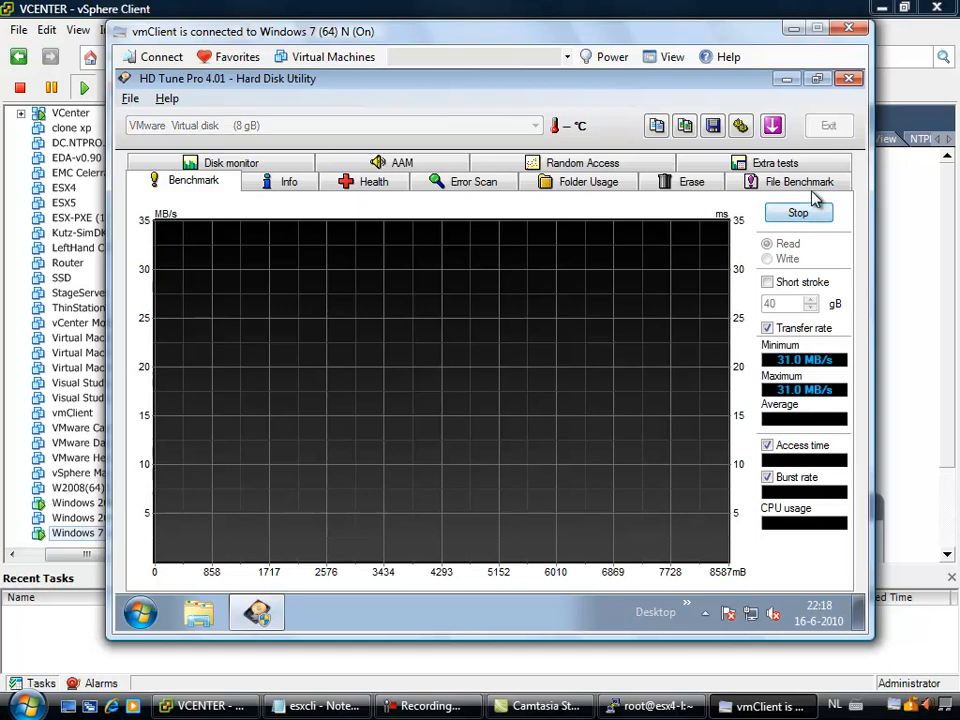
click(798, 212)
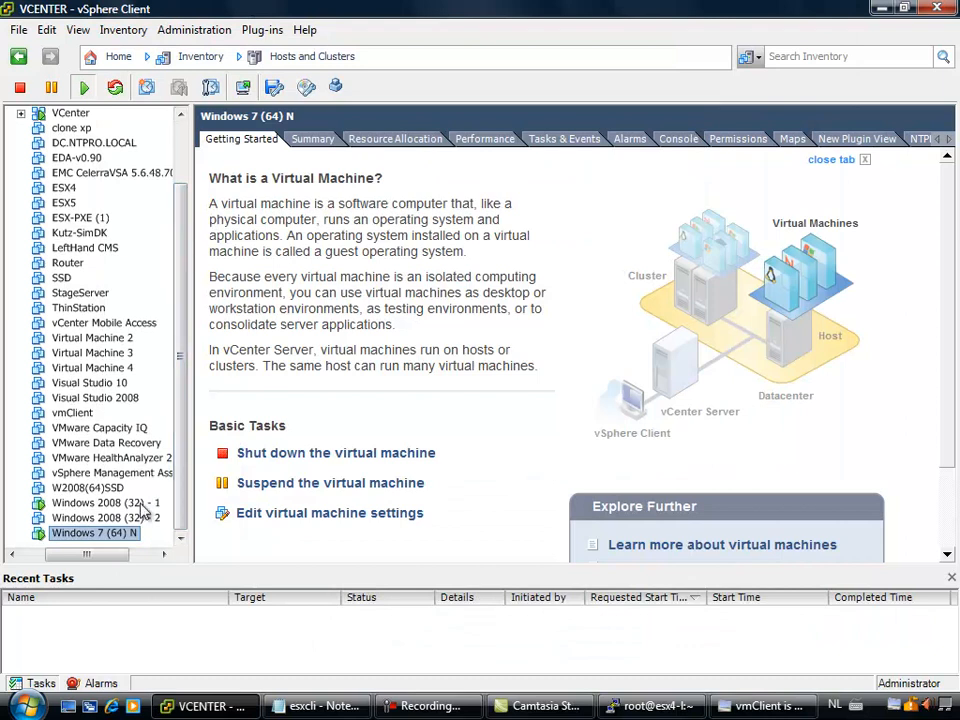
- Inspect the Windows 2008 VM's network chart, emphasising one receive rate line in the legend
click(104, 502)
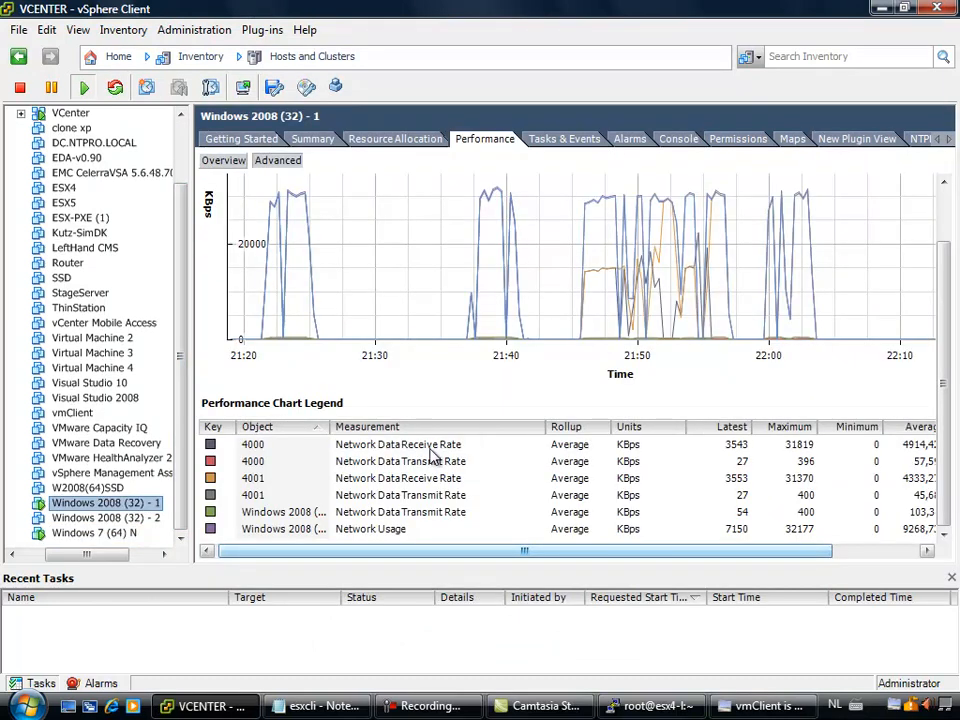
click(398, 444)
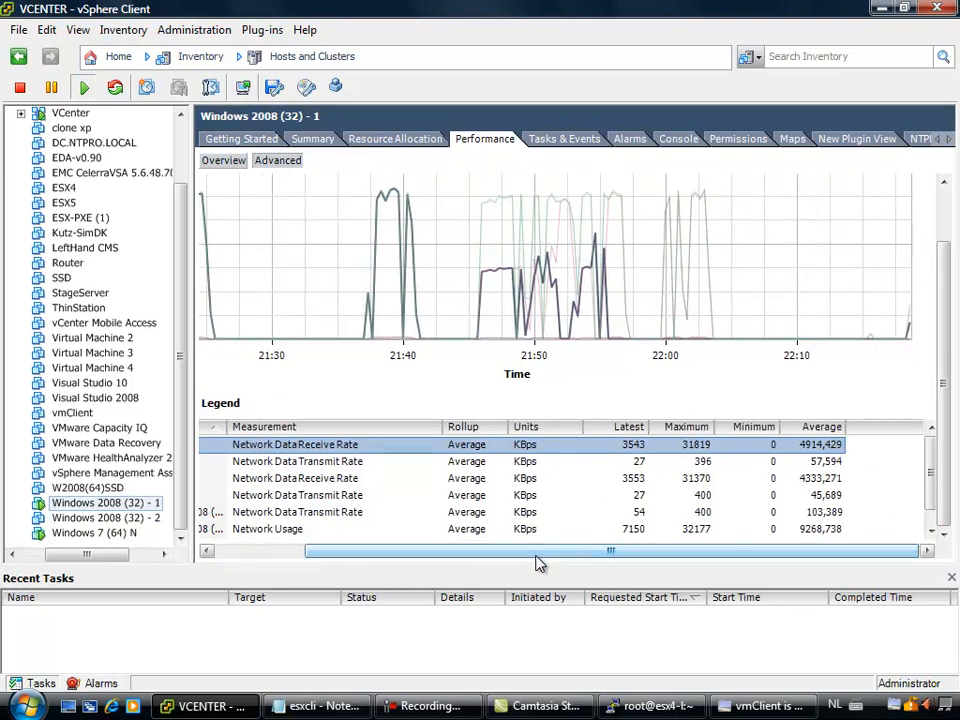
click(296, 478)
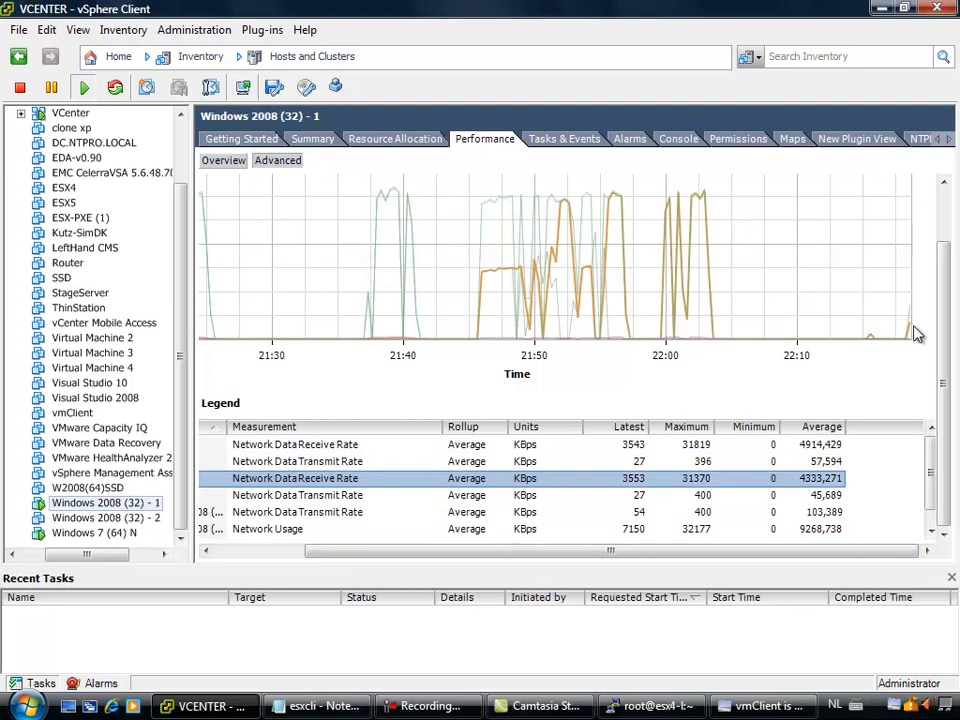
click(296, 444)
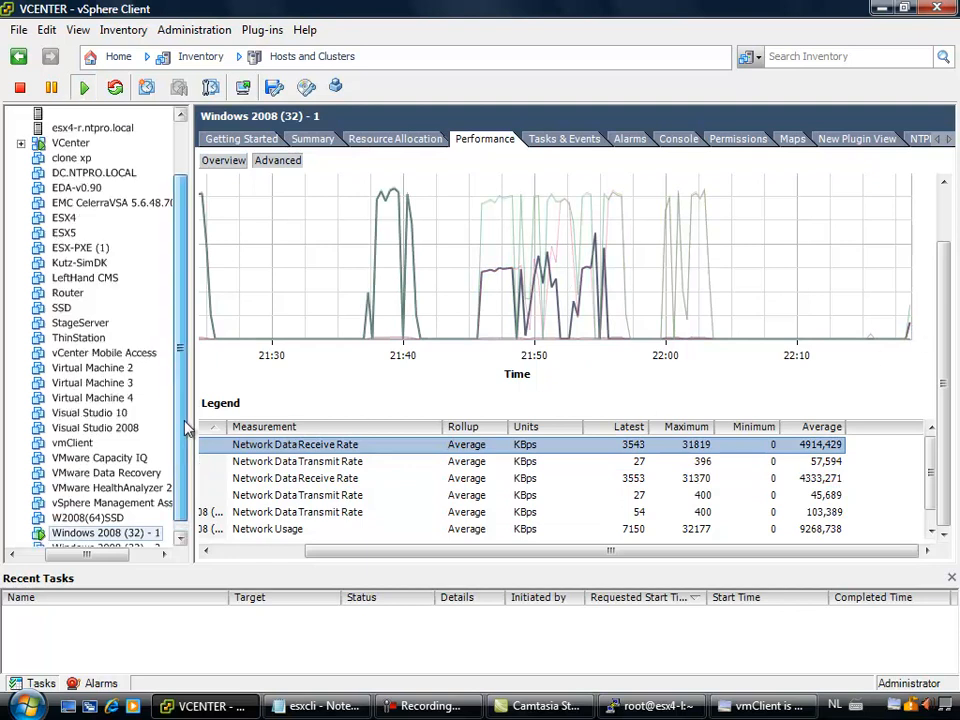
- Confirm Starwind's storage details and vSwitch1's two NICs on esx4-1, then move to its Performance tab
click(90, 158)
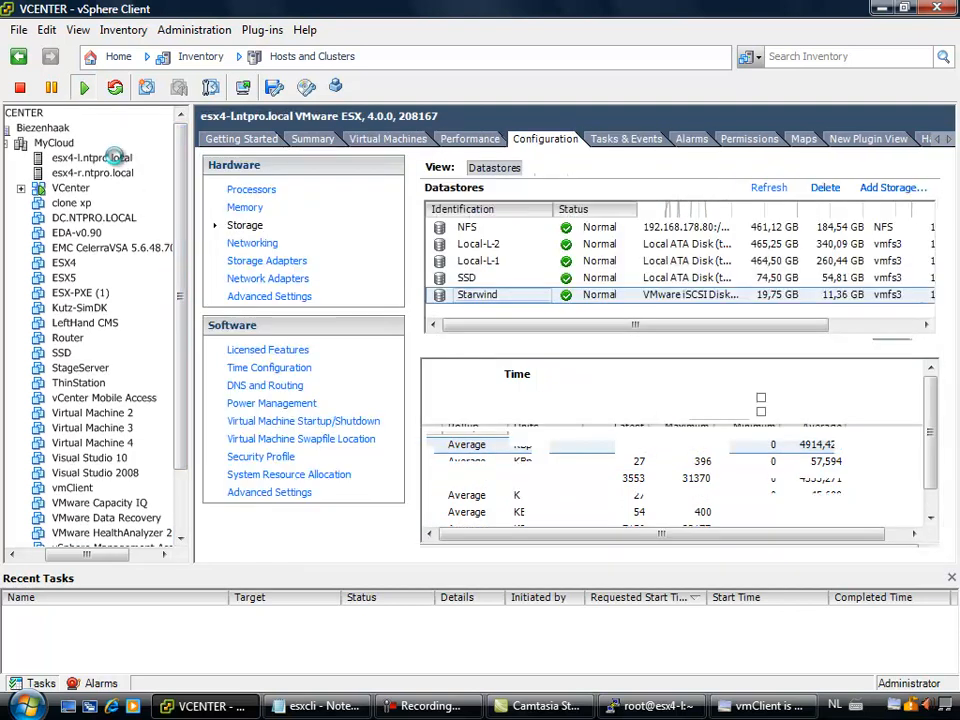
click(476, 294)
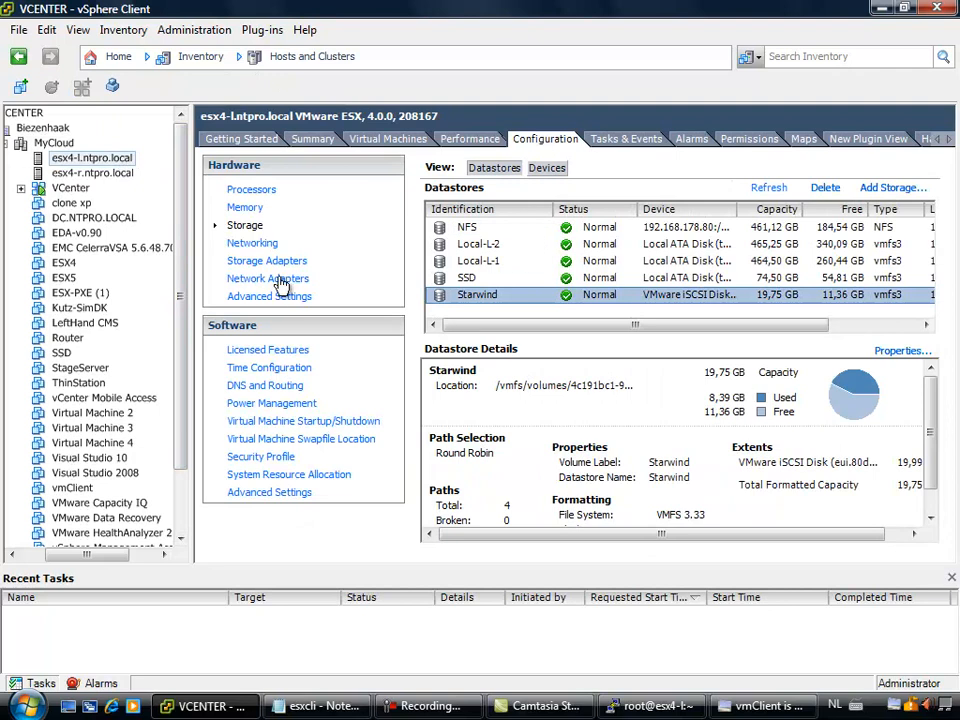
click(252, 242)
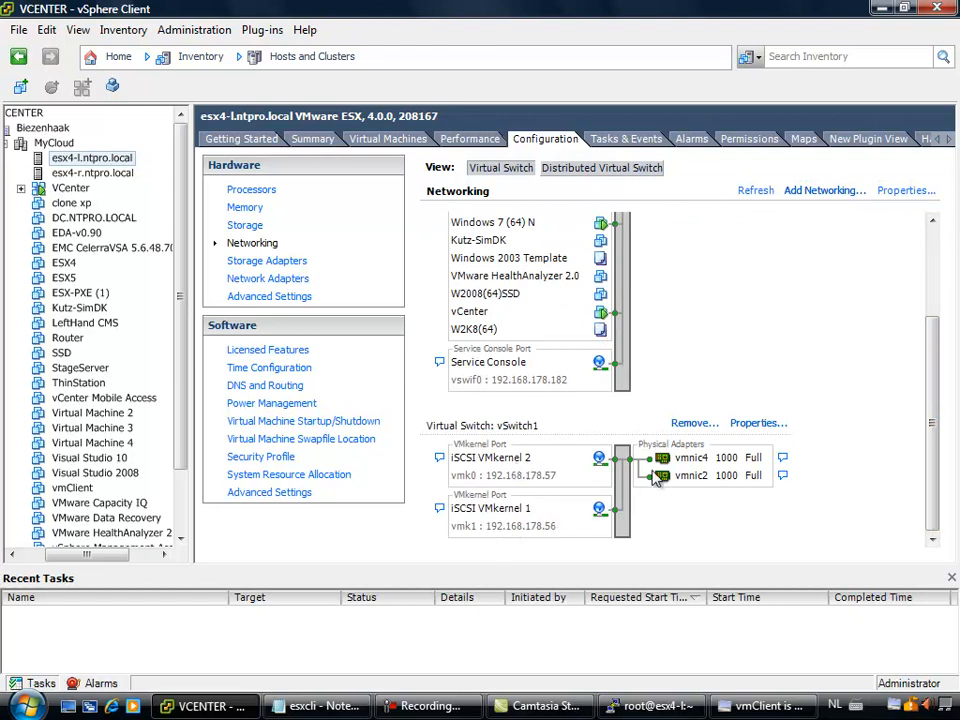
mouse_move(708, 490)
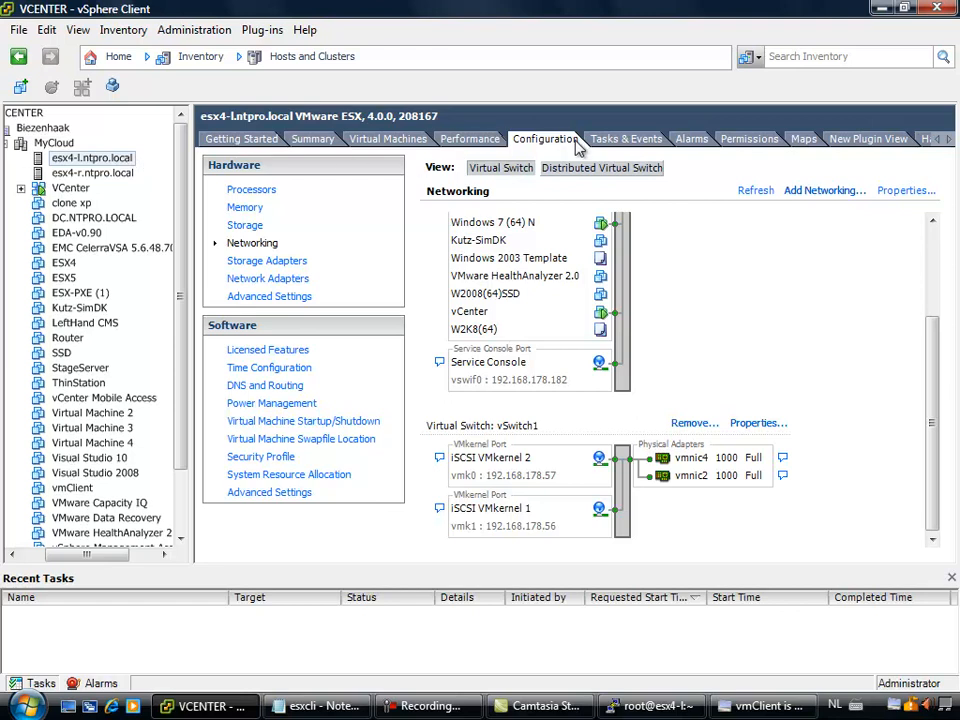
click(468, 138)
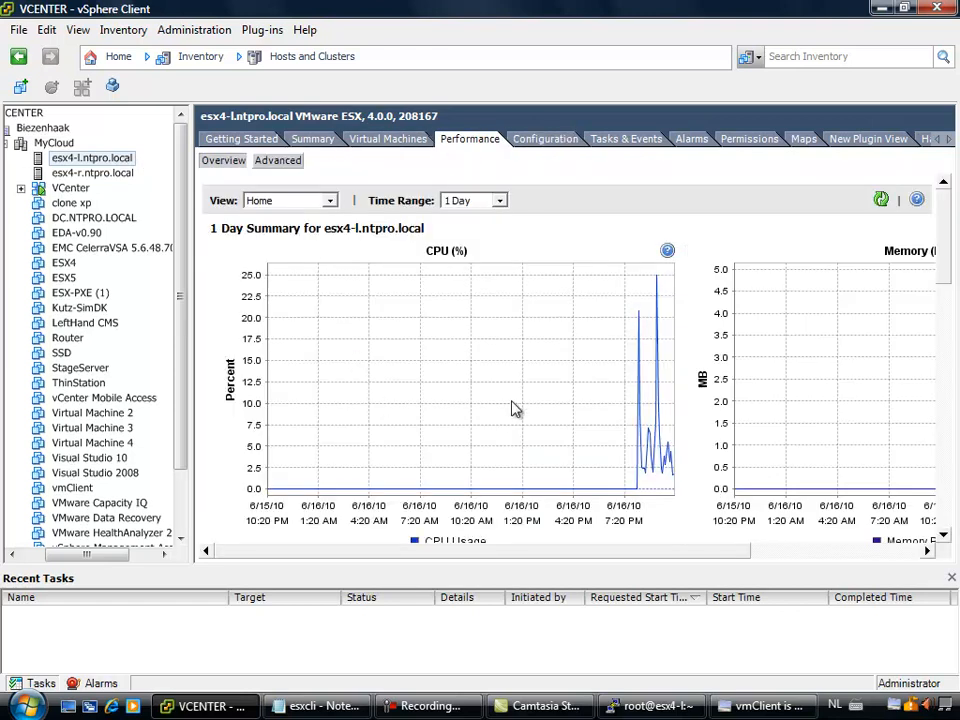
- Switch the Advanced performance chart to Network to show esx4-1's real-time per-NIC rates
click(276, 160)
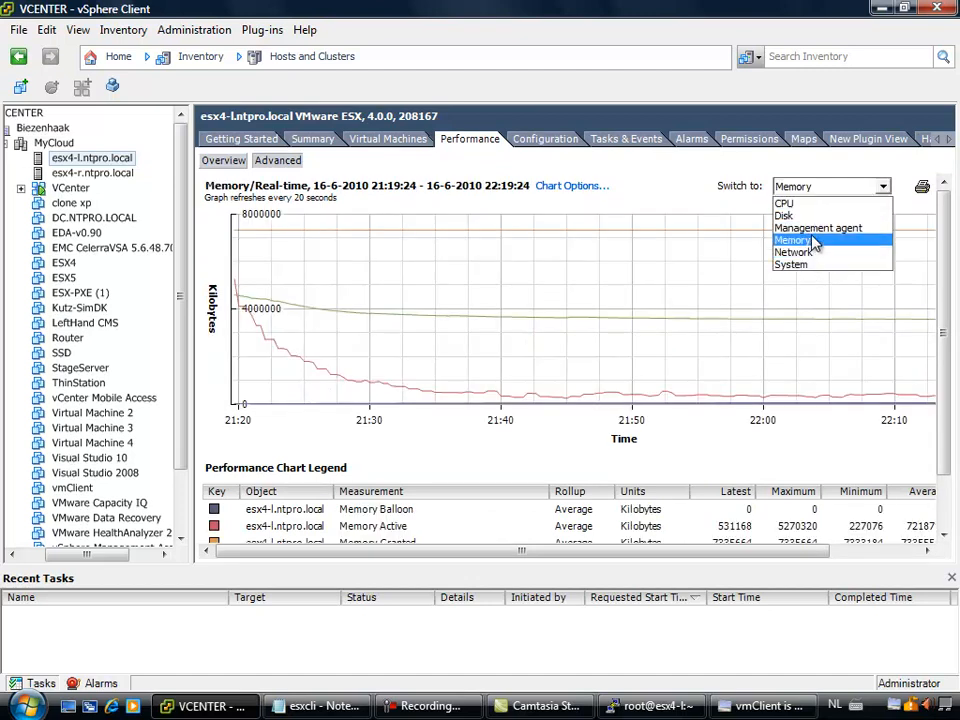
click(792, 252)
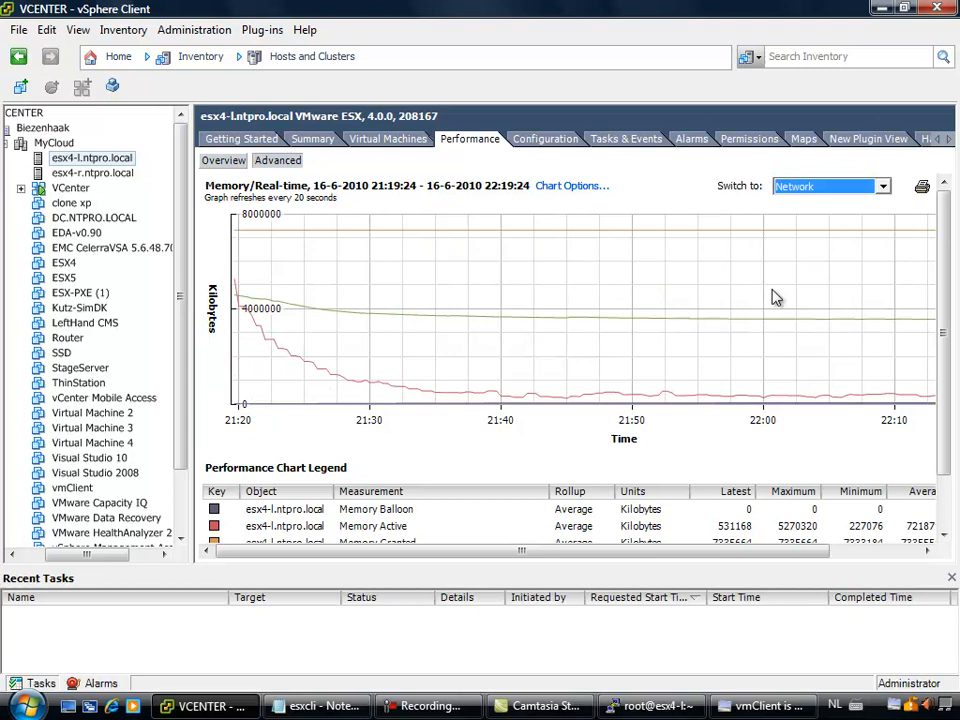
click(828, 186)
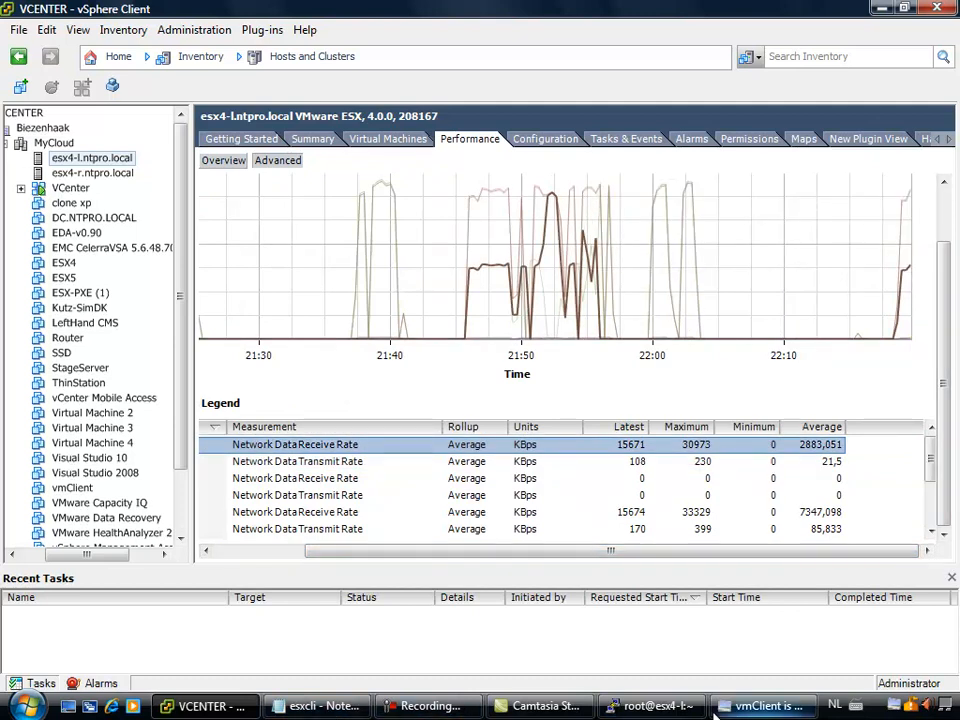
click(316, 704)
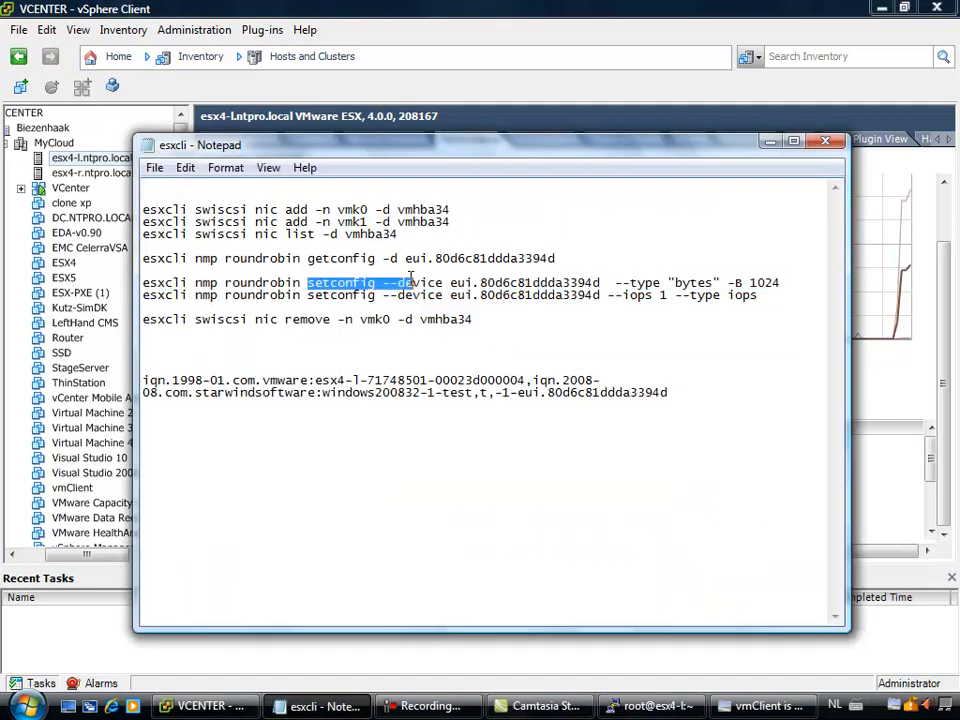
- Mark the '--iops 1 --type iops' setconfig variant in the esxcli notes, then minimize Notepad
drag(308, 282, 756, 294)
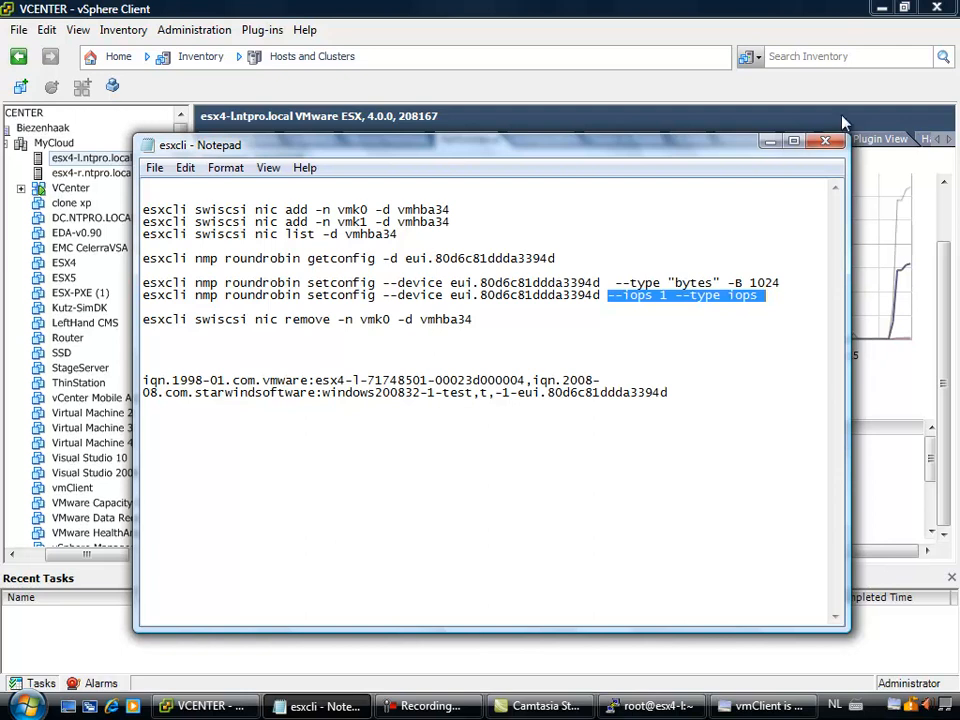
mouse_move(770, 140)
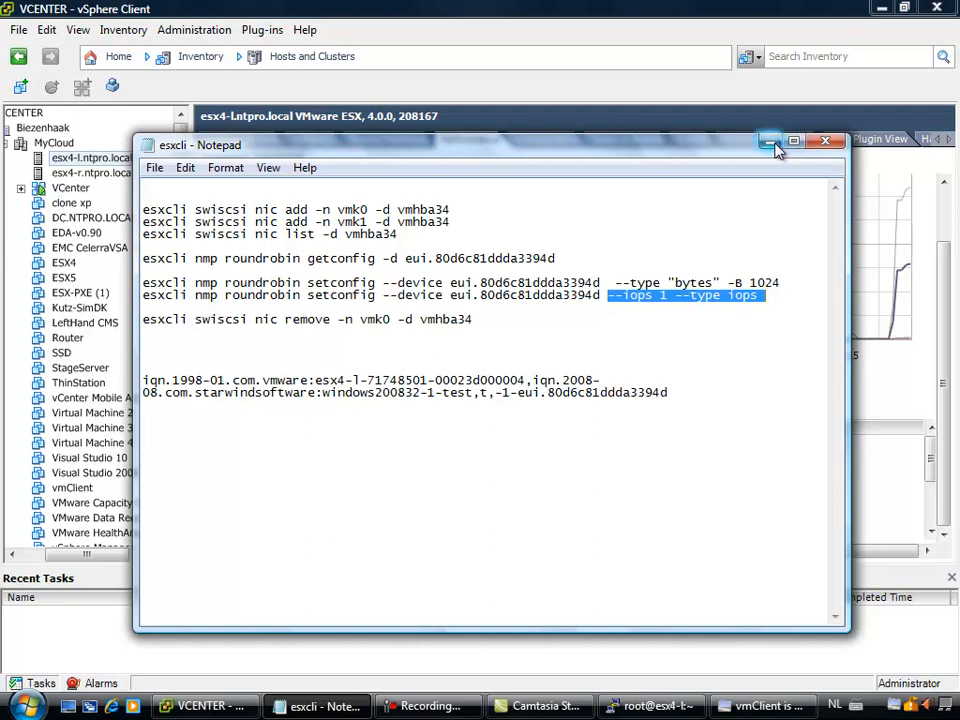
click(770, 140)
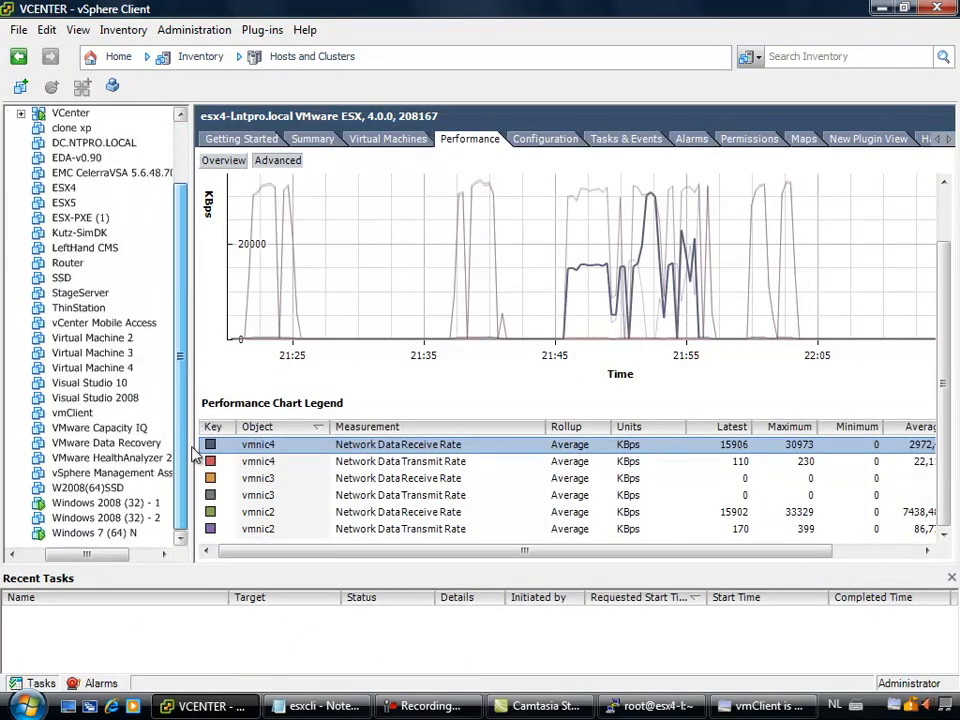
- Check the Windows 2008 VM's network chart, then bring up the Windows 7 console with HD Tune running
click(100, 516)
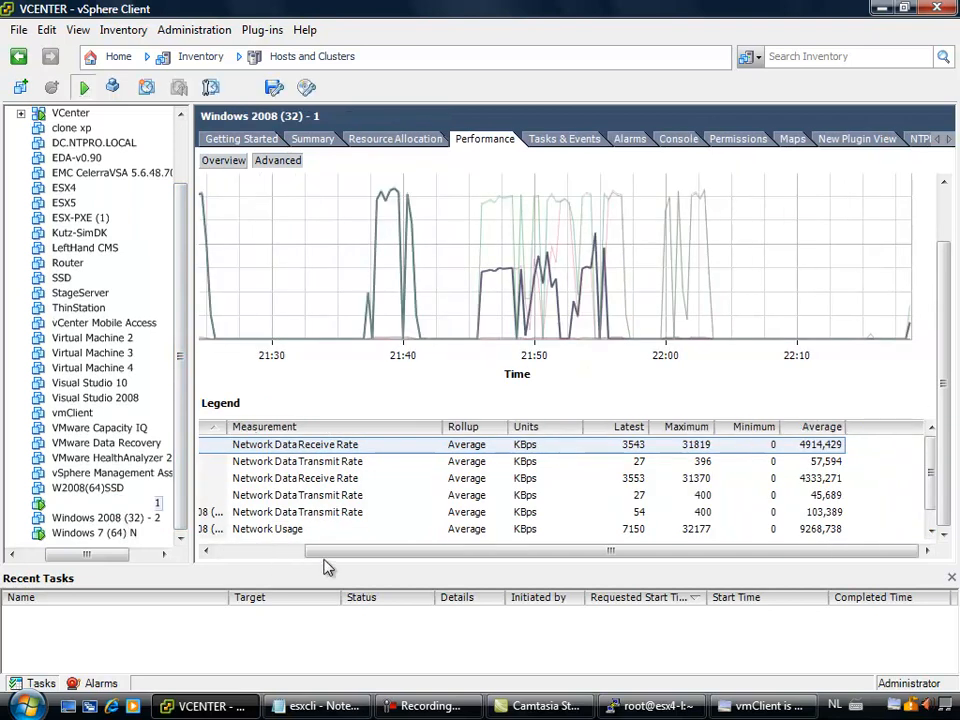
click(104, 502)
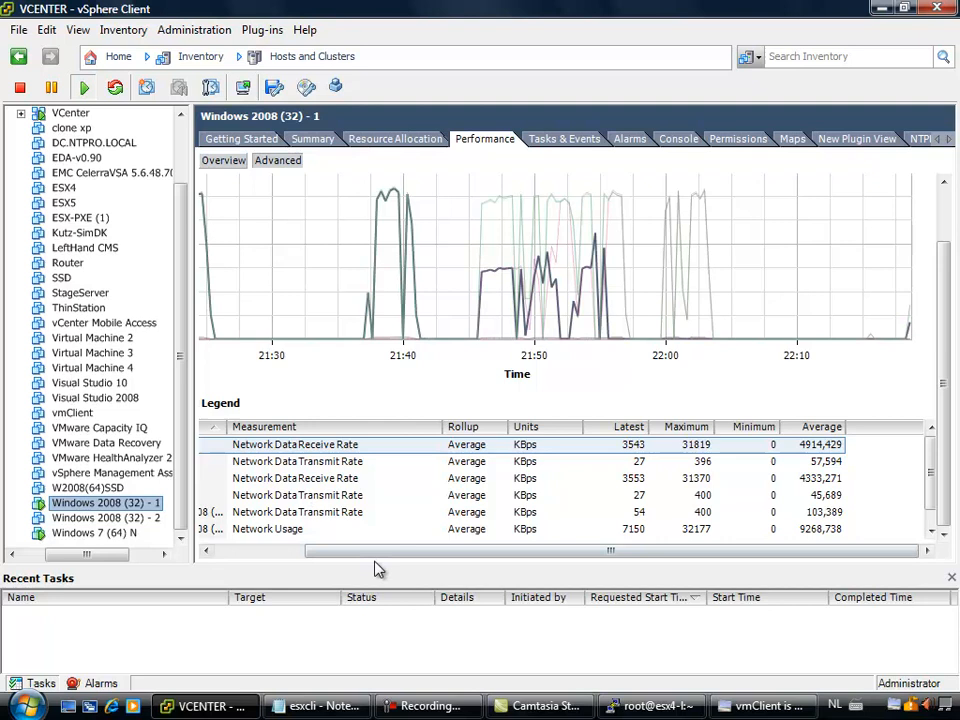
mouse_move(546, 600)
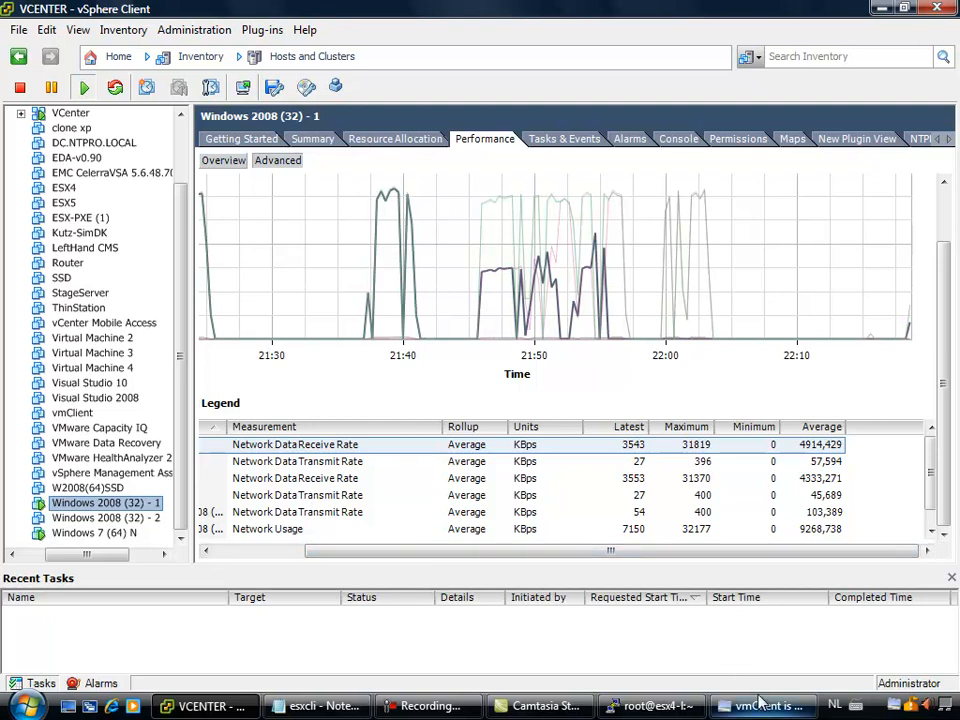
mouse_move(788, 660)
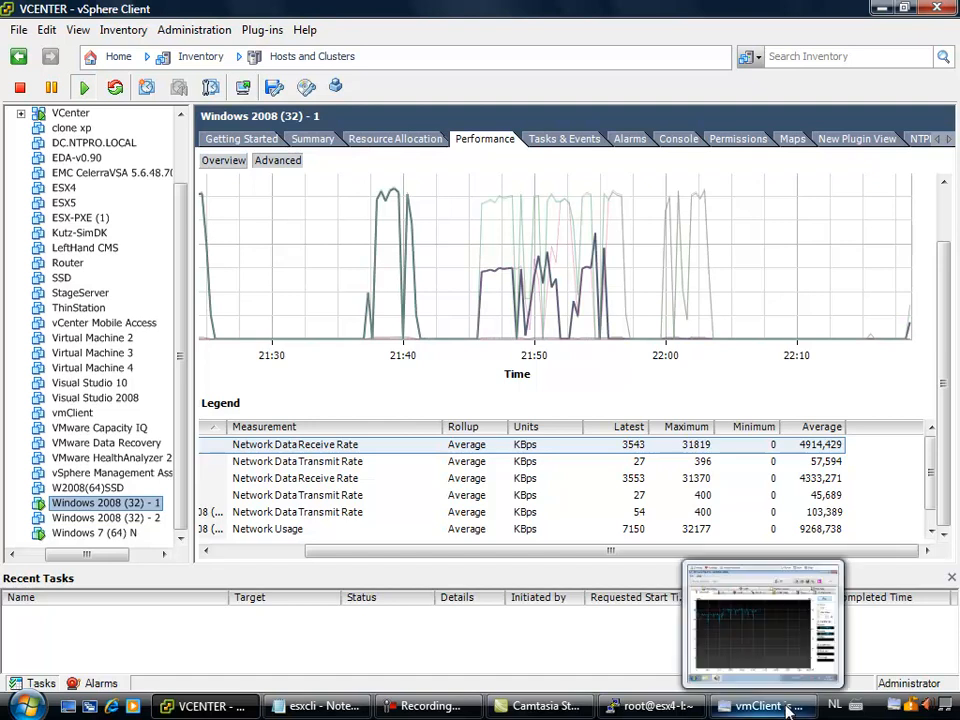
click(762, 704)
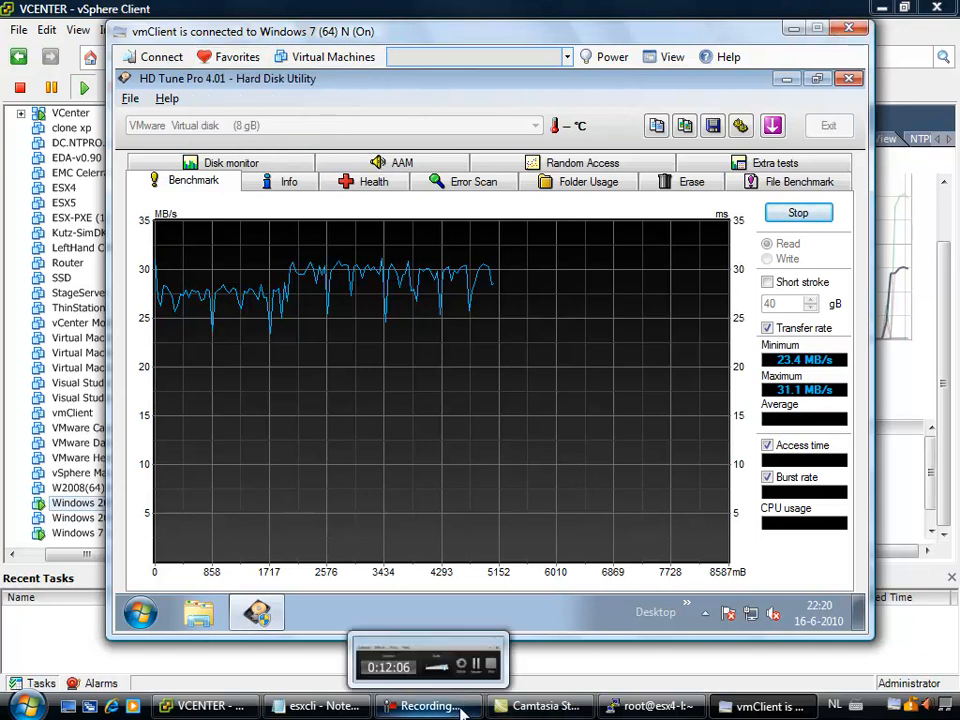
click(428, 706)
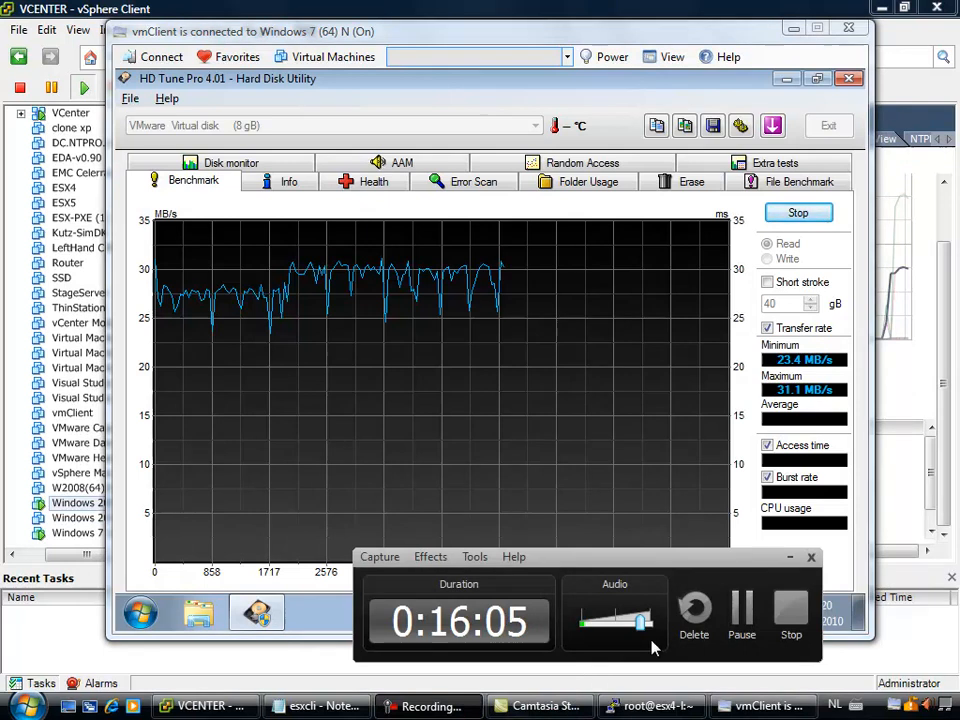